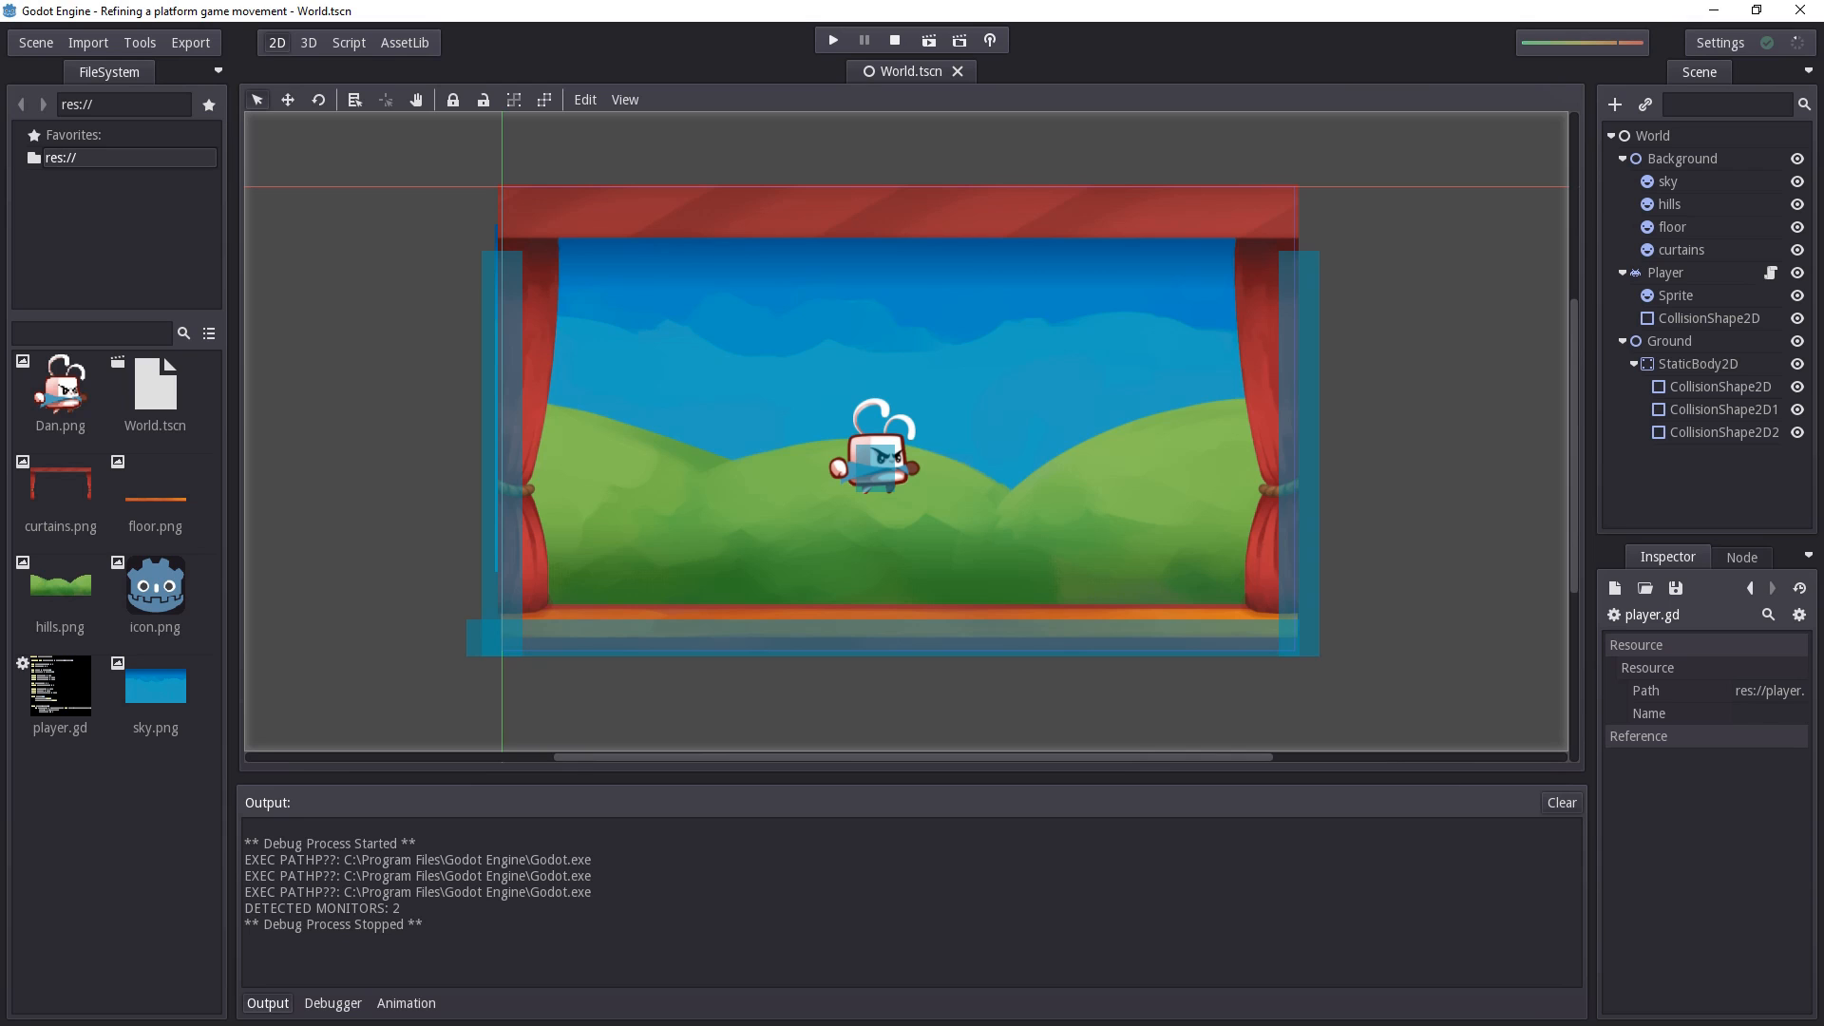
Switch to the Script workspace so player.gd is shown for editing
left_click(833, 40)
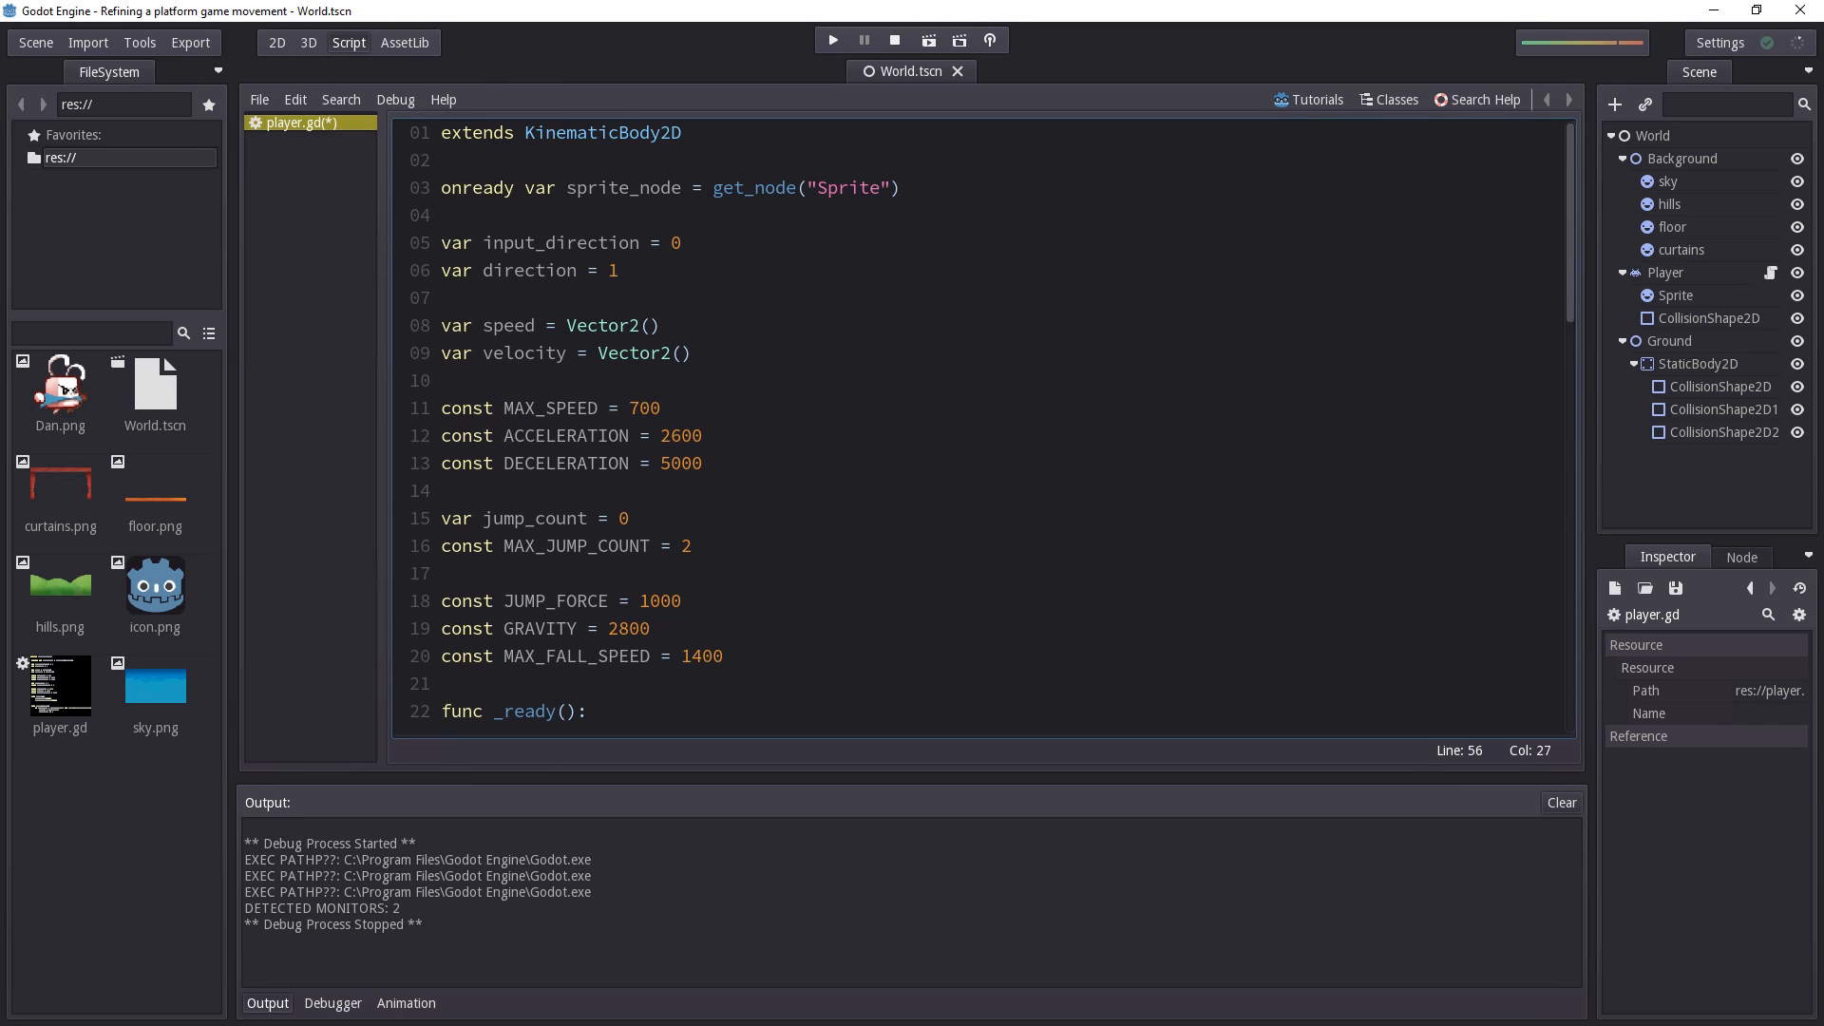
left_click_drag(443, 407, 701, 464)
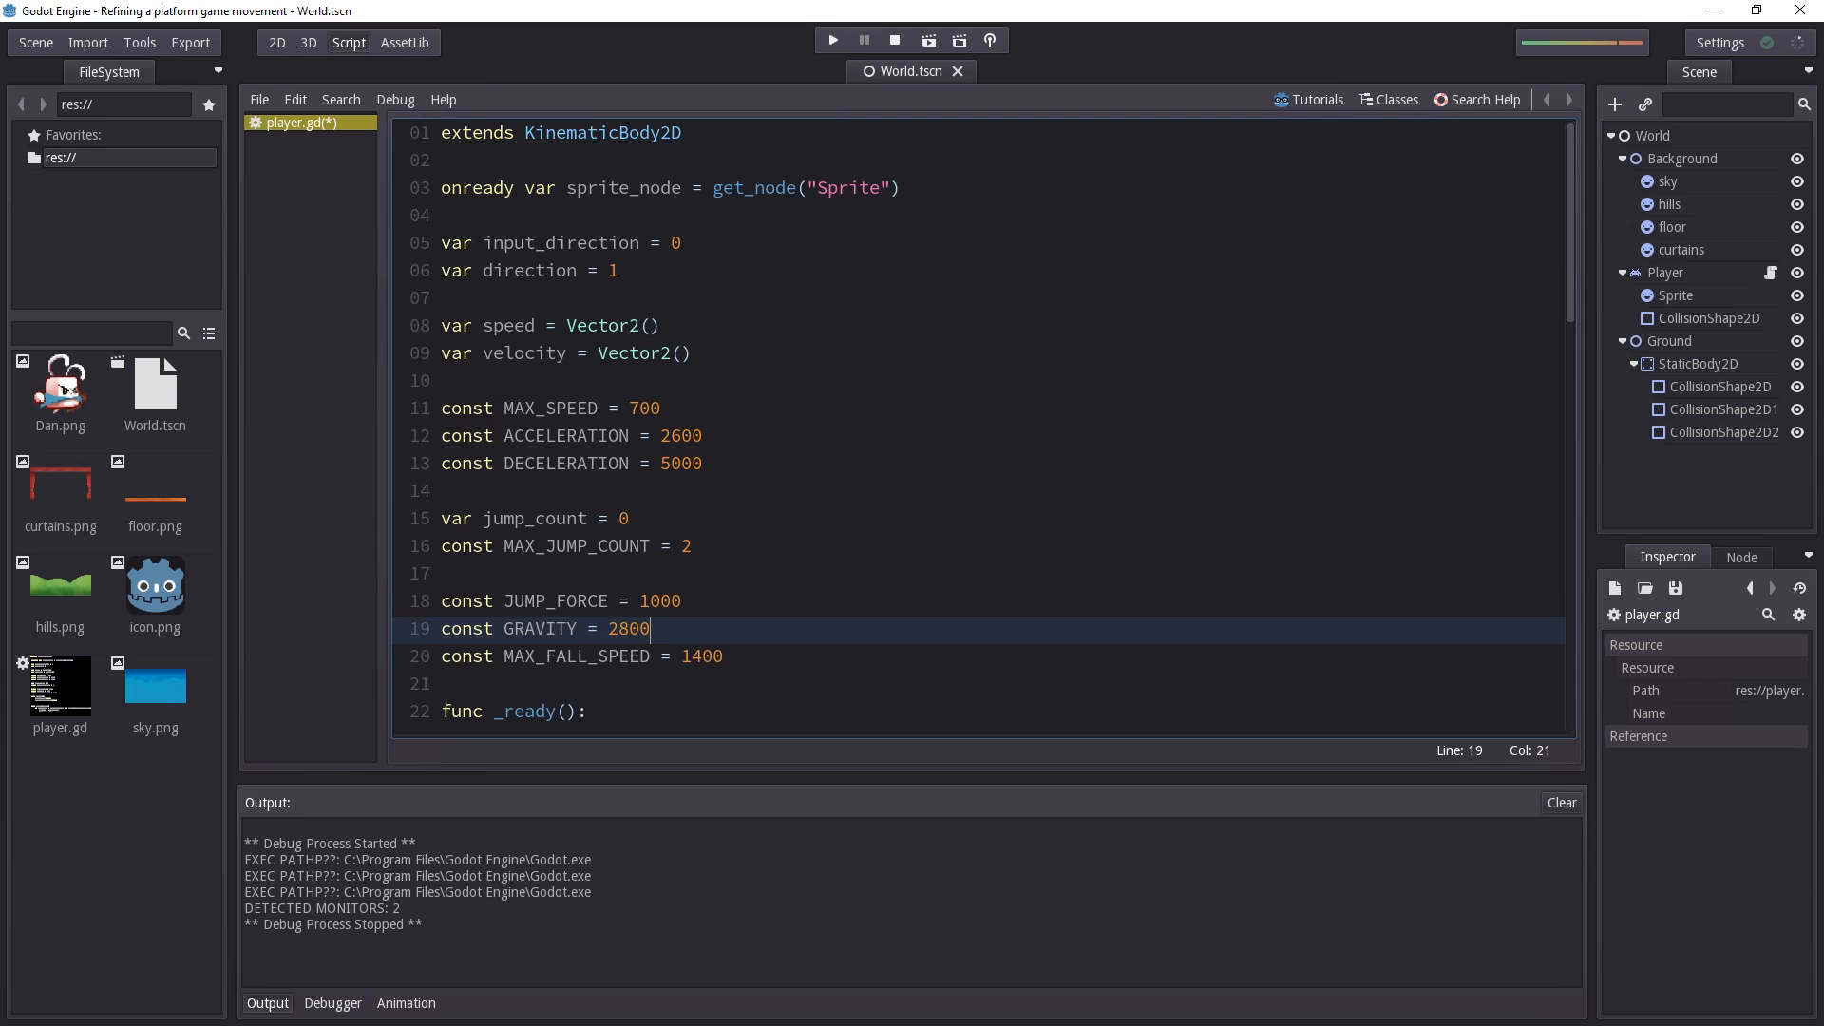
left_click(670, 435)
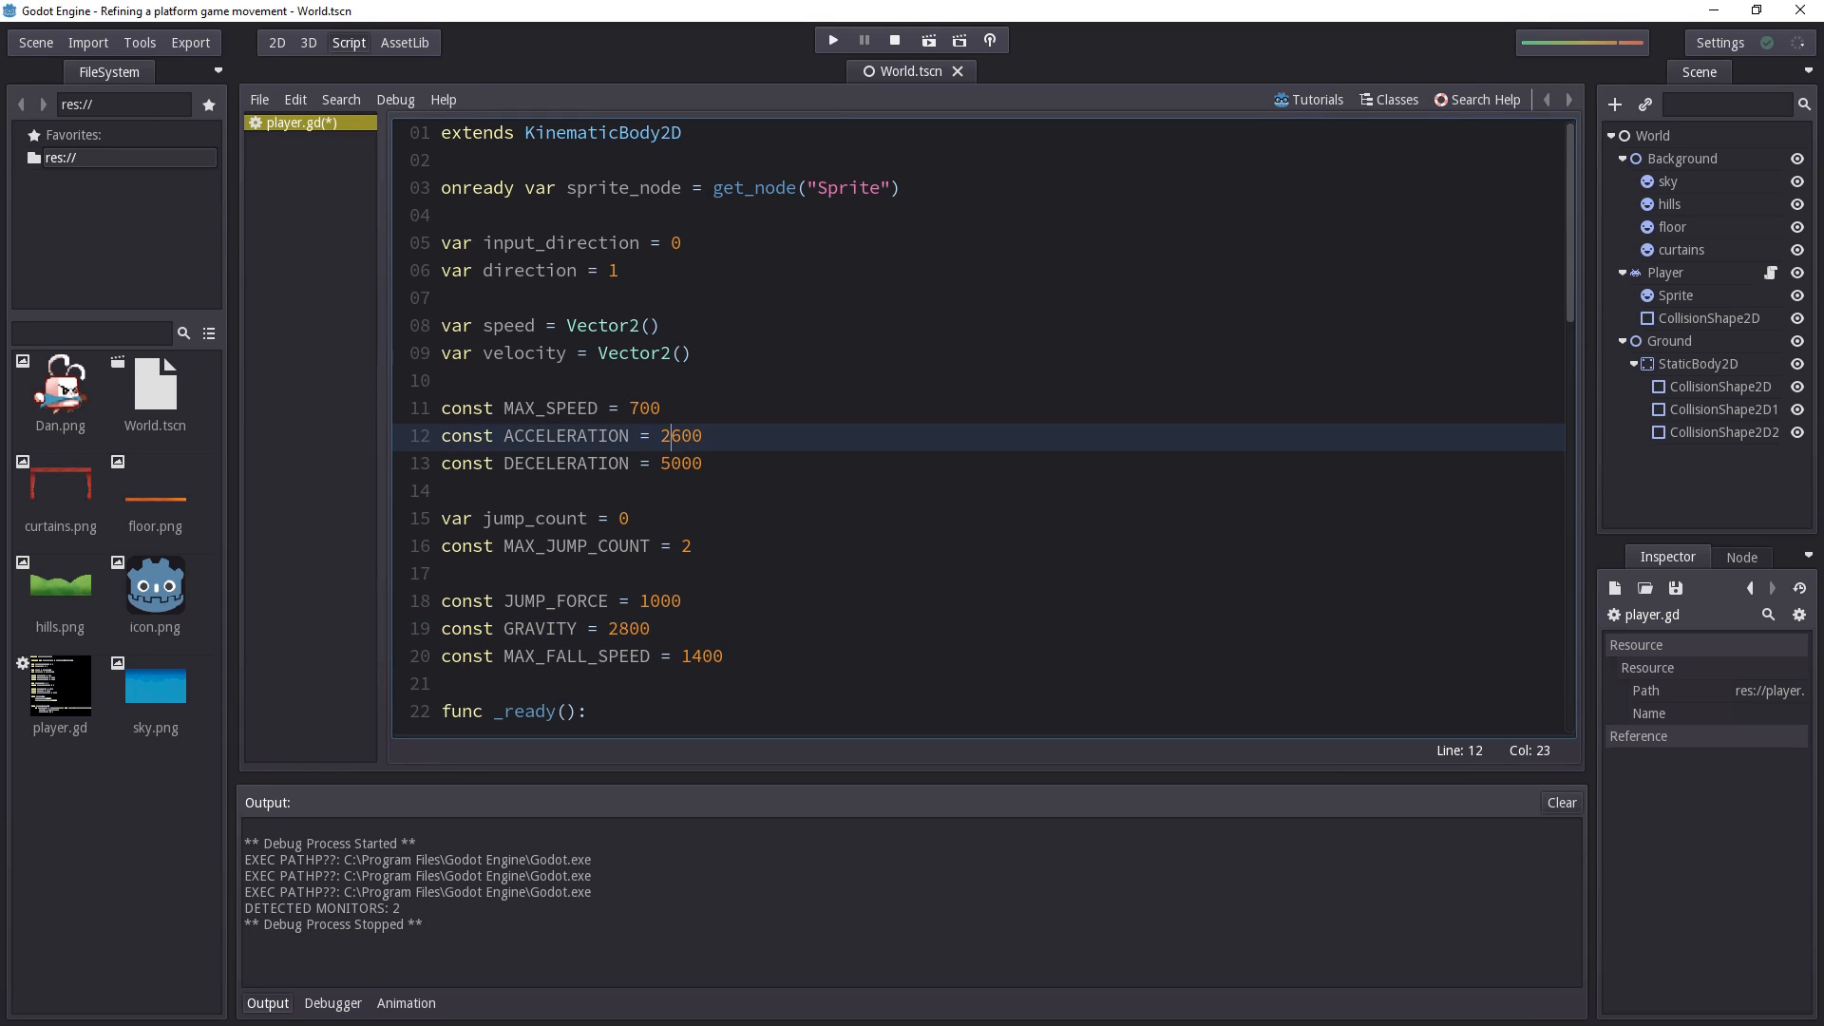
type("100")
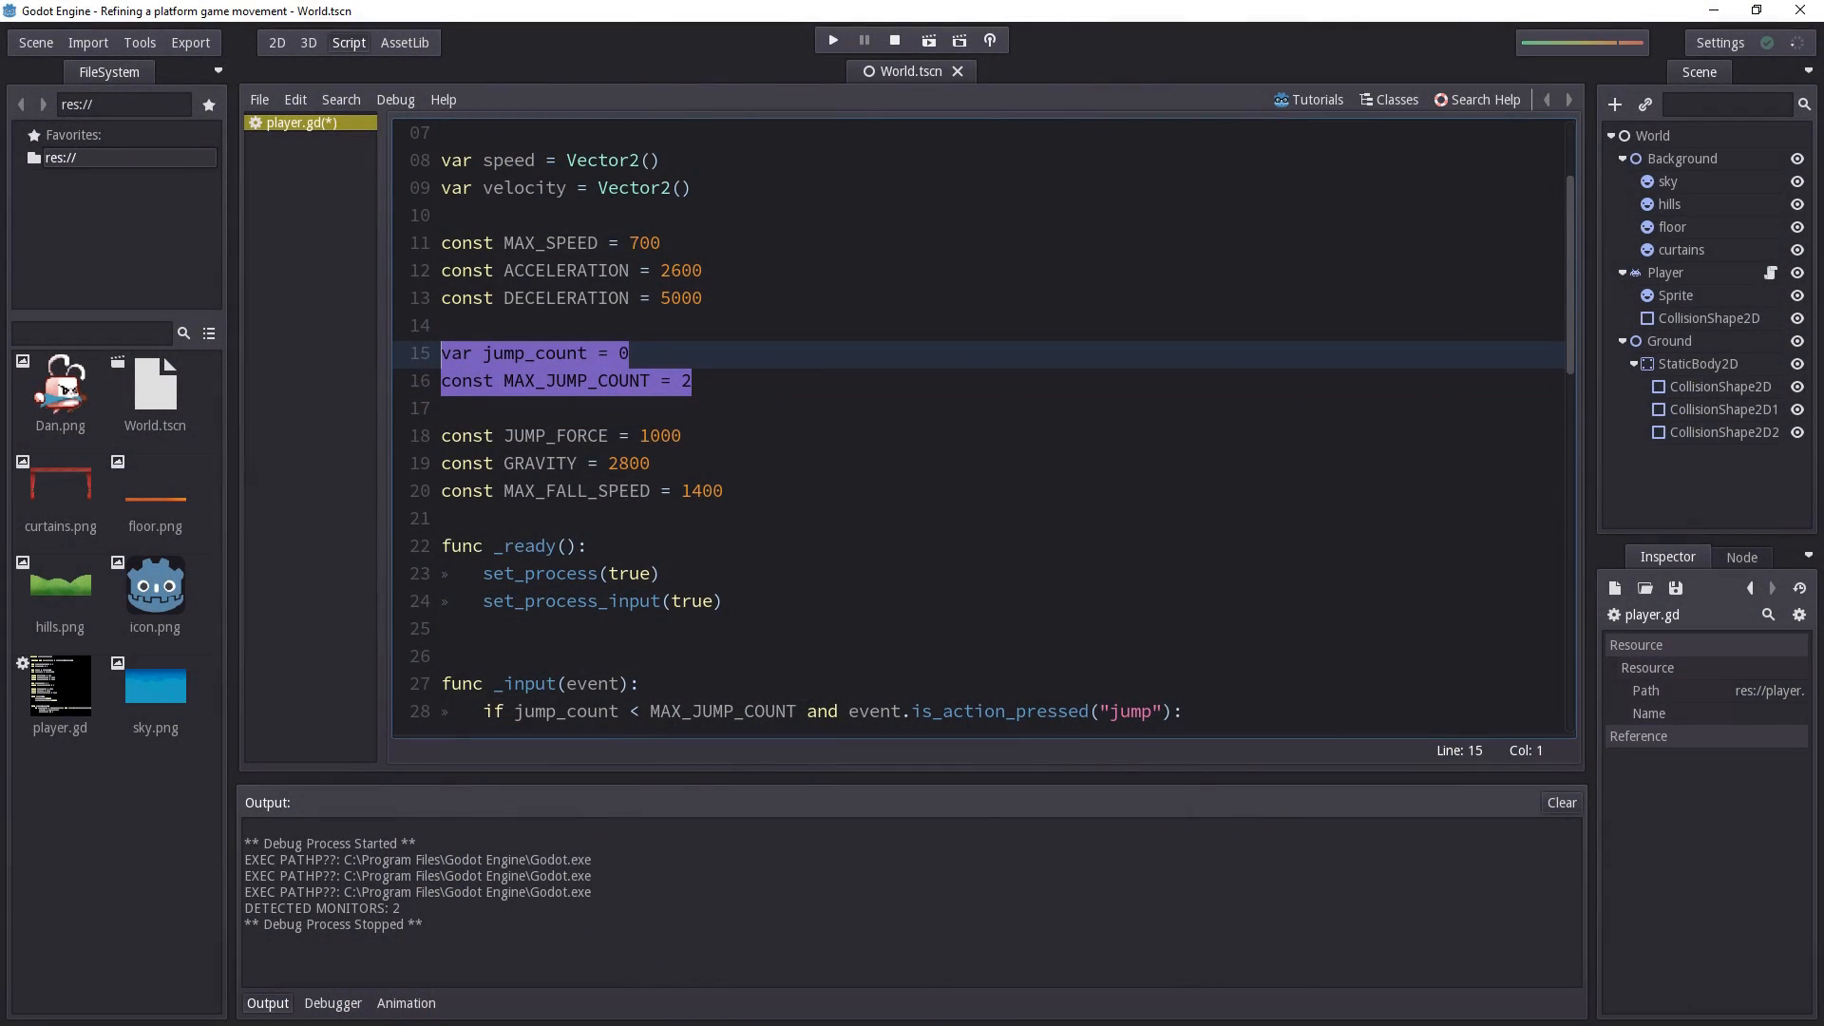
left_click(831, 39)
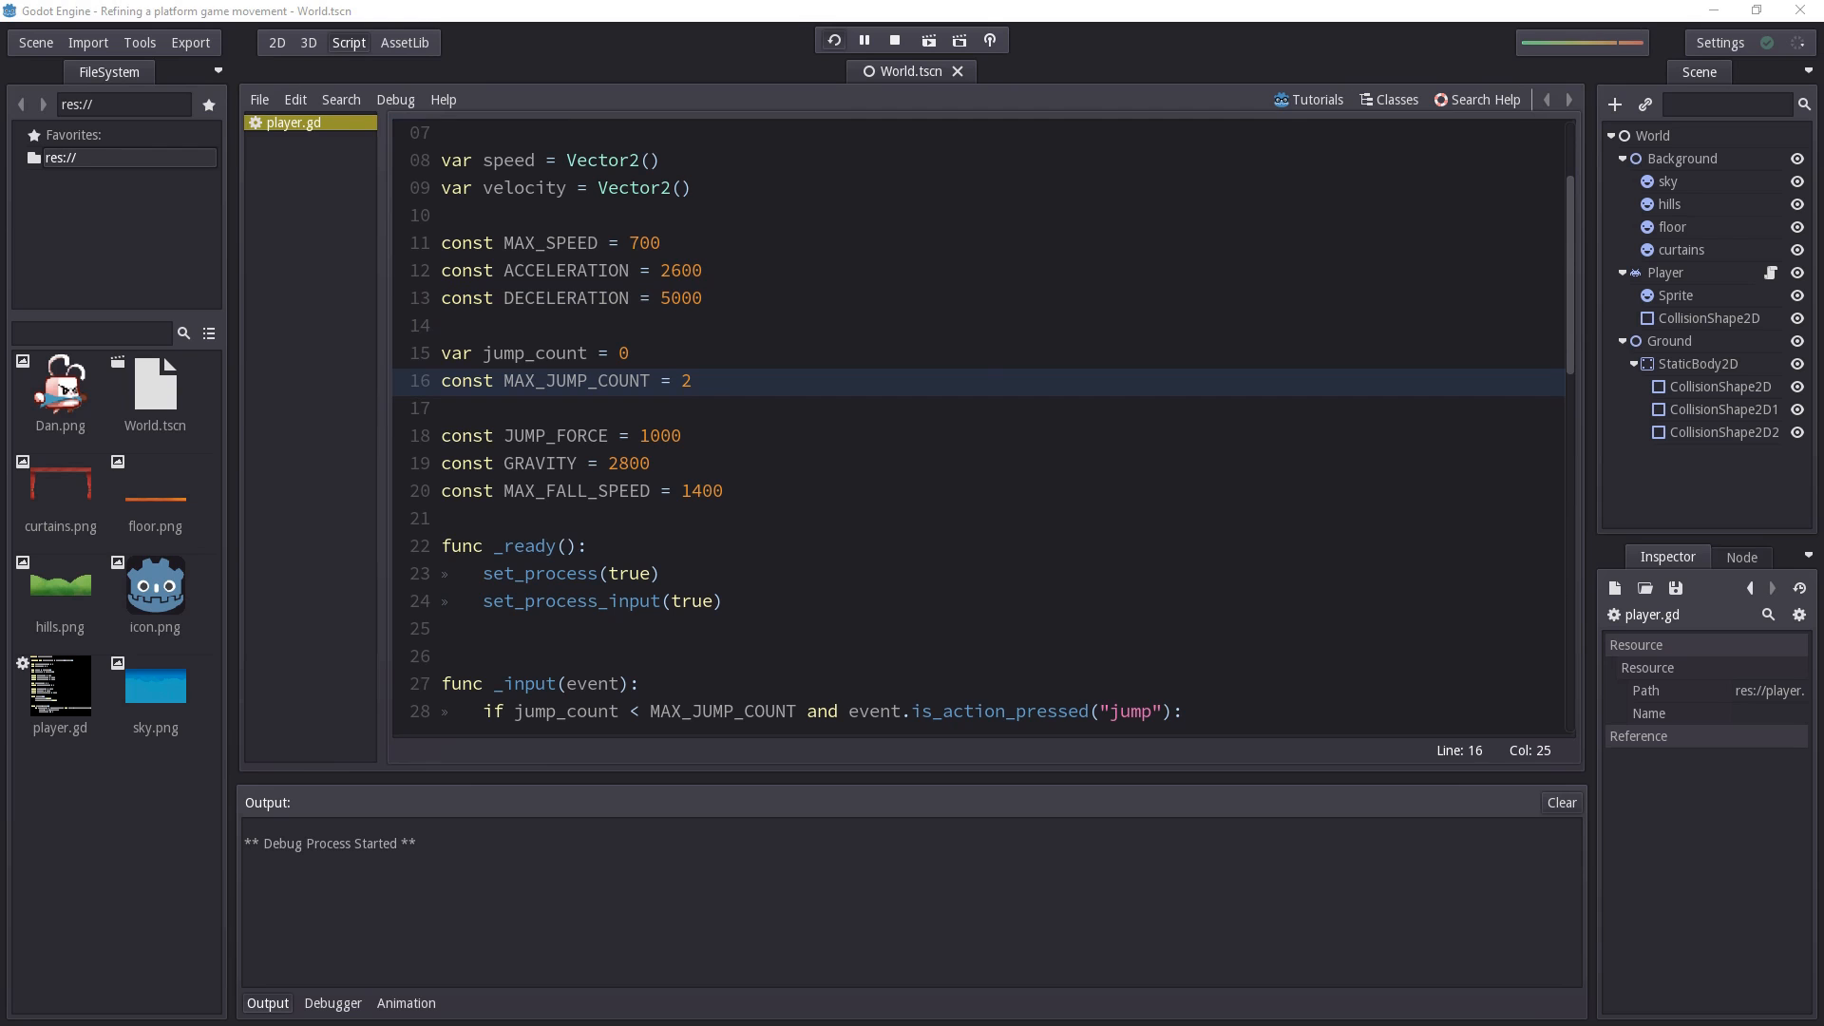
left_click(927, 39)
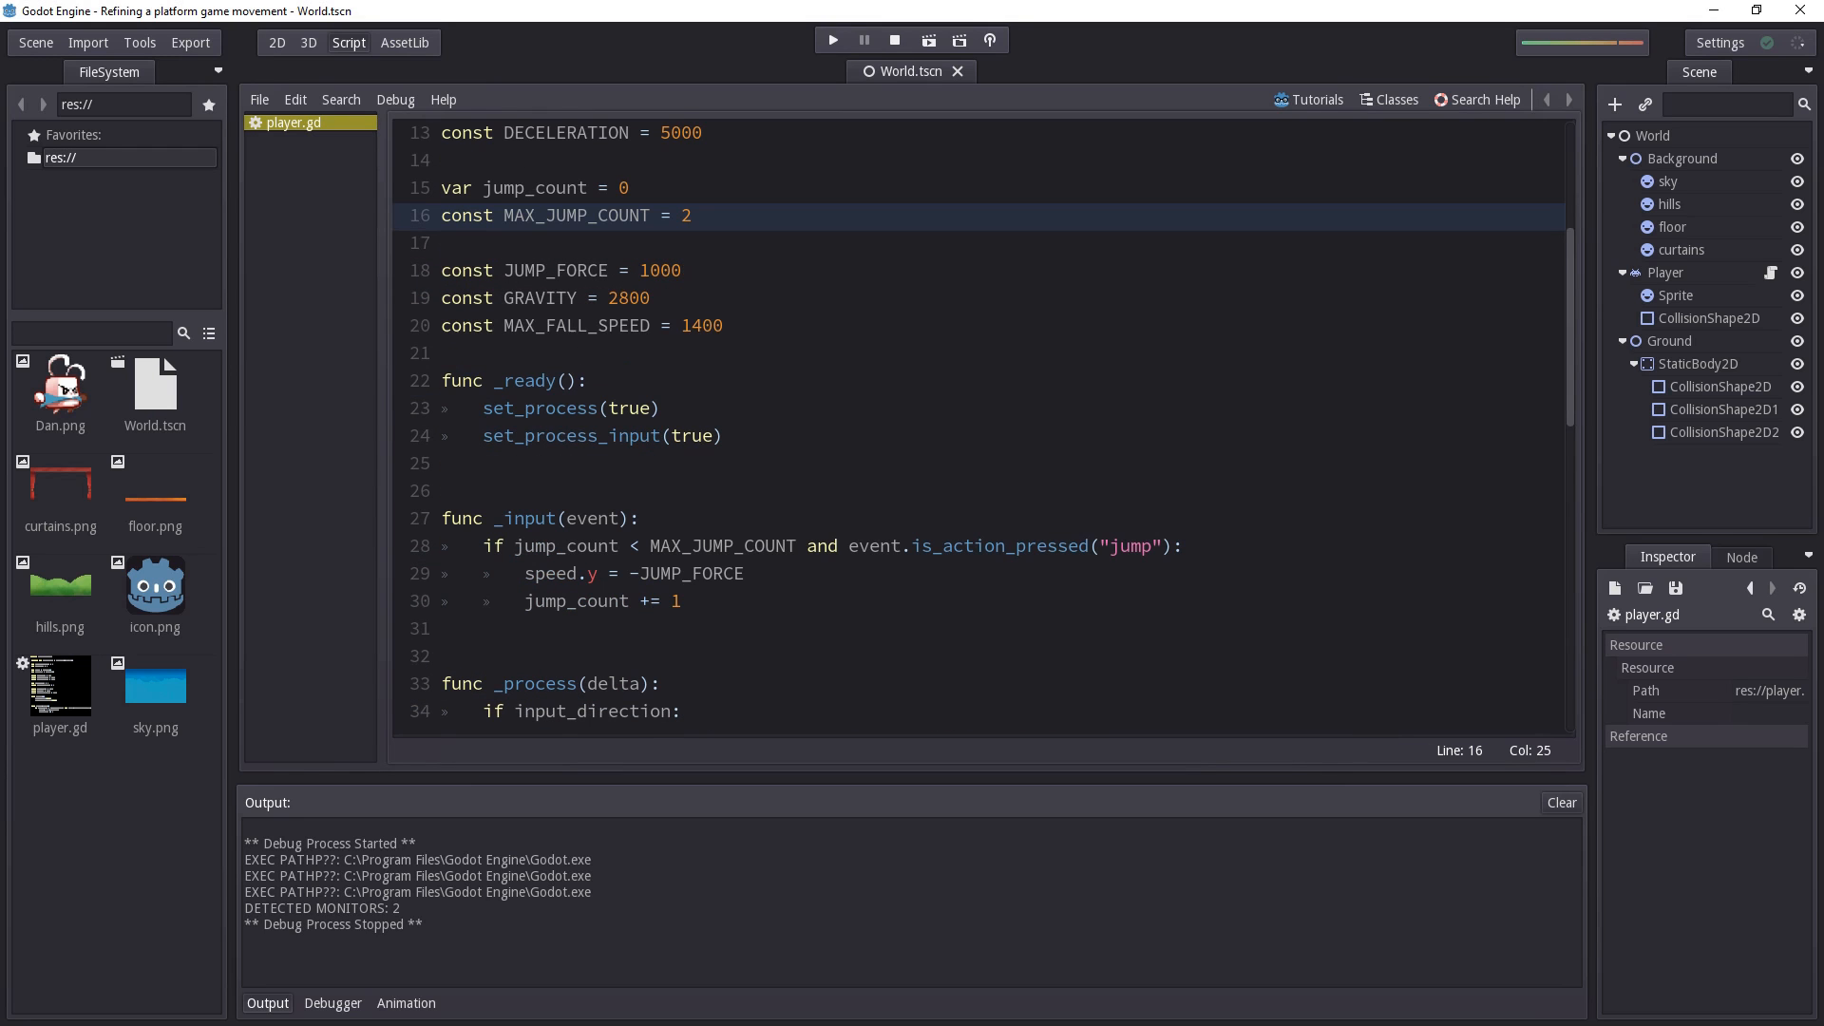
left_click_drag(443, 298, 722, 325)
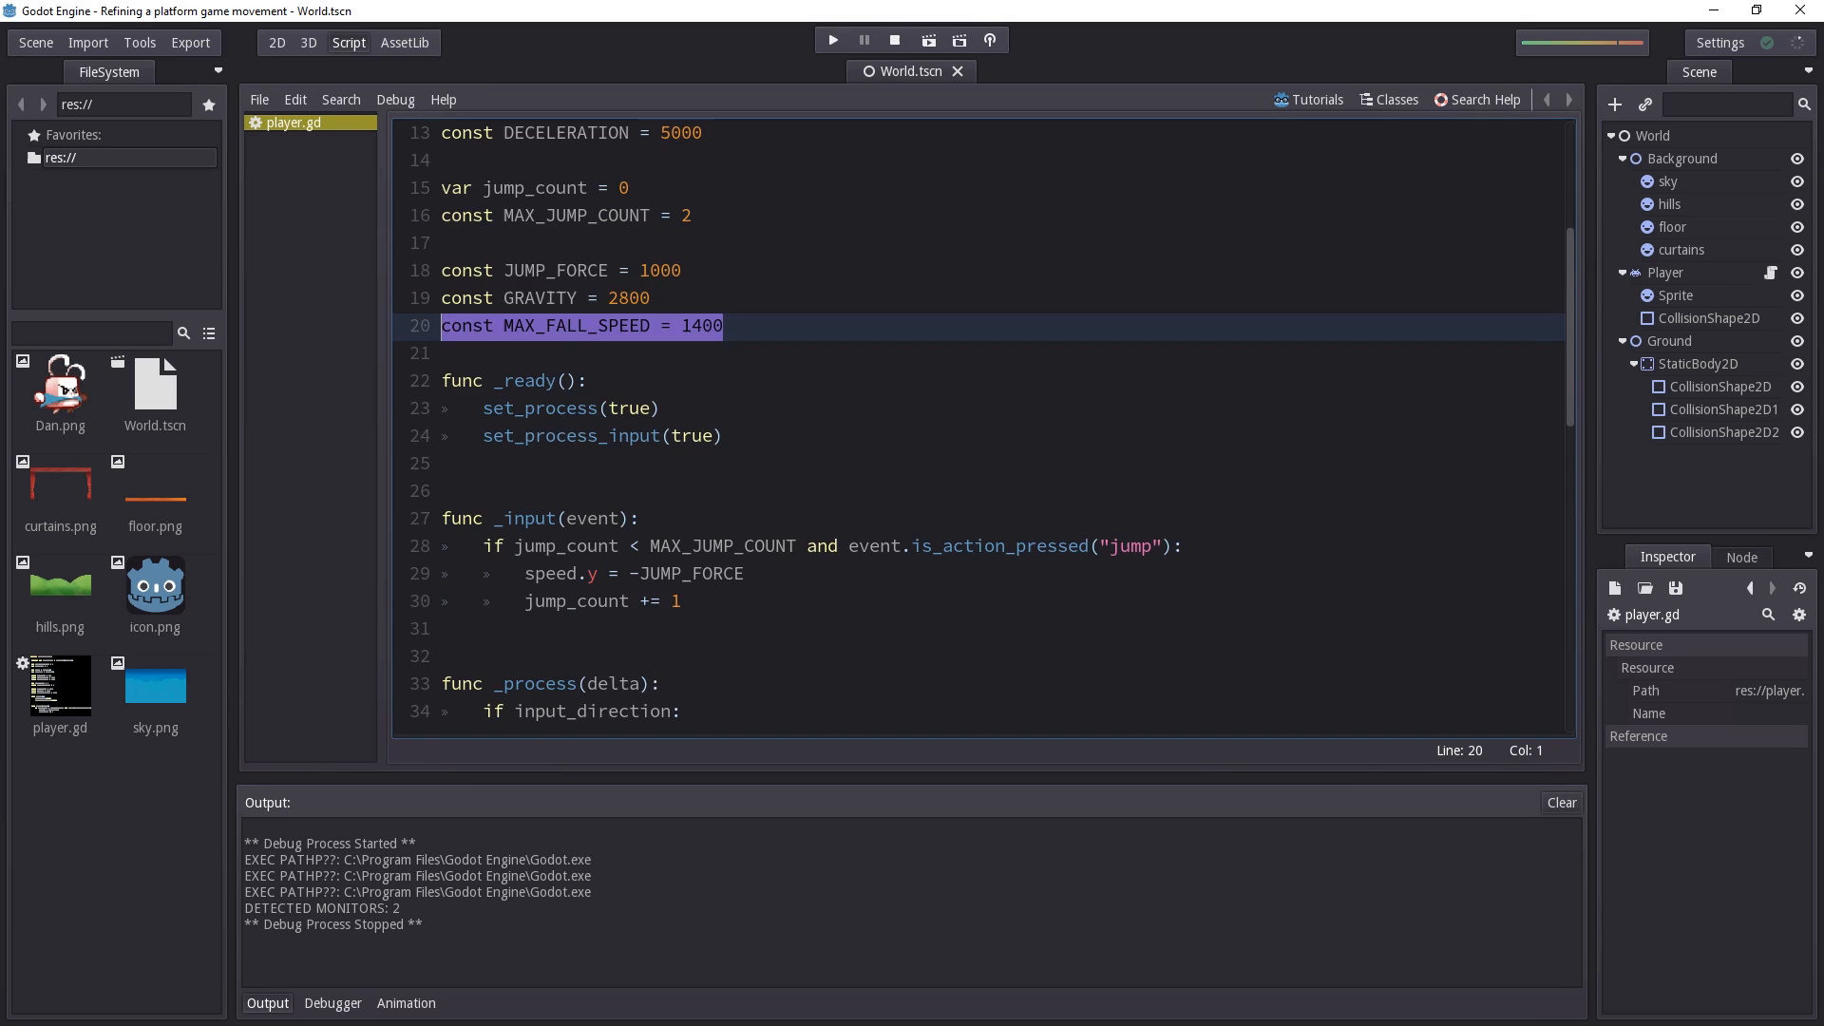
scroll("down", 3)
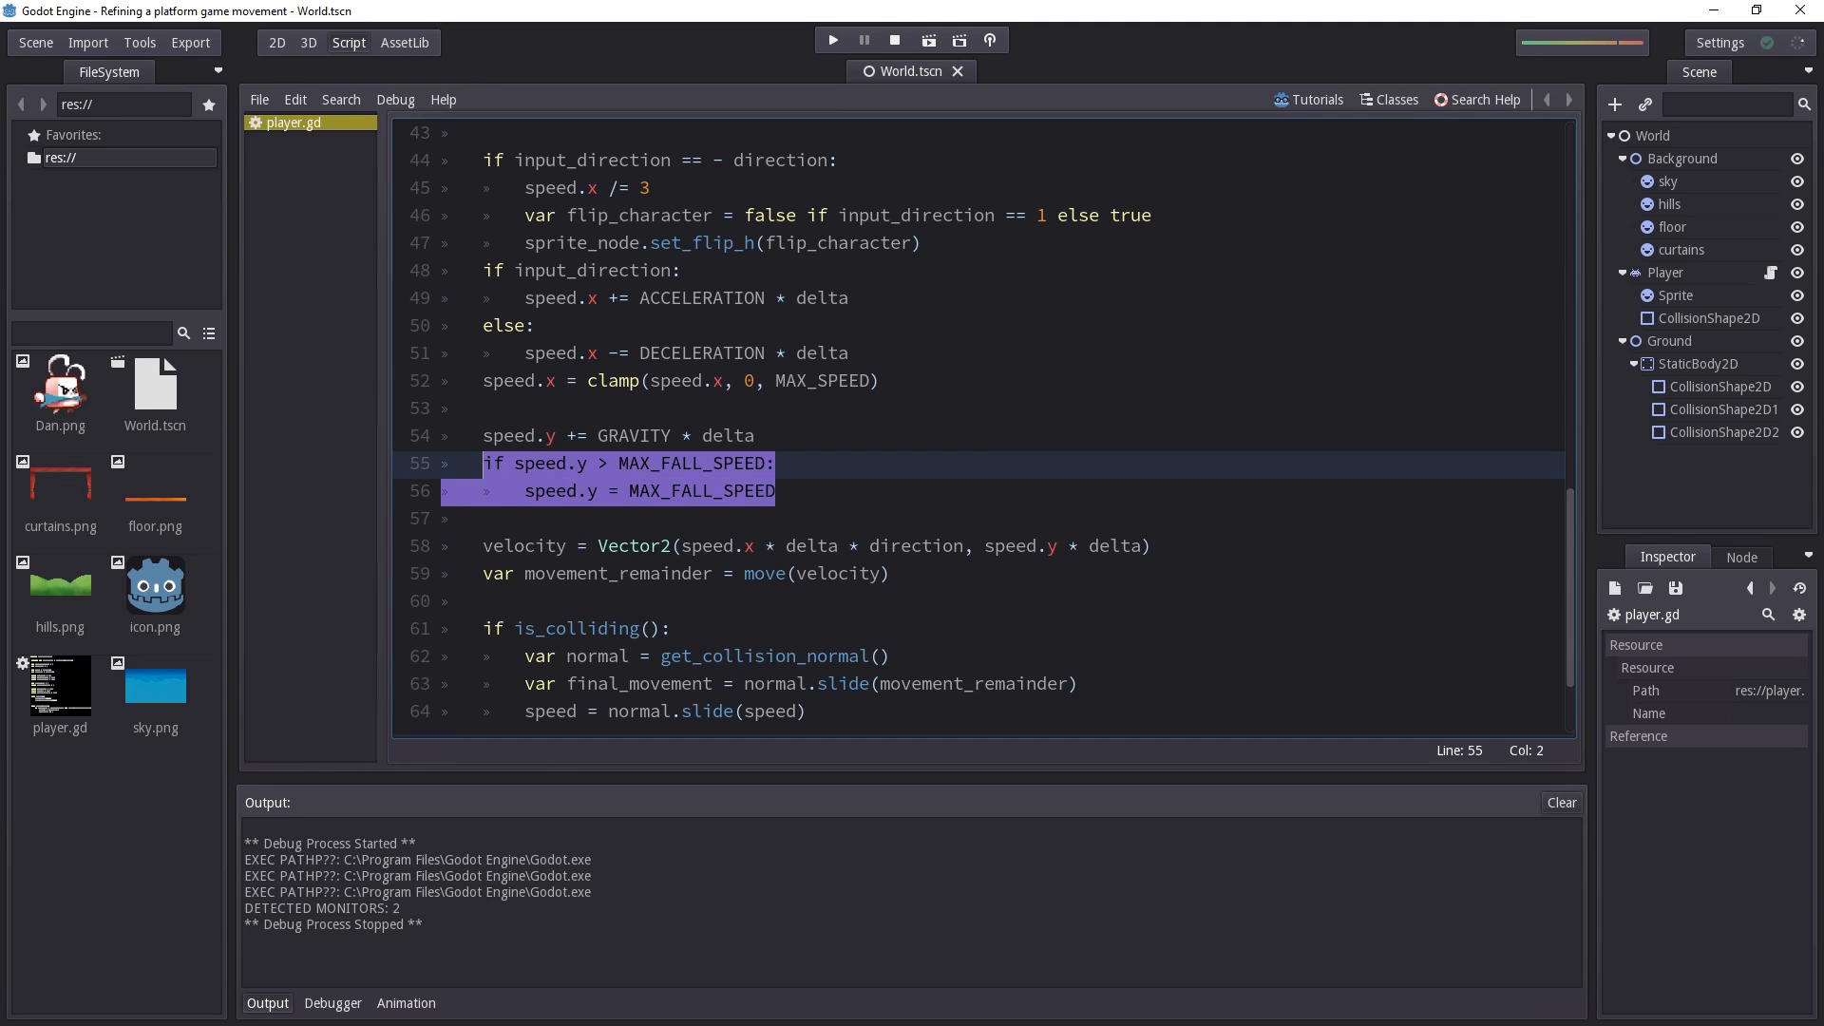
left_click(640, 464)
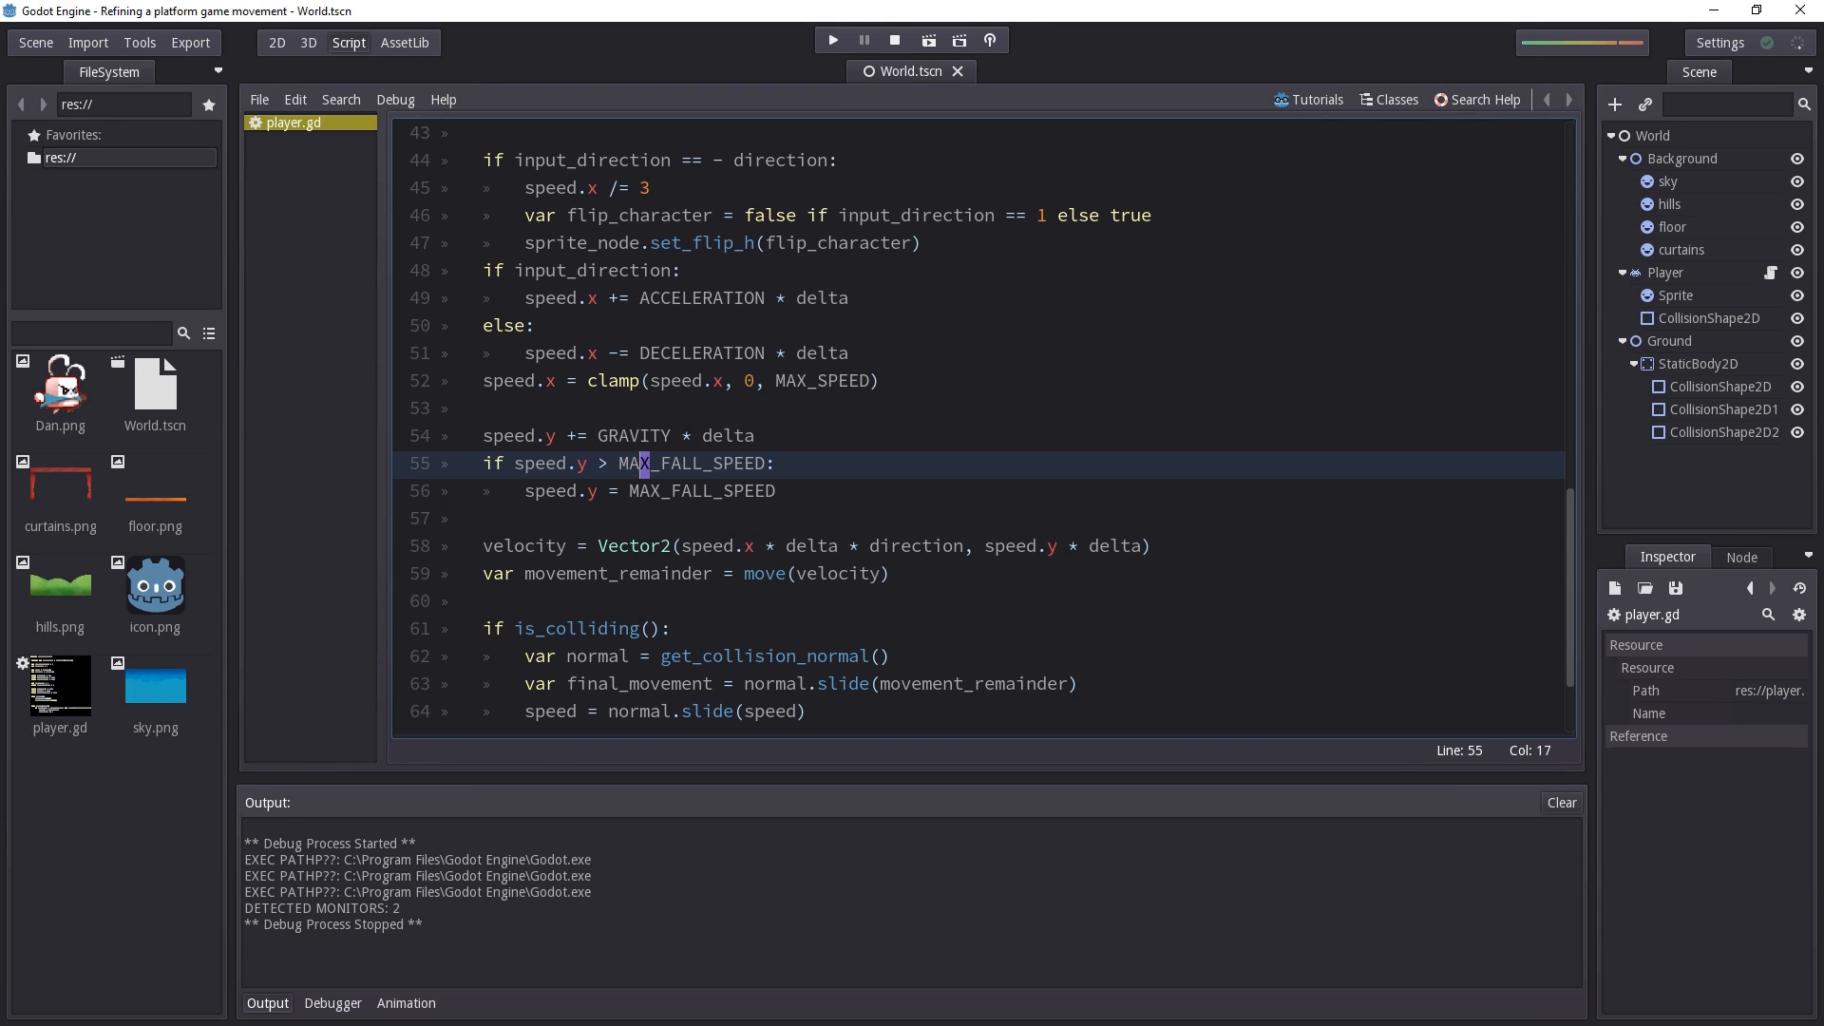
left_click_drag(483, 464, 775, 490)
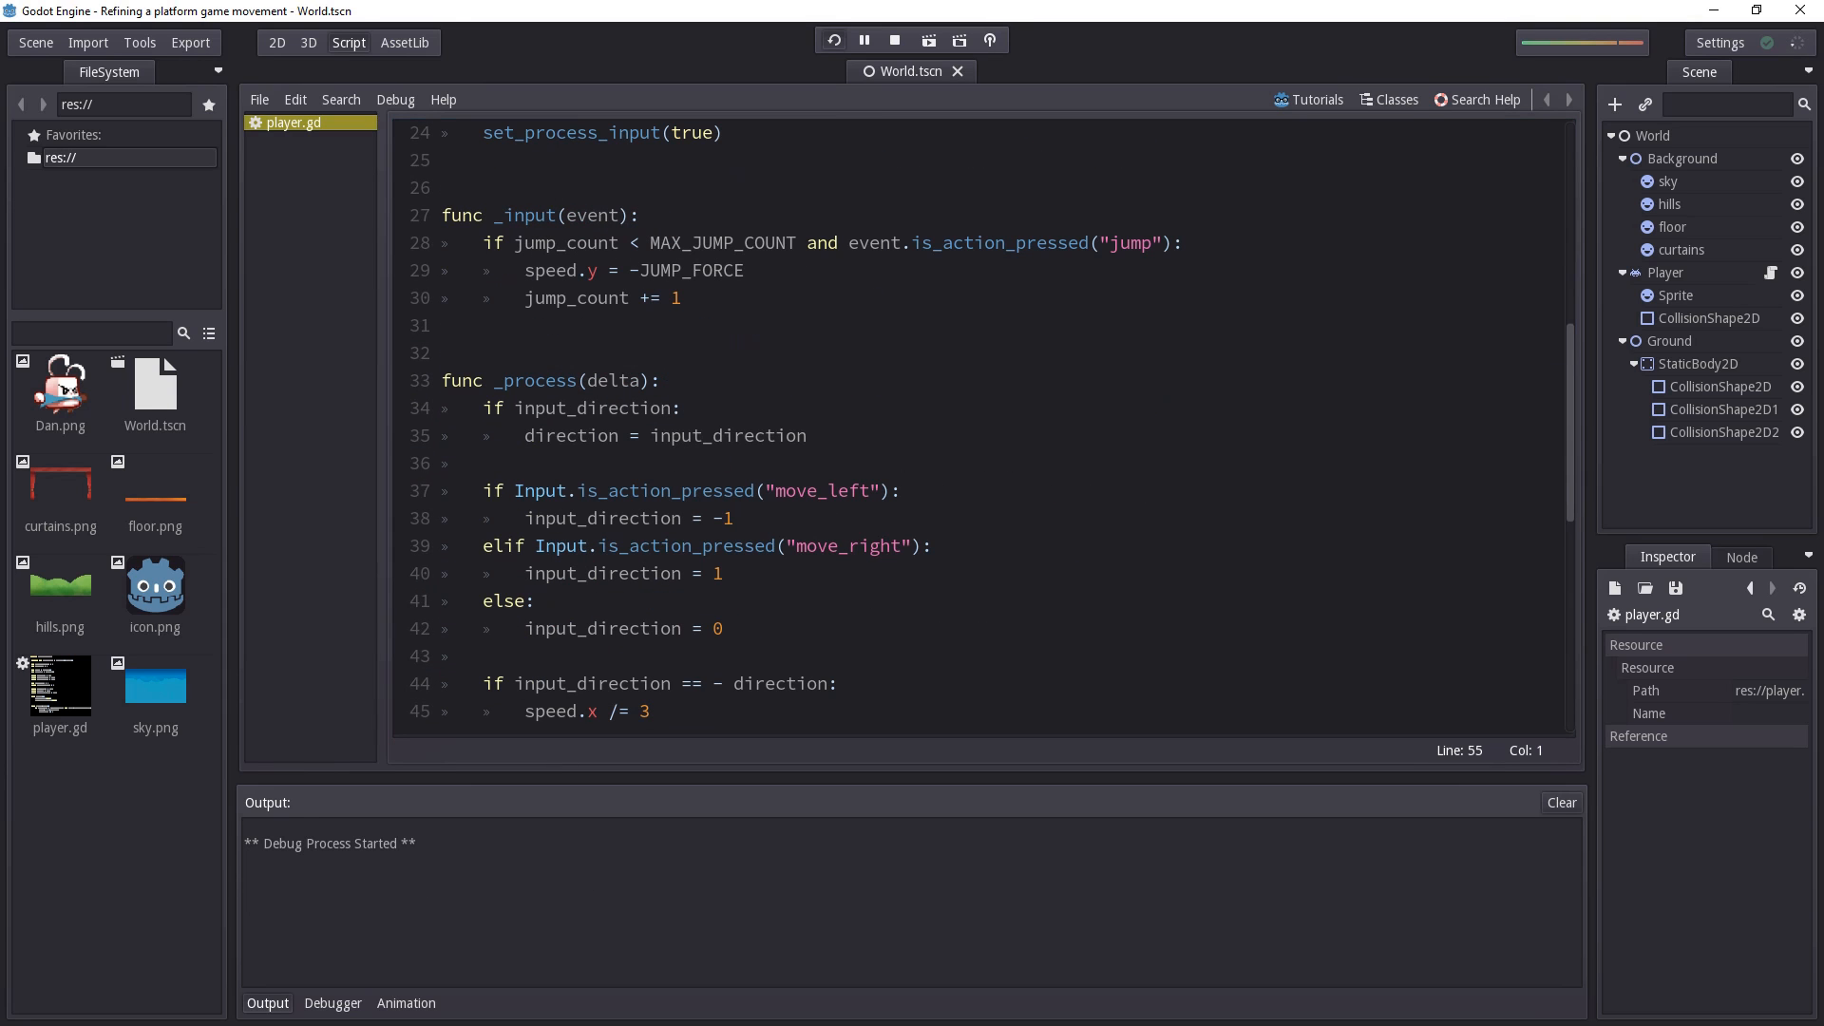
left_click(929, 40)
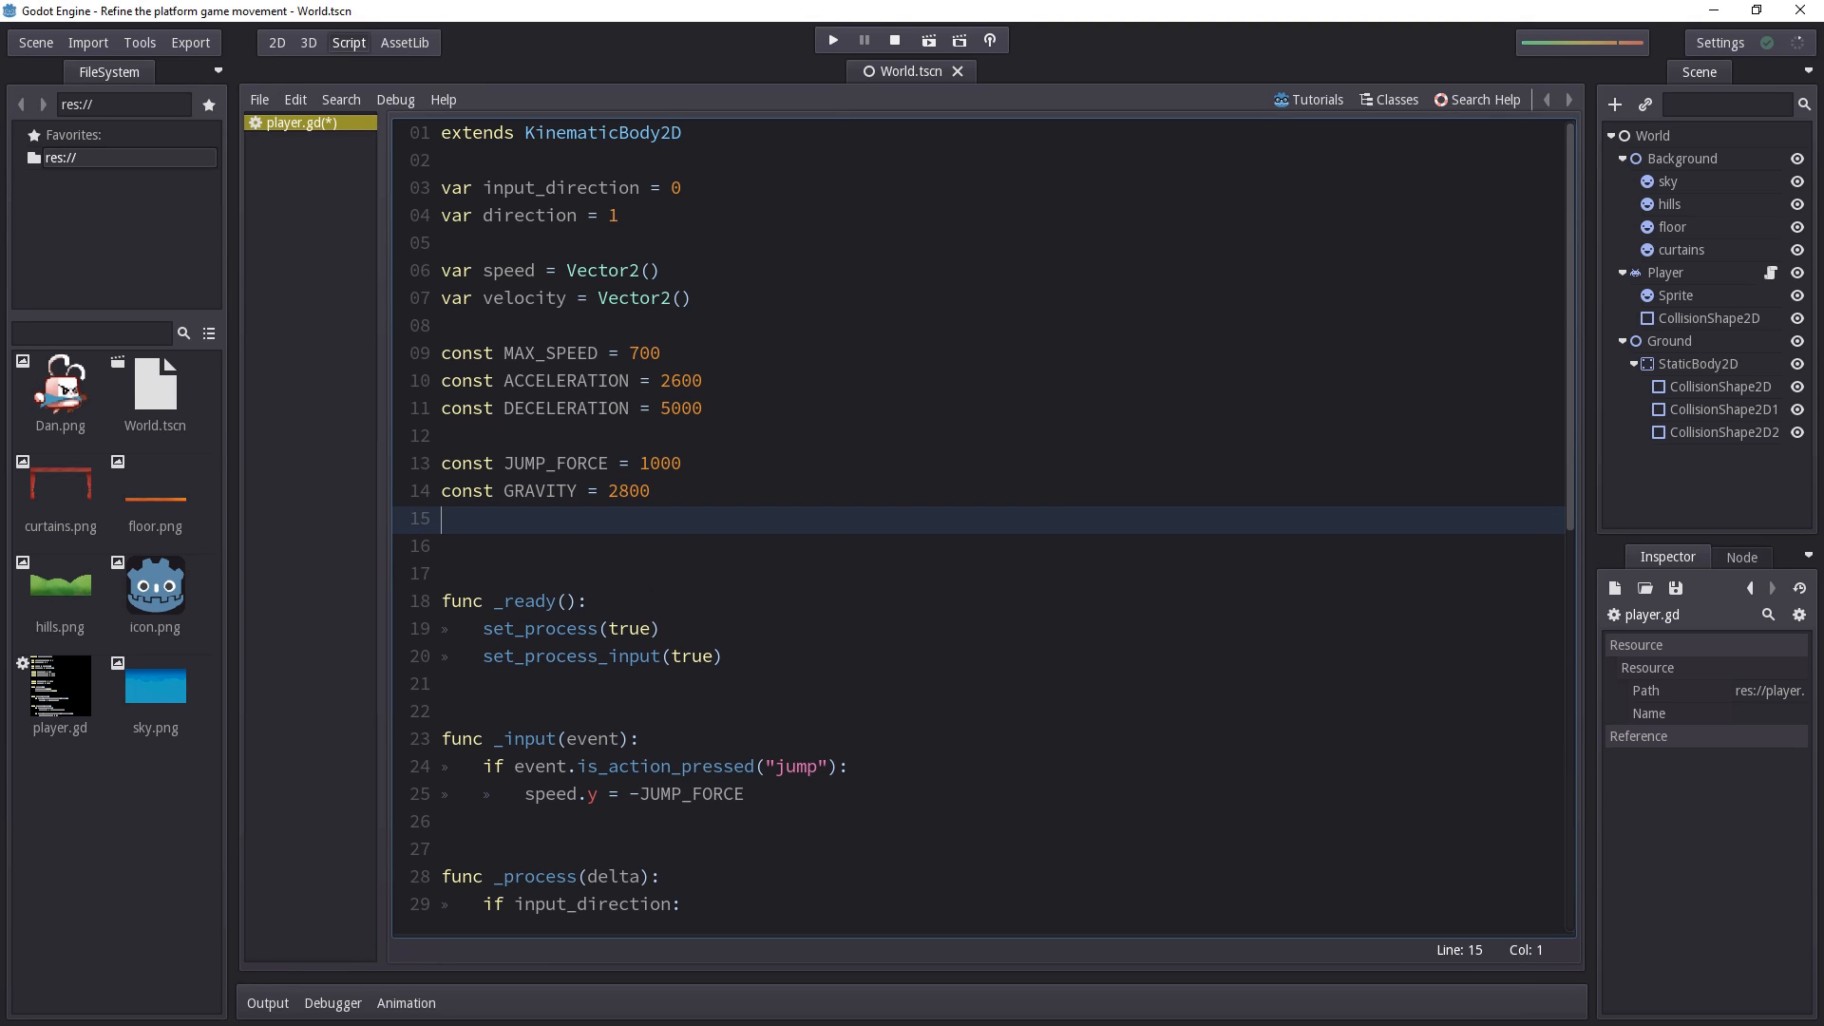
Declare const MAX_FALL_SPEED = 1400 on the line after the GRAVITY constant
scroll("down", 3)
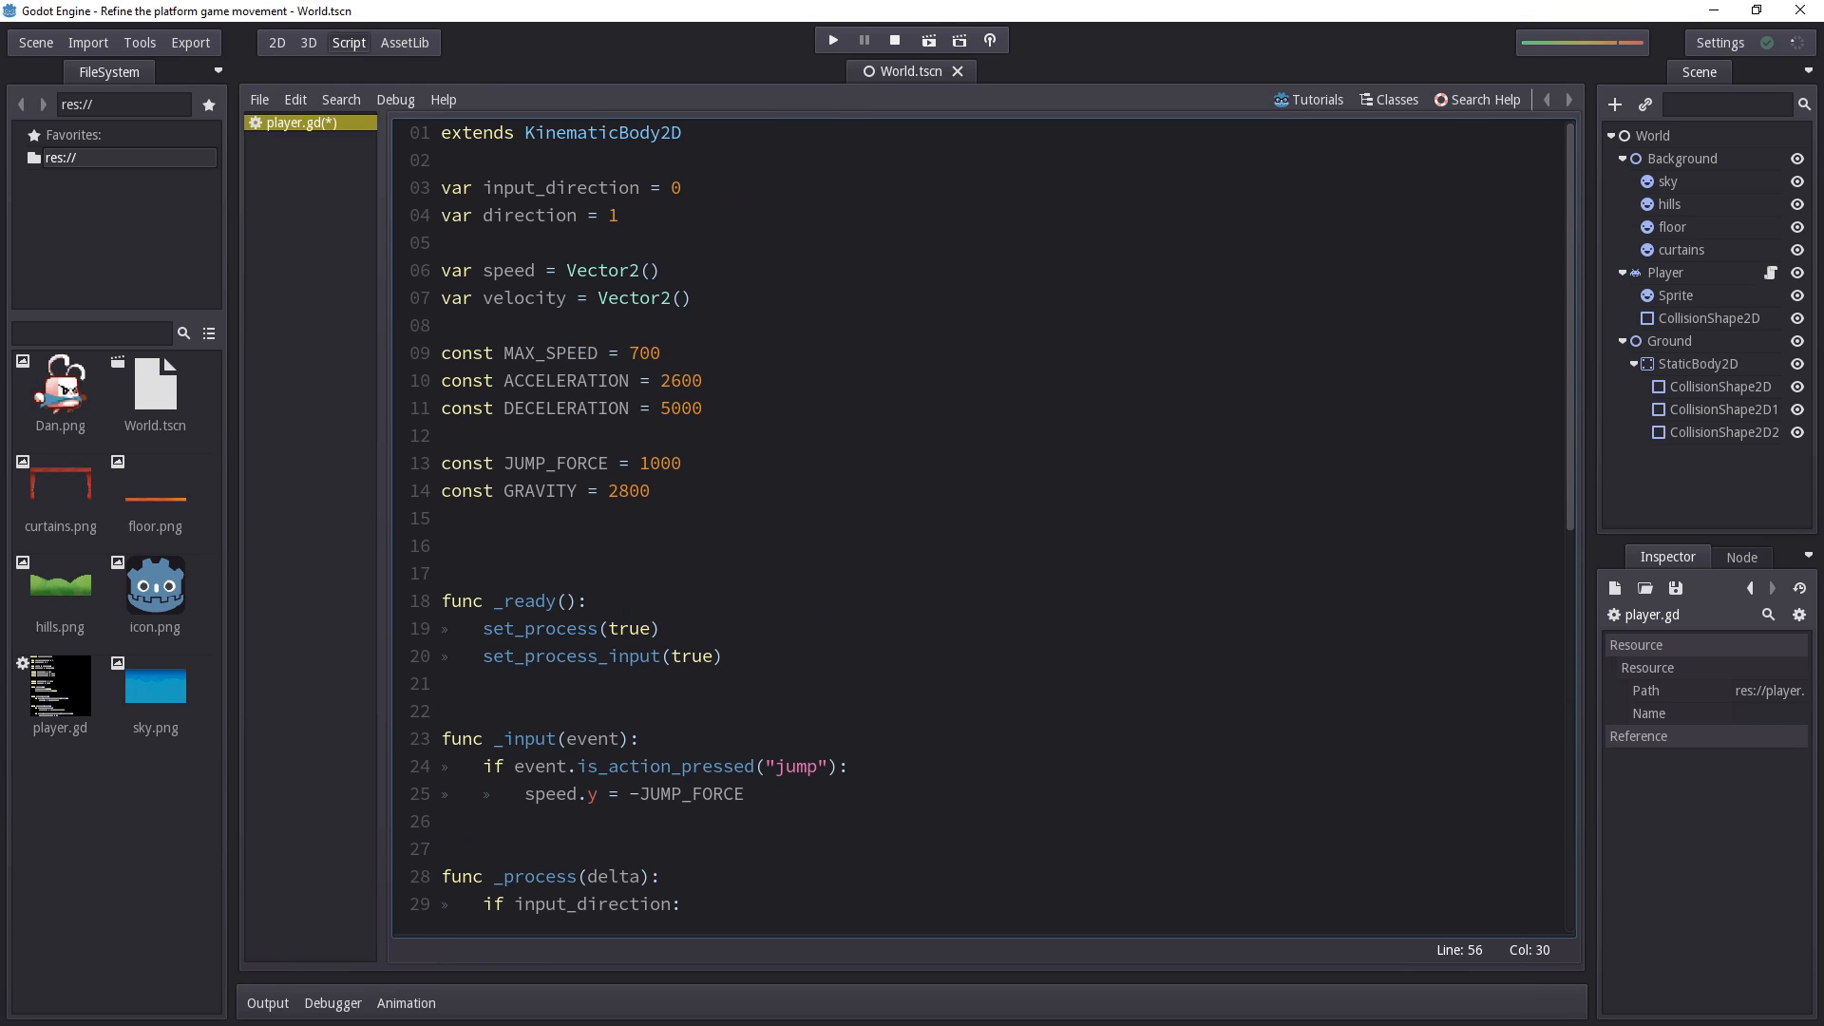
left_click(489, 517)
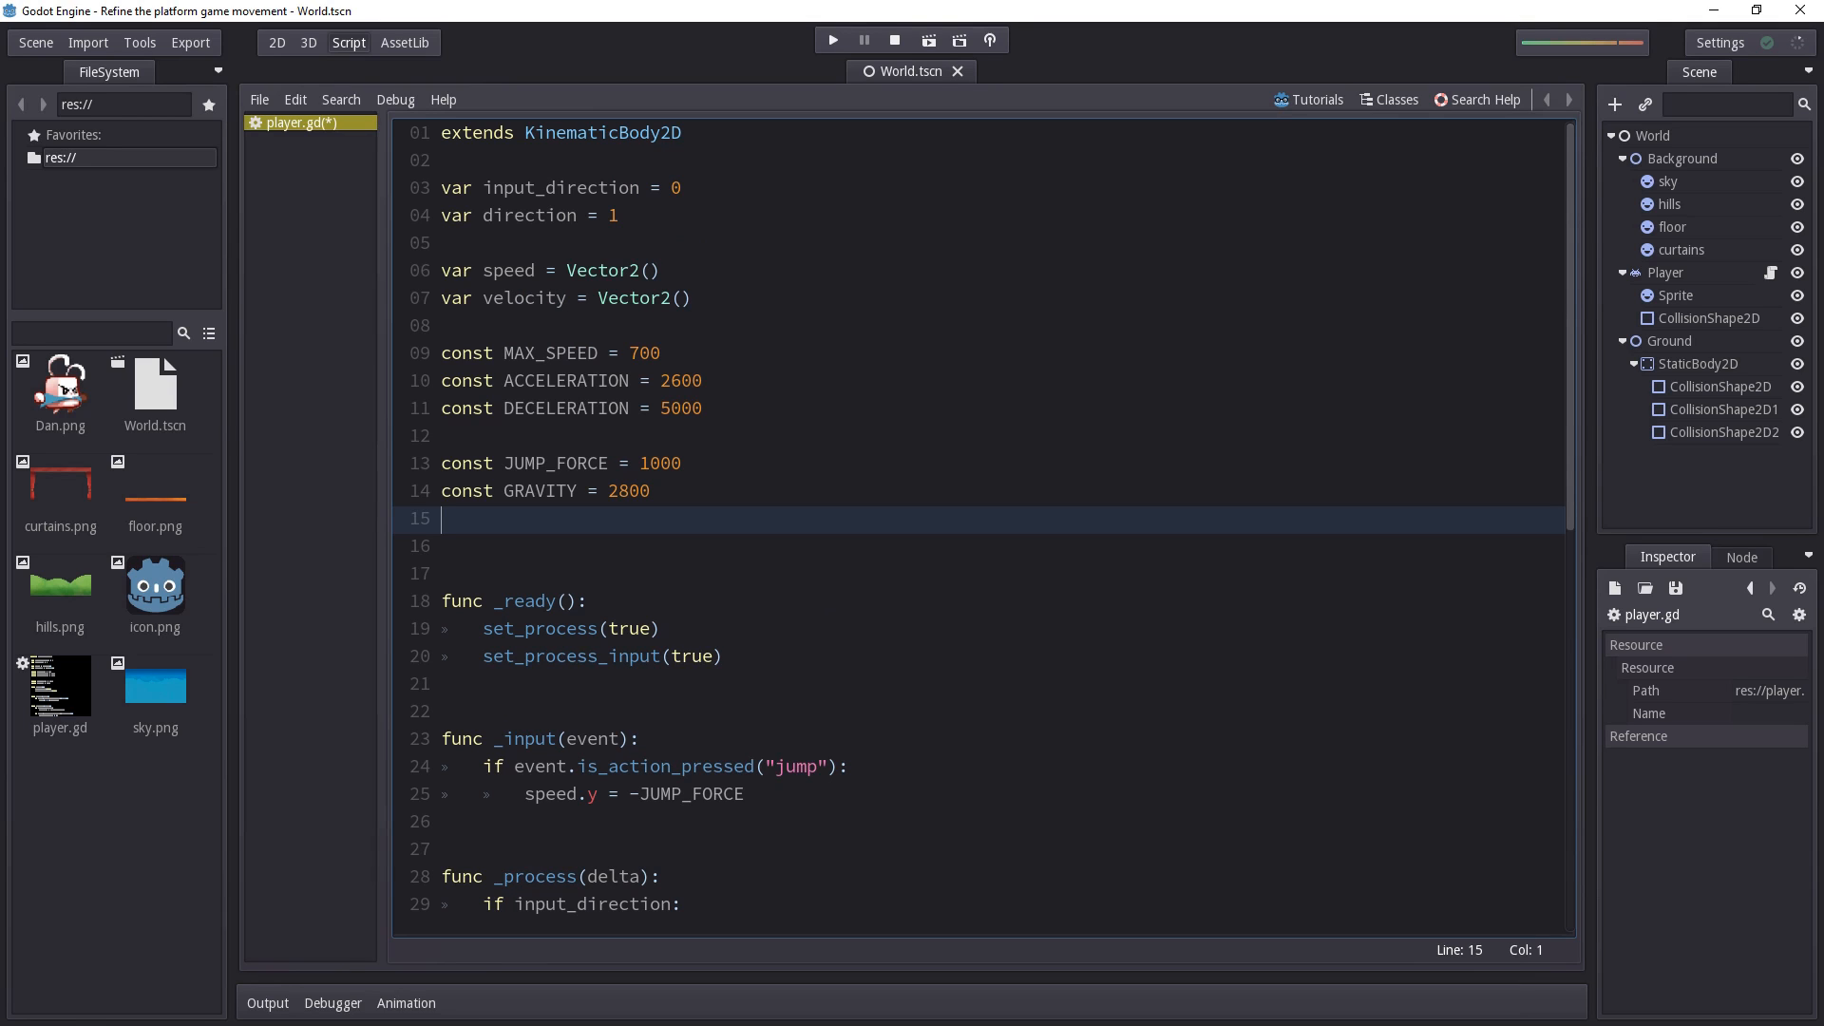
type("const MAX")
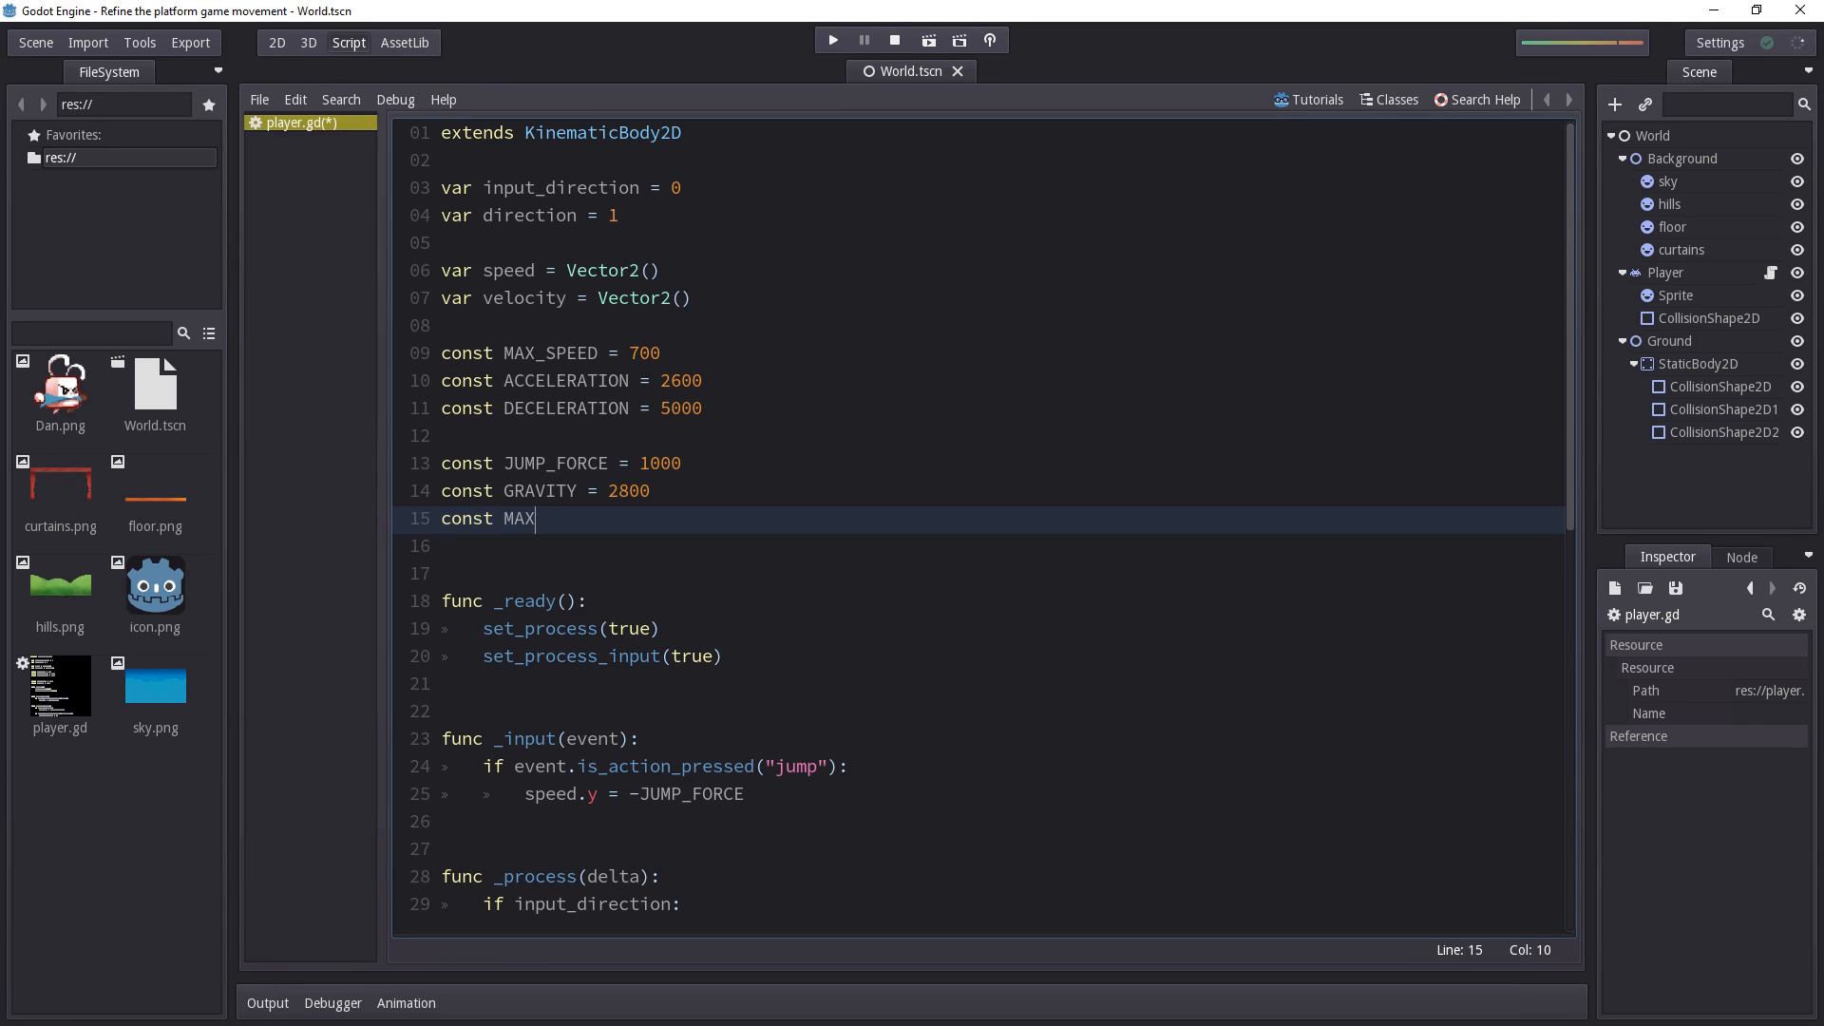
type("_FALLS")
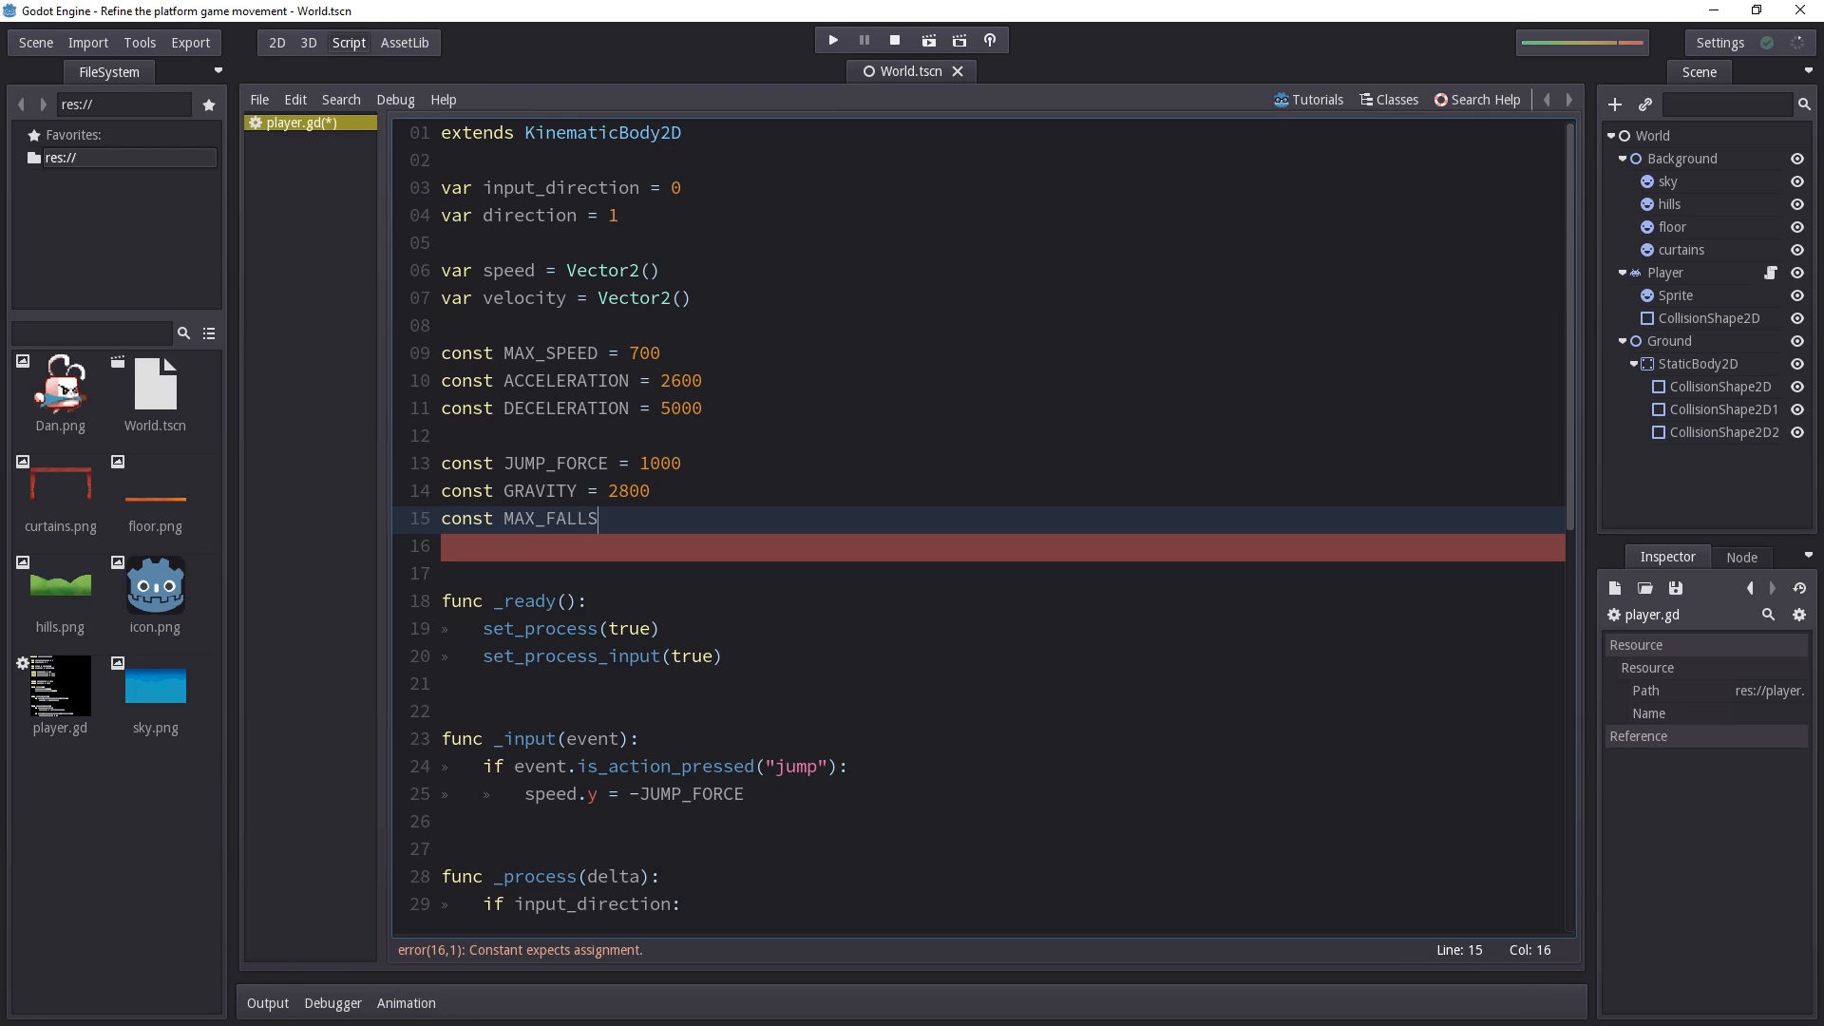
type("_SPEED")
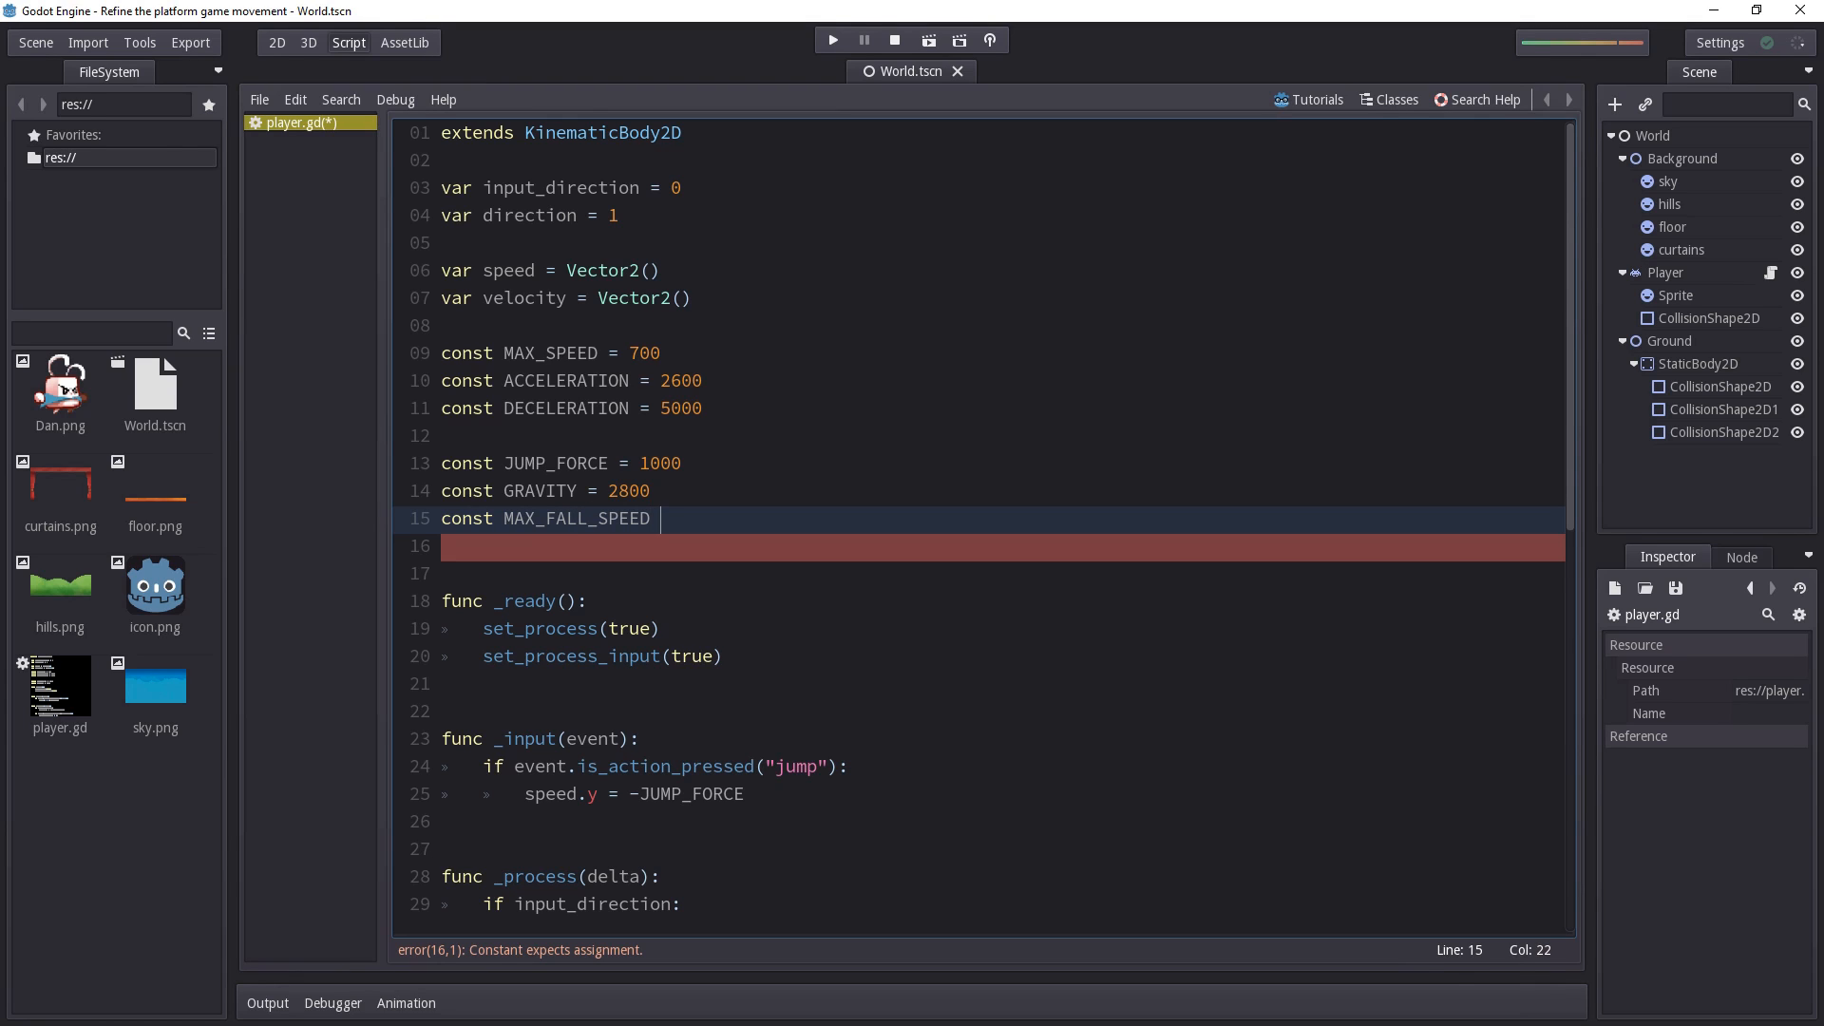
type("= 1")
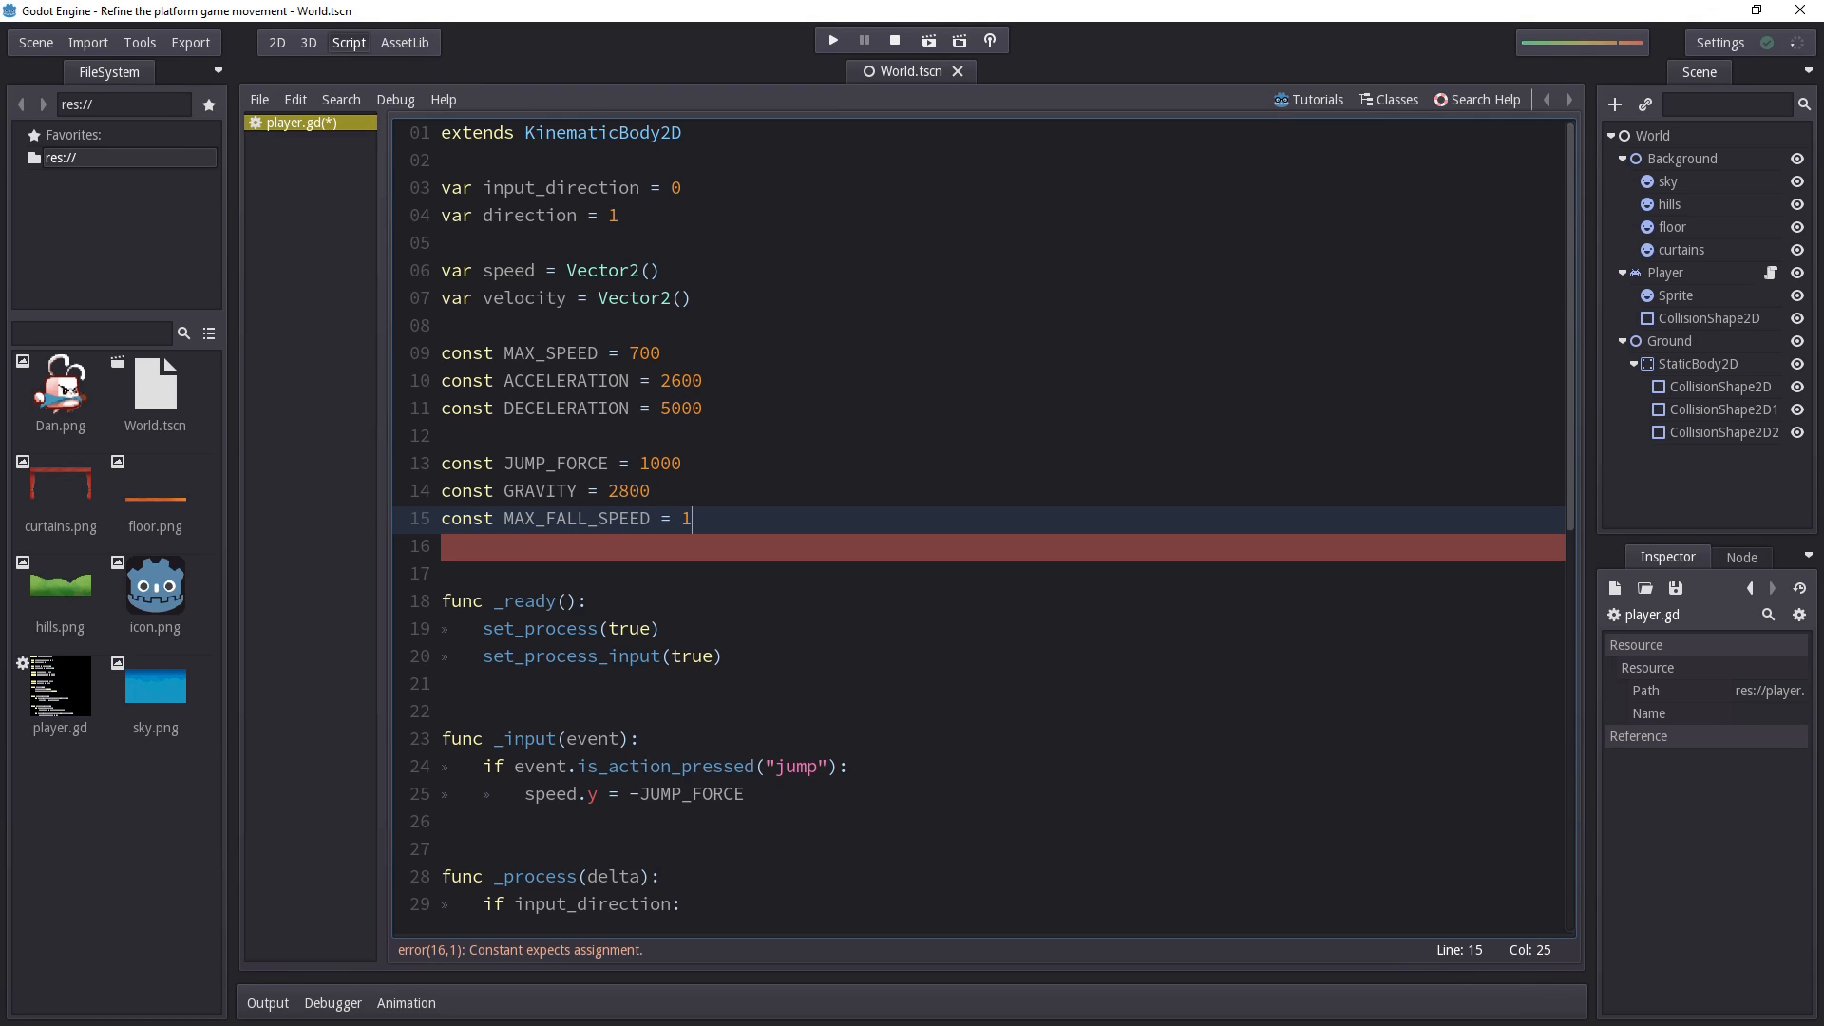
type("400")
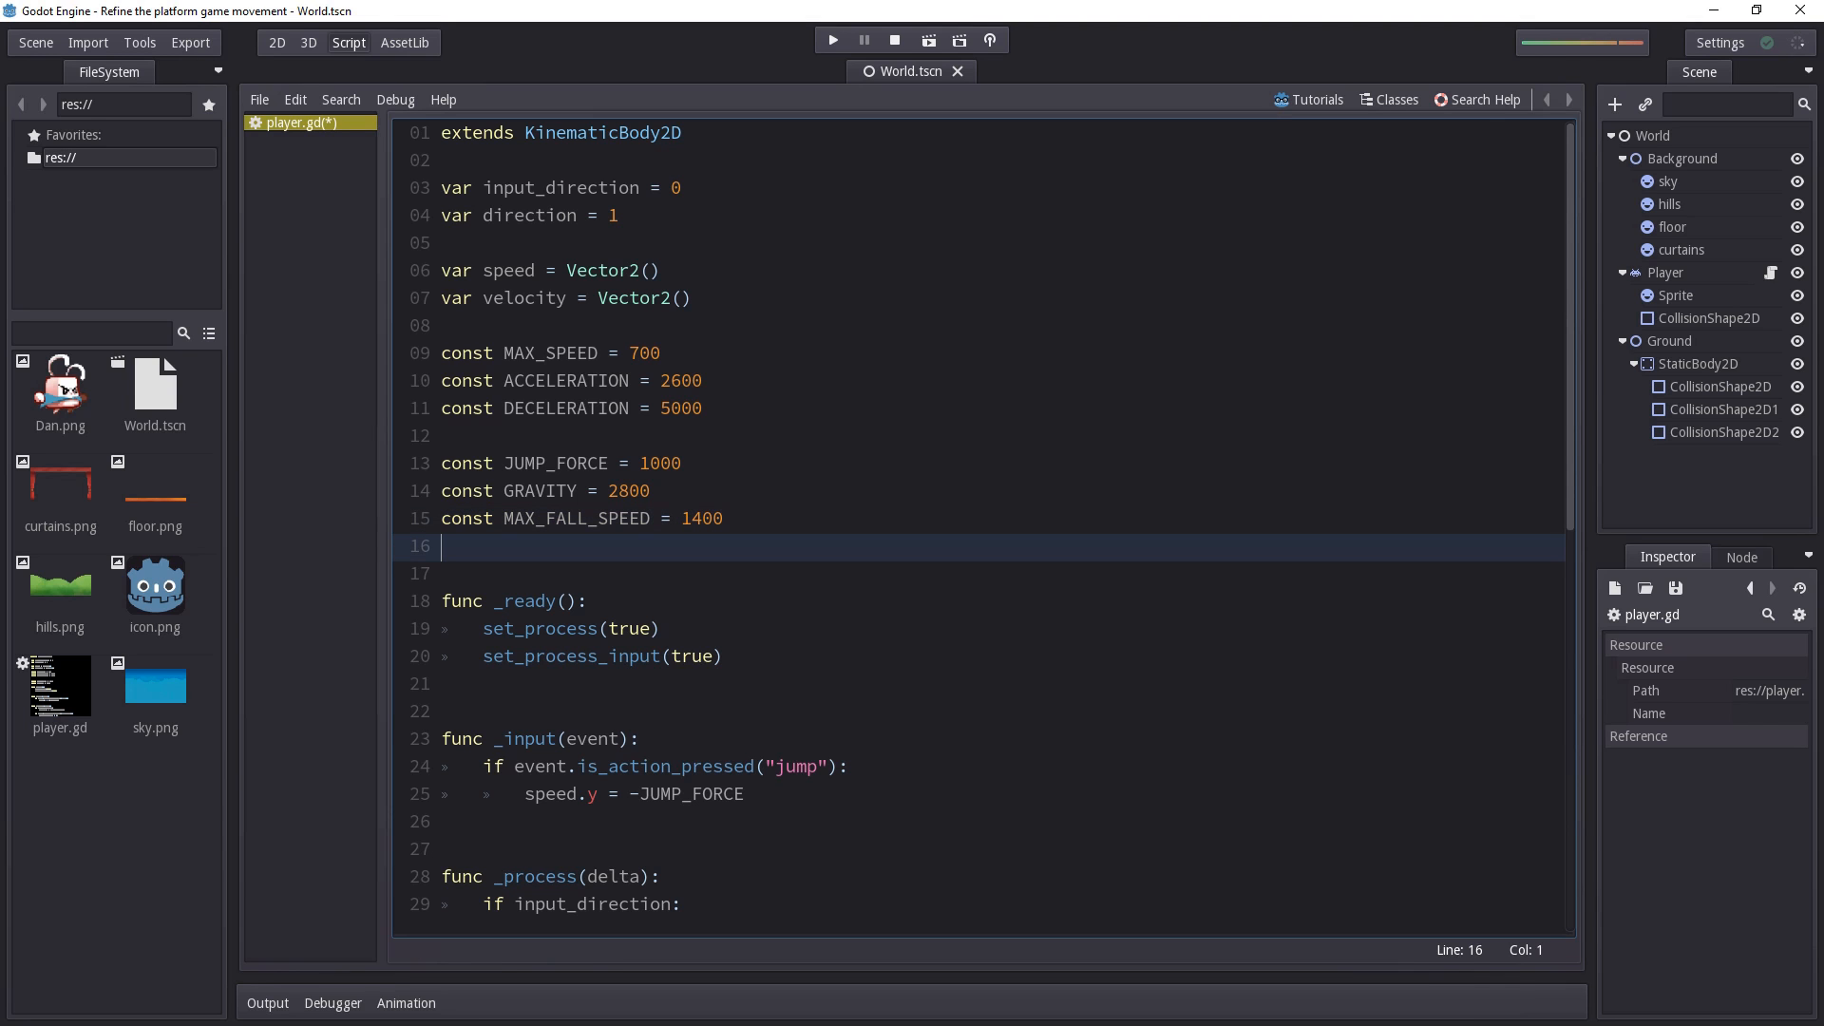
After gravity, add `if speed.y > MAX_FALL_SPEED: speed.y = MAX_FALL_SPEED` to clamp falling speed
scroll("down", 3)
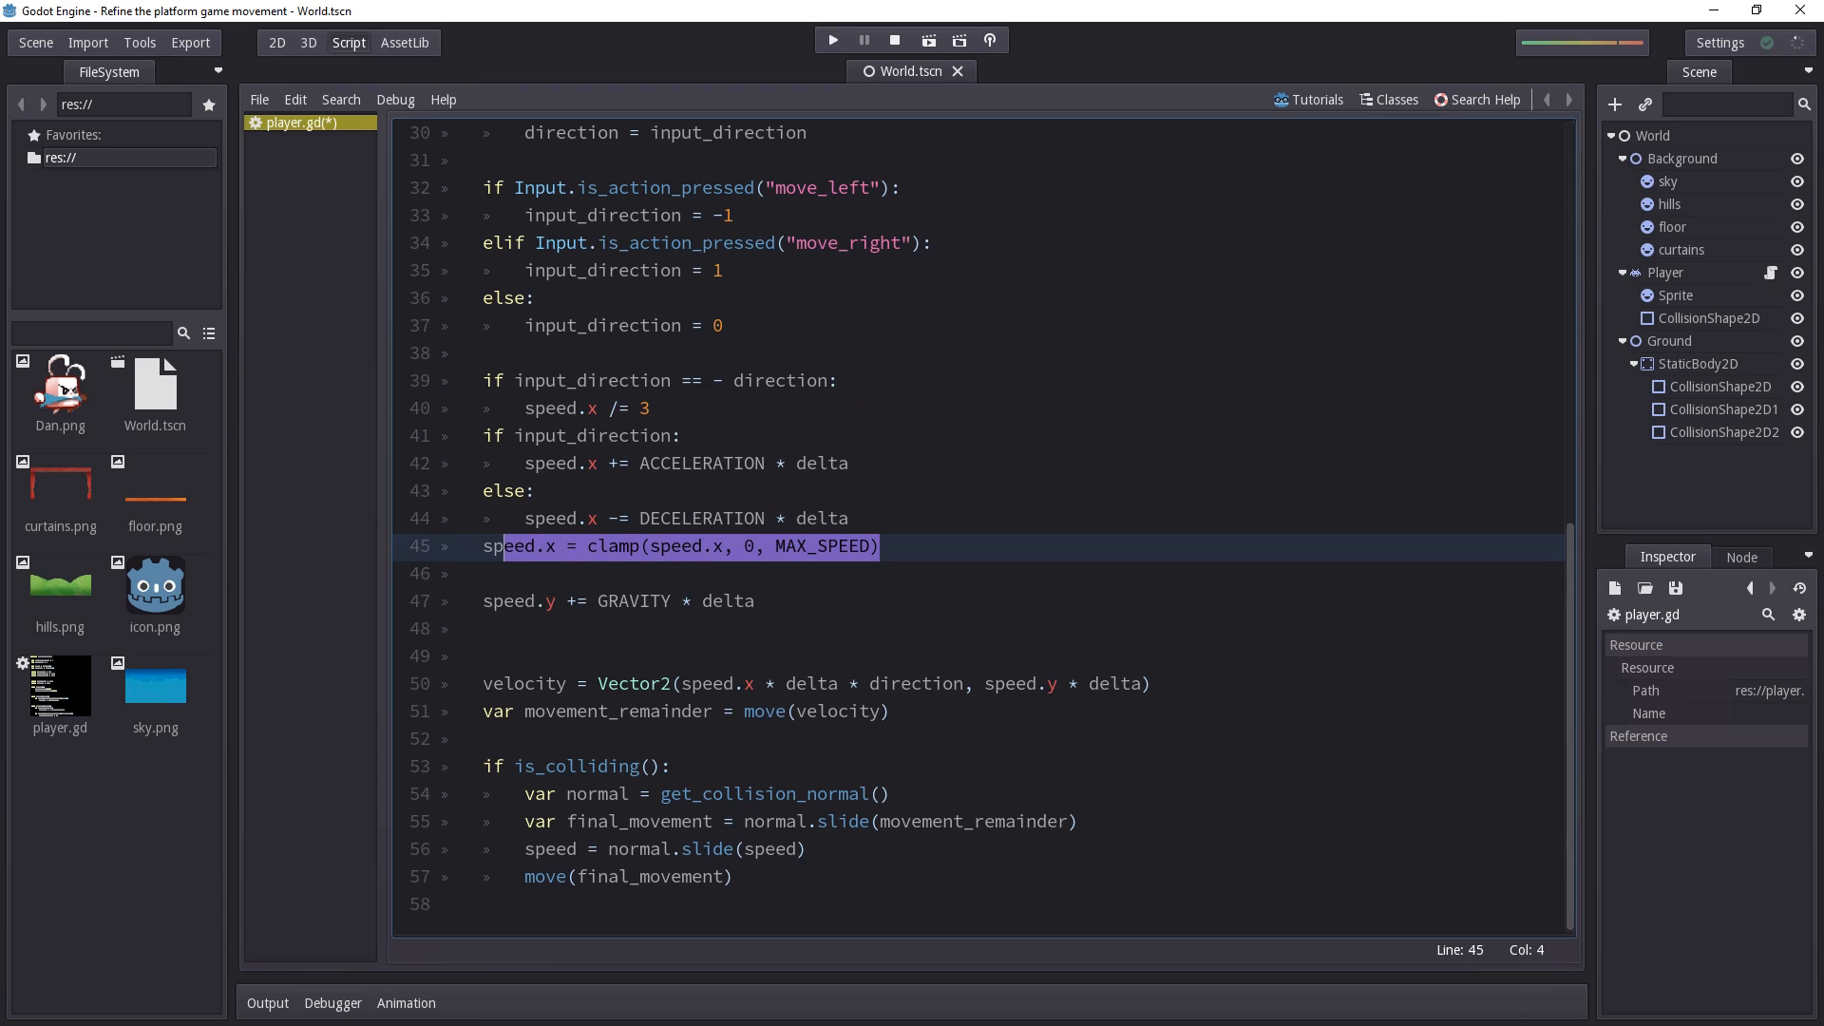
left_click(755, 601)
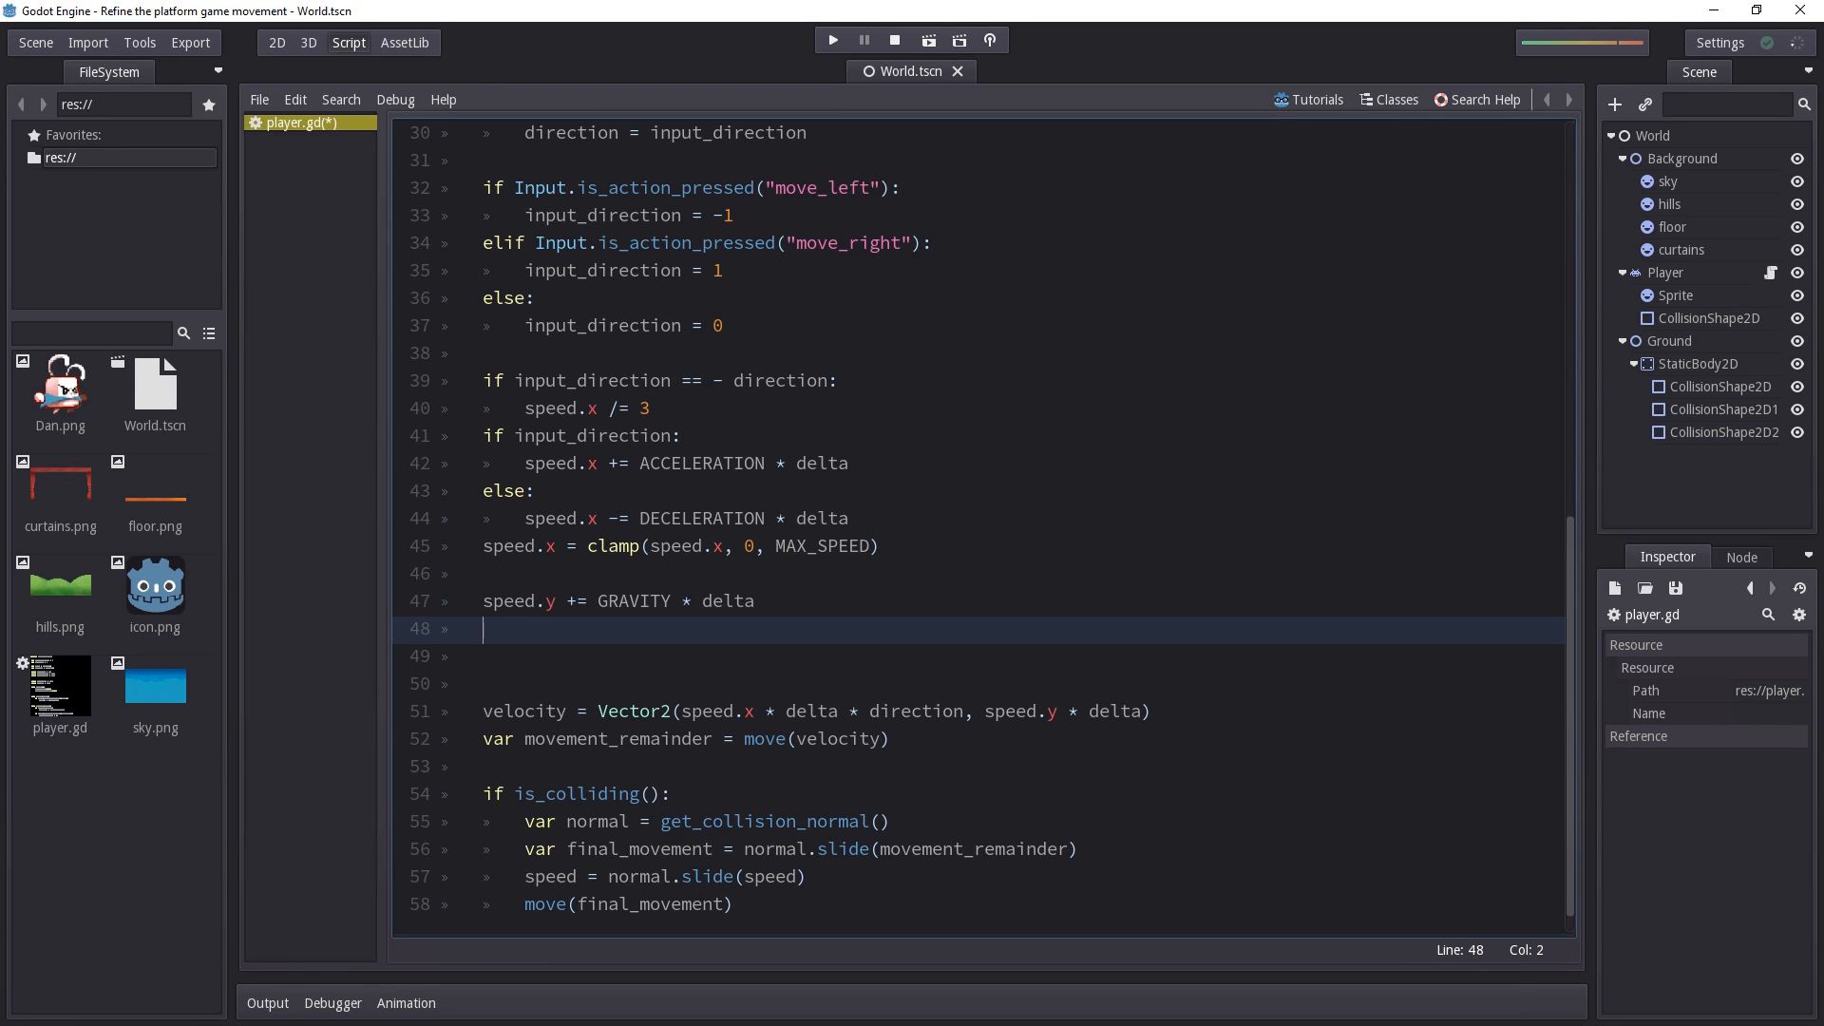
type("if speed.")
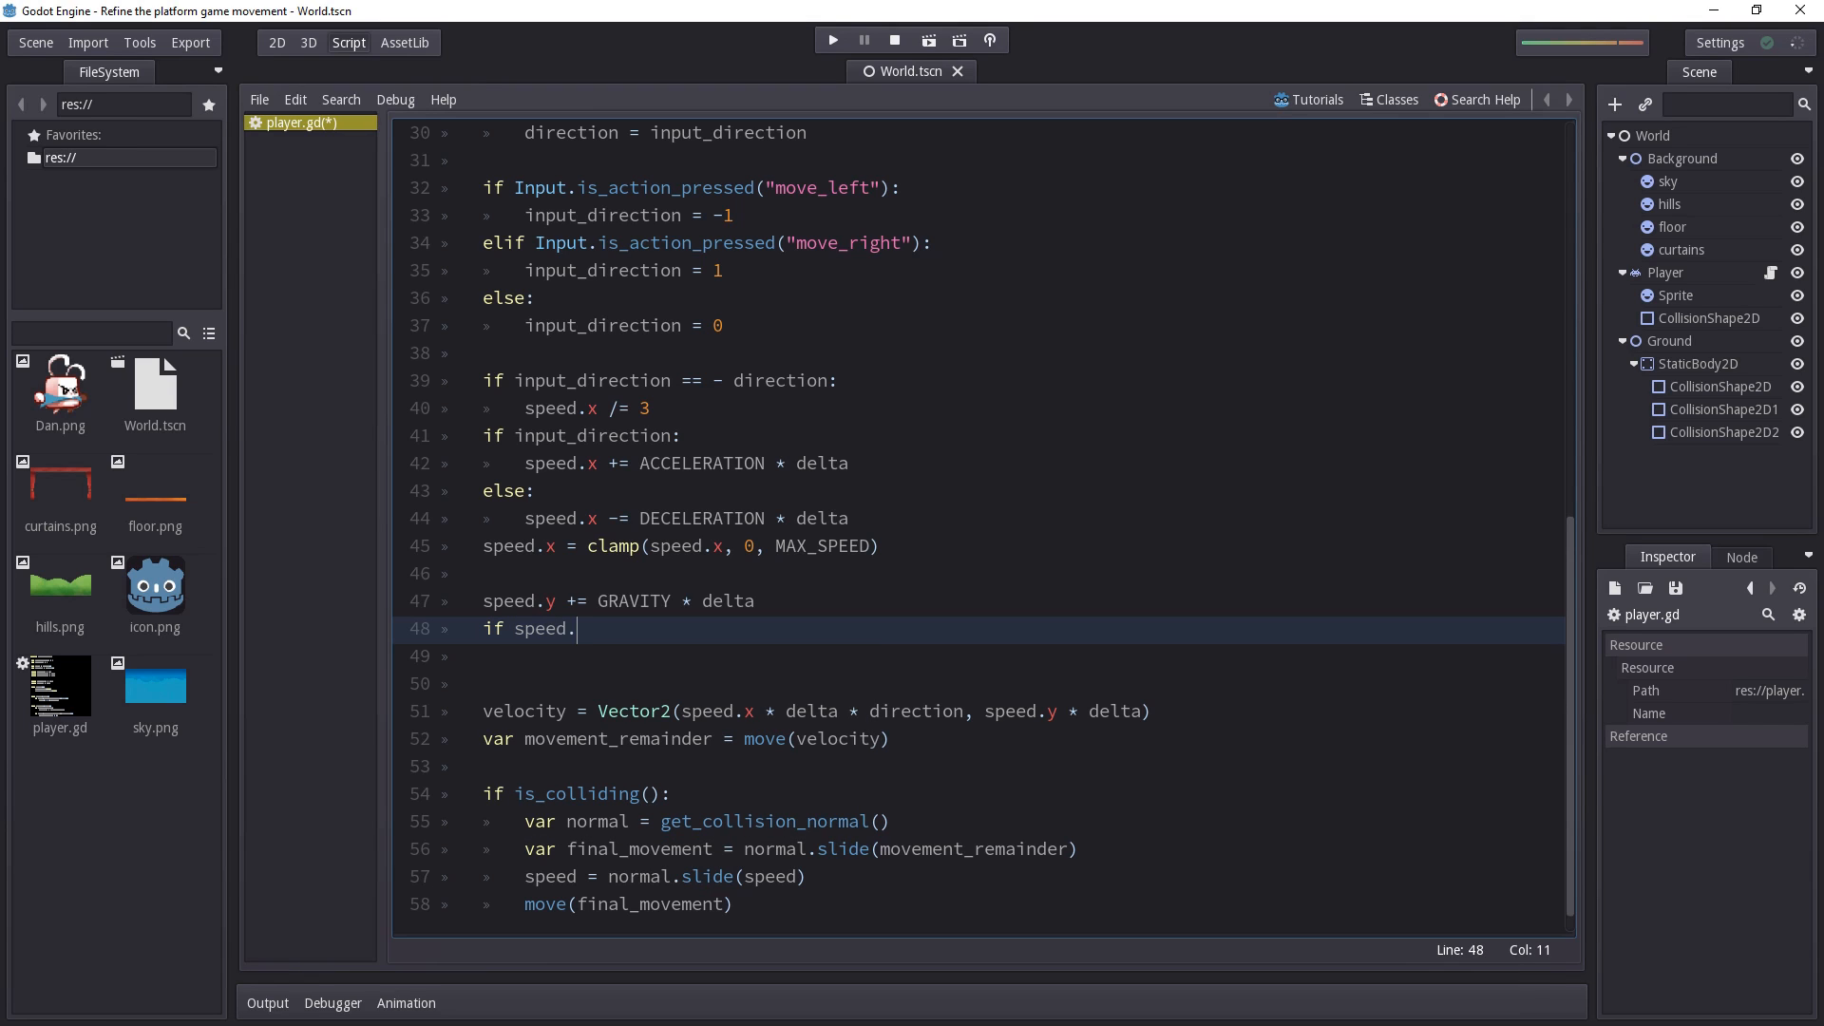
type("y")
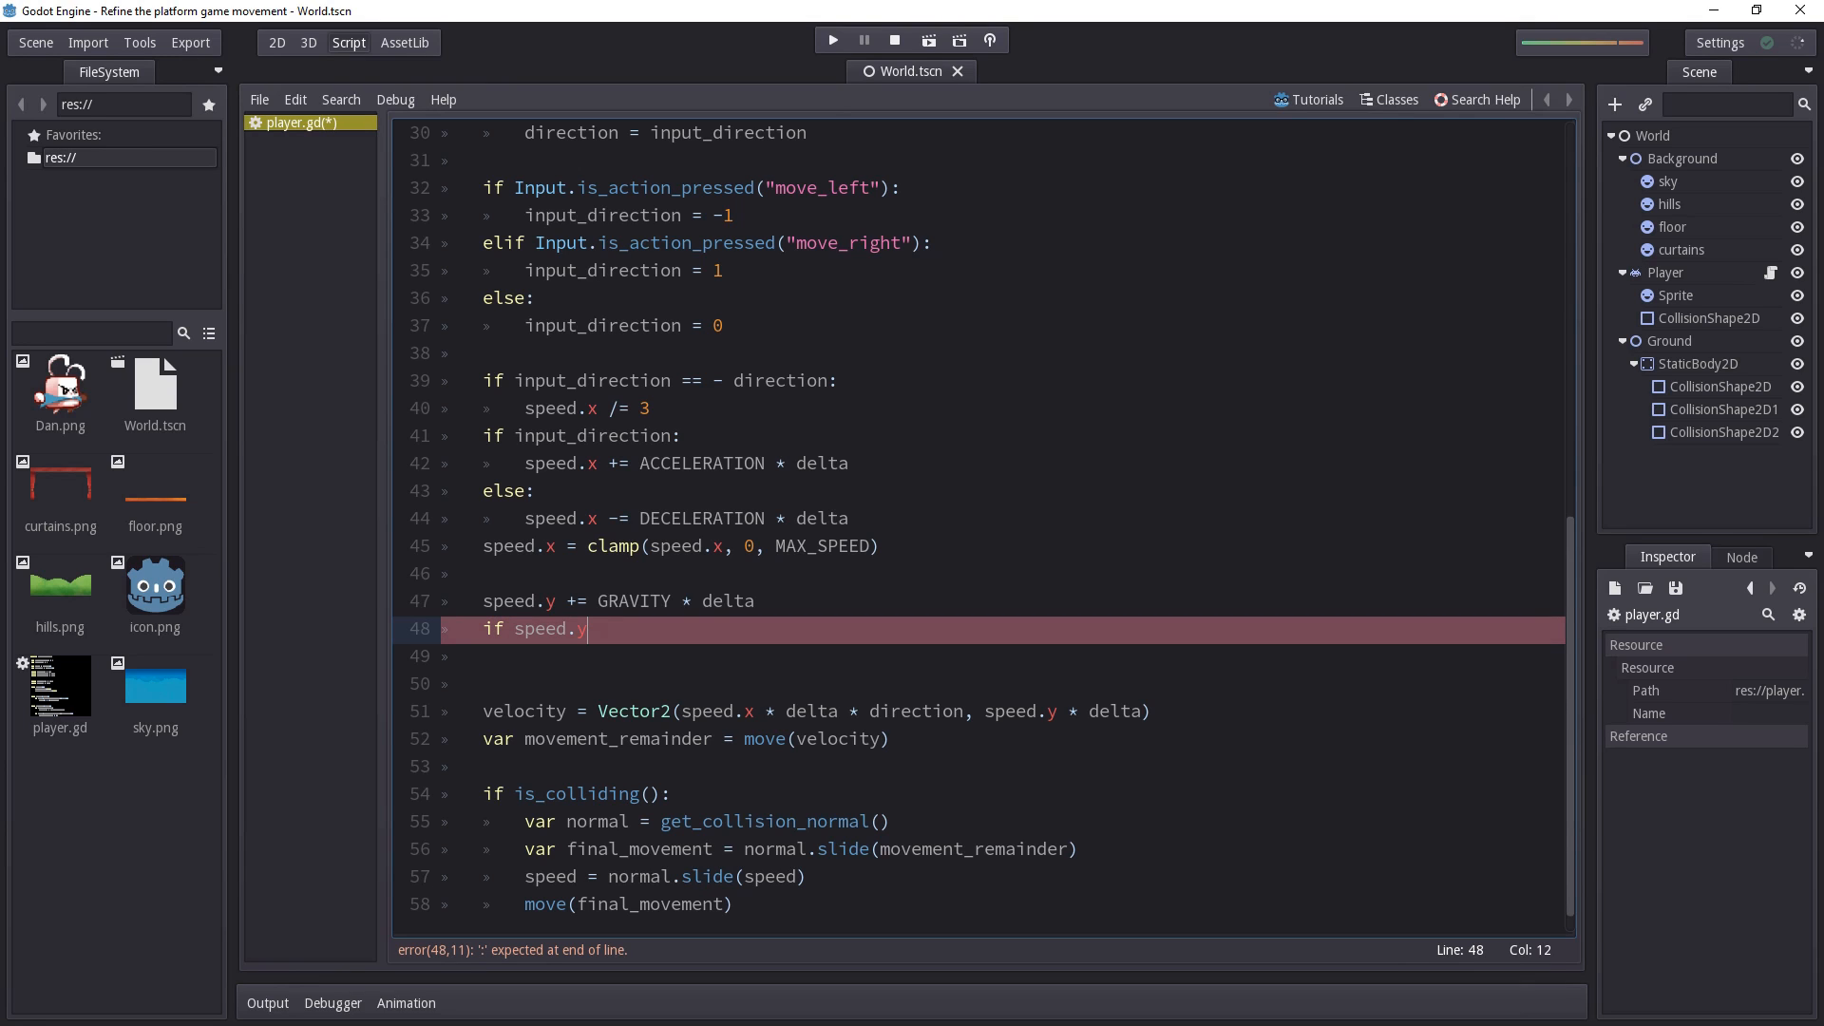
type(">")
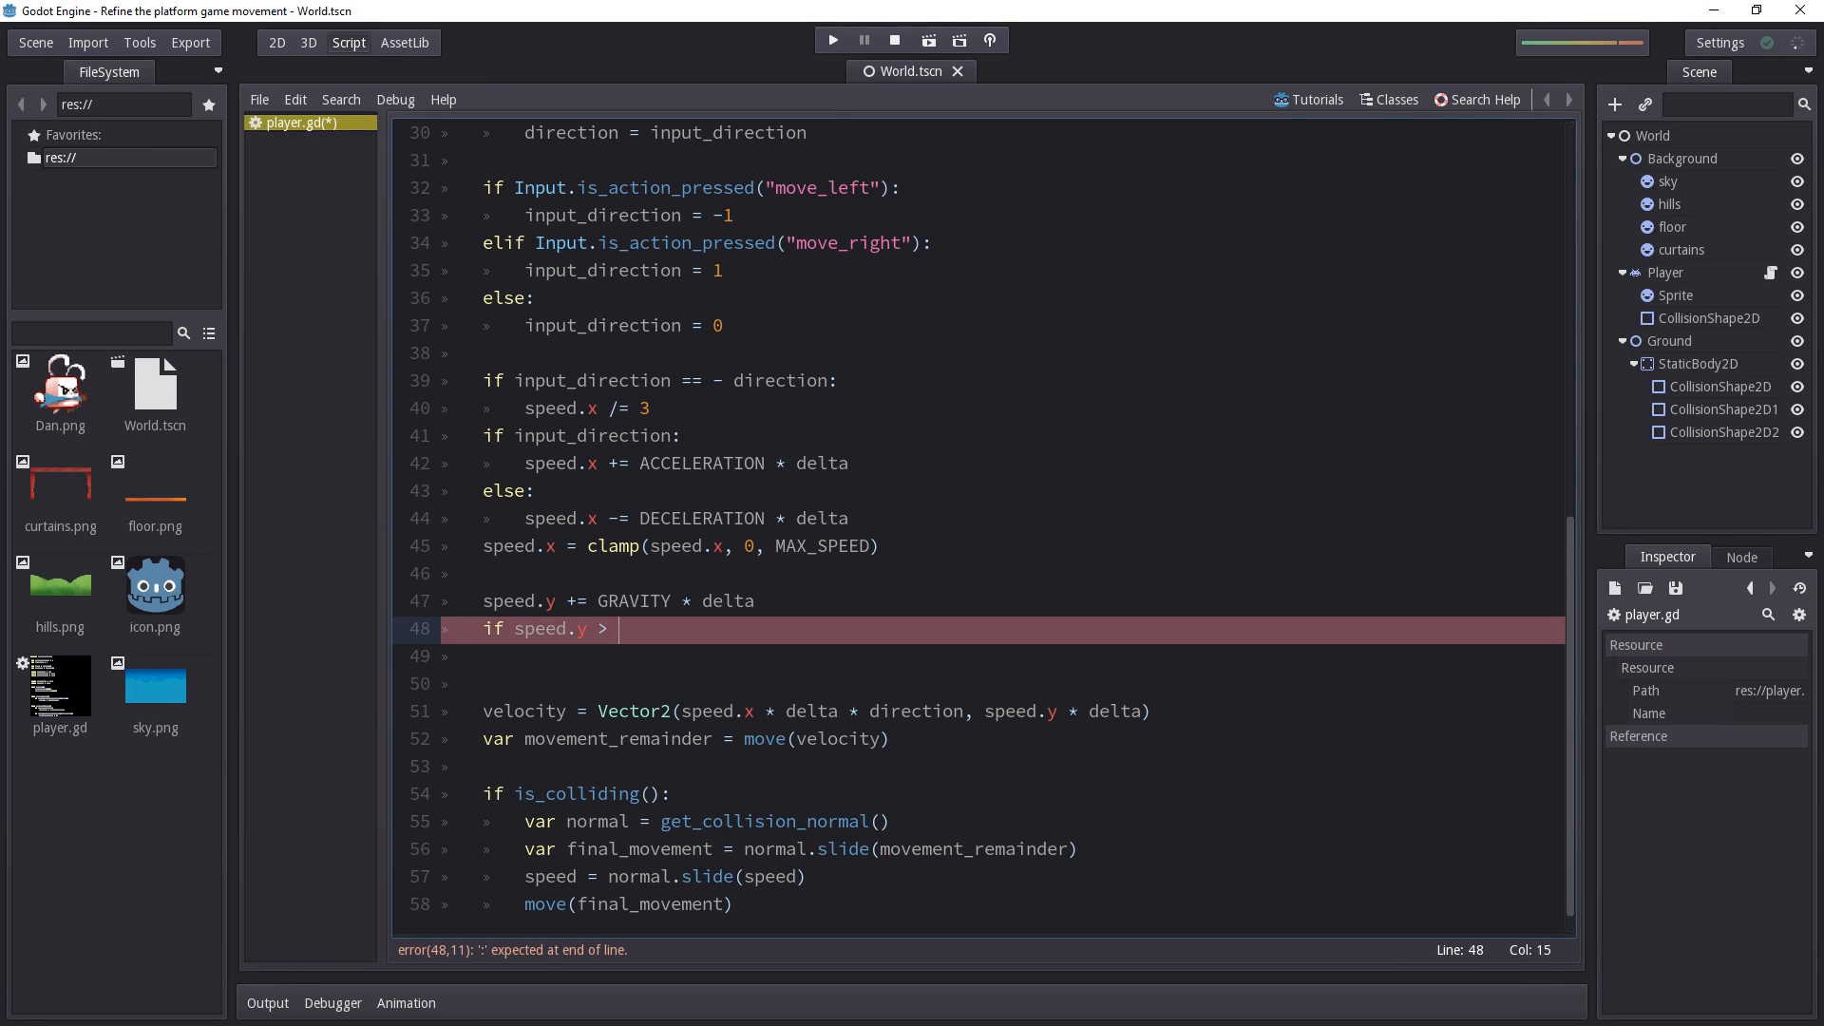
type("MAX_FALL_SPEED")
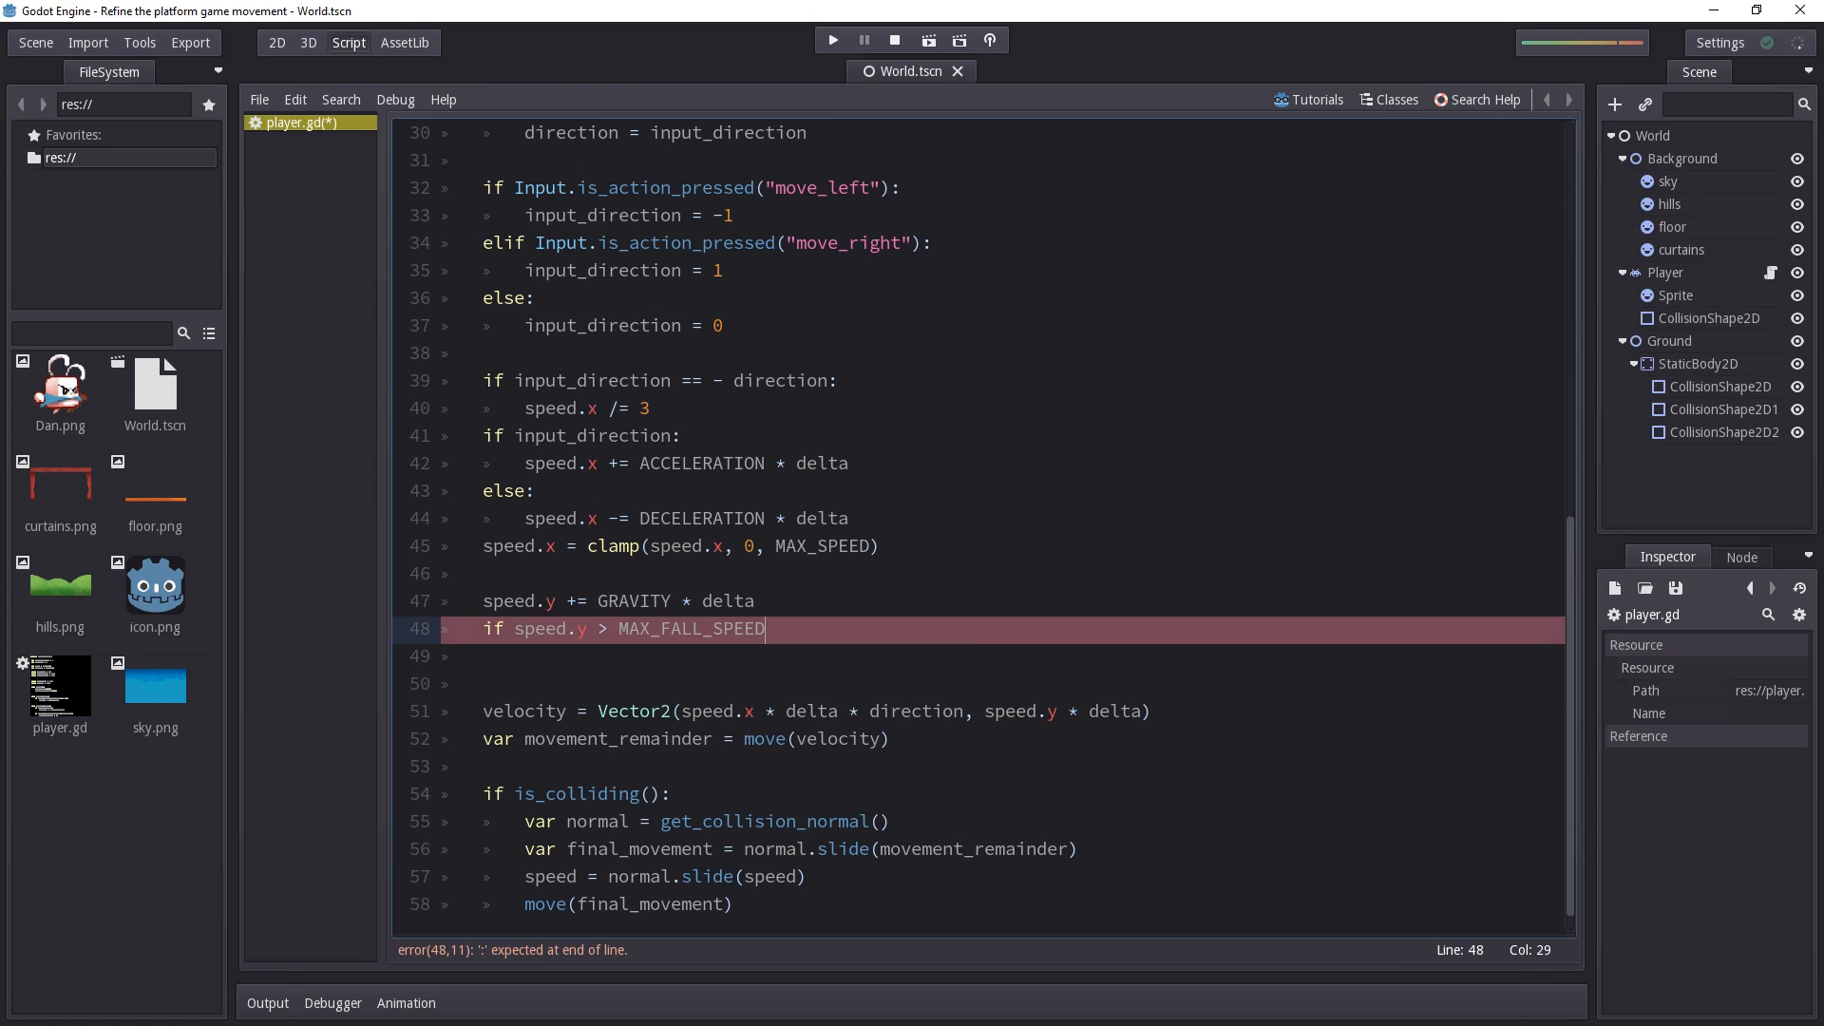
type(":")
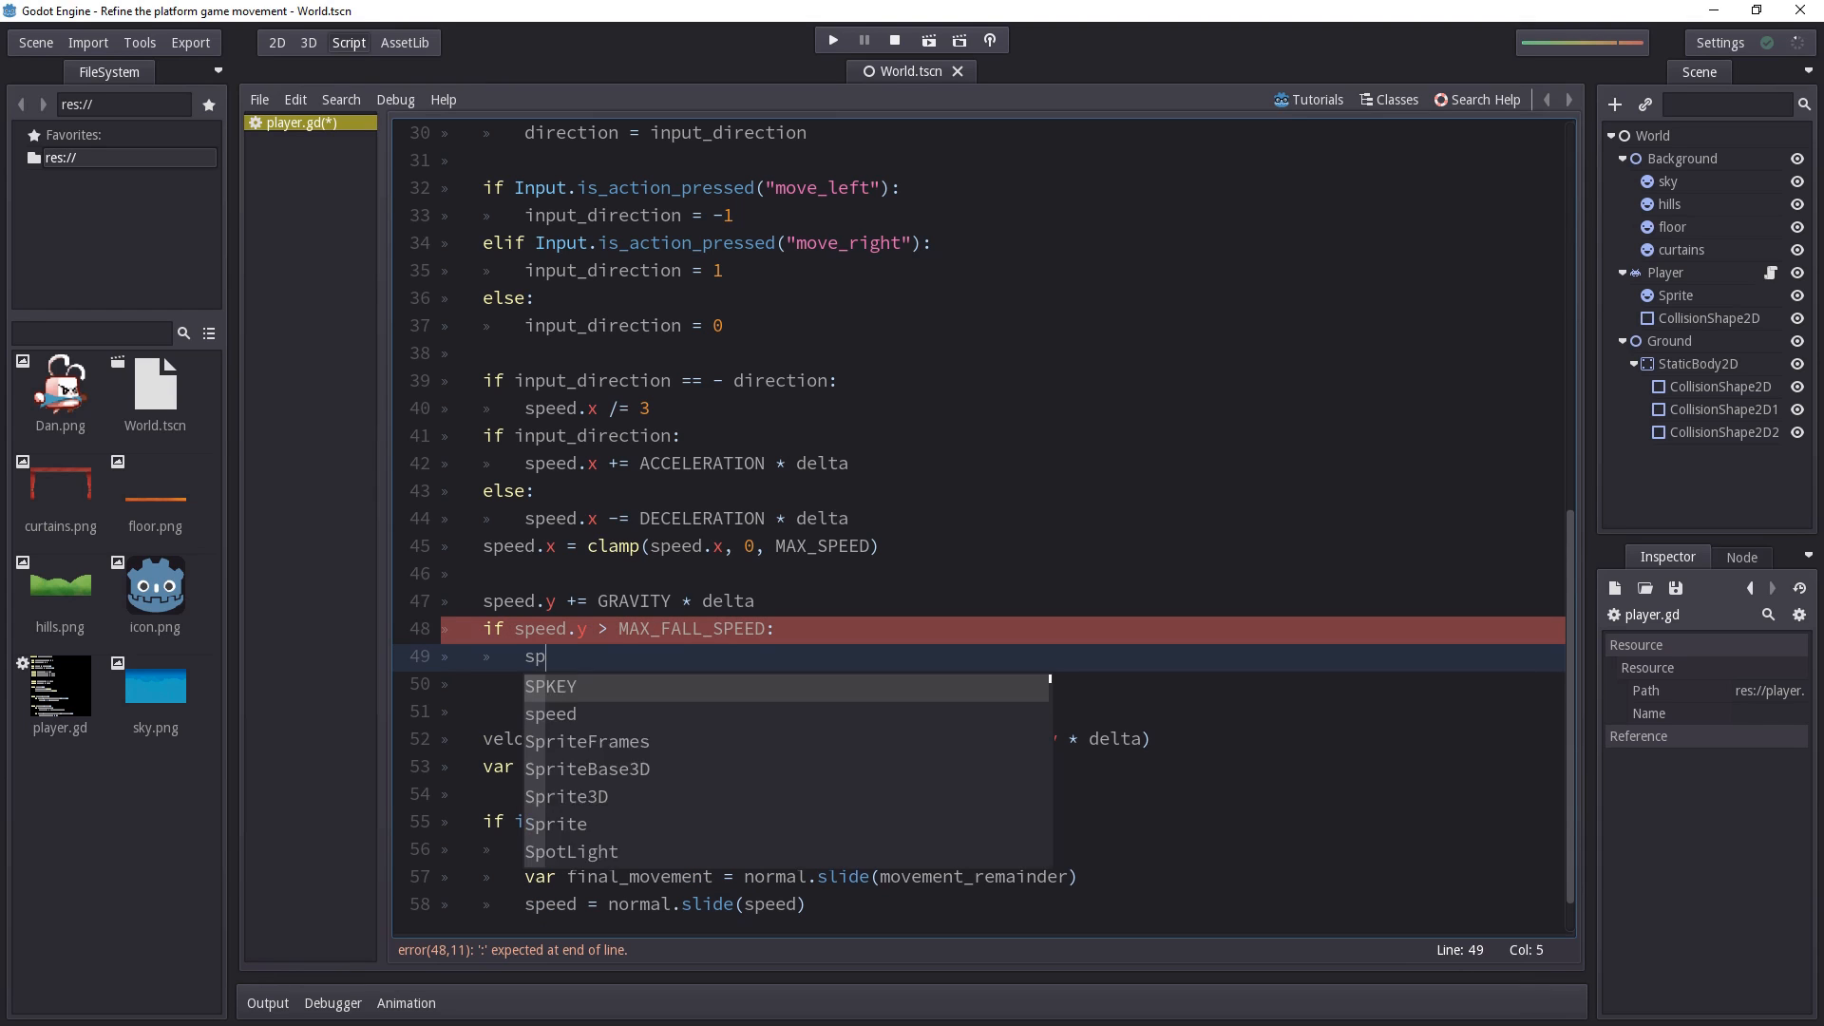
type("eed.y =")
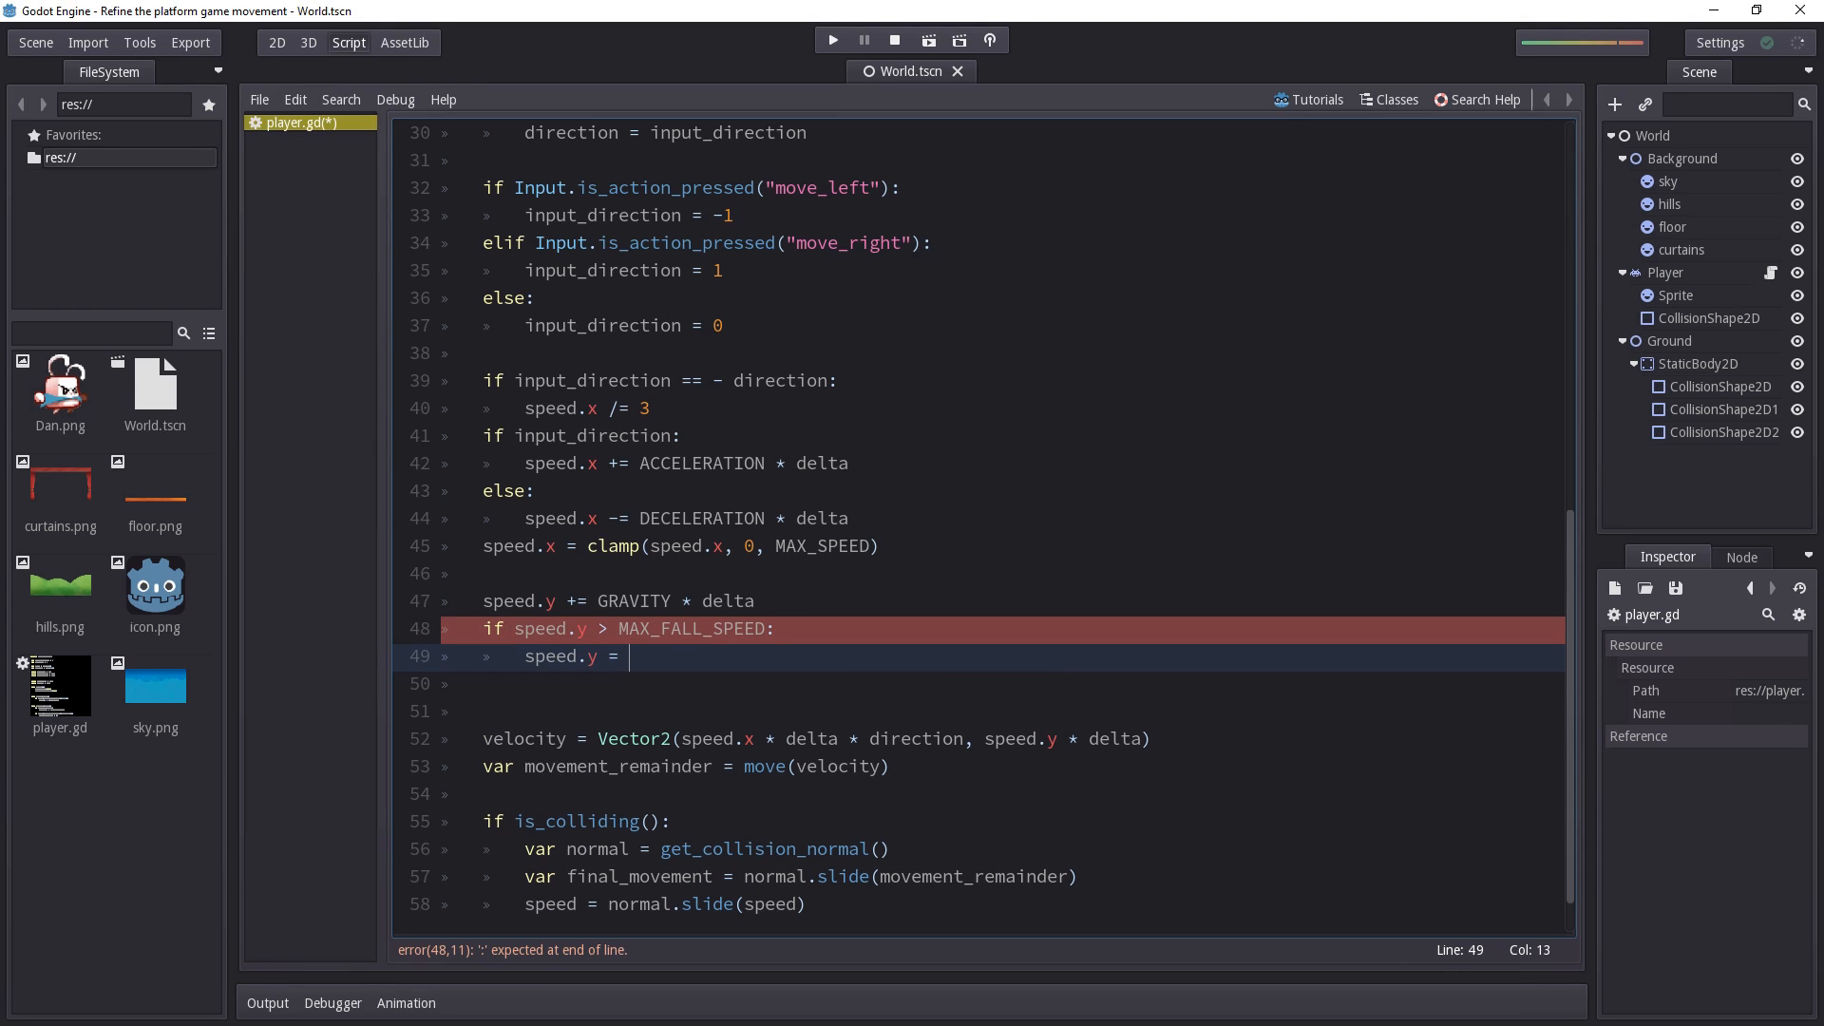
type("MAX_FALL_SPEED")
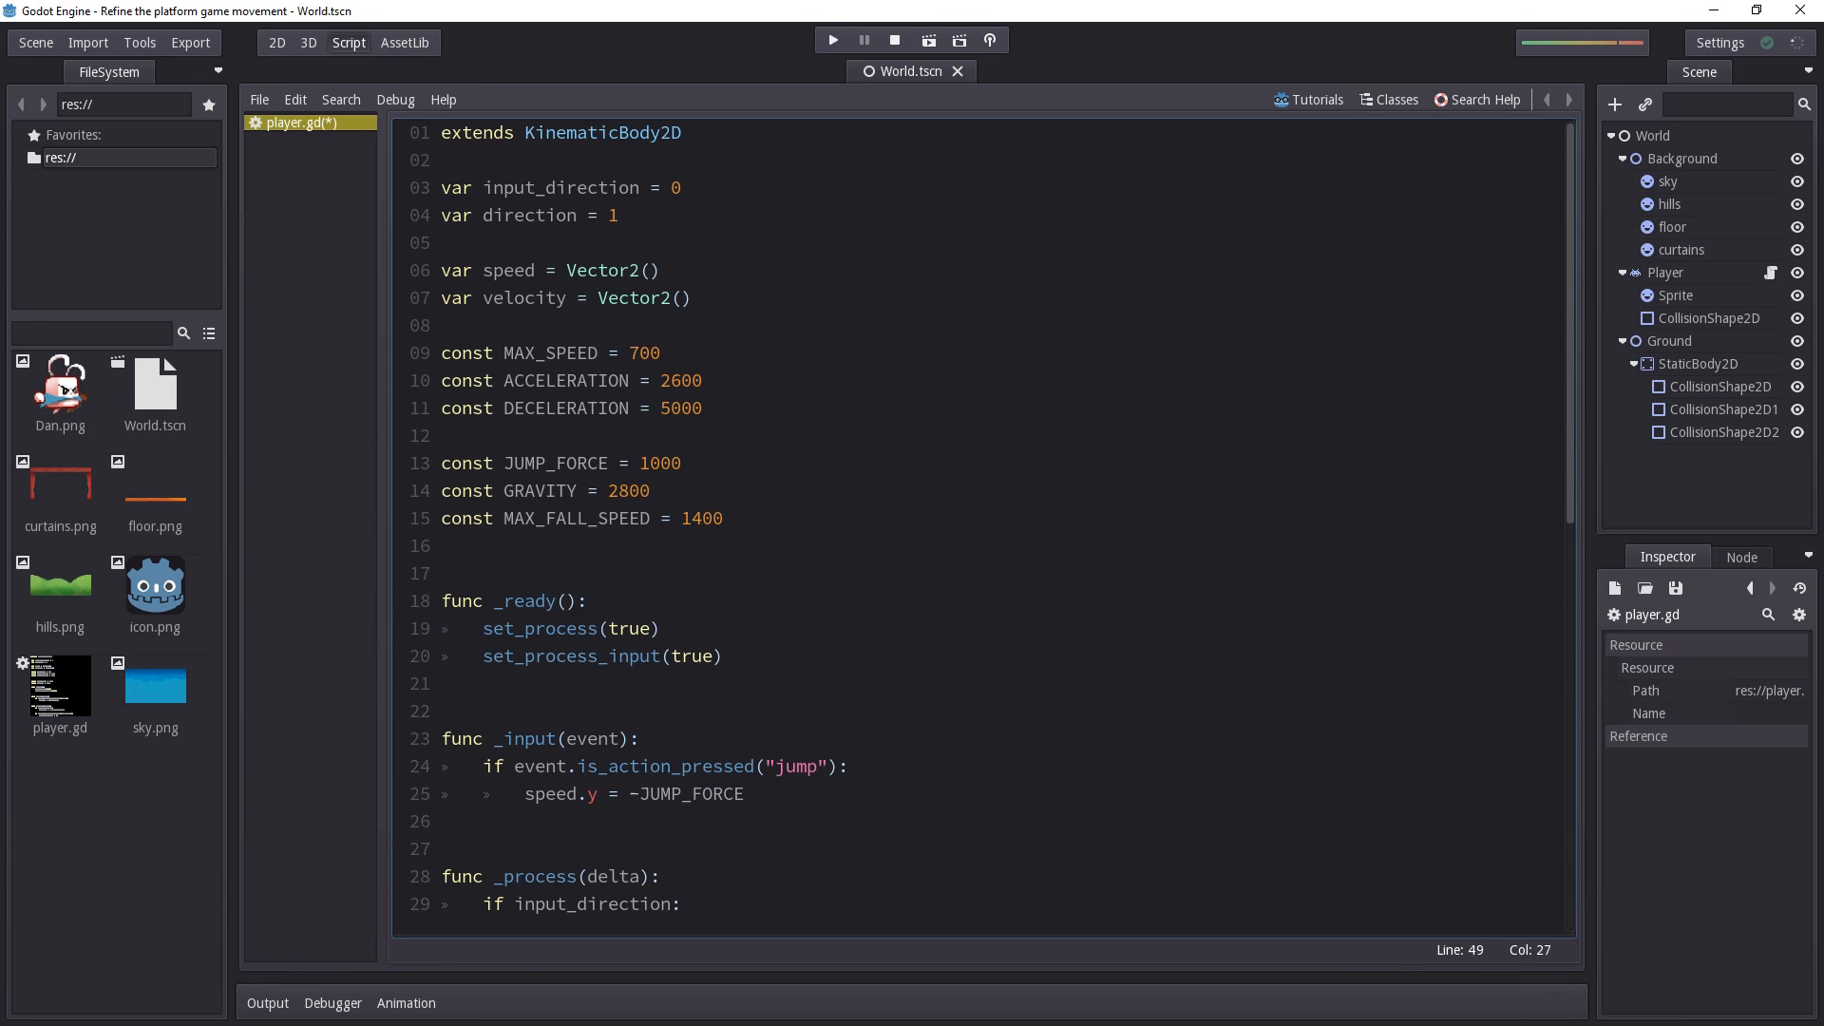
Declare var jump_count = 0 on the empty line after the constants
left_click(581, 548)
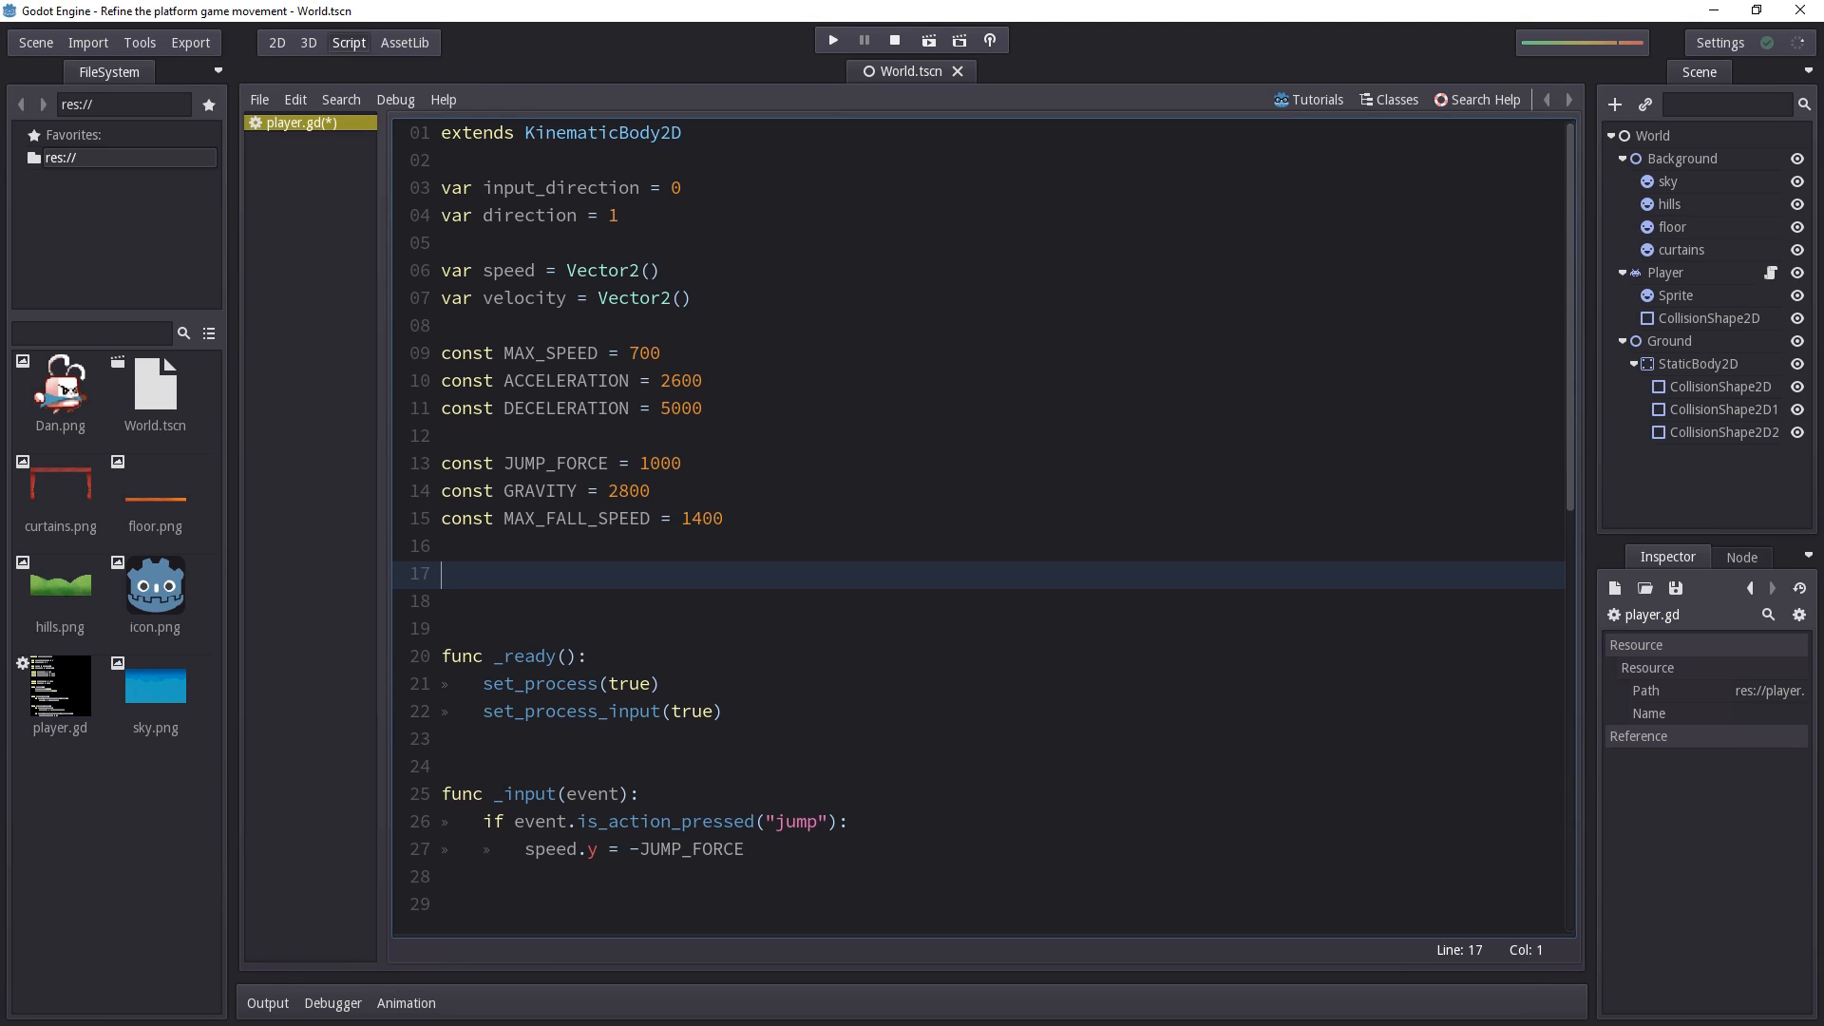
type("var jum")
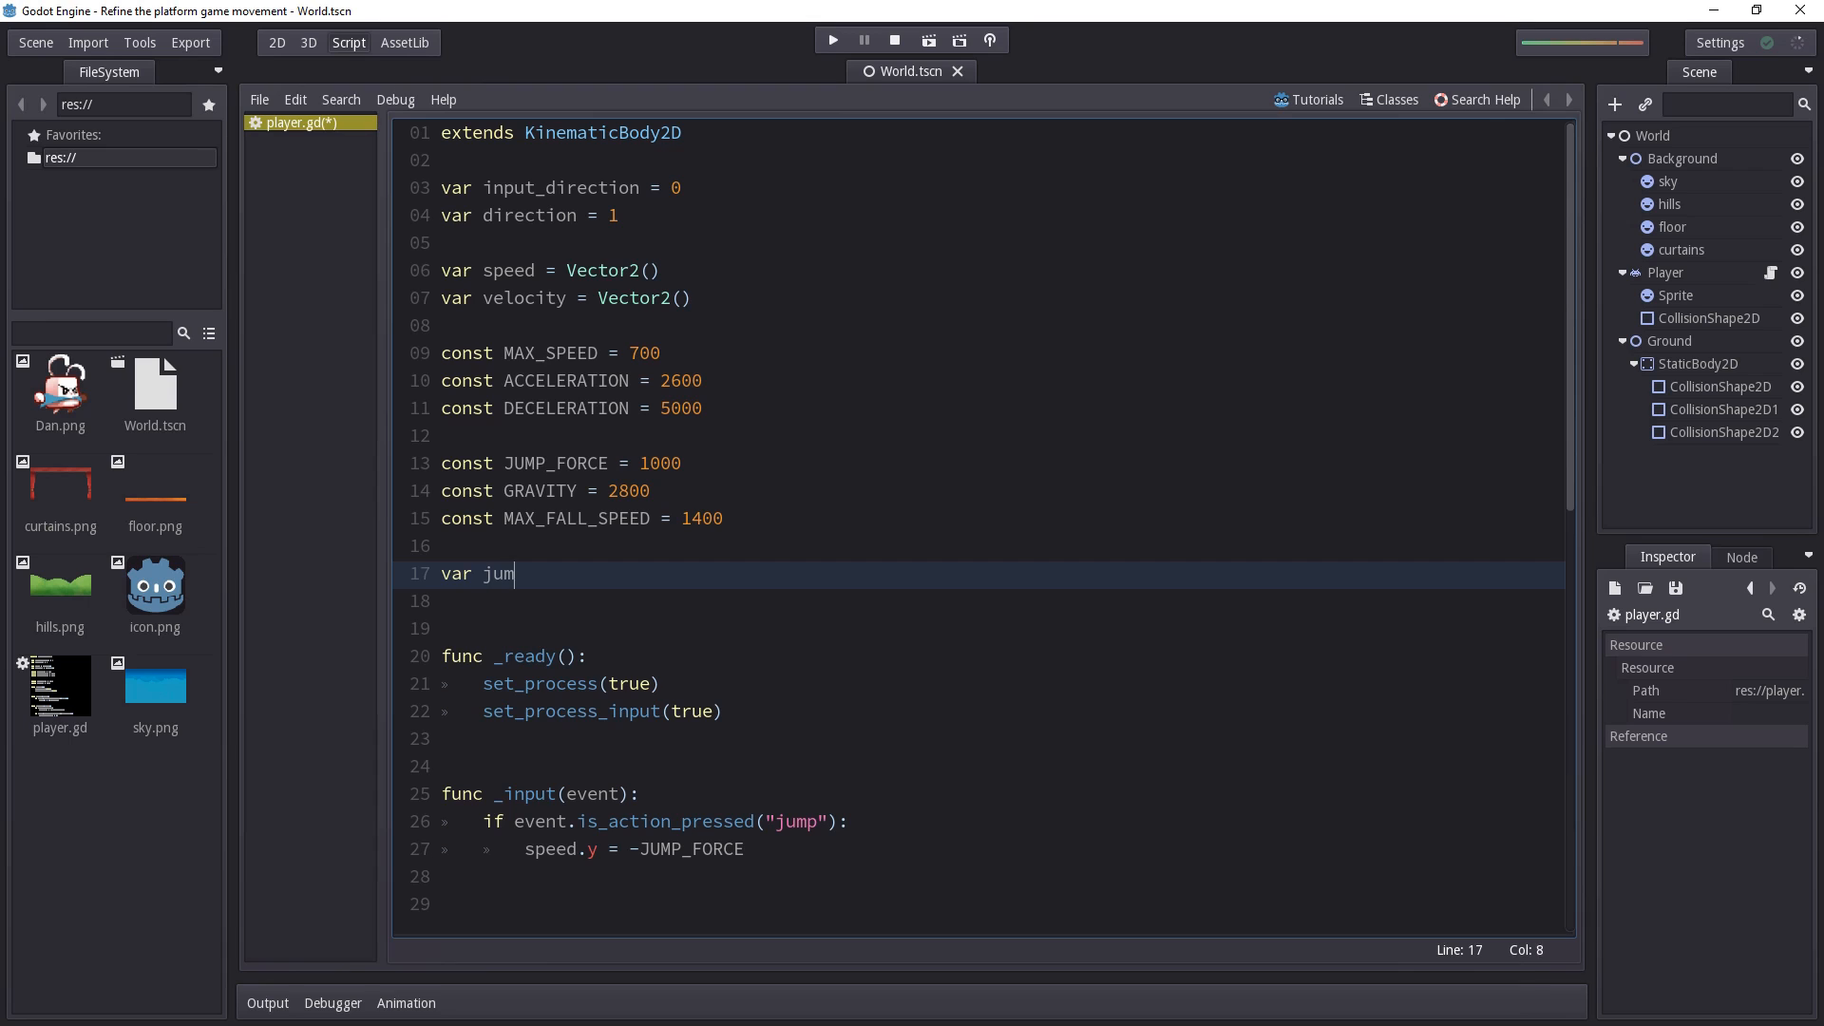
type("_")
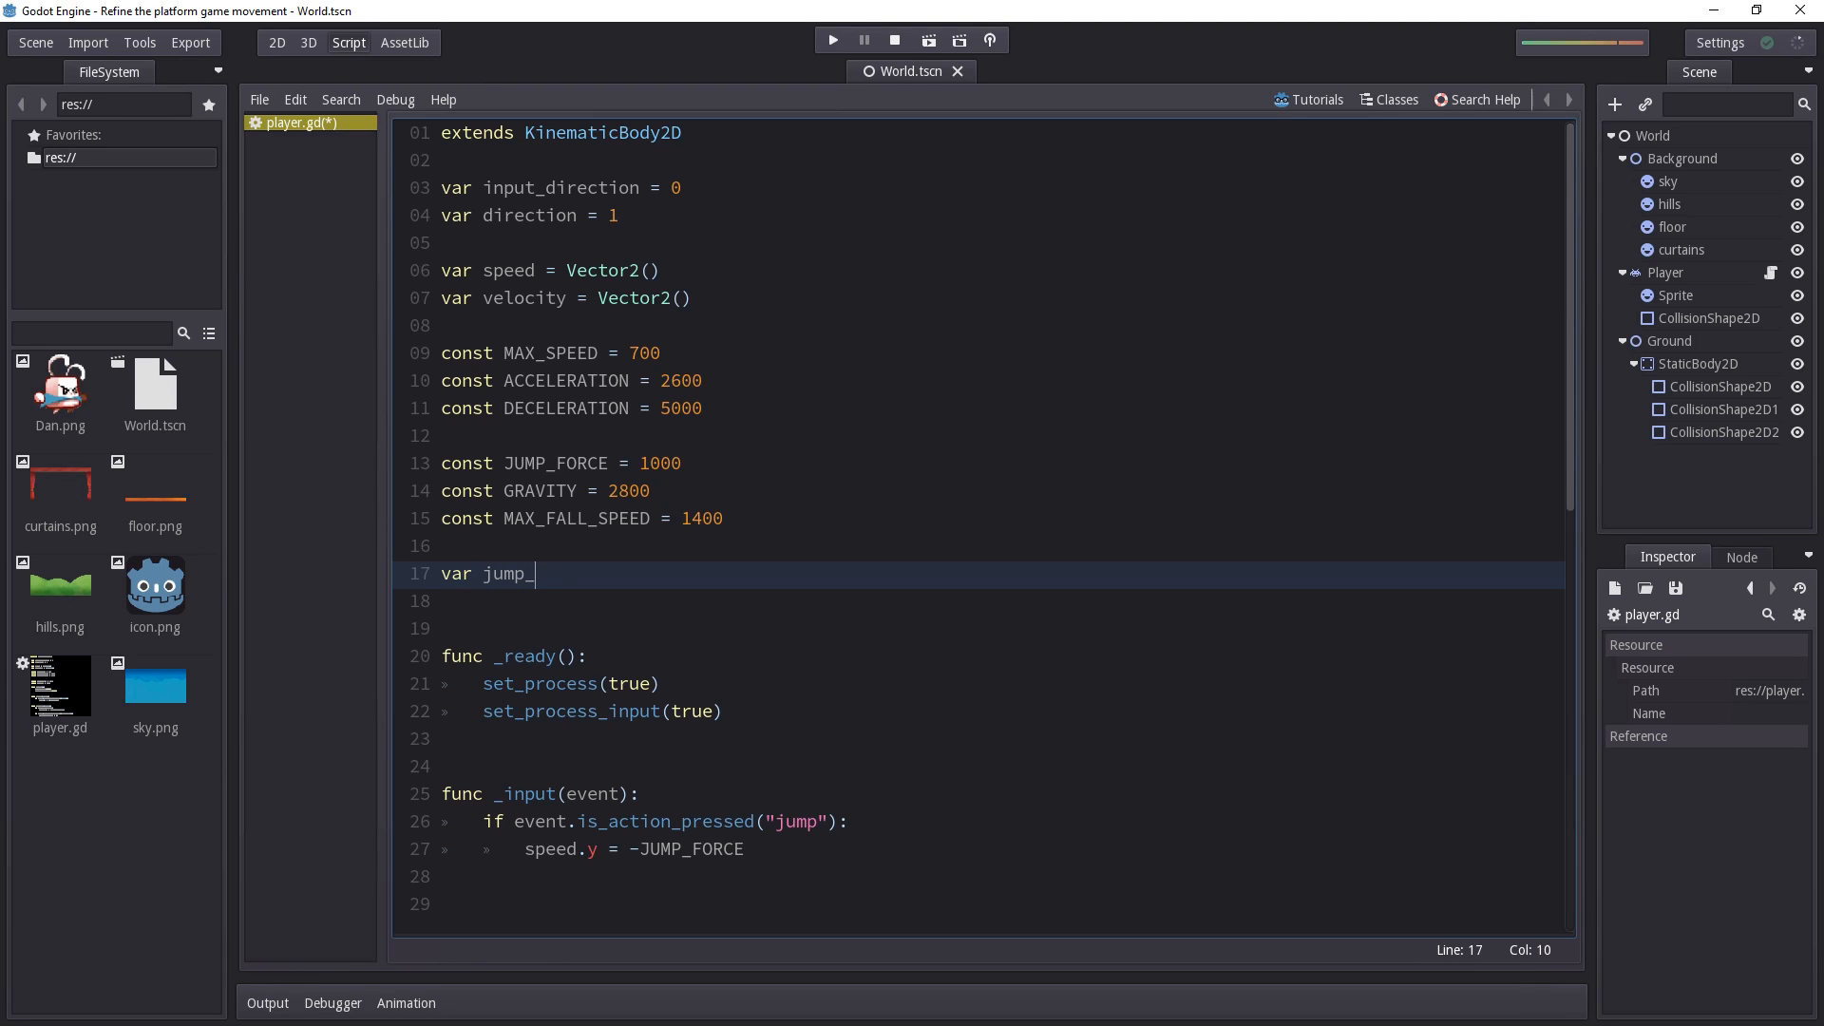
type("count = 0")
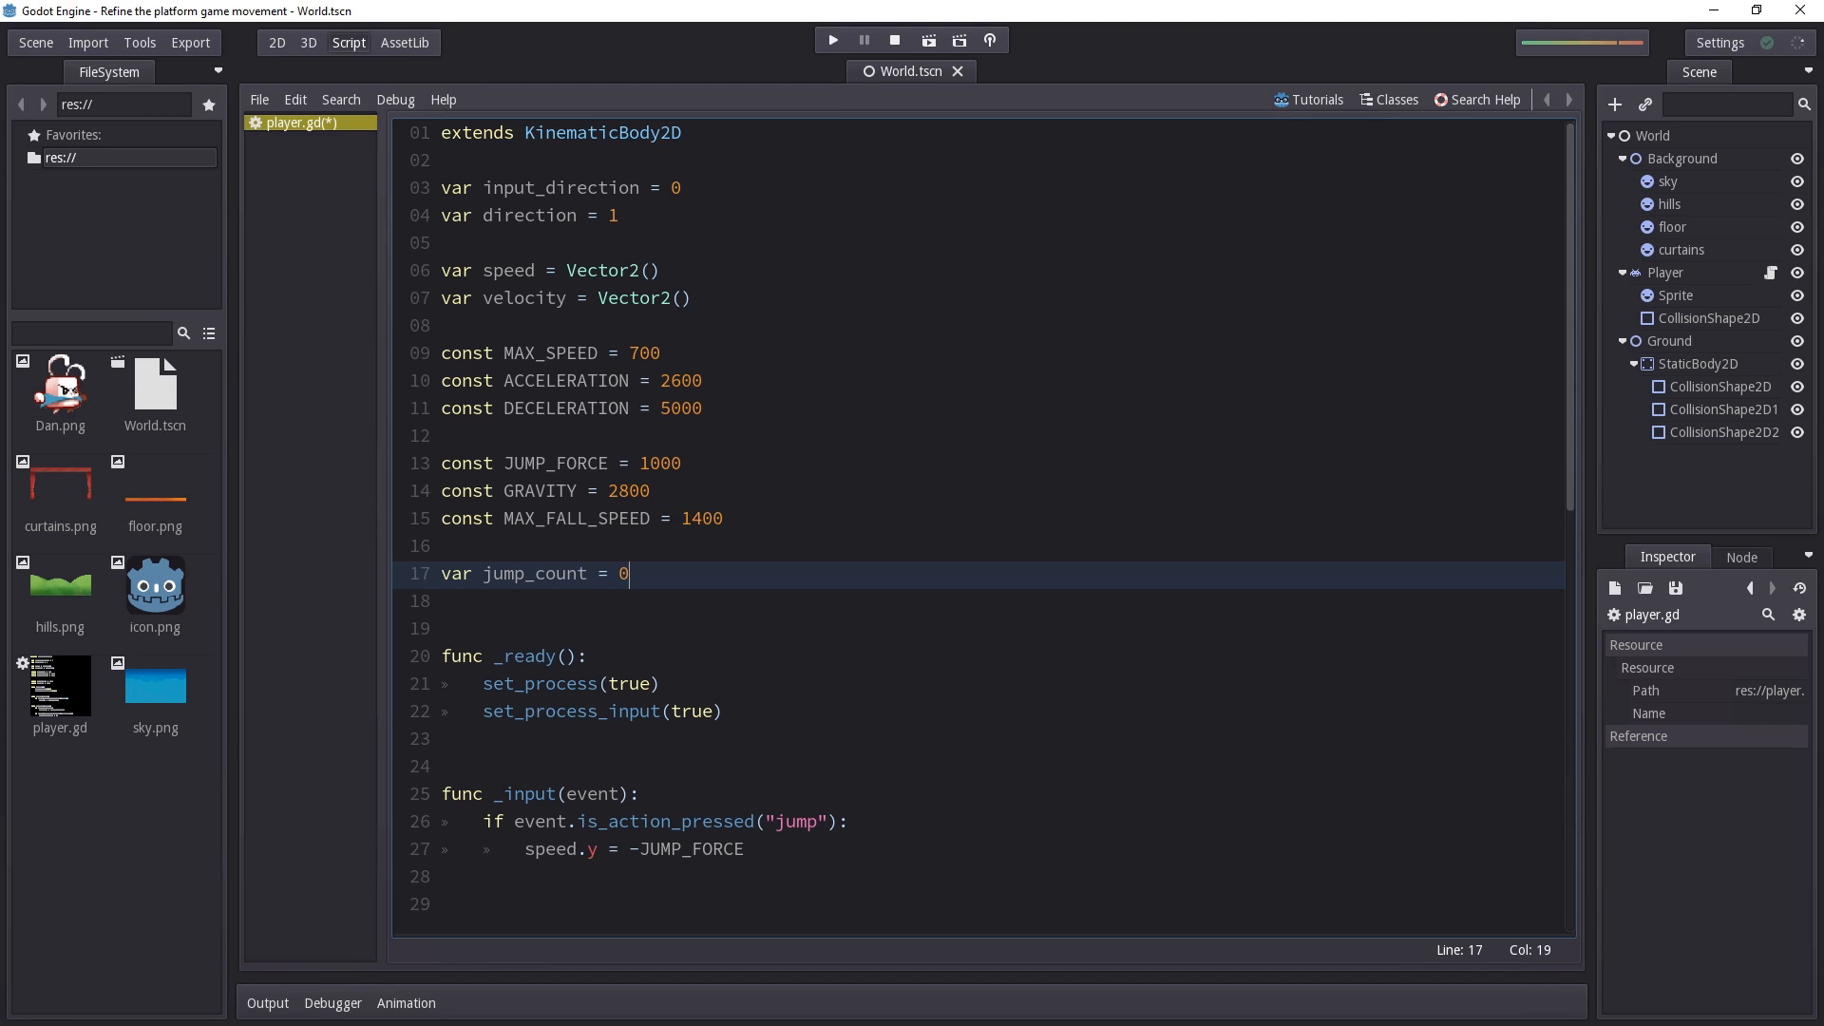
key("enter")
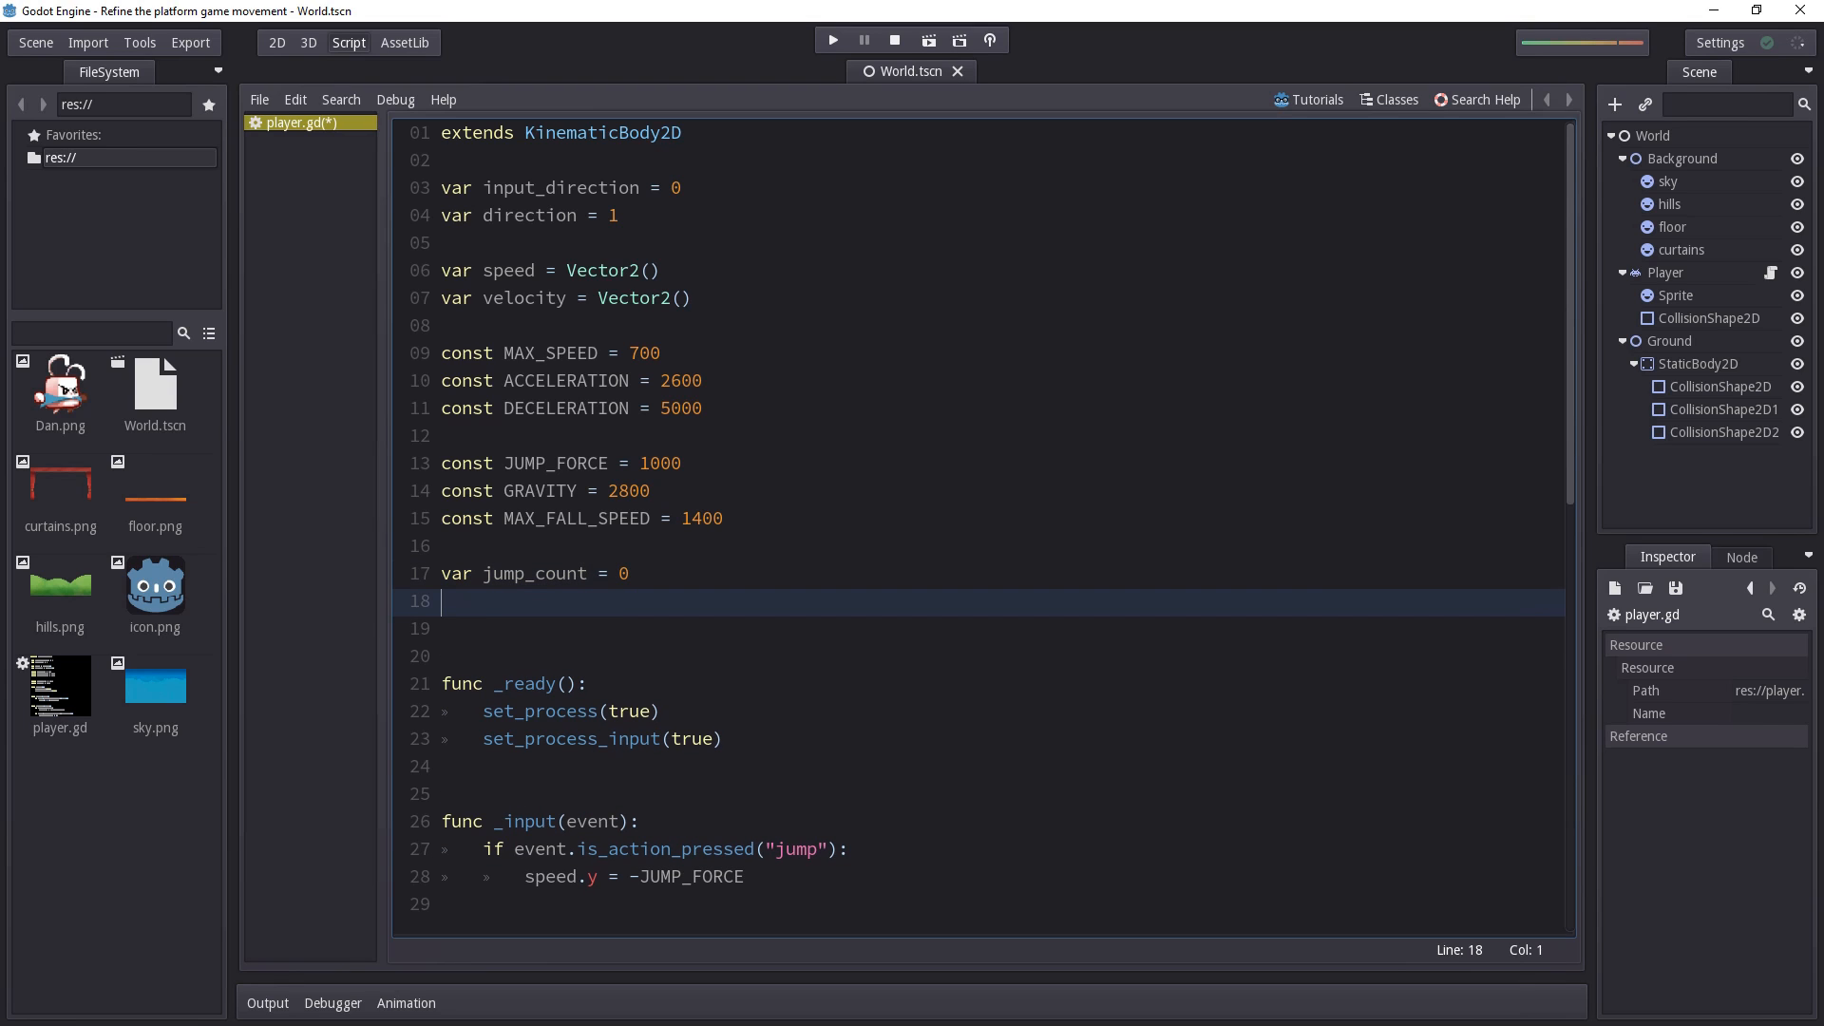
Declare const MAX_JUMP_COUNT on the next line, settling on const rather than var
type("const")
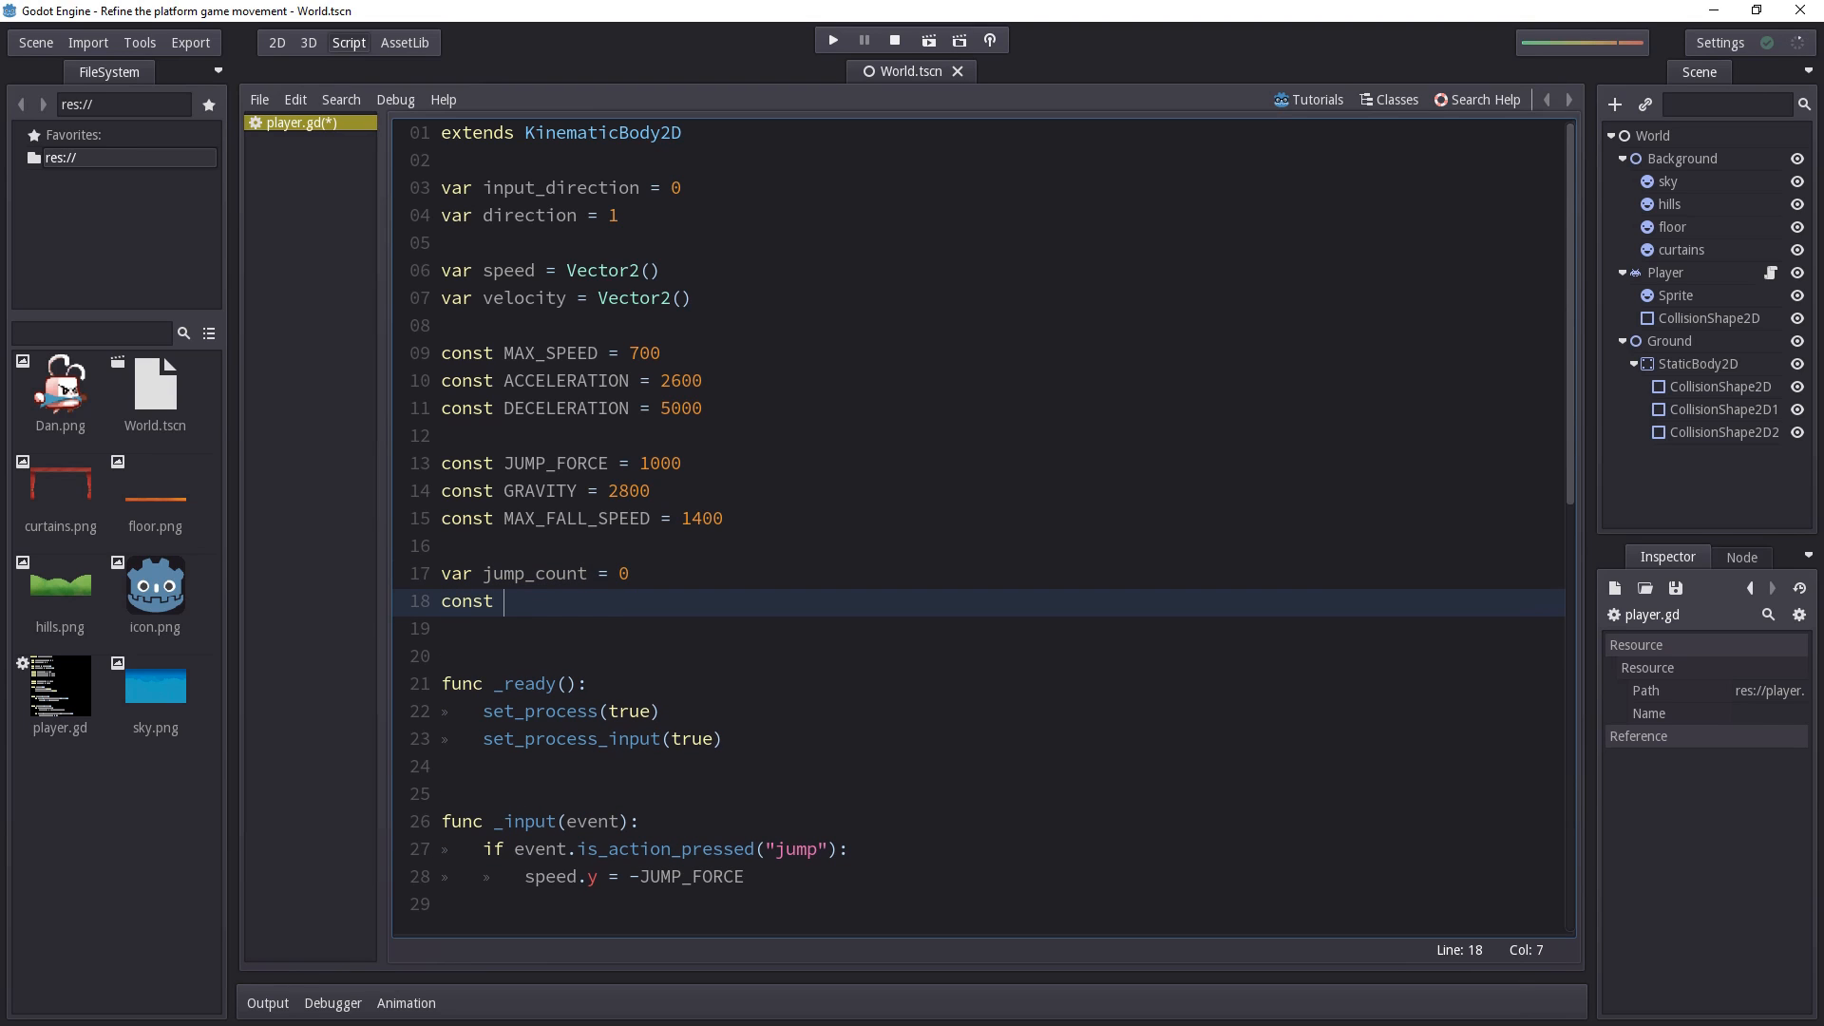
type("MAX_J")
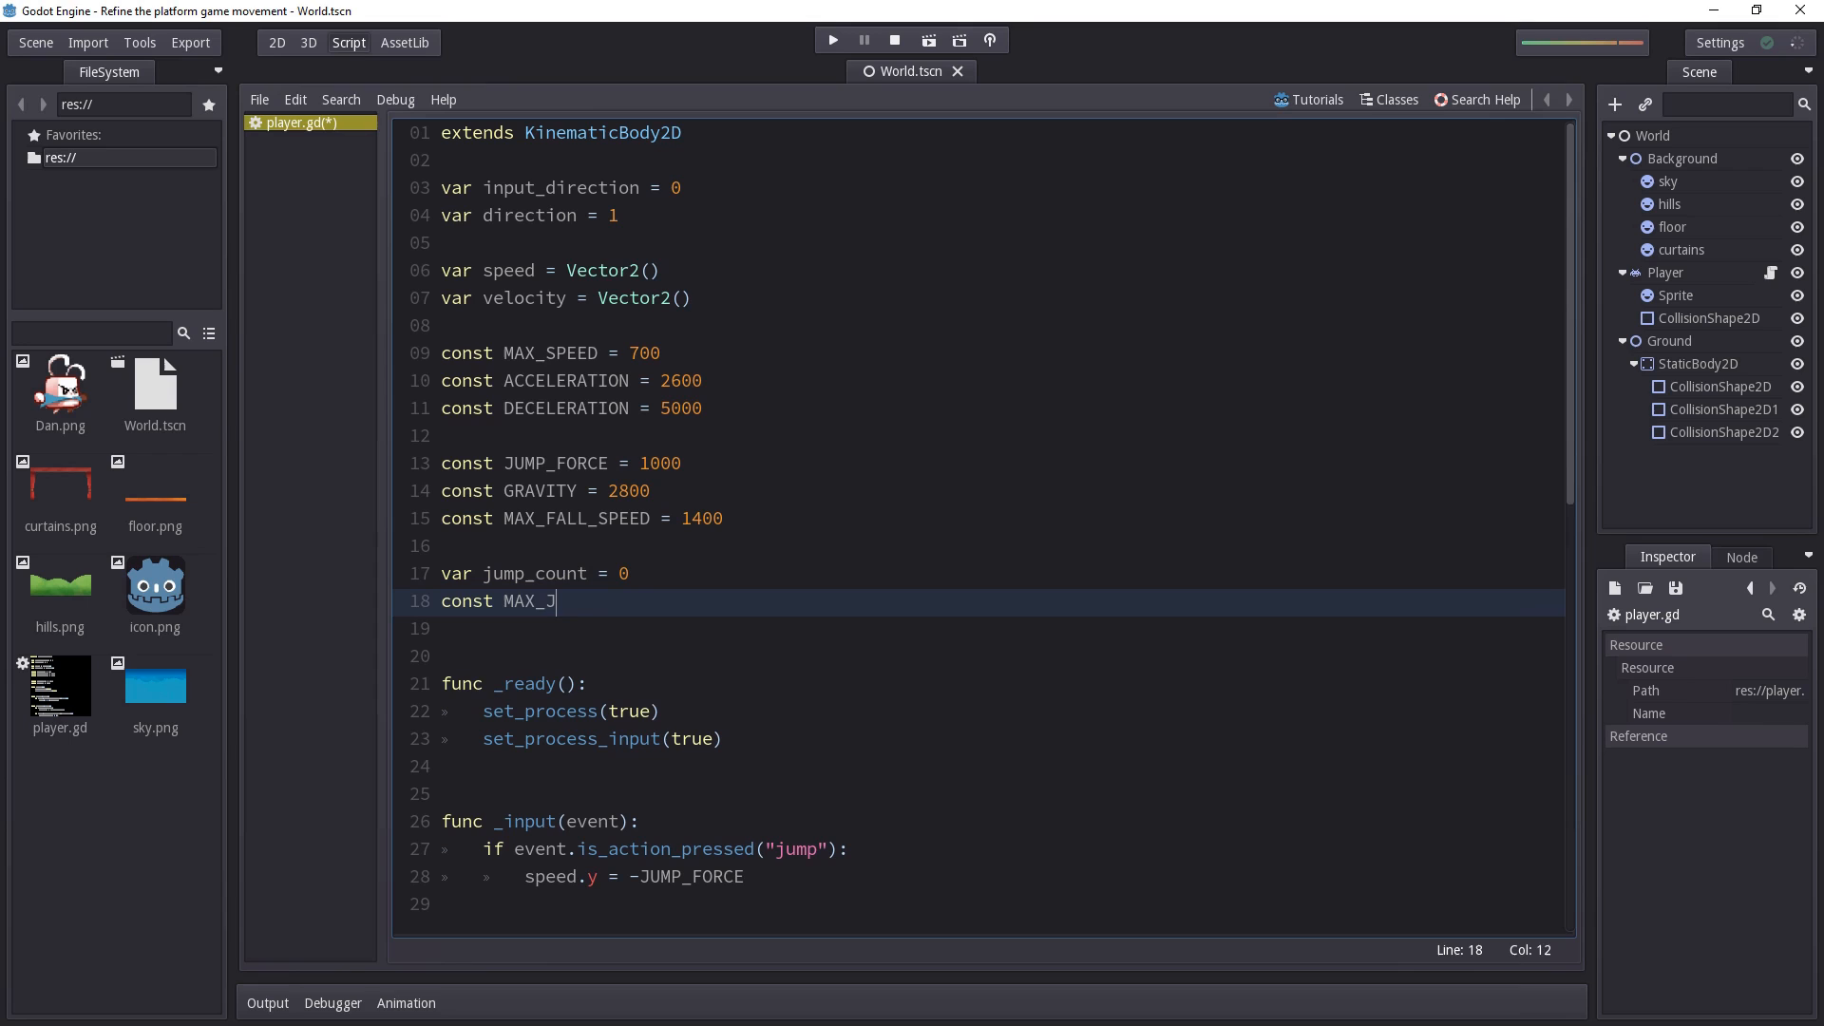
type("UMP_COUNT =")
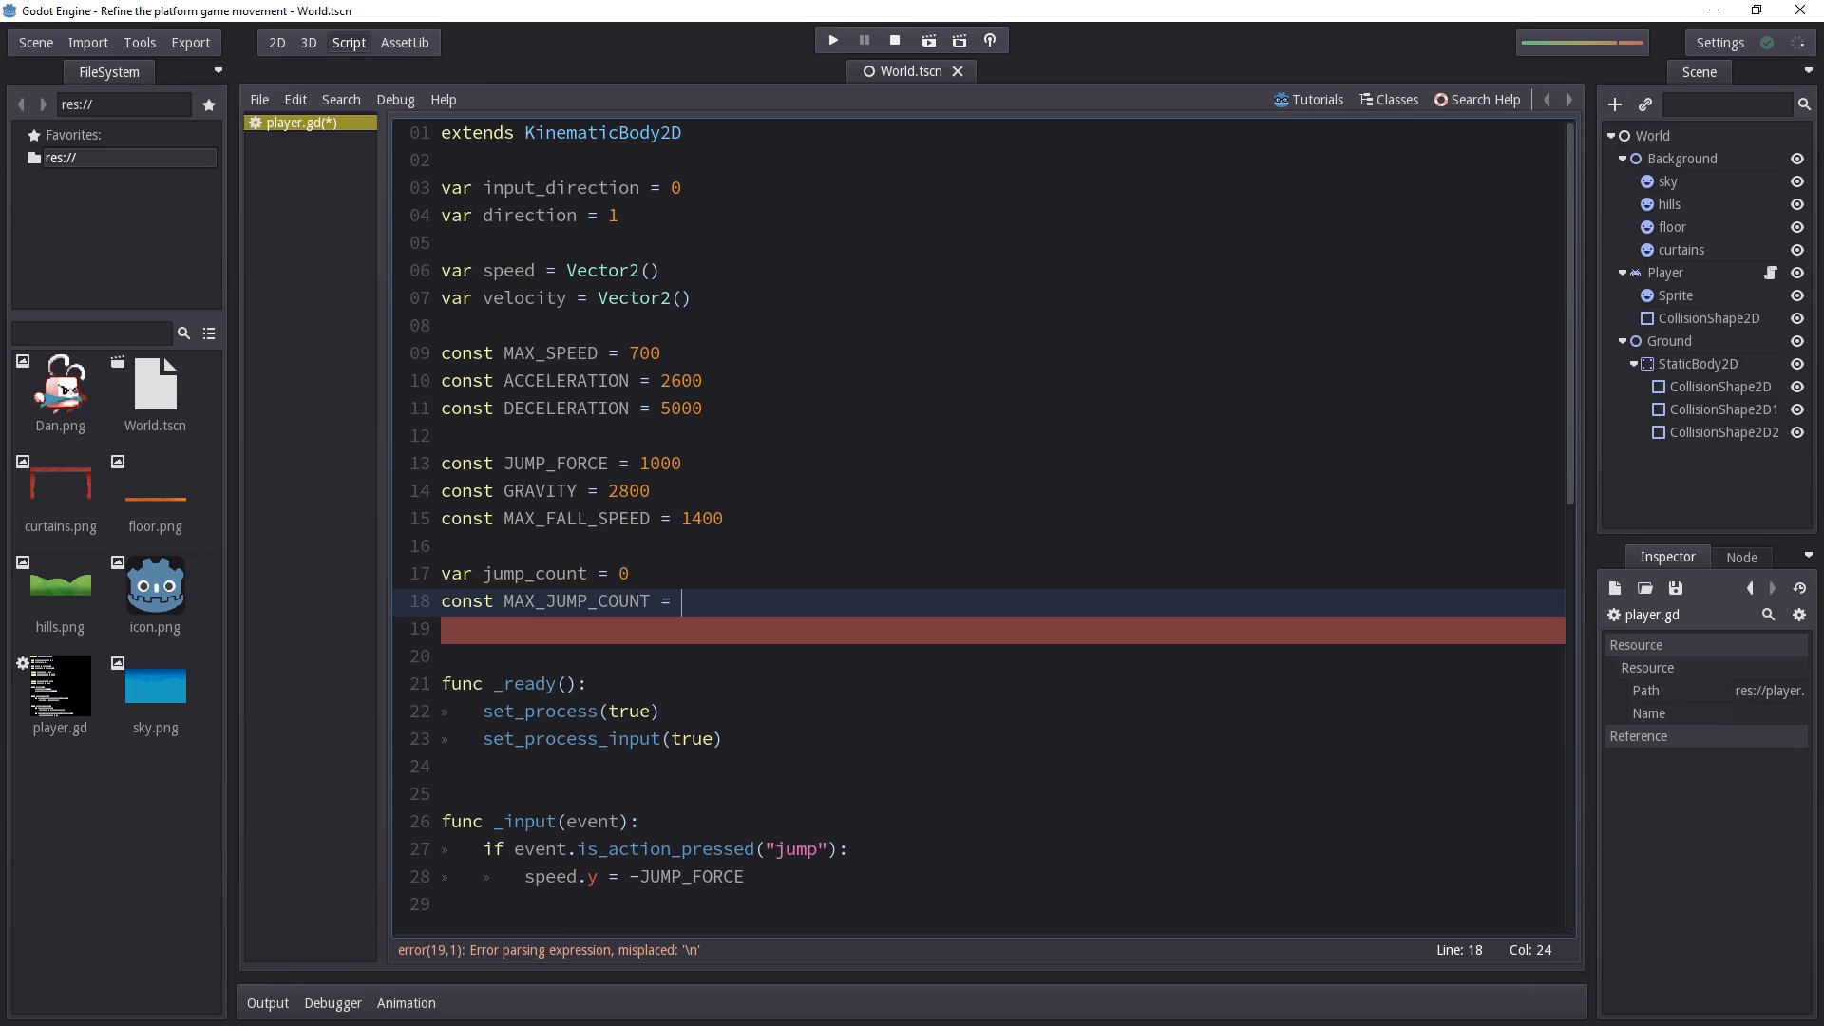
type("1")
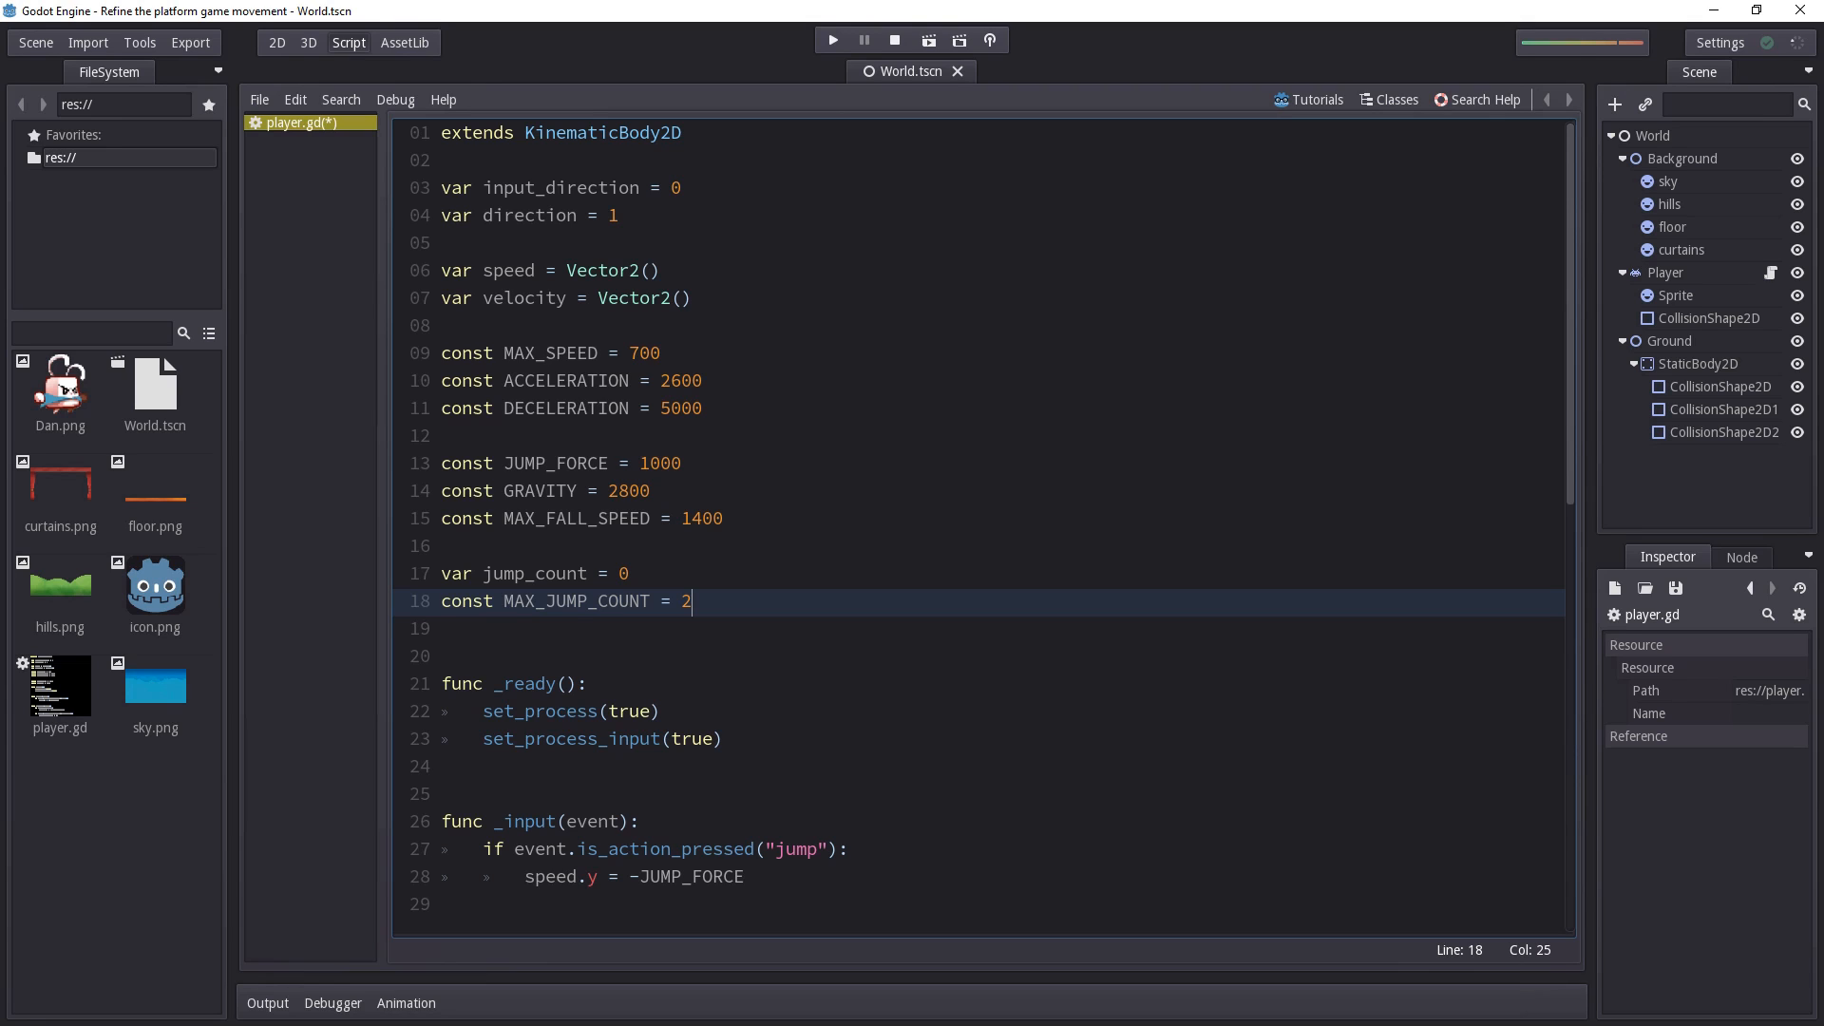
key("Home")
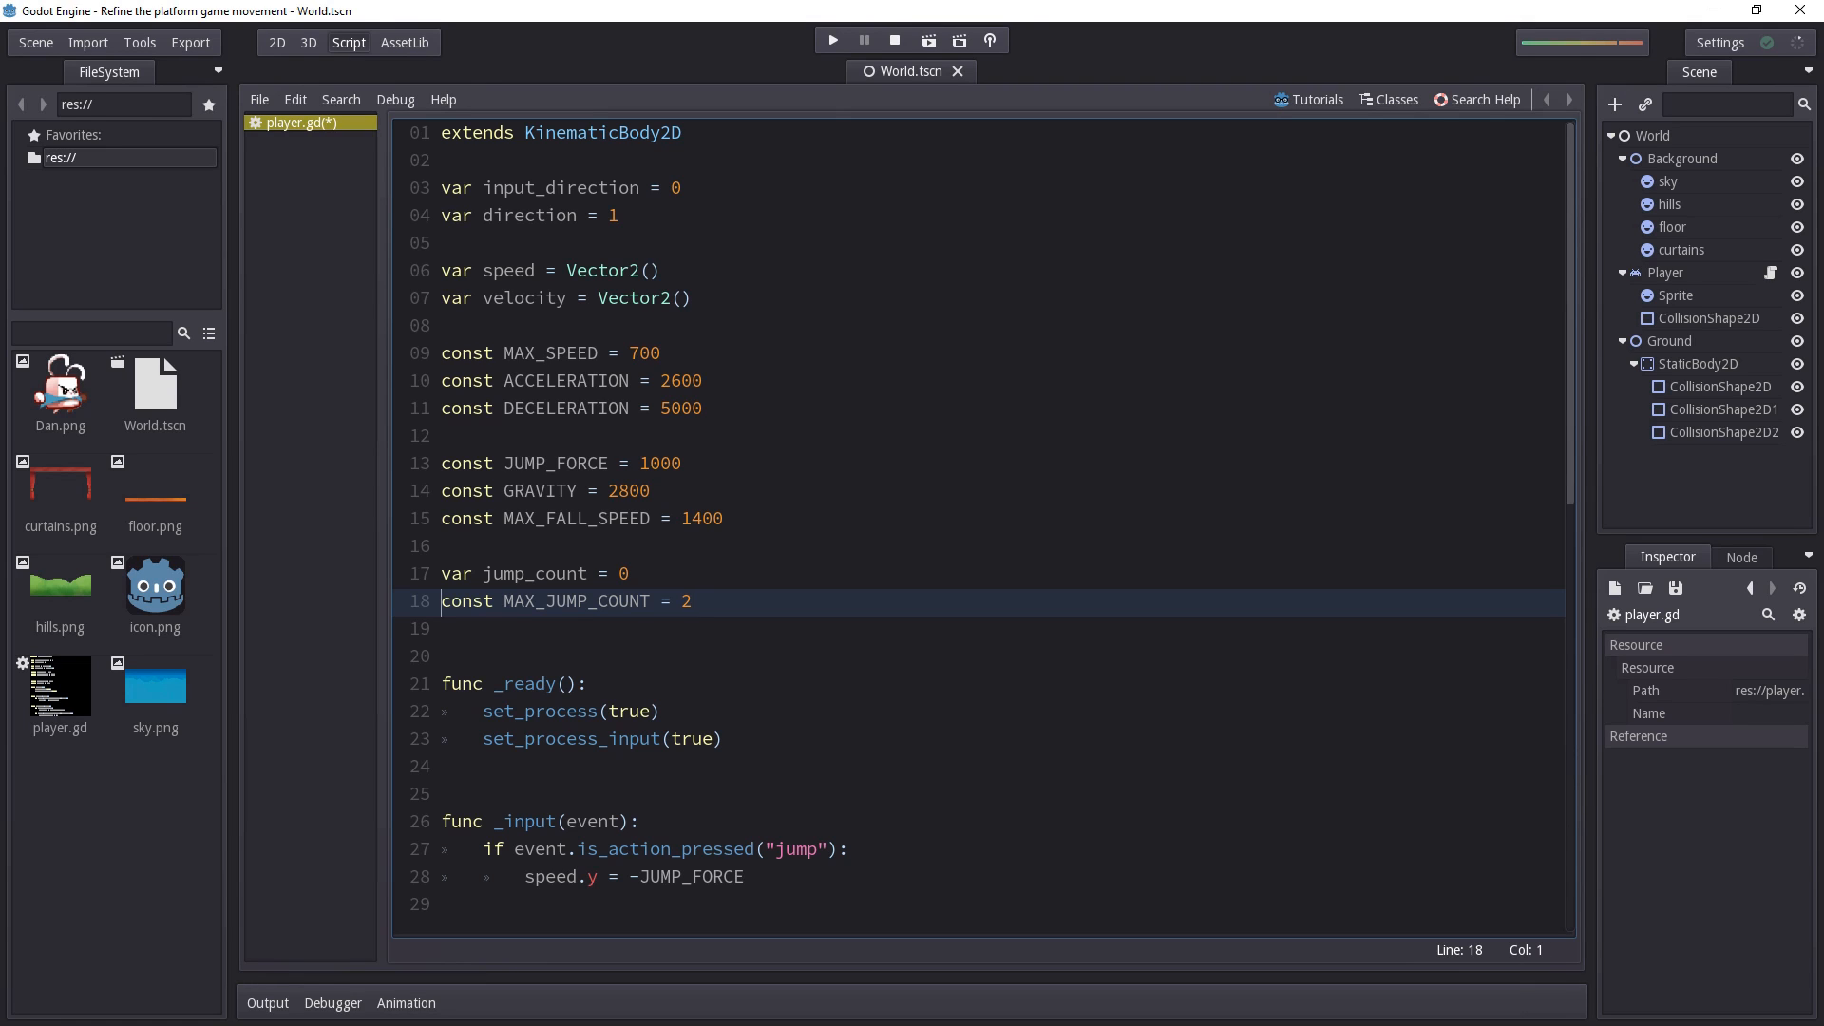
type("var")
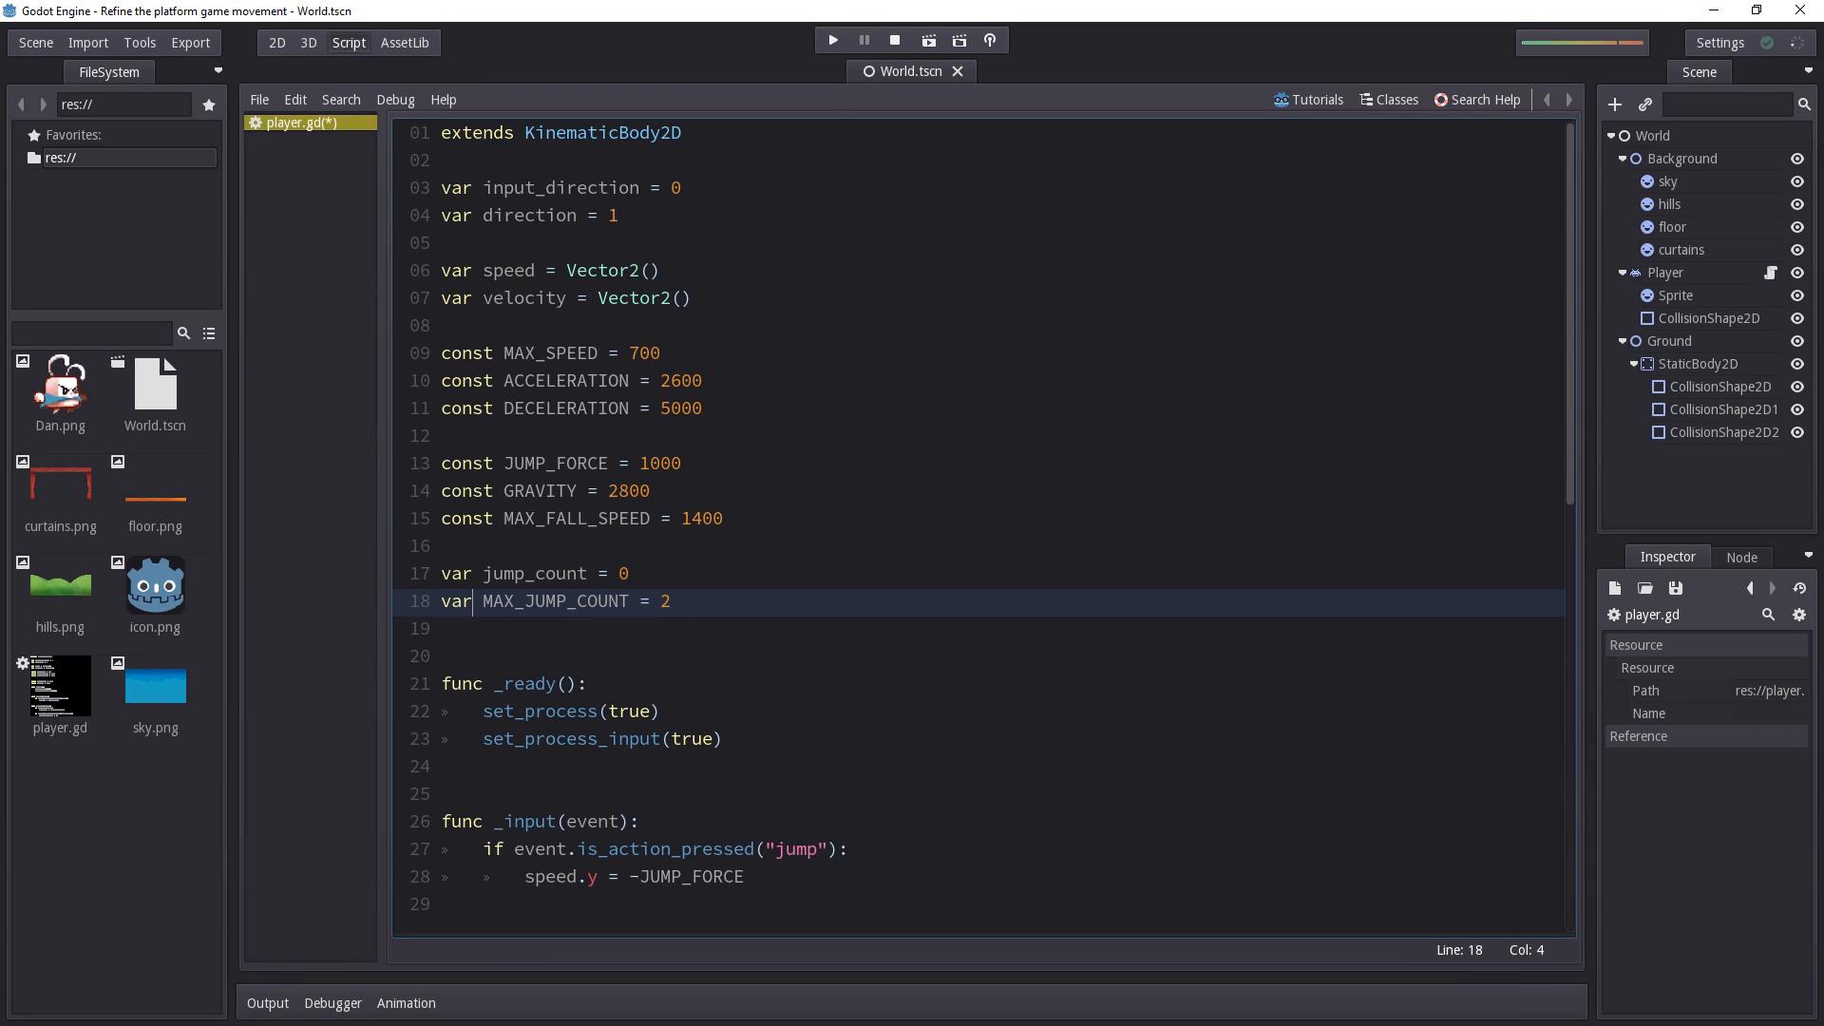
type("const")
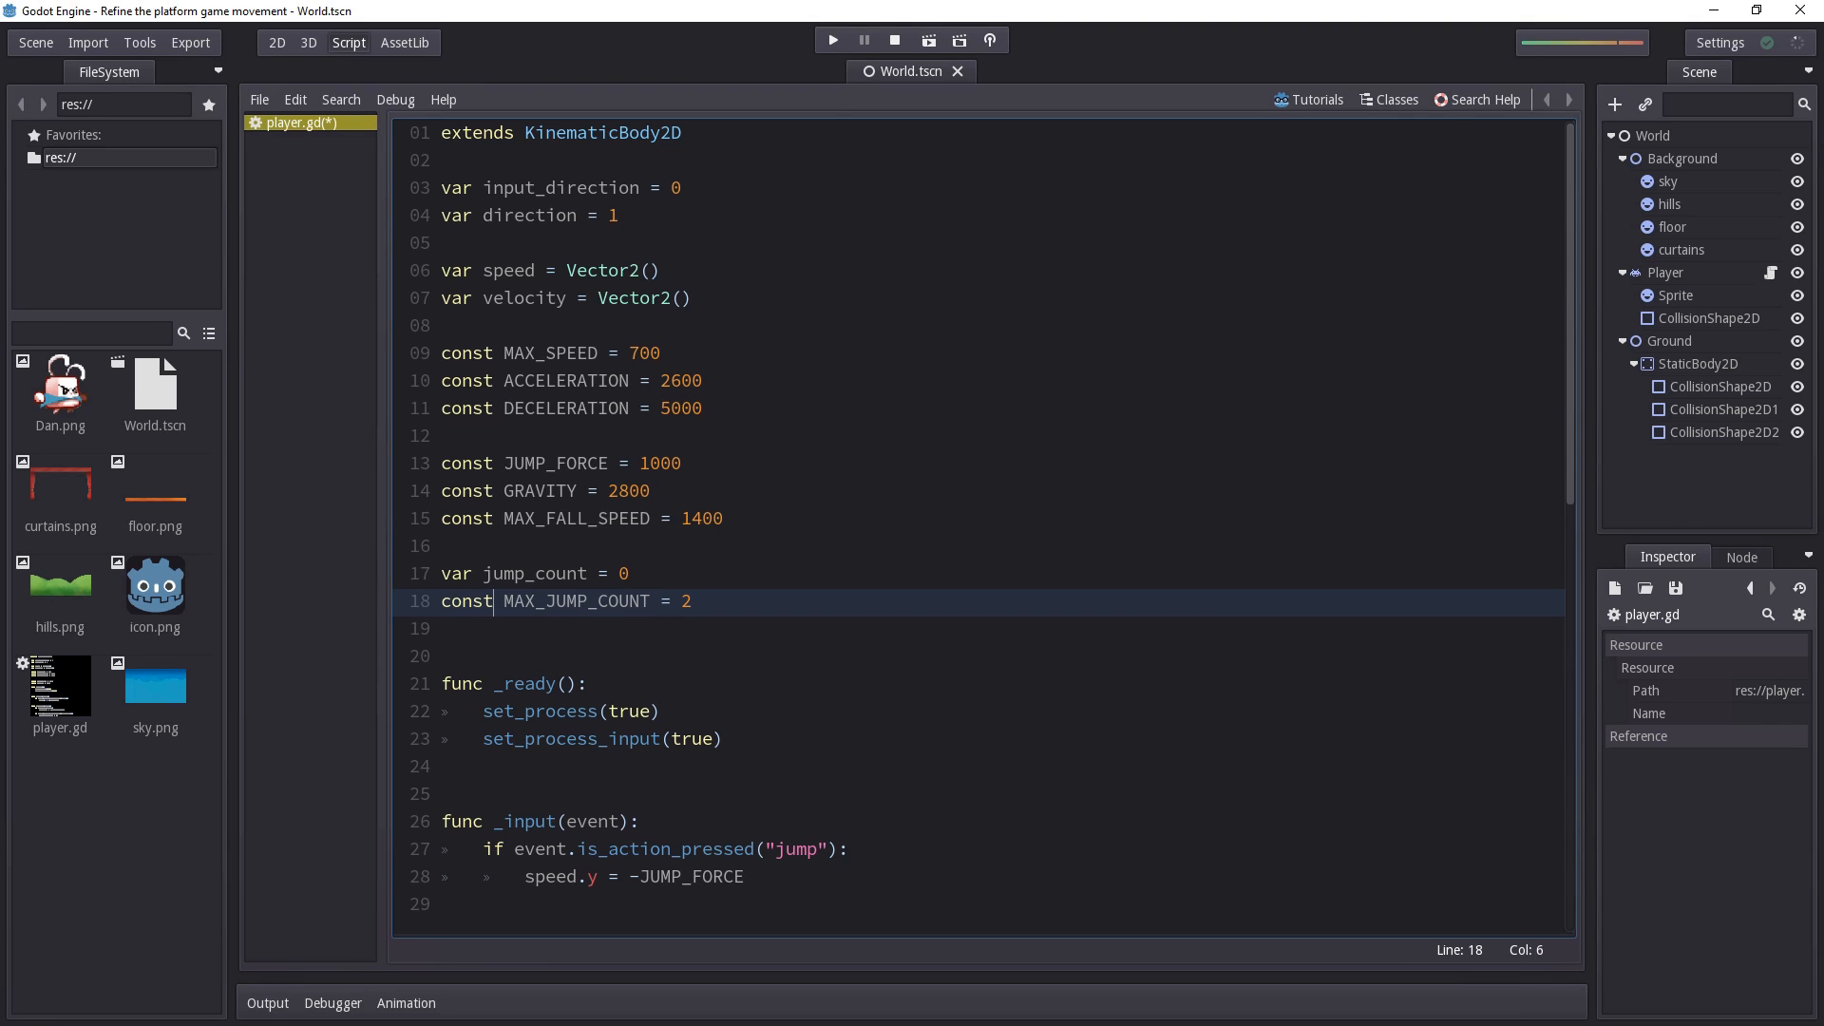
scroll("down", 3)
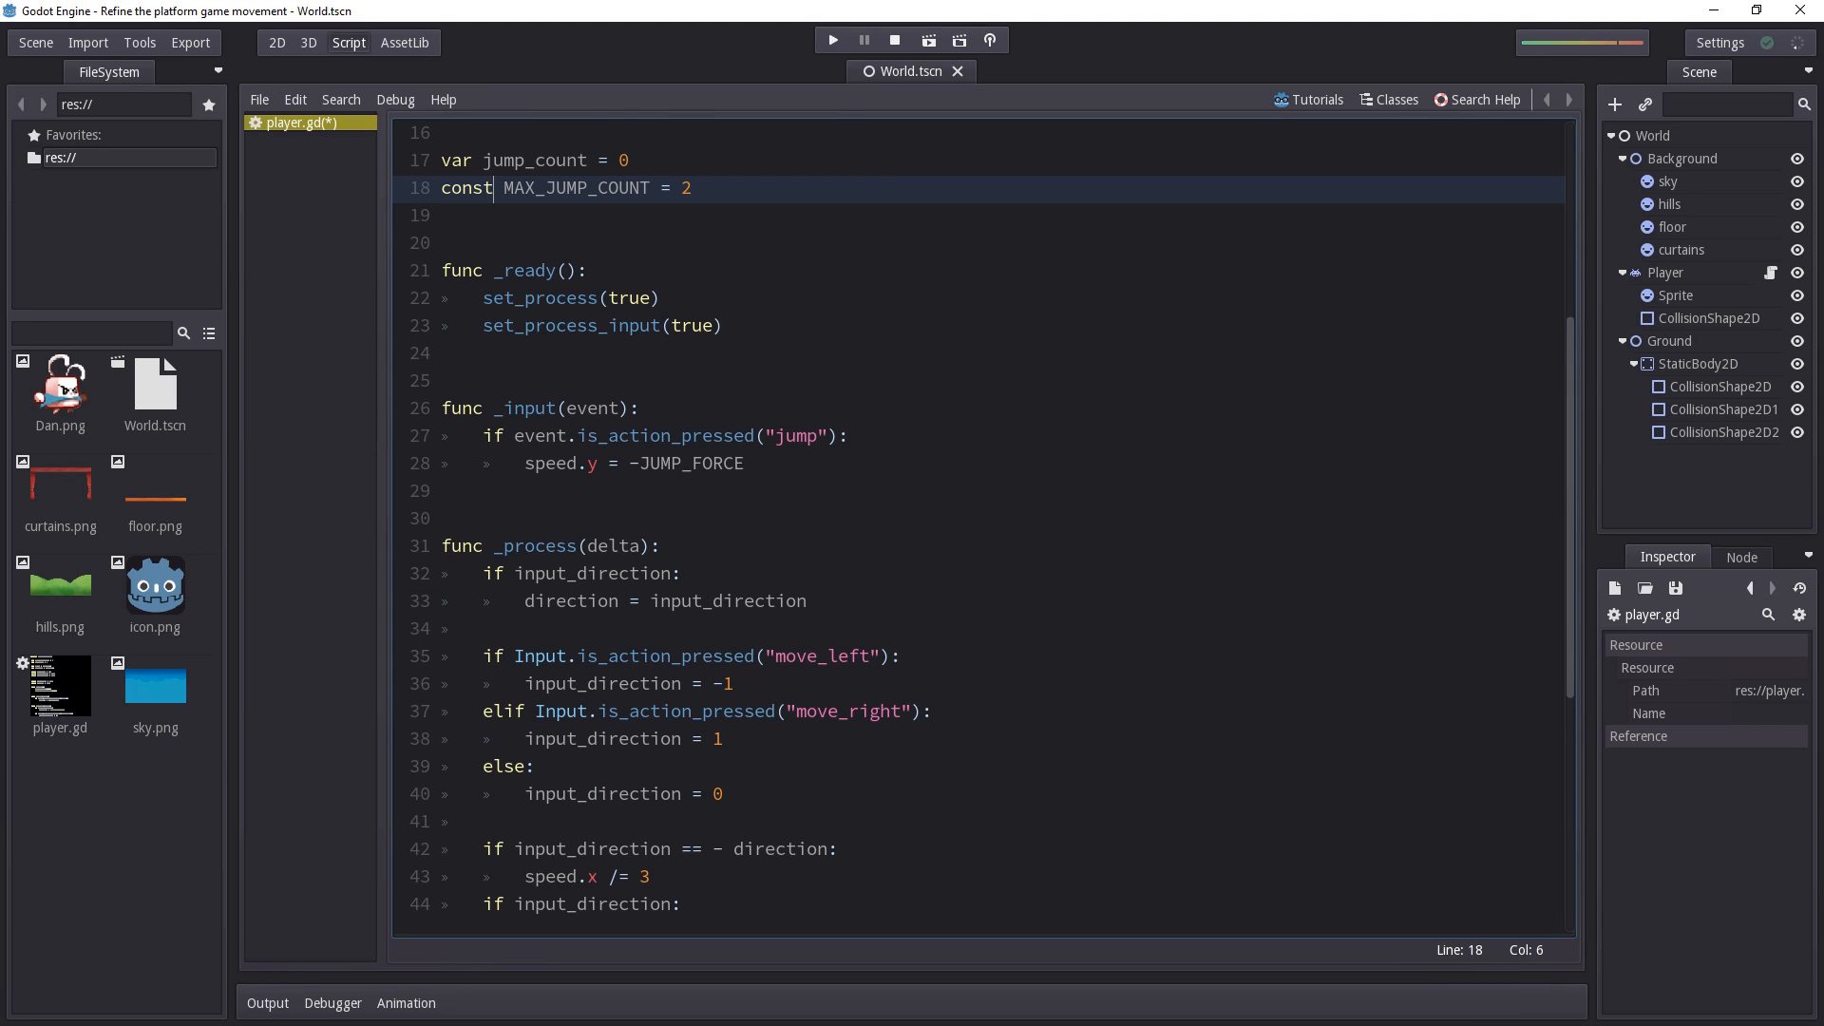
left_click(694, 189)
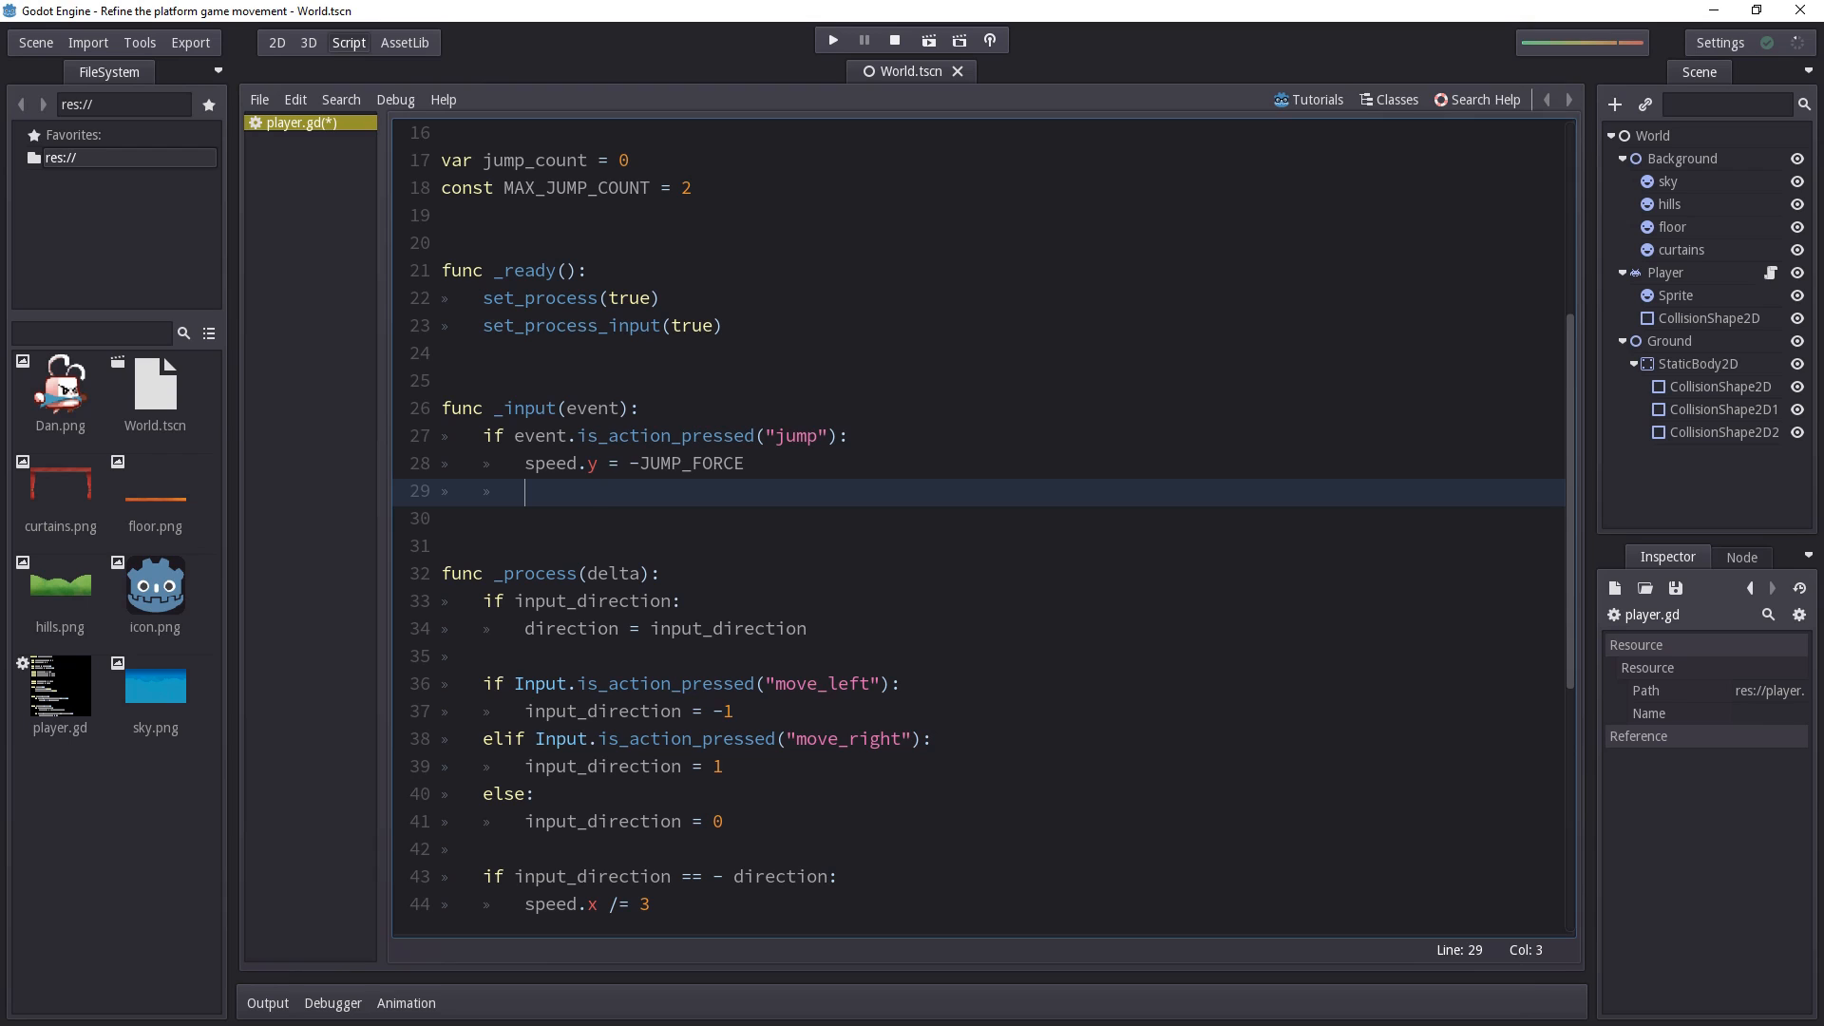
left_click(517, 435)
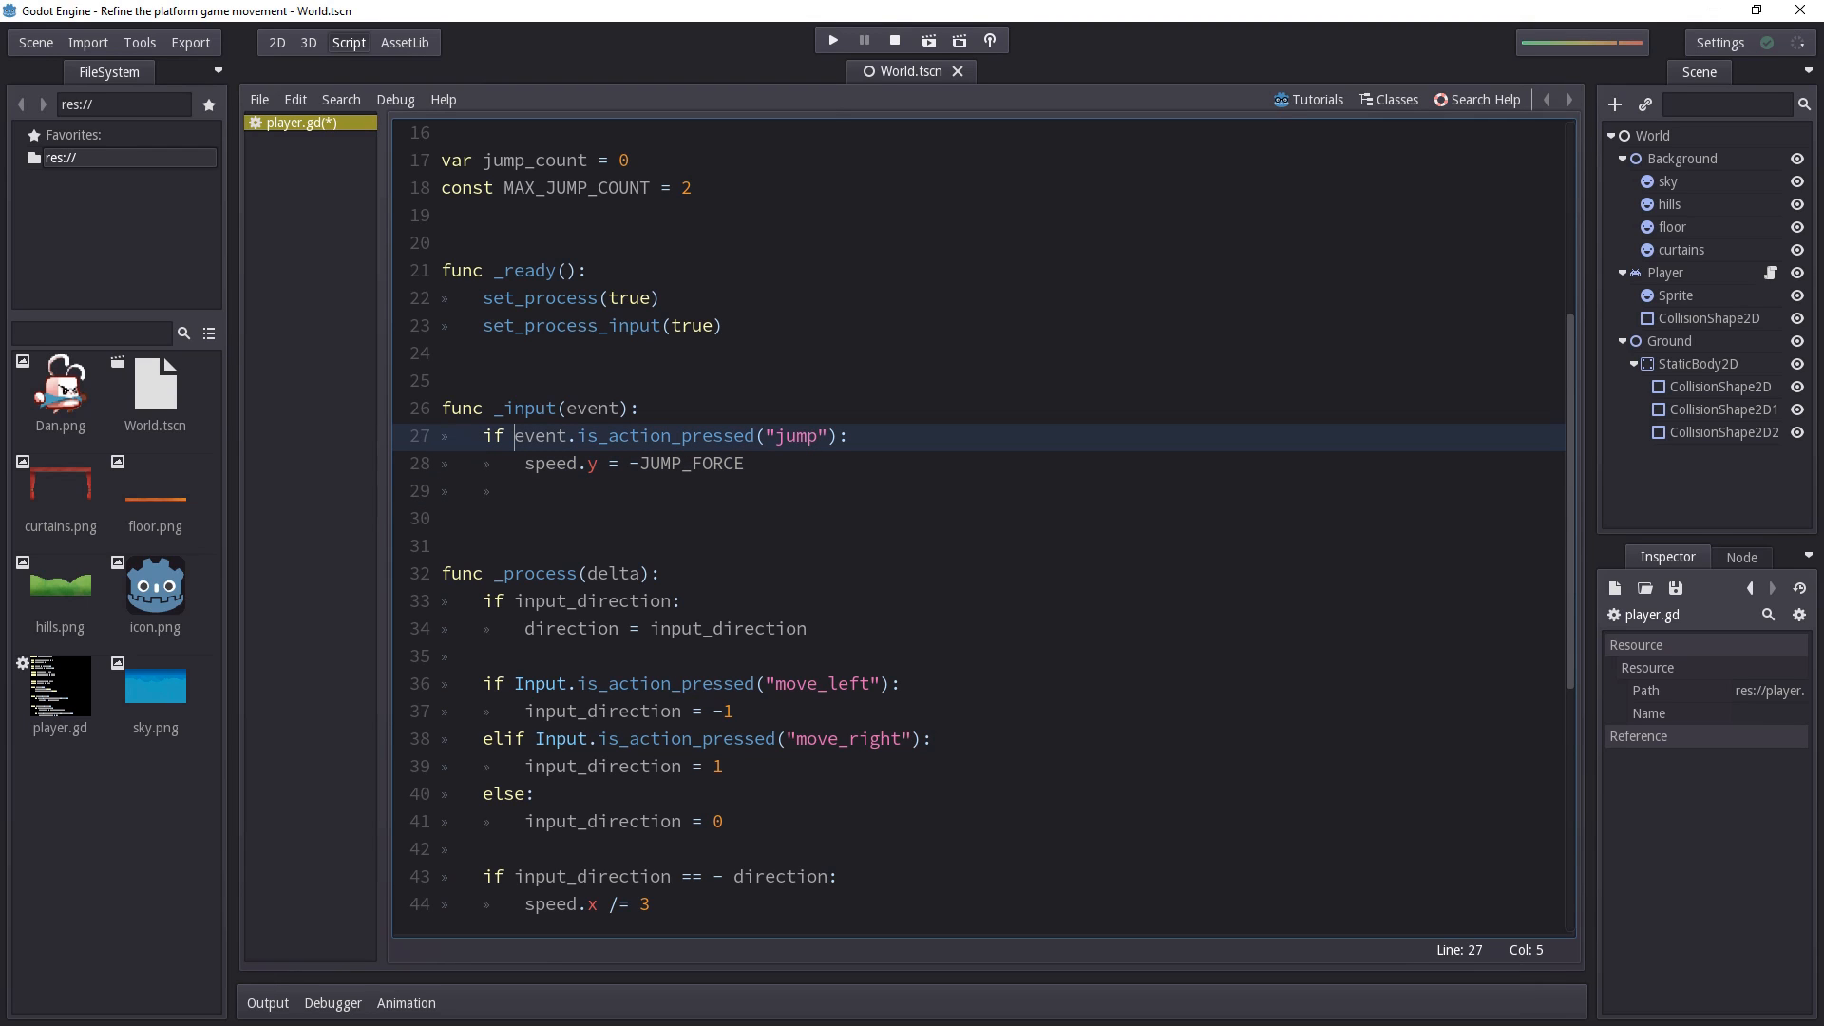
type("j")
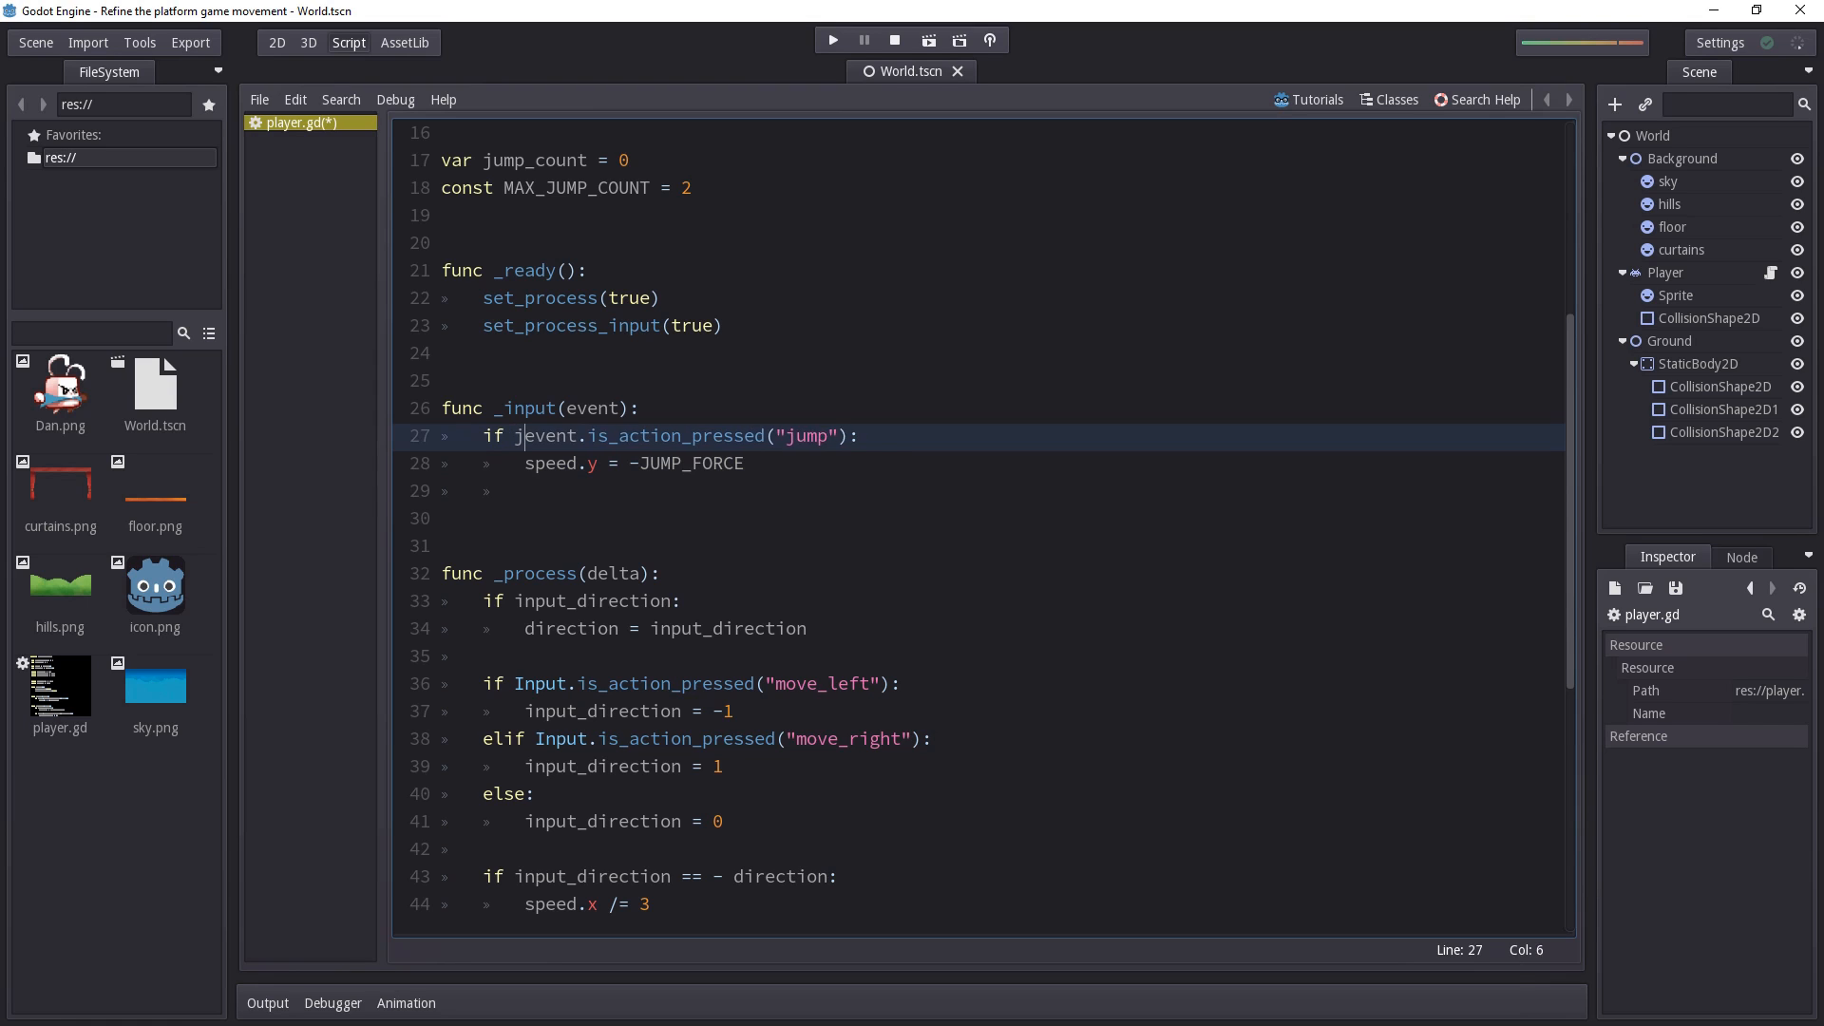
type("ump_count <")
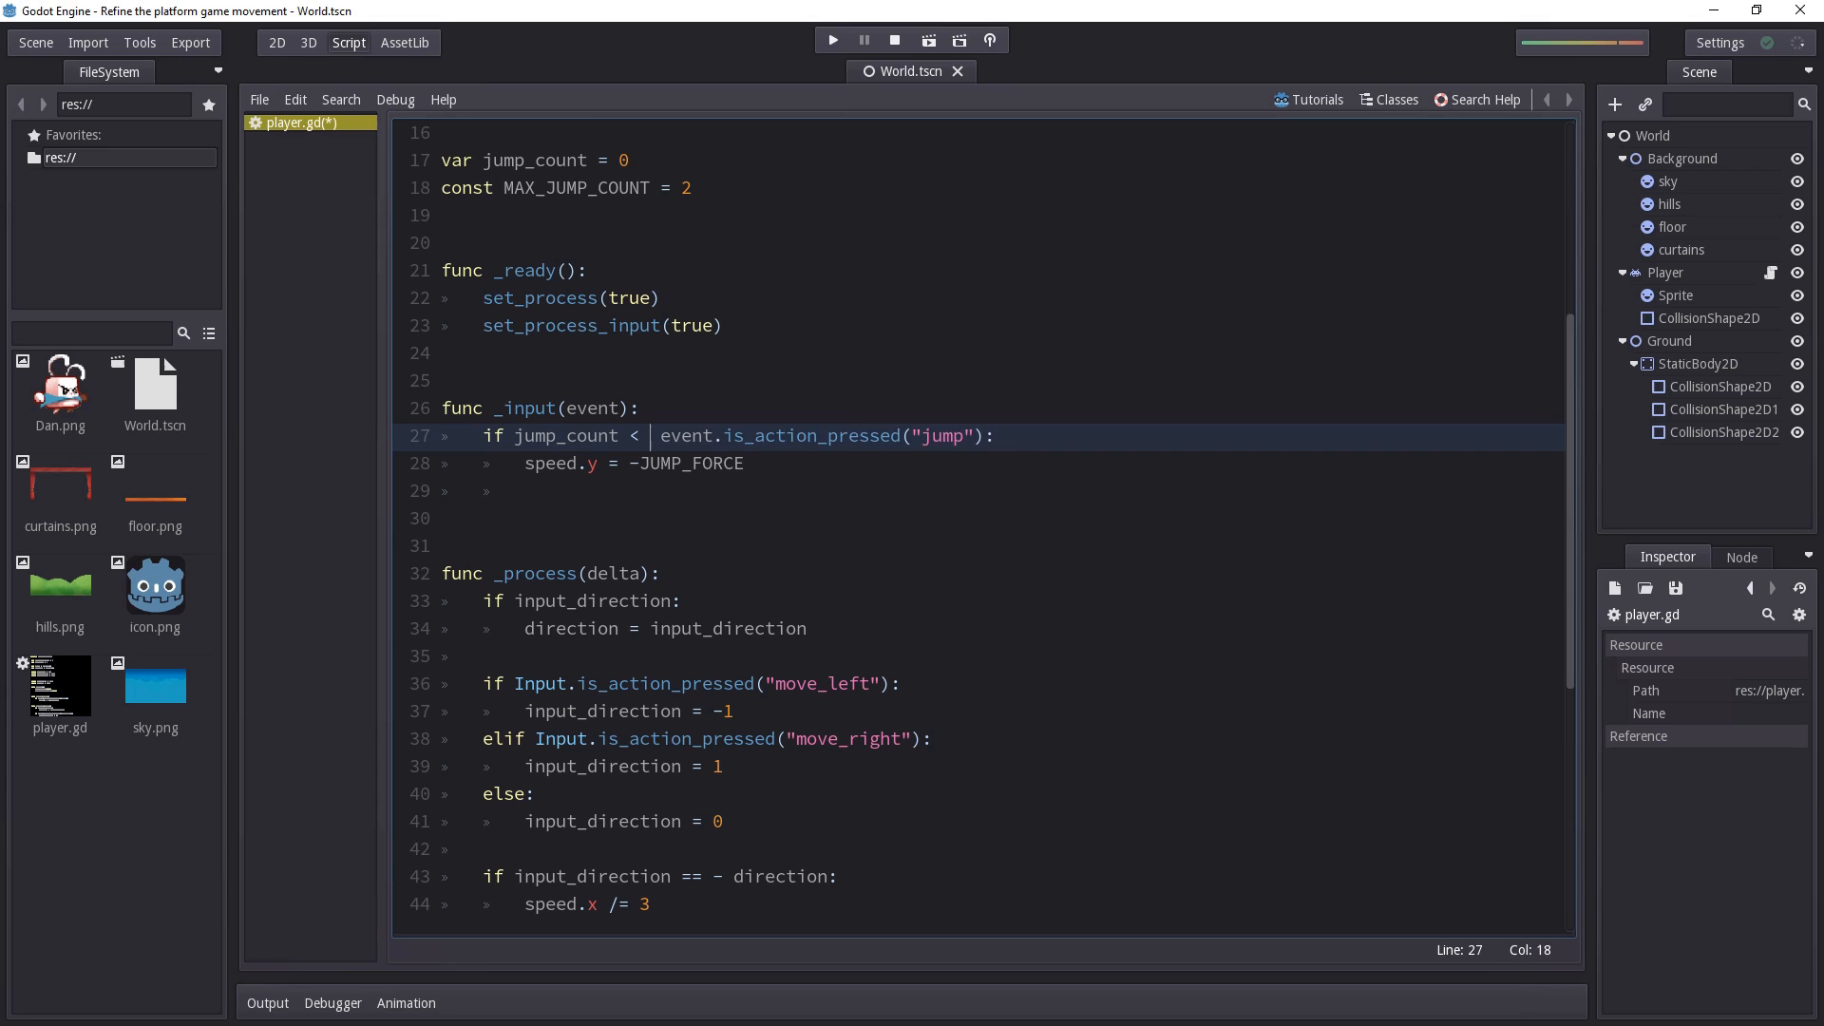
type("MAX_JUMP_COUNT")
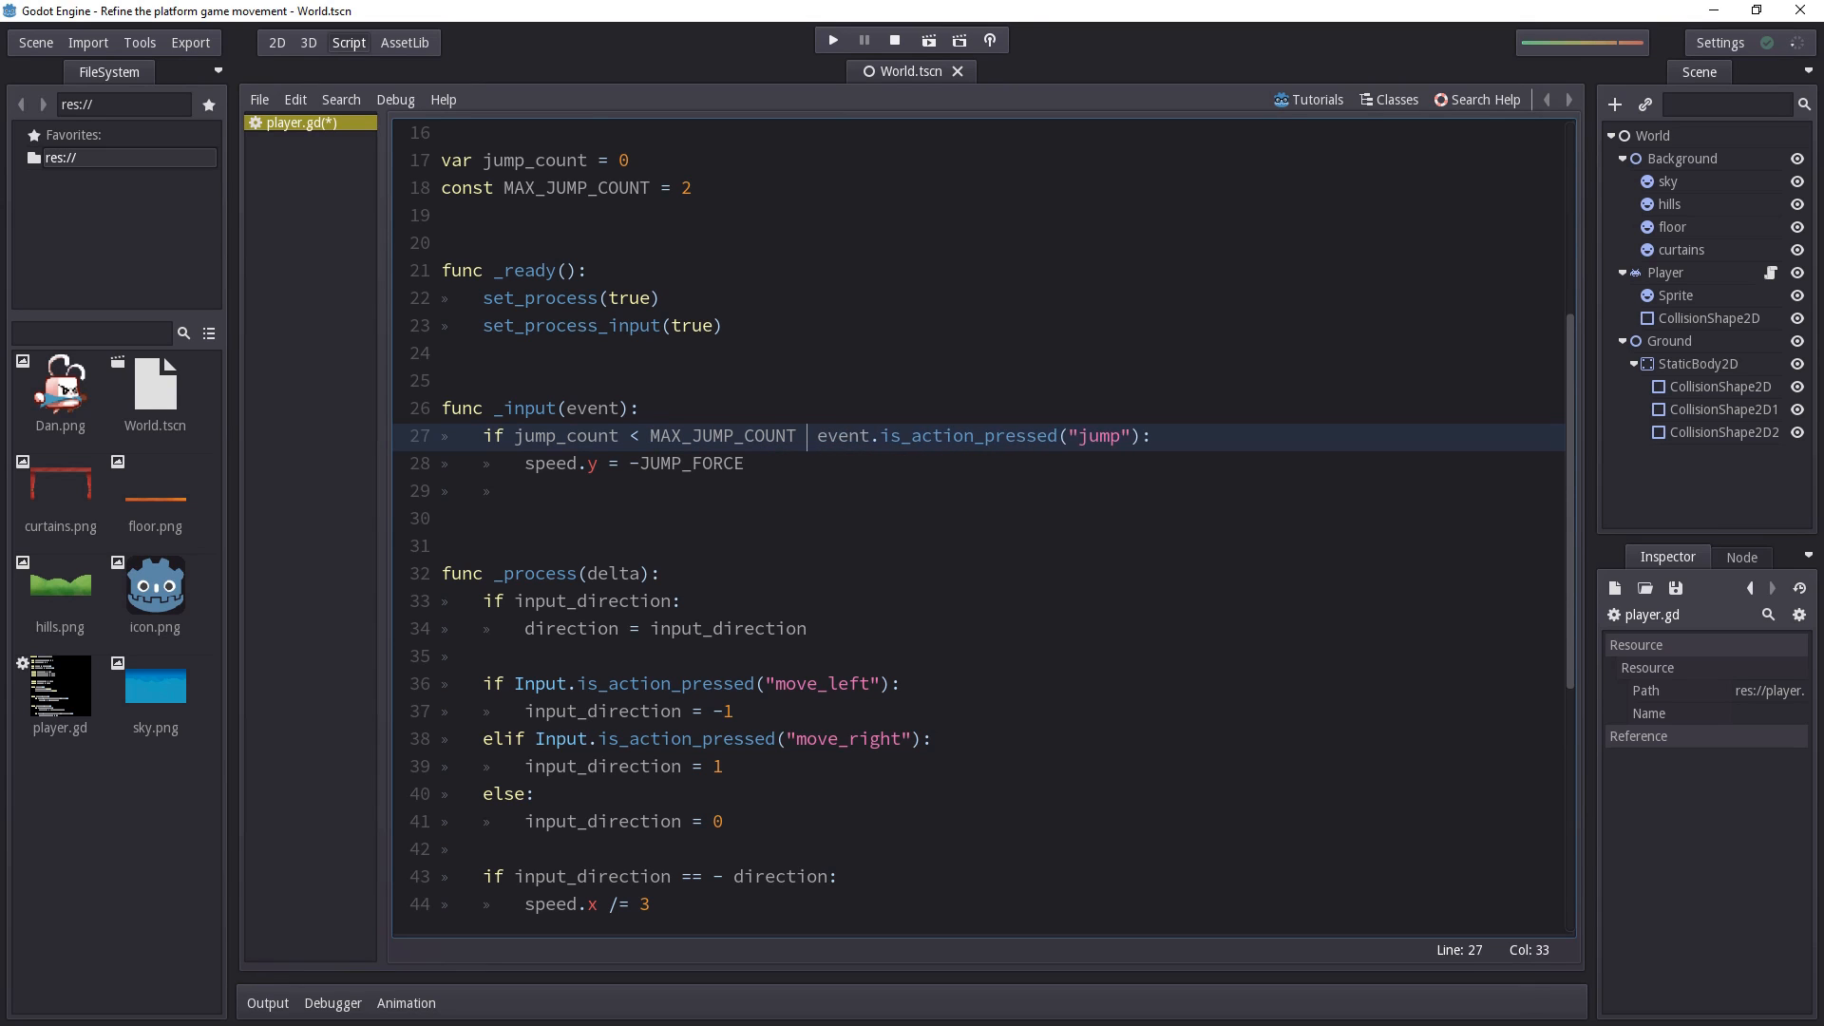
type("and")
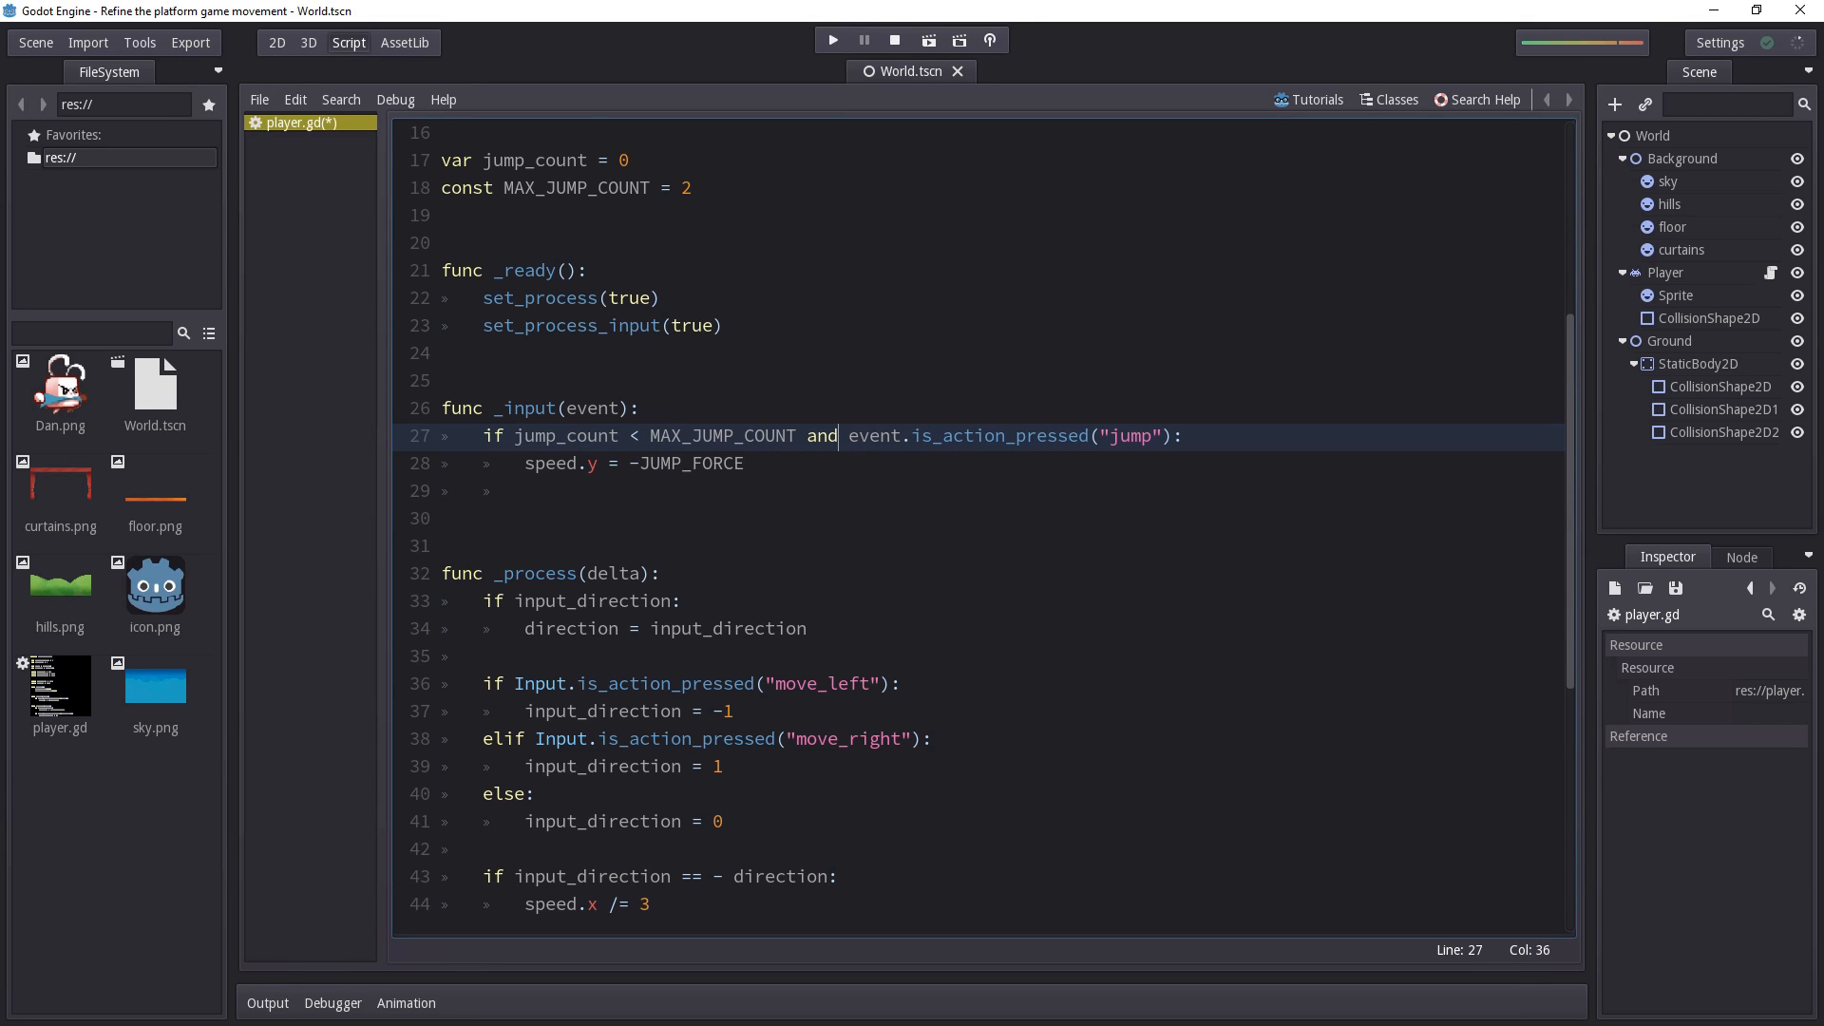
left_click(743, 463)
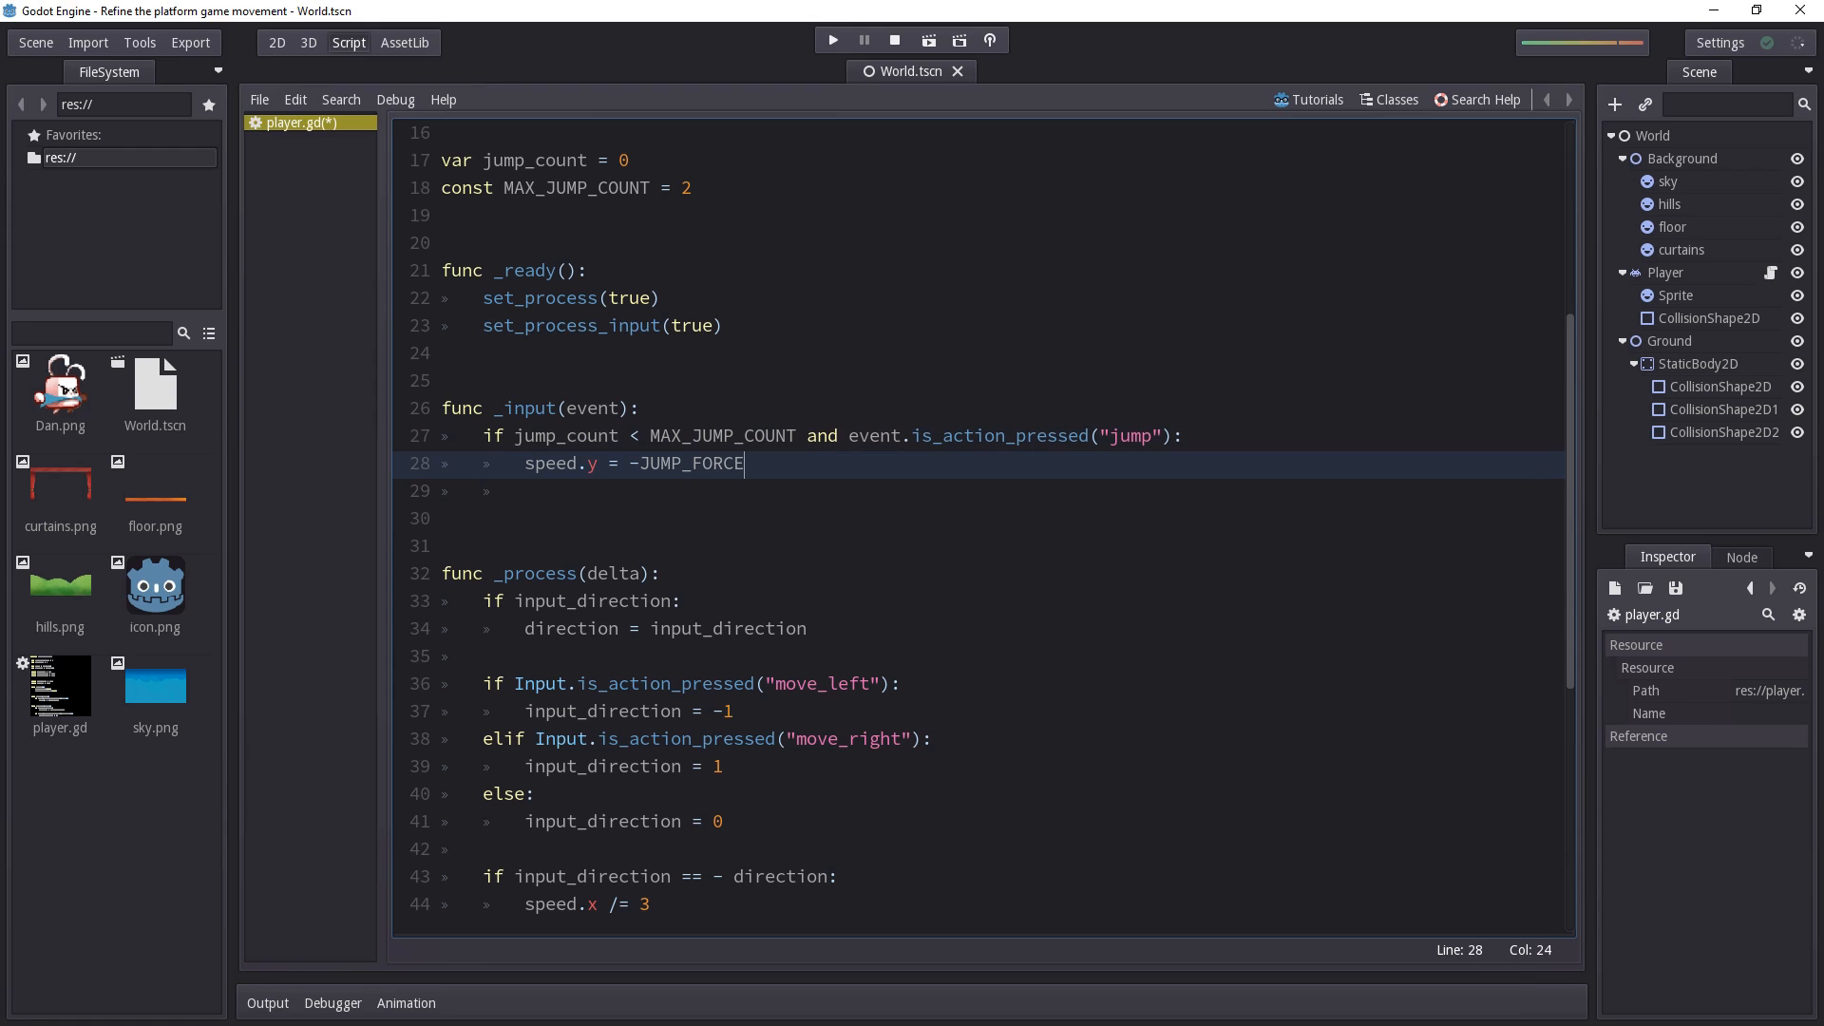
key("Enter")
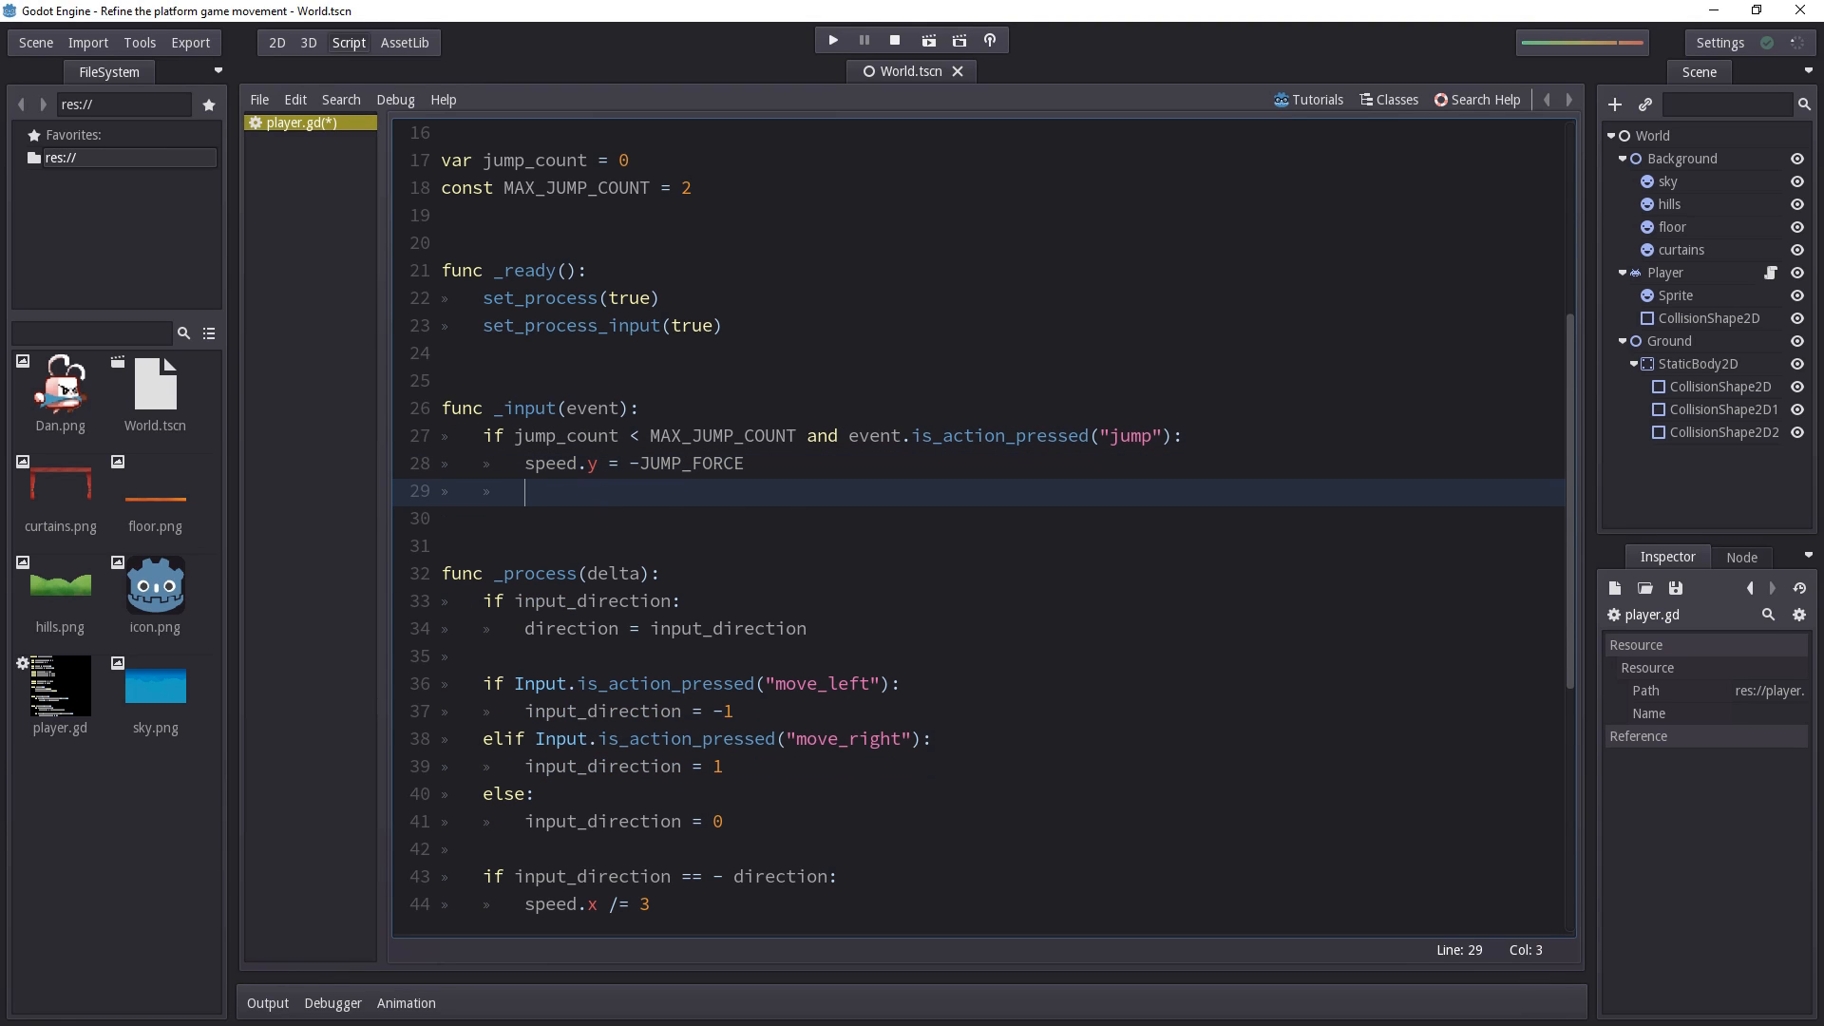
type("jump_count +=")
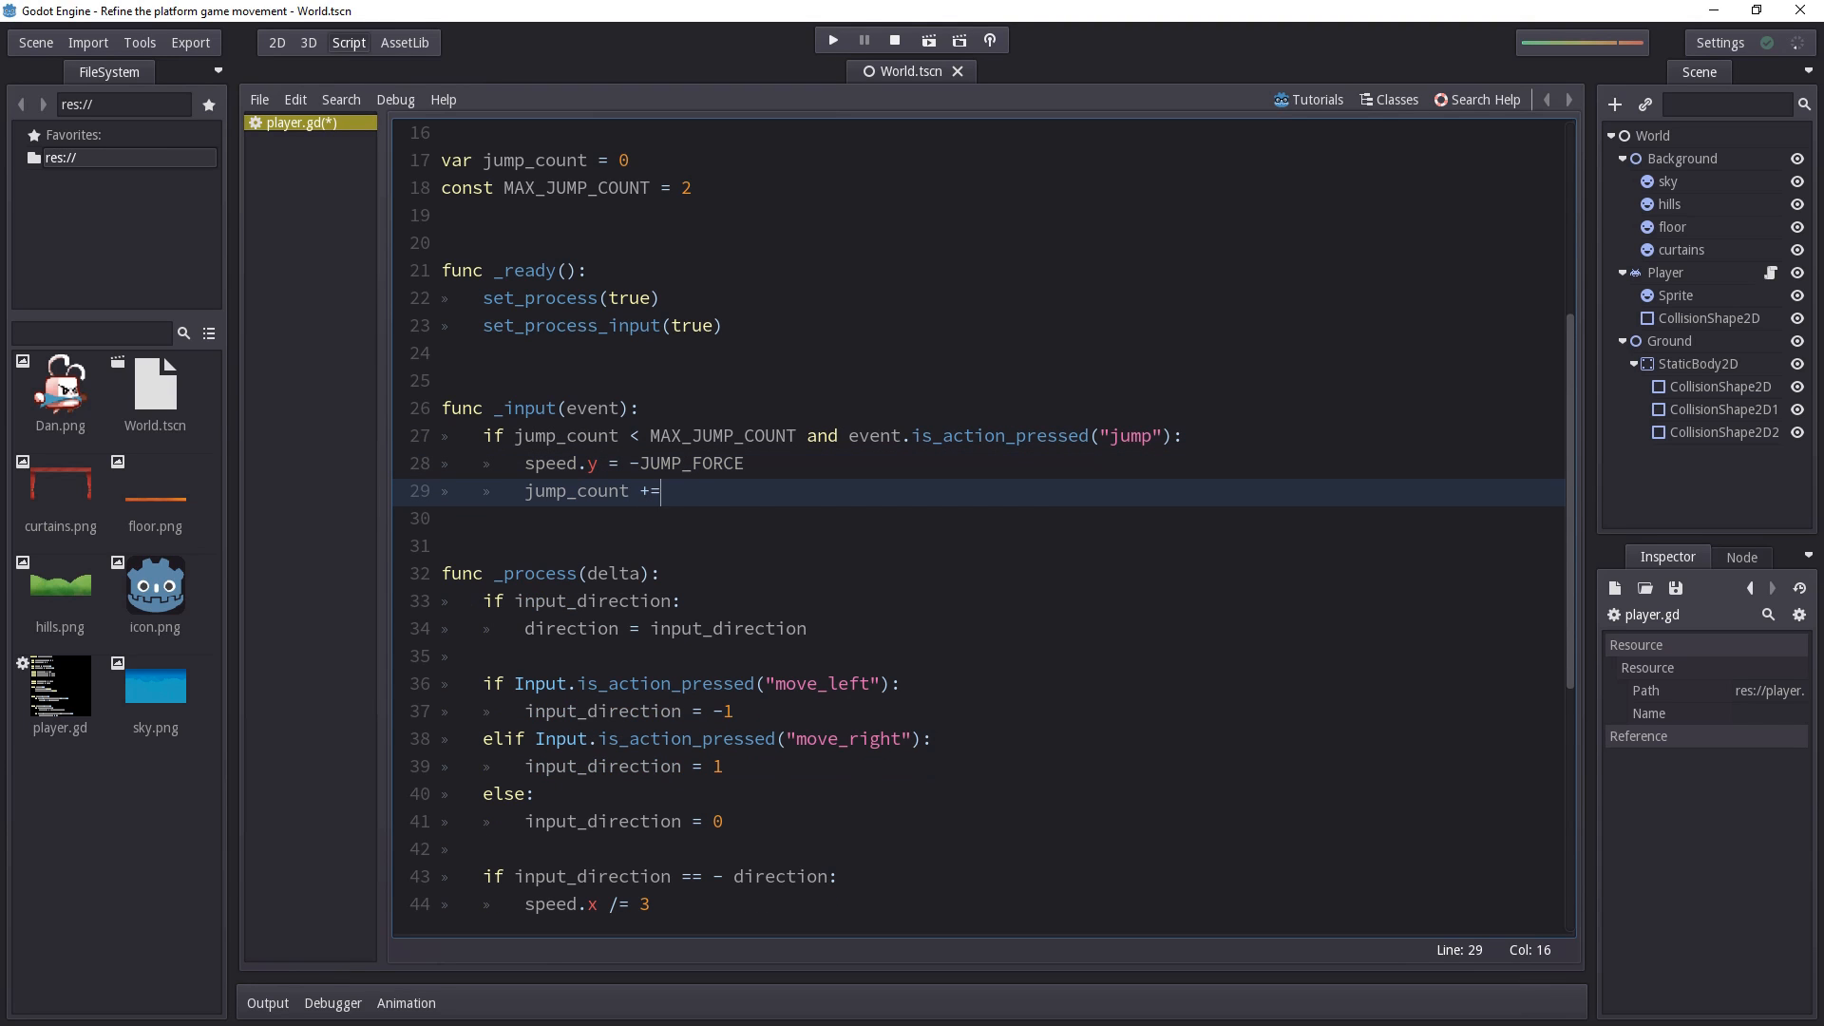
type("1")
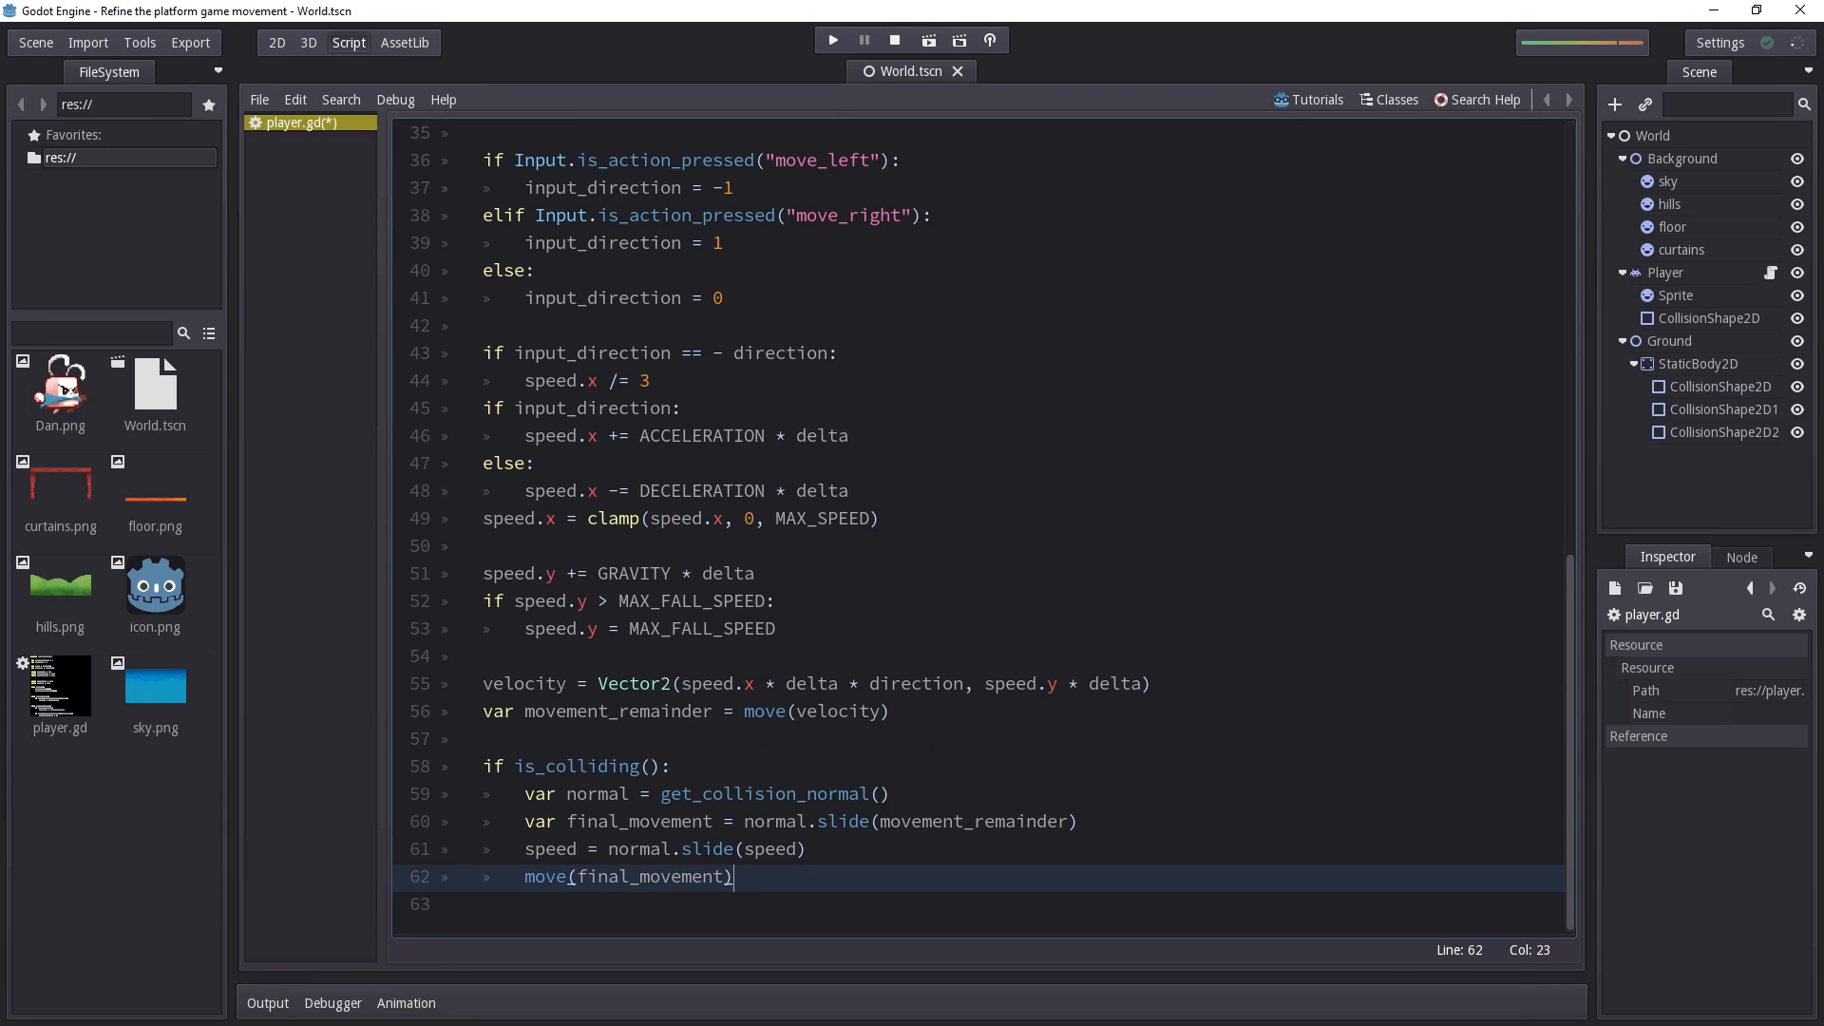
Add jump_count = 0 inside the is_colliding() block, then test-run the scene
type("jump_count =")
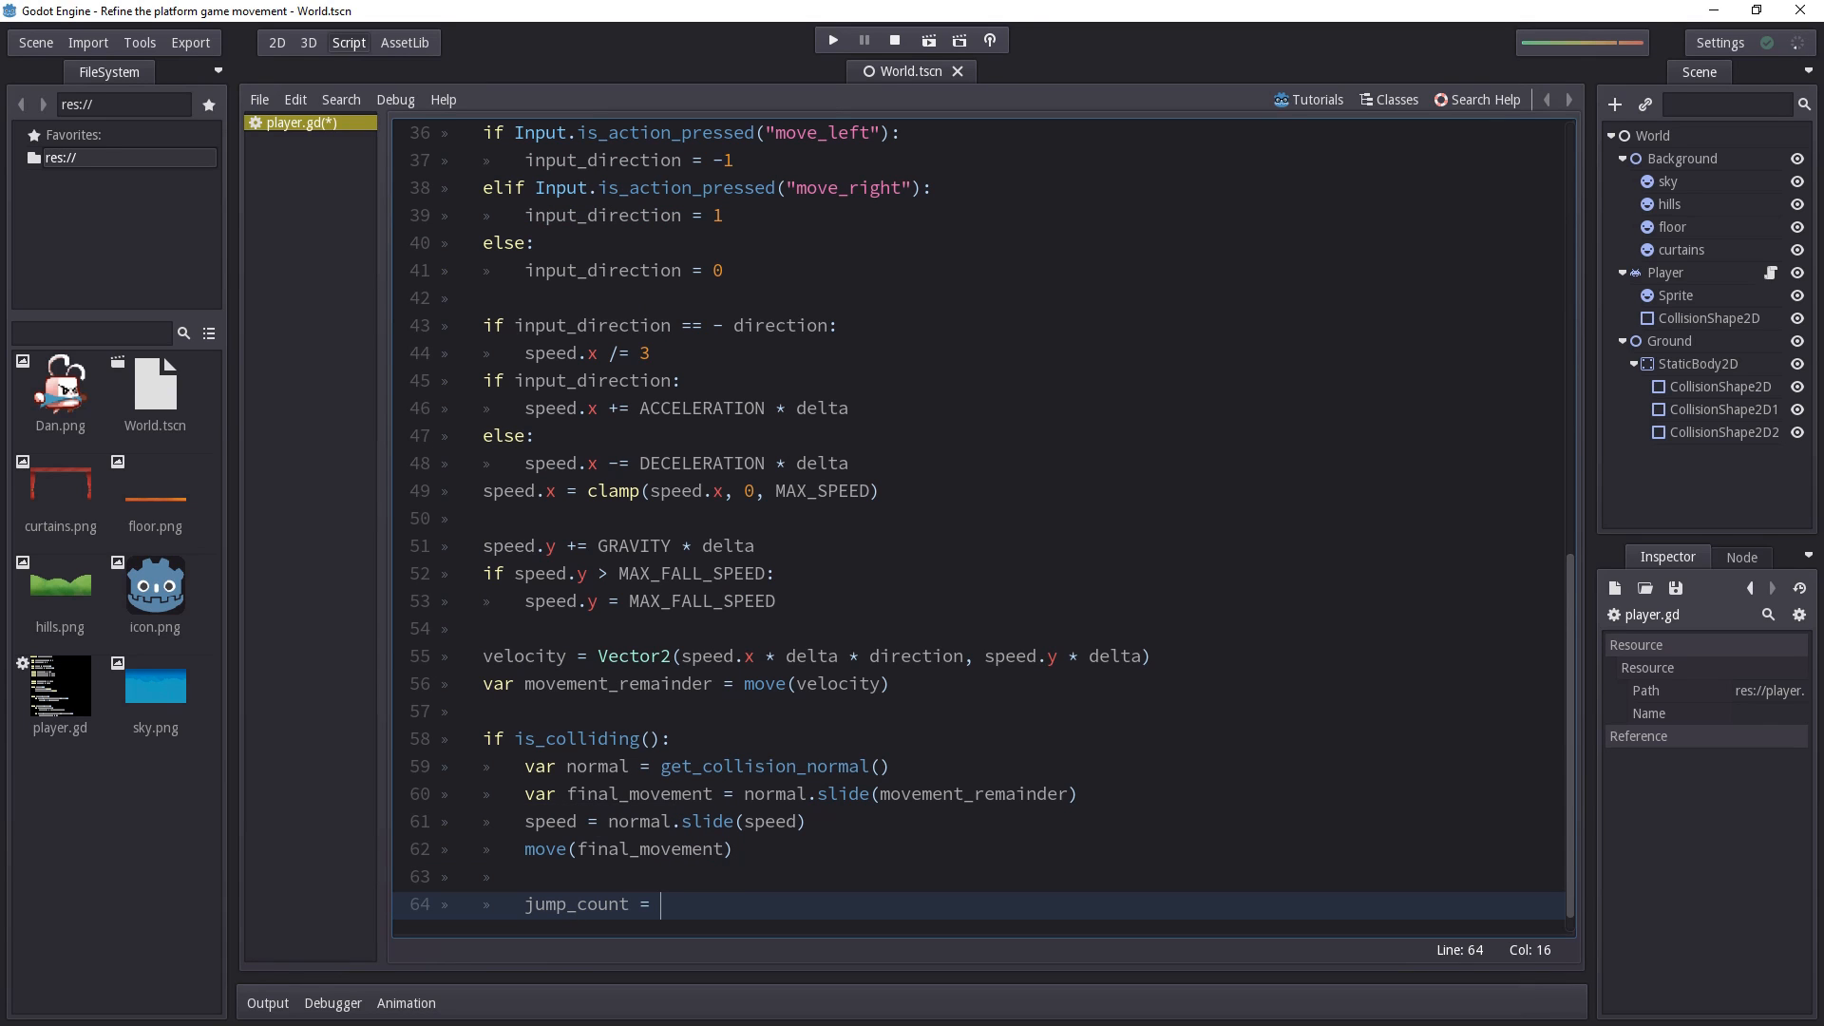
type("0")
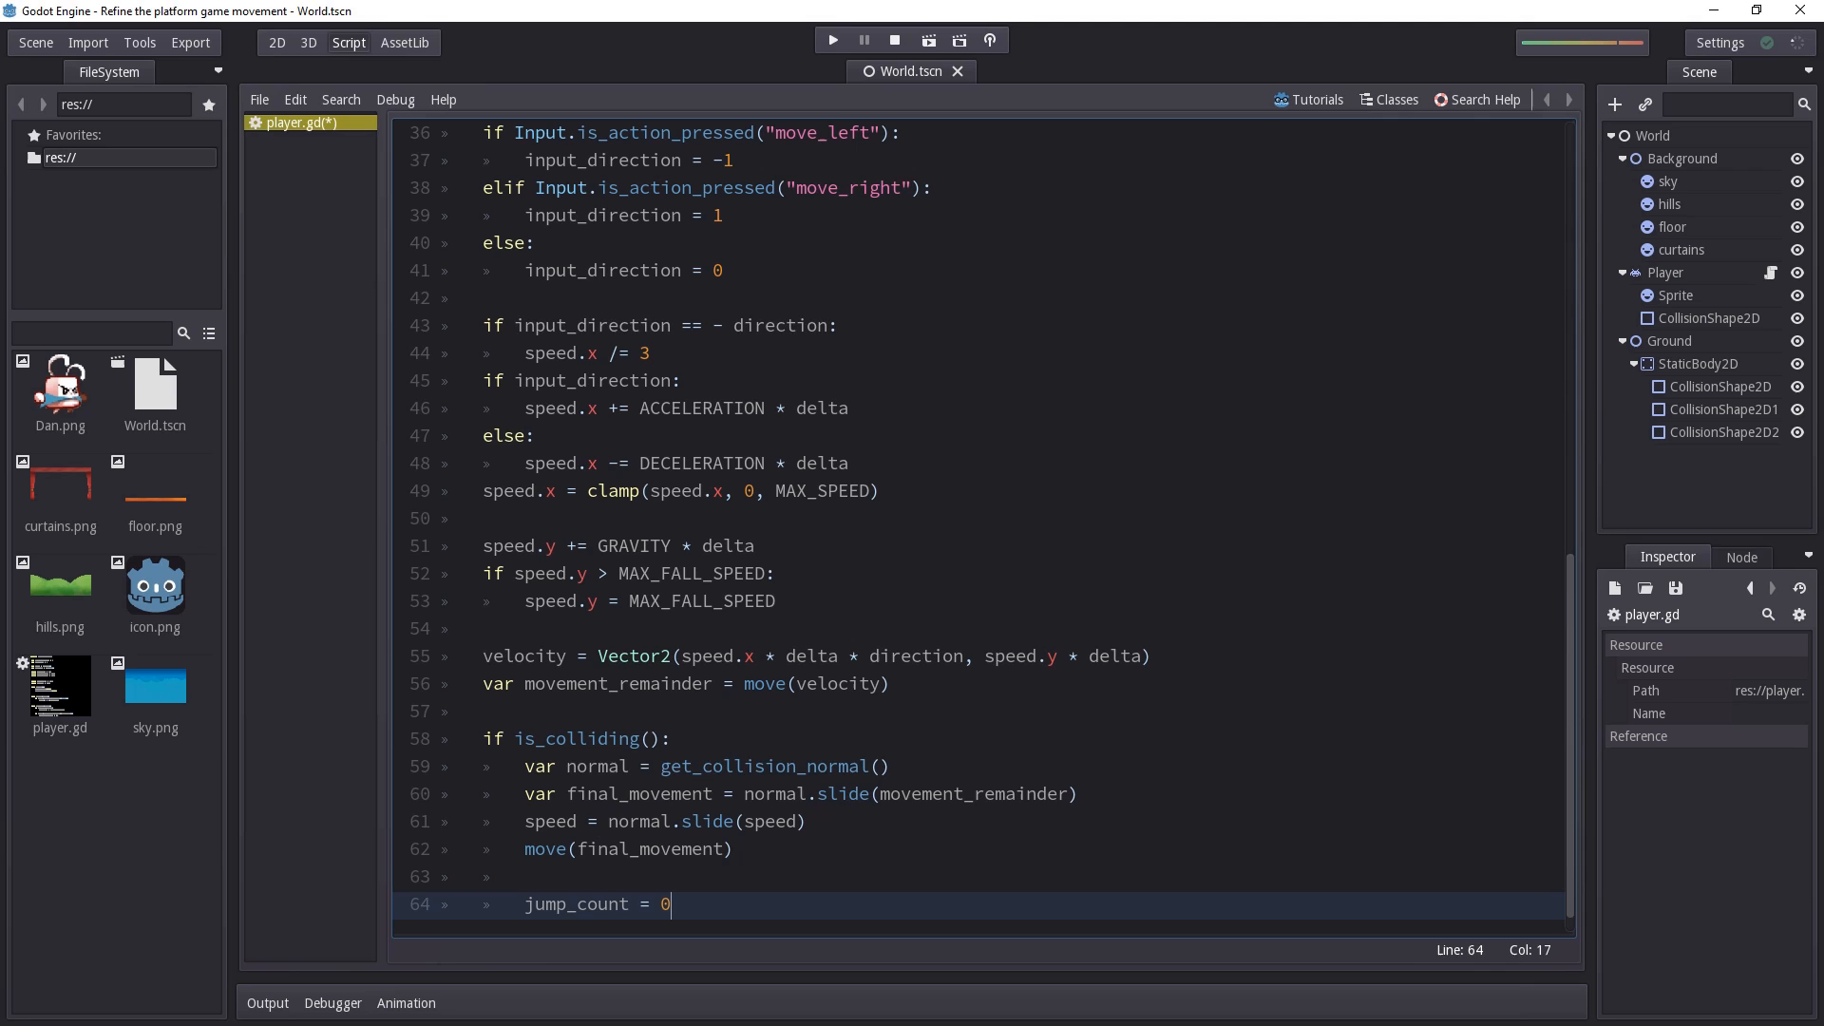
left_click(832, 38)
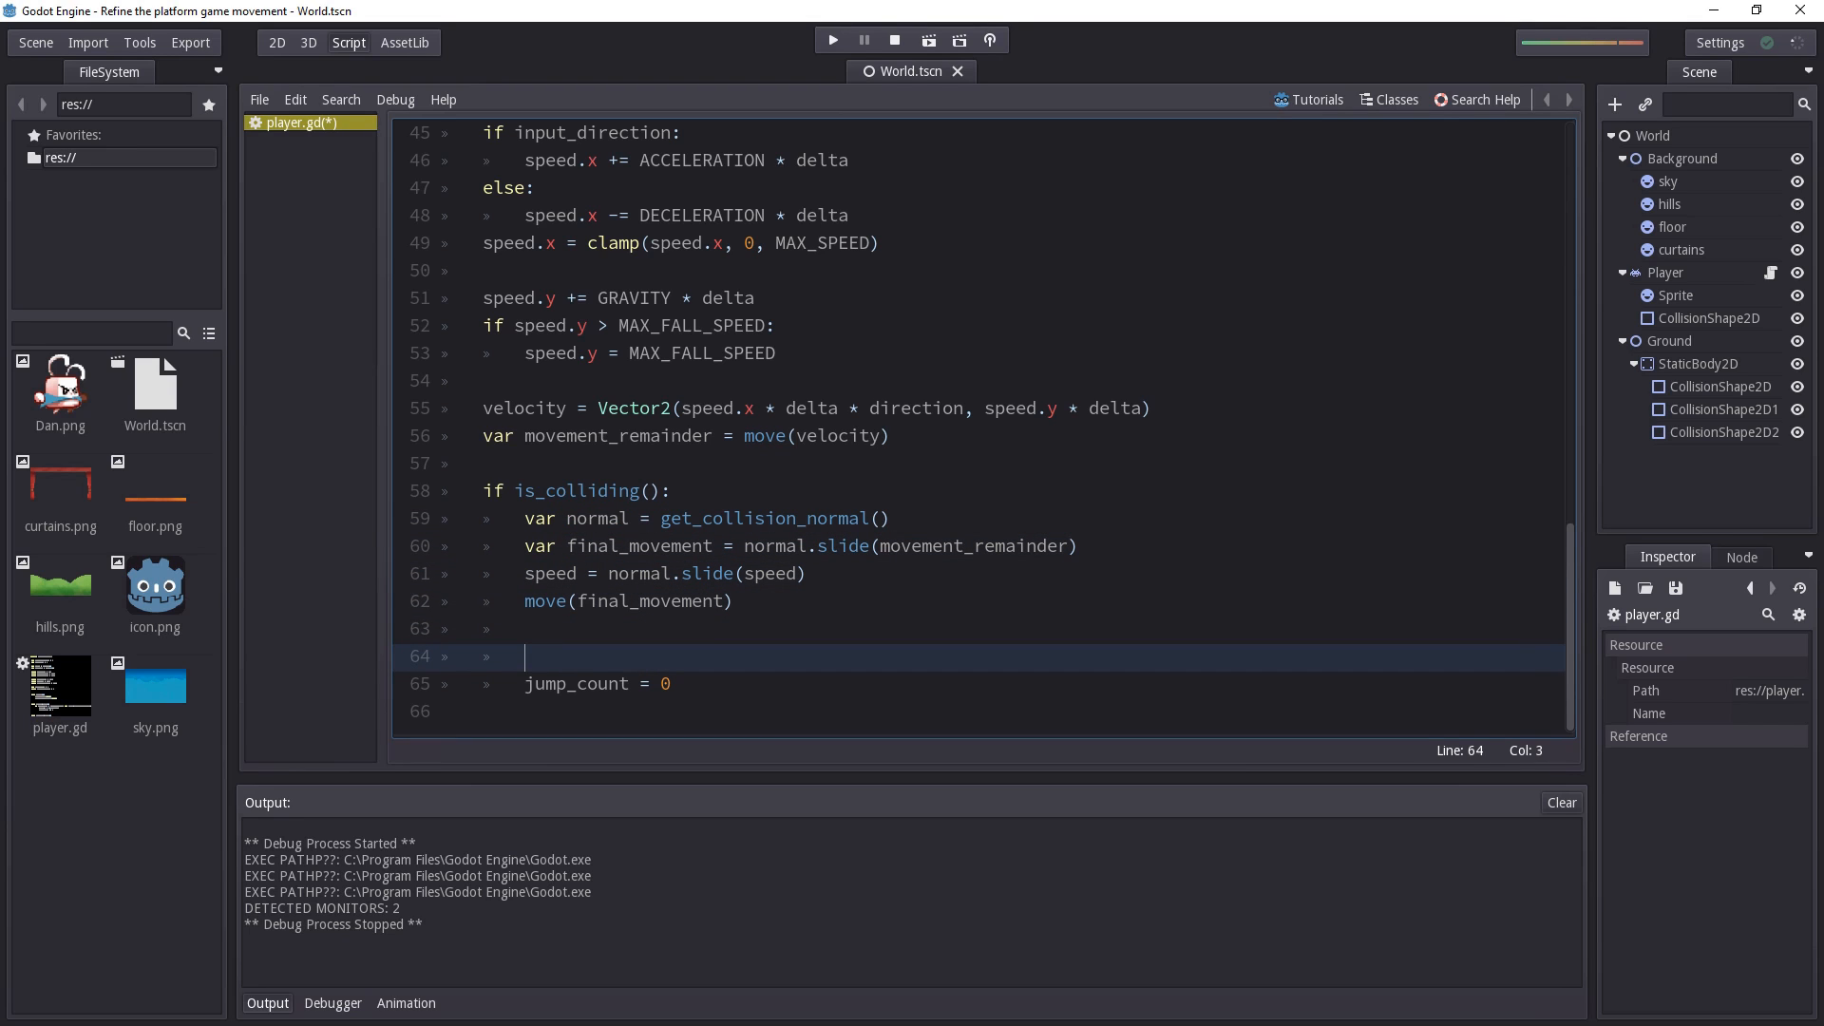
Wrap the jump_count reset in `if normal == Vector2(0, -1):` so only floor contact resets it
type("i")
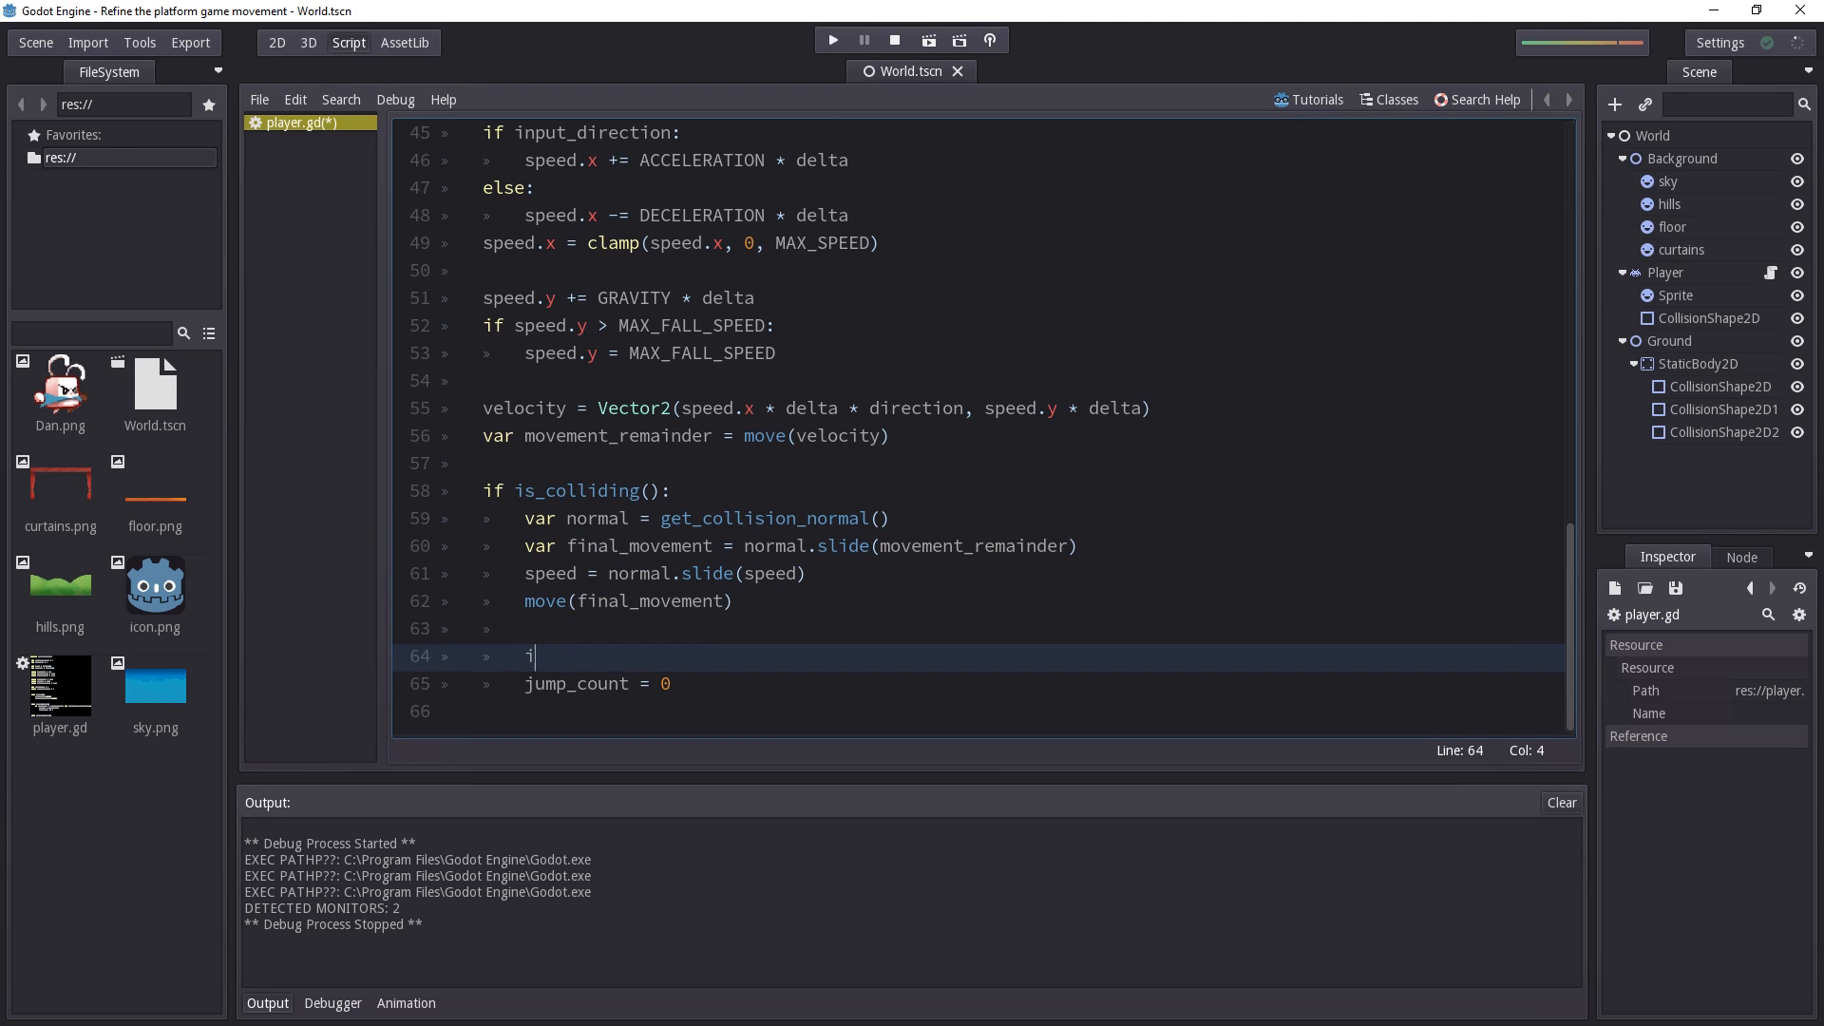
type("f")
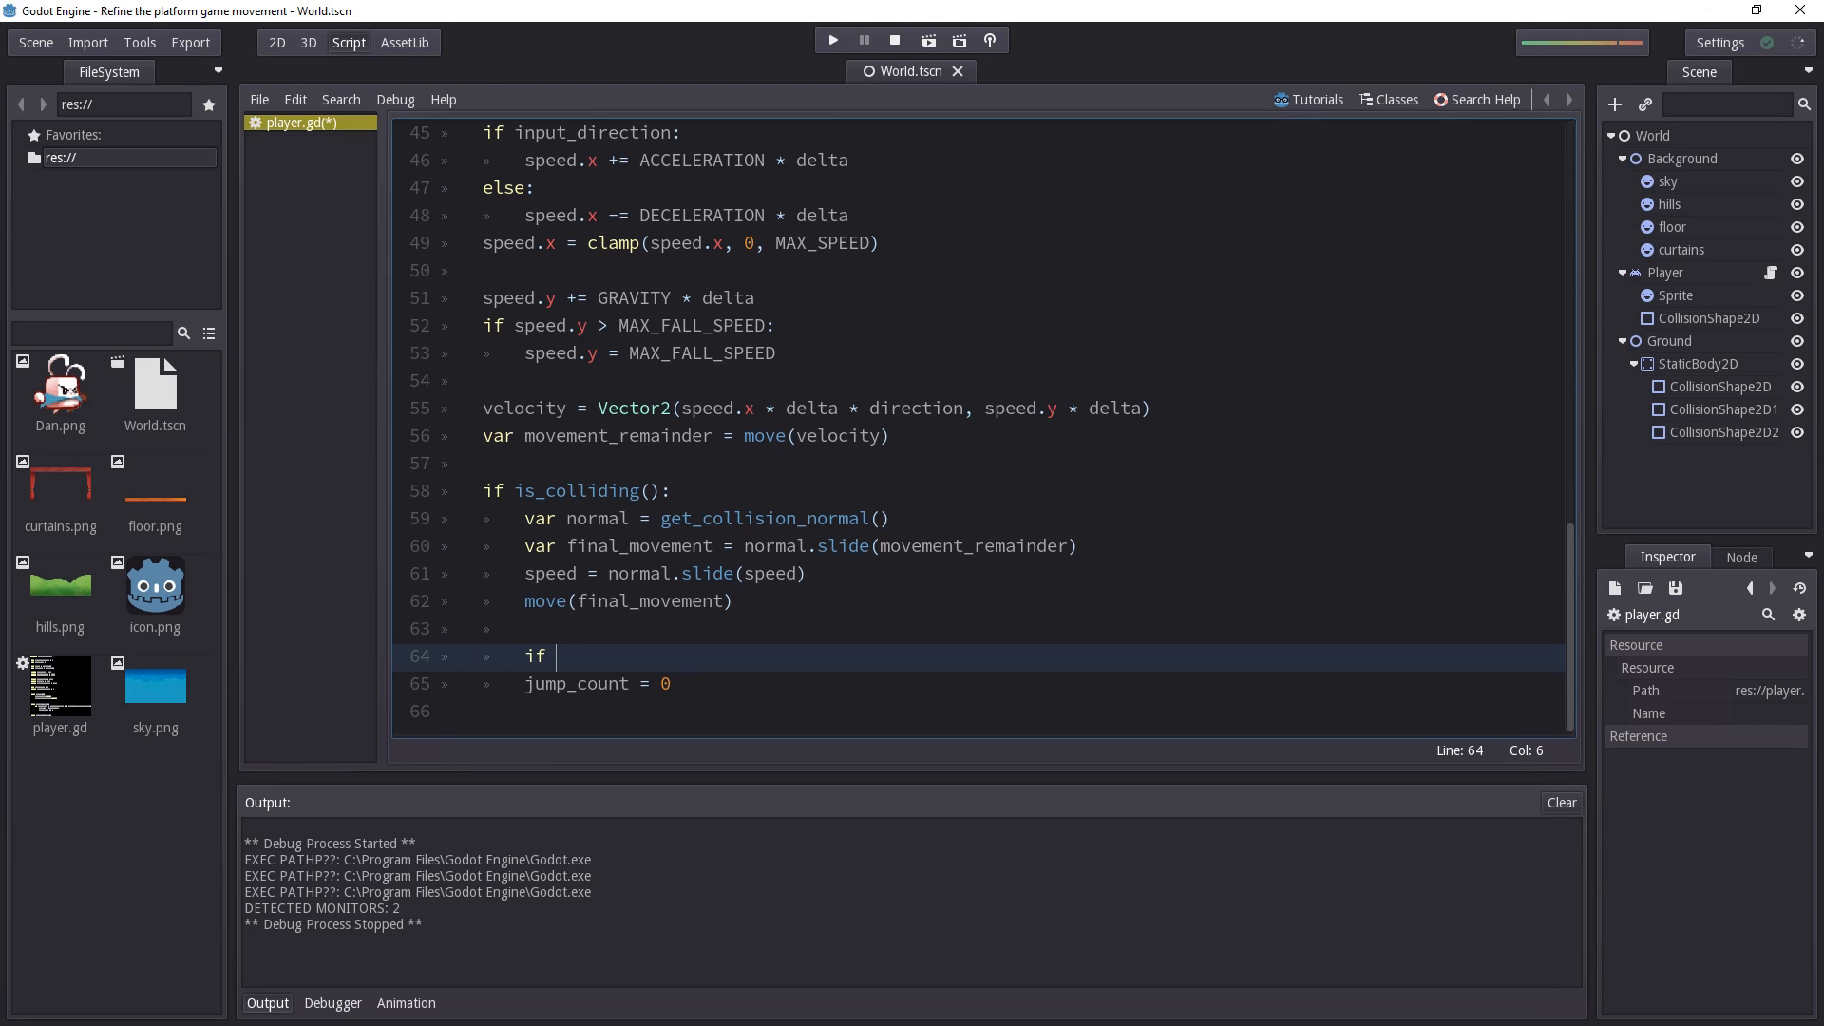
type("normal ==")
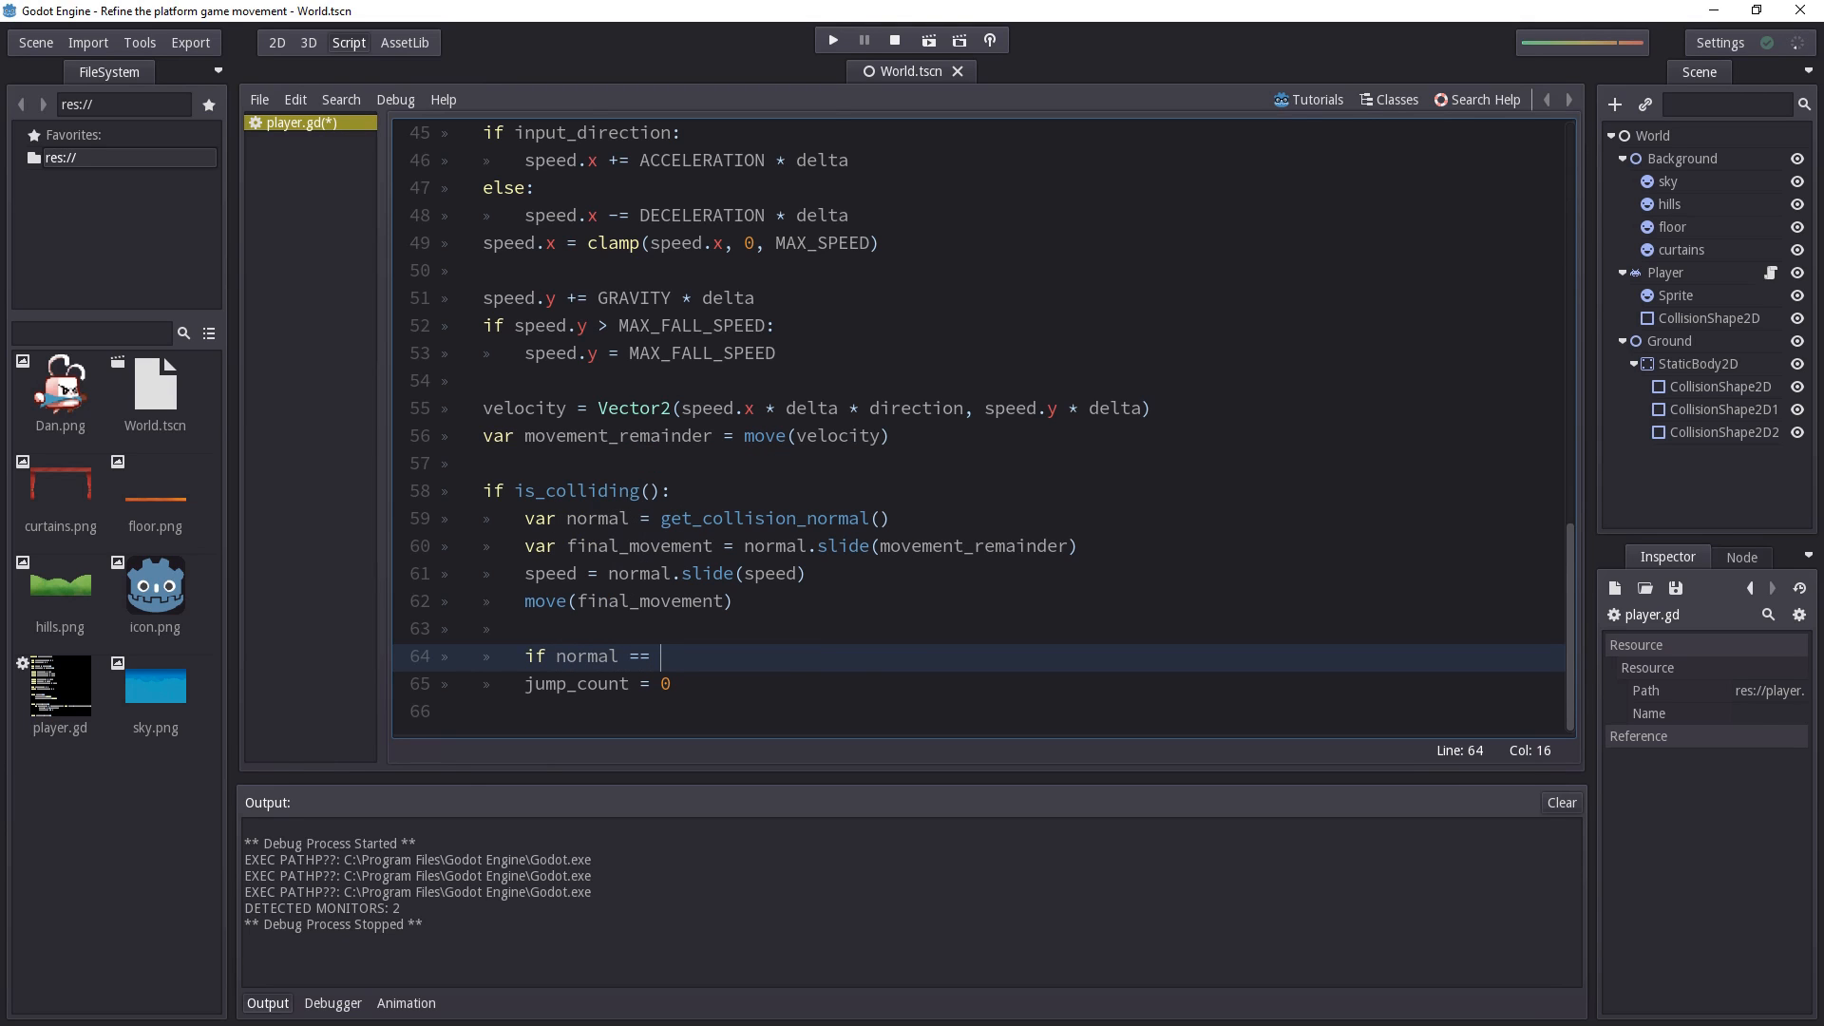
type("Vector2")
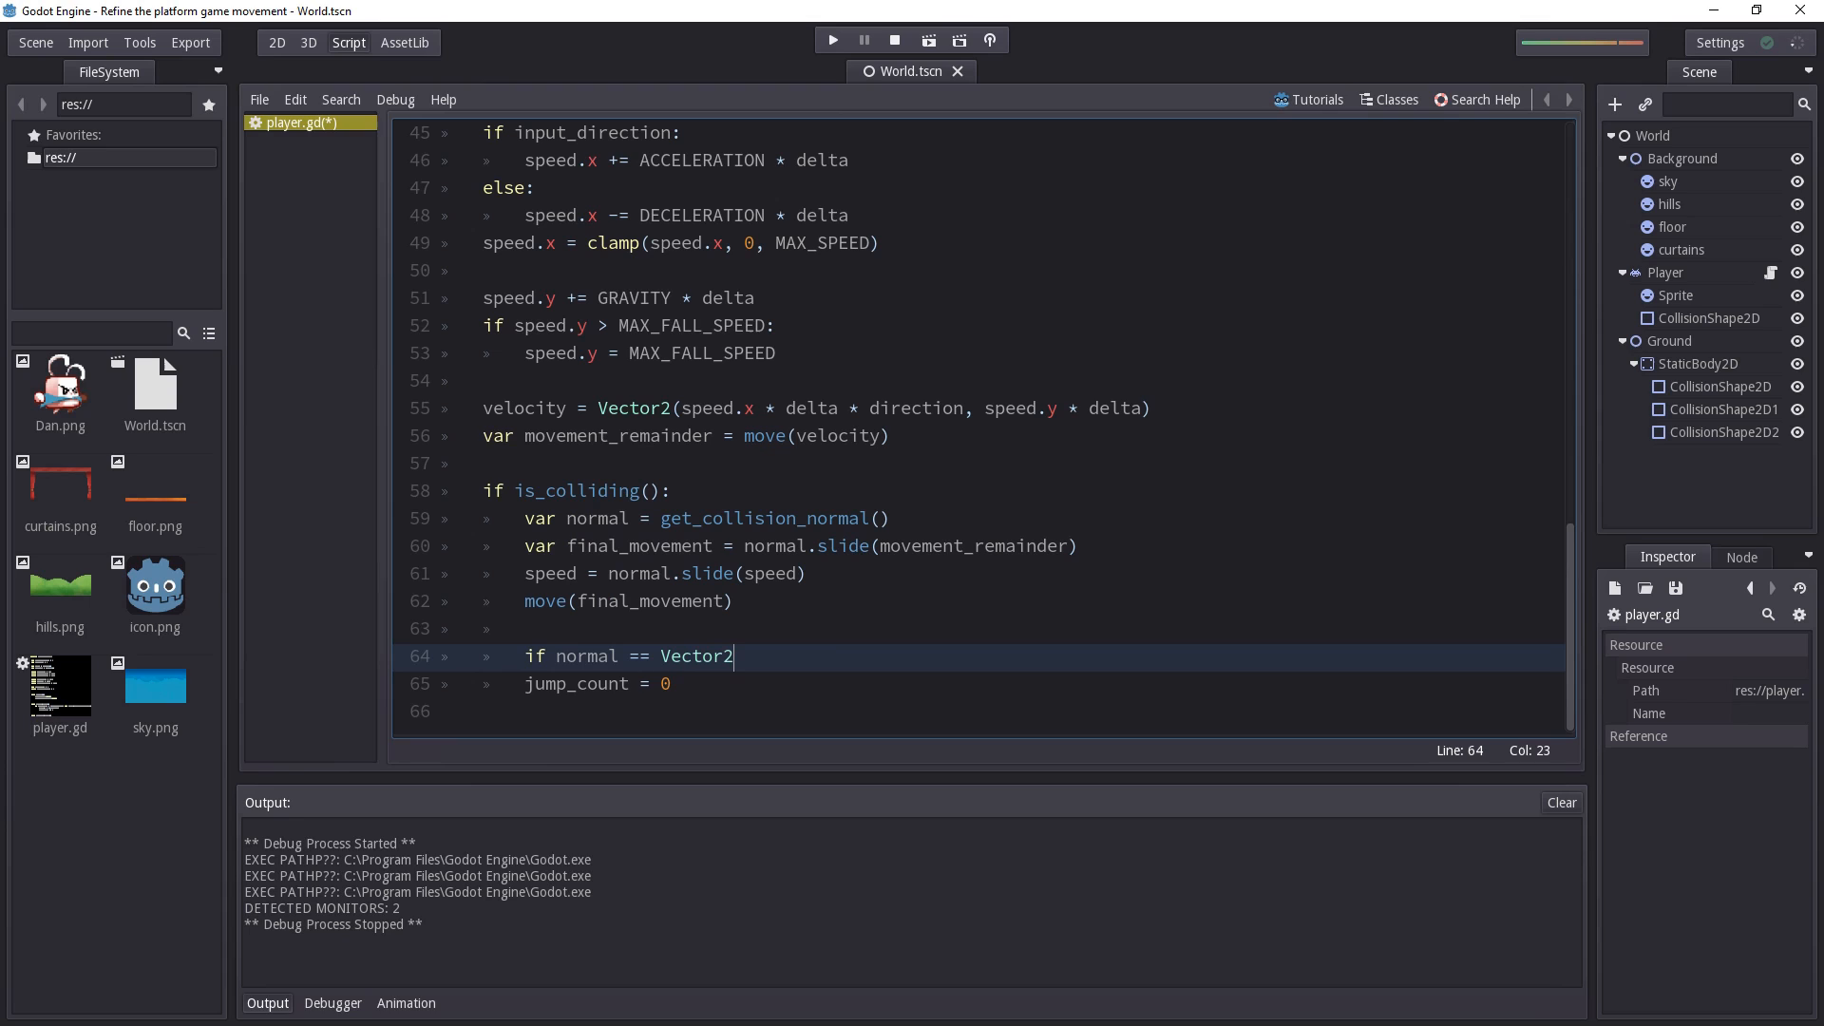
type("(09")
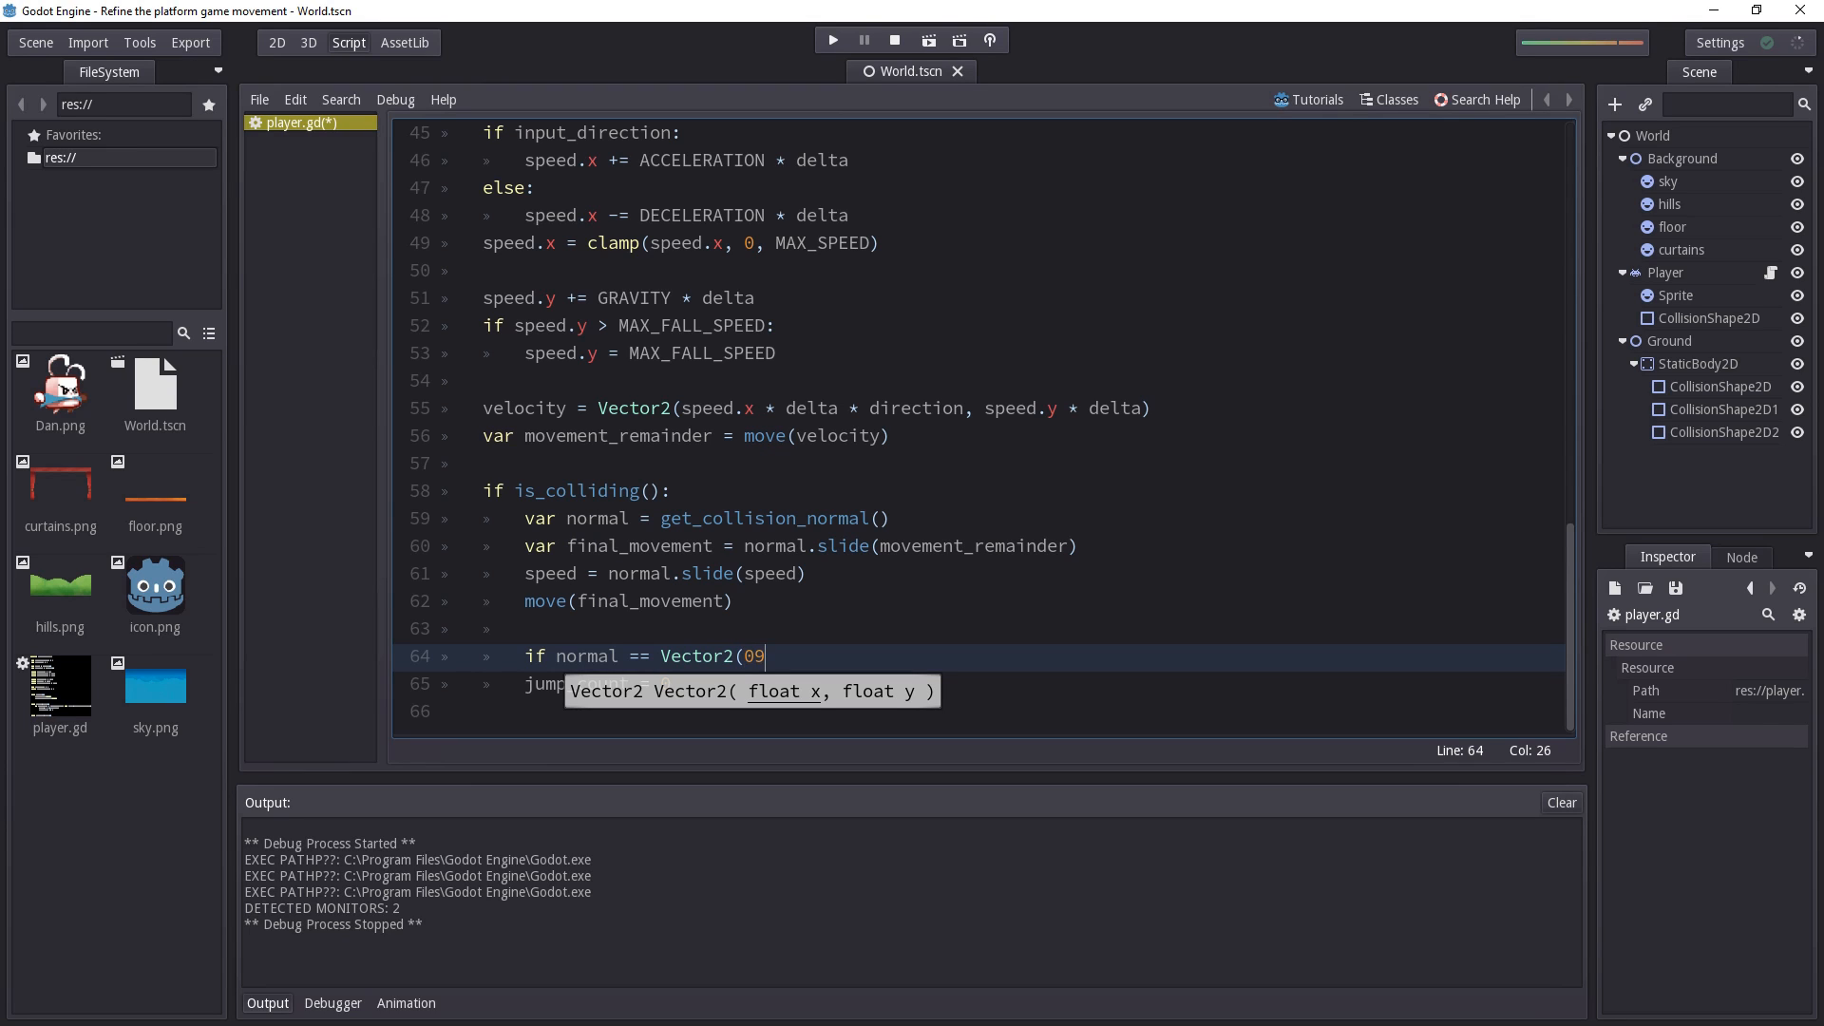
type(", -1)")
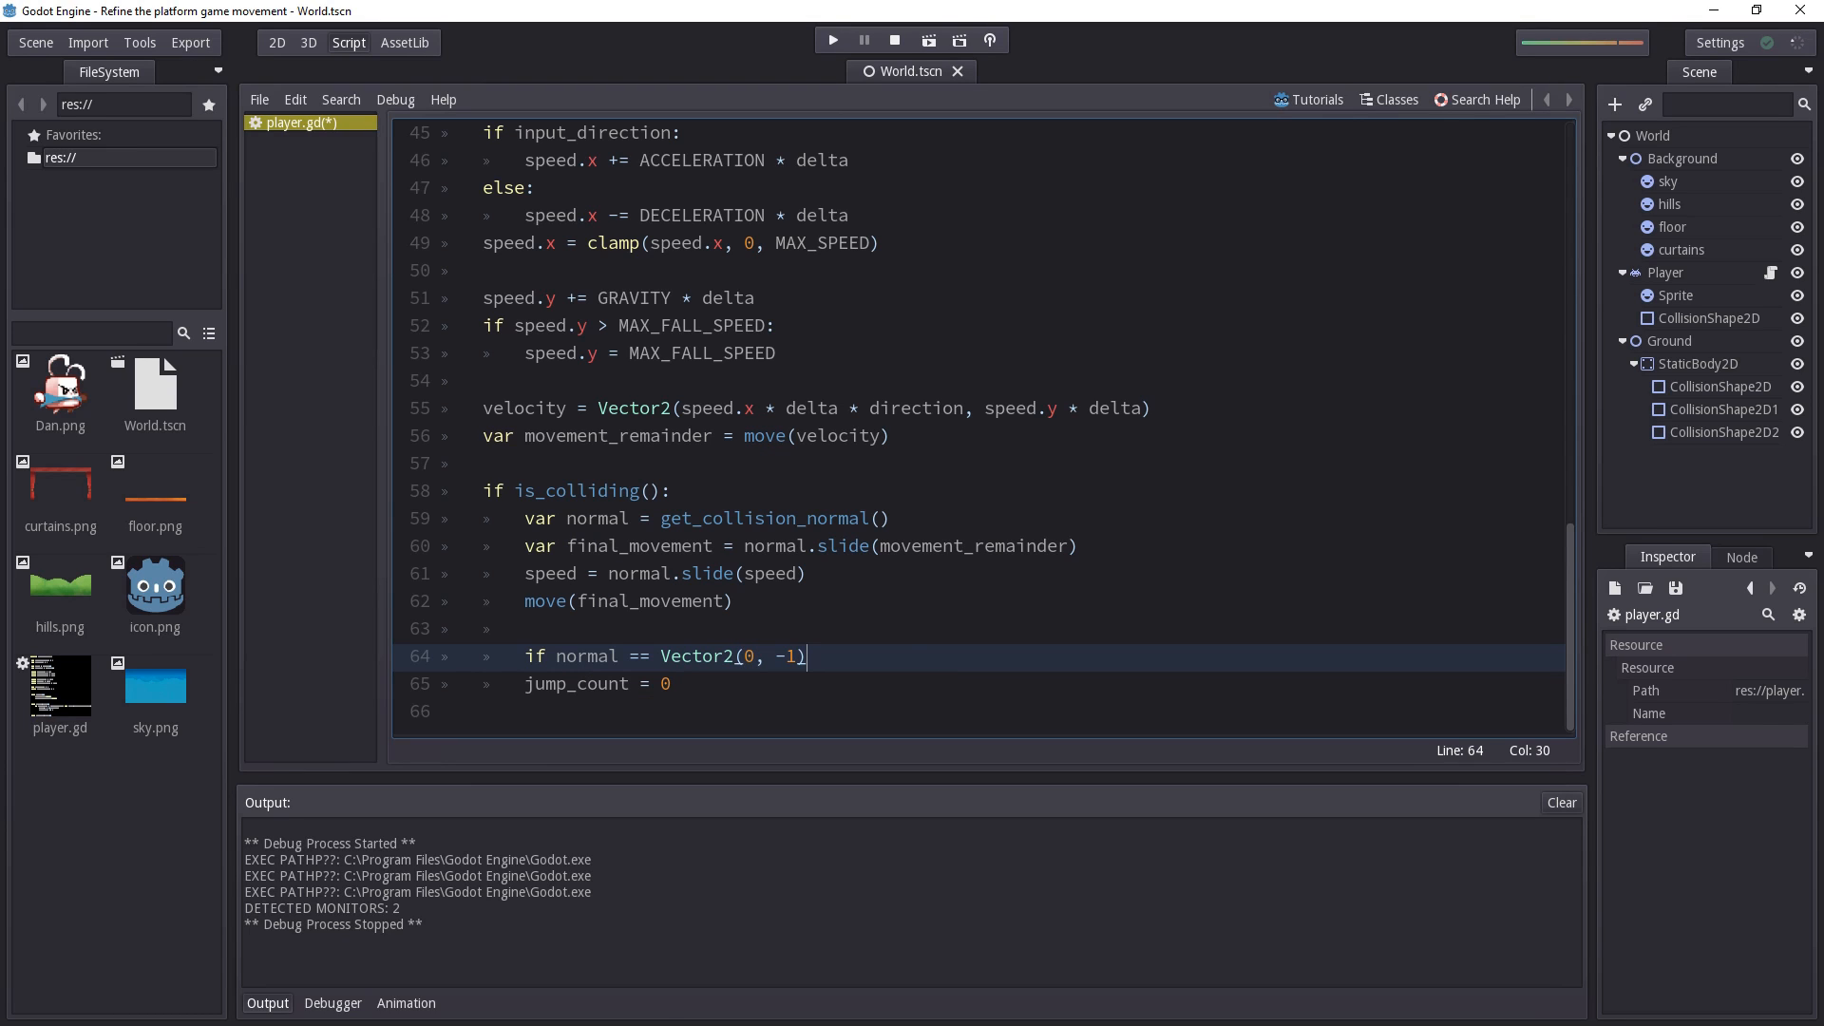
type(":")
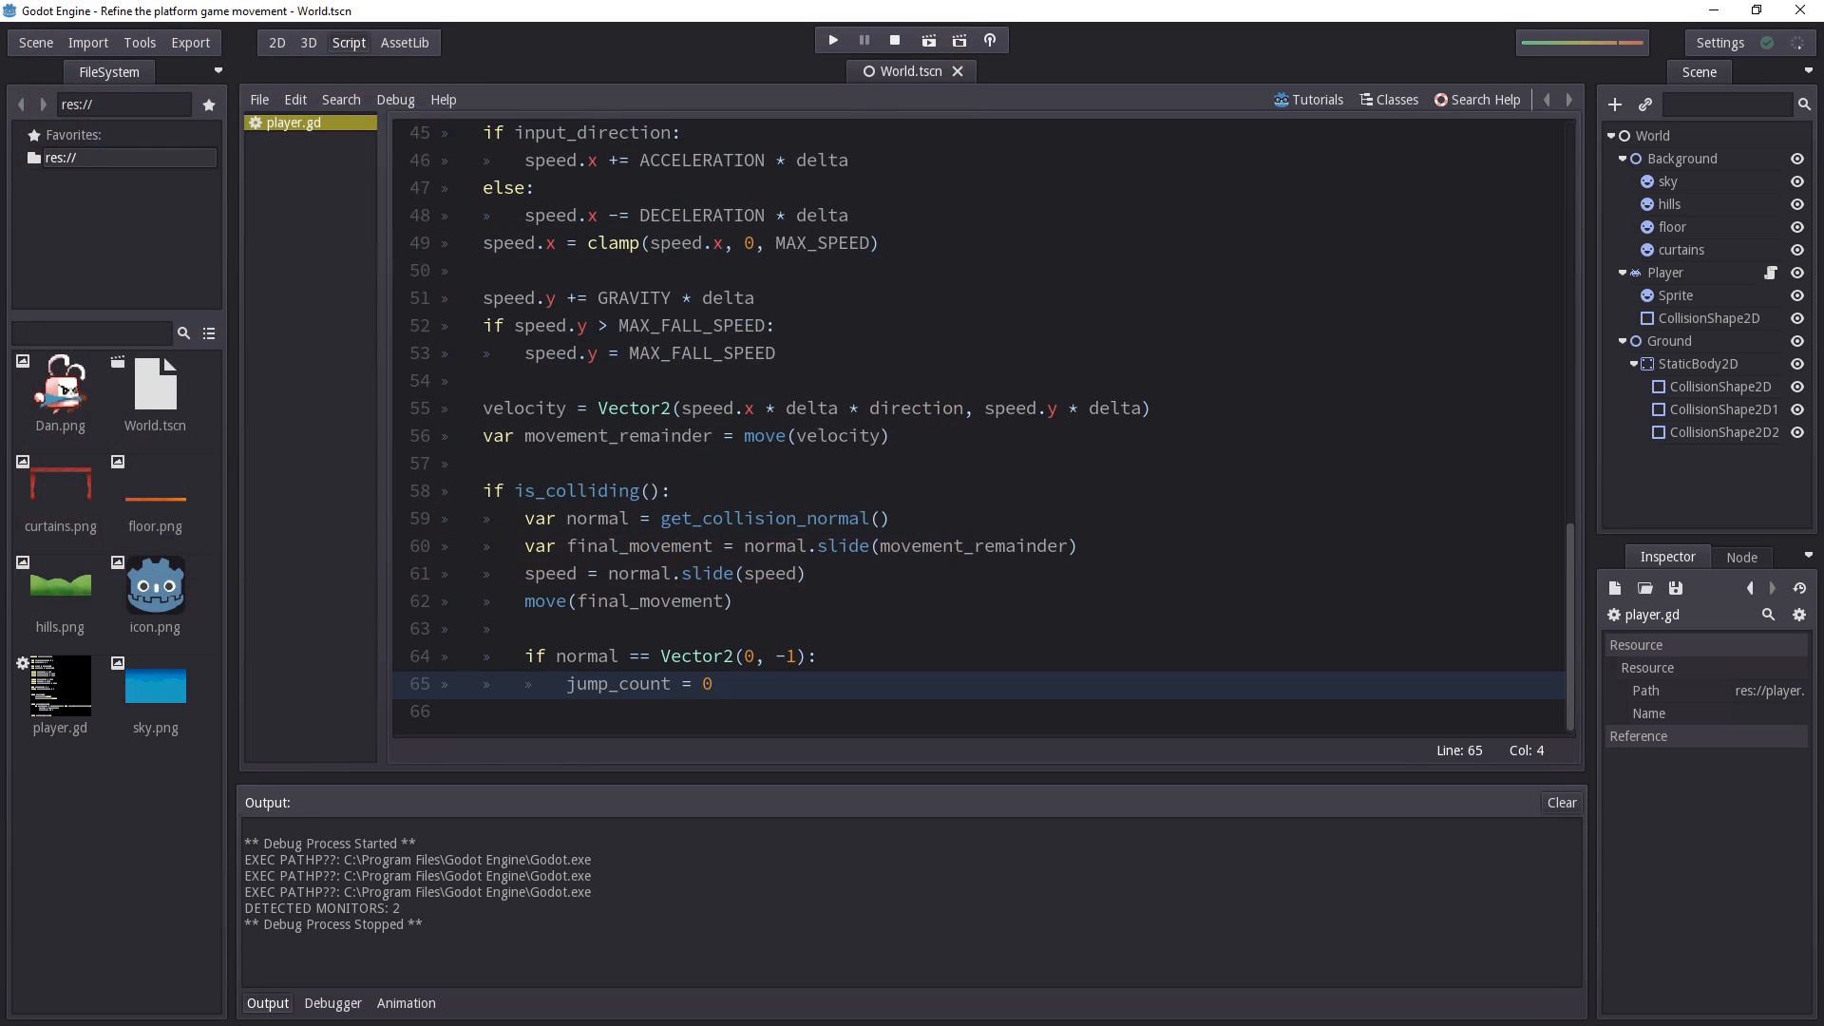
Save the script and select the player Sprite node in the level's 2D scene
left_click(524, 629)
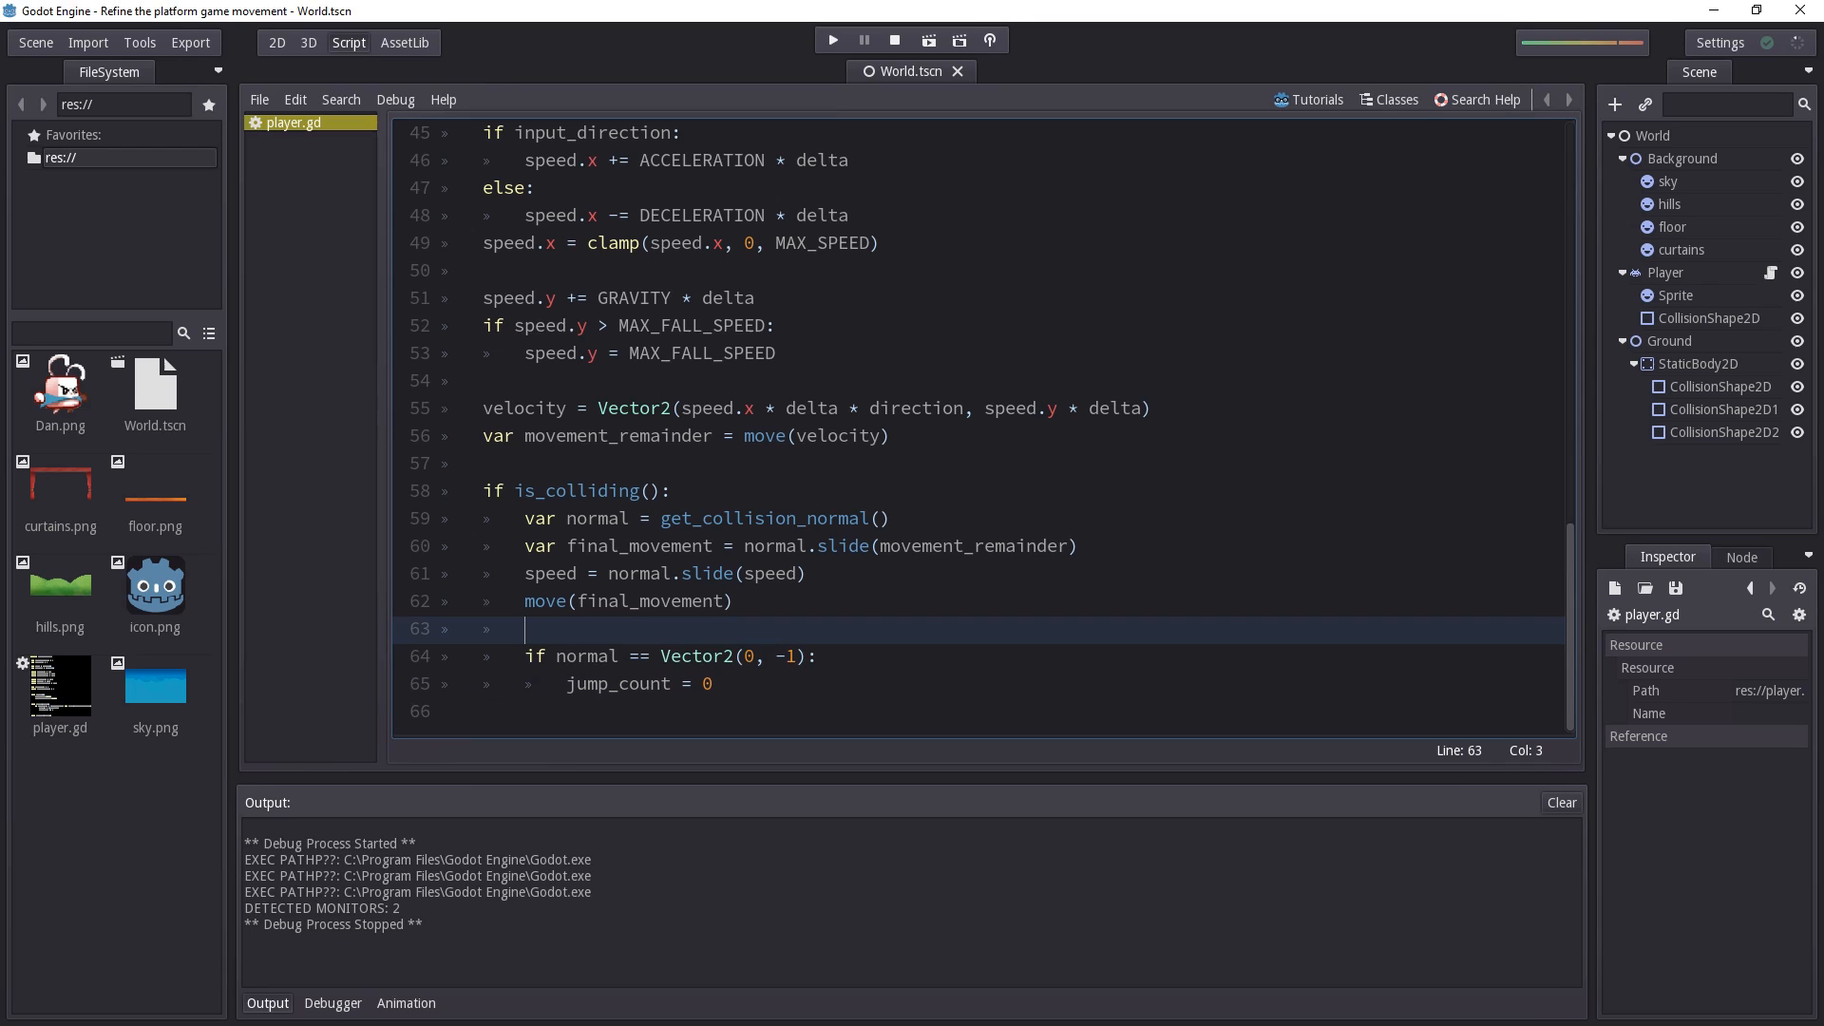
left_click(751, 655)
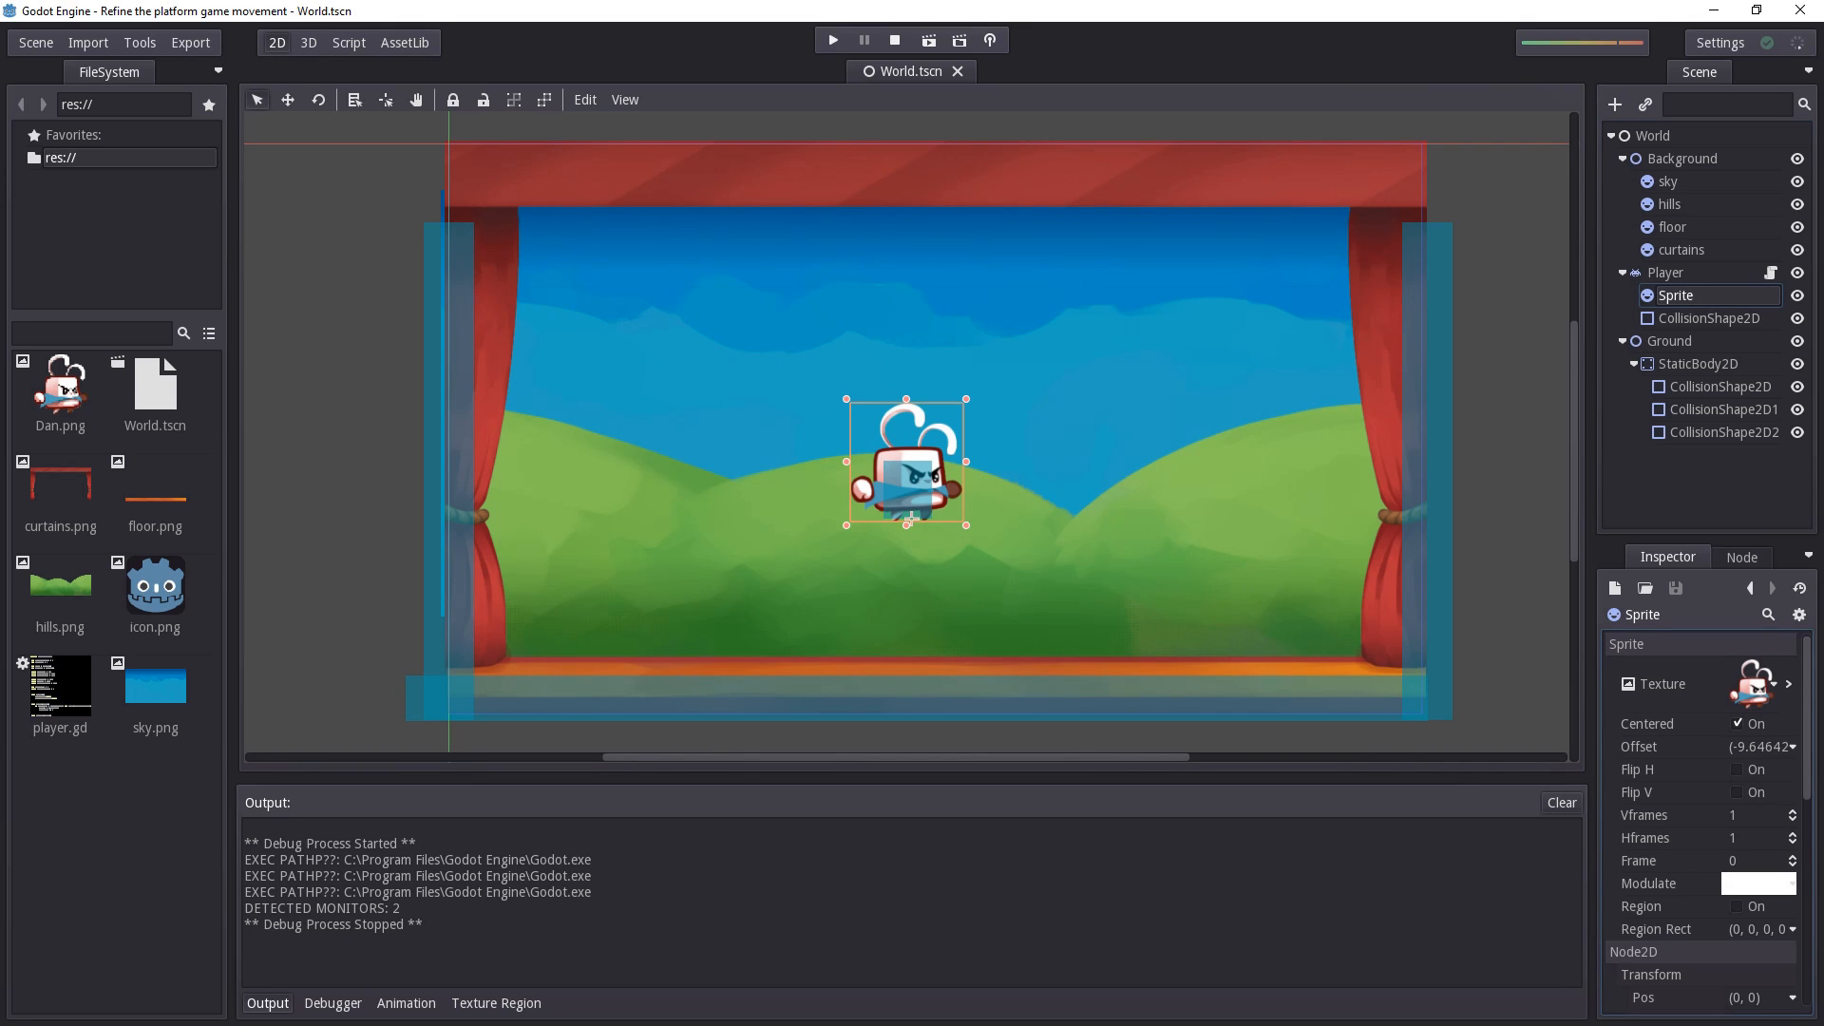
left_click(1735, 770)
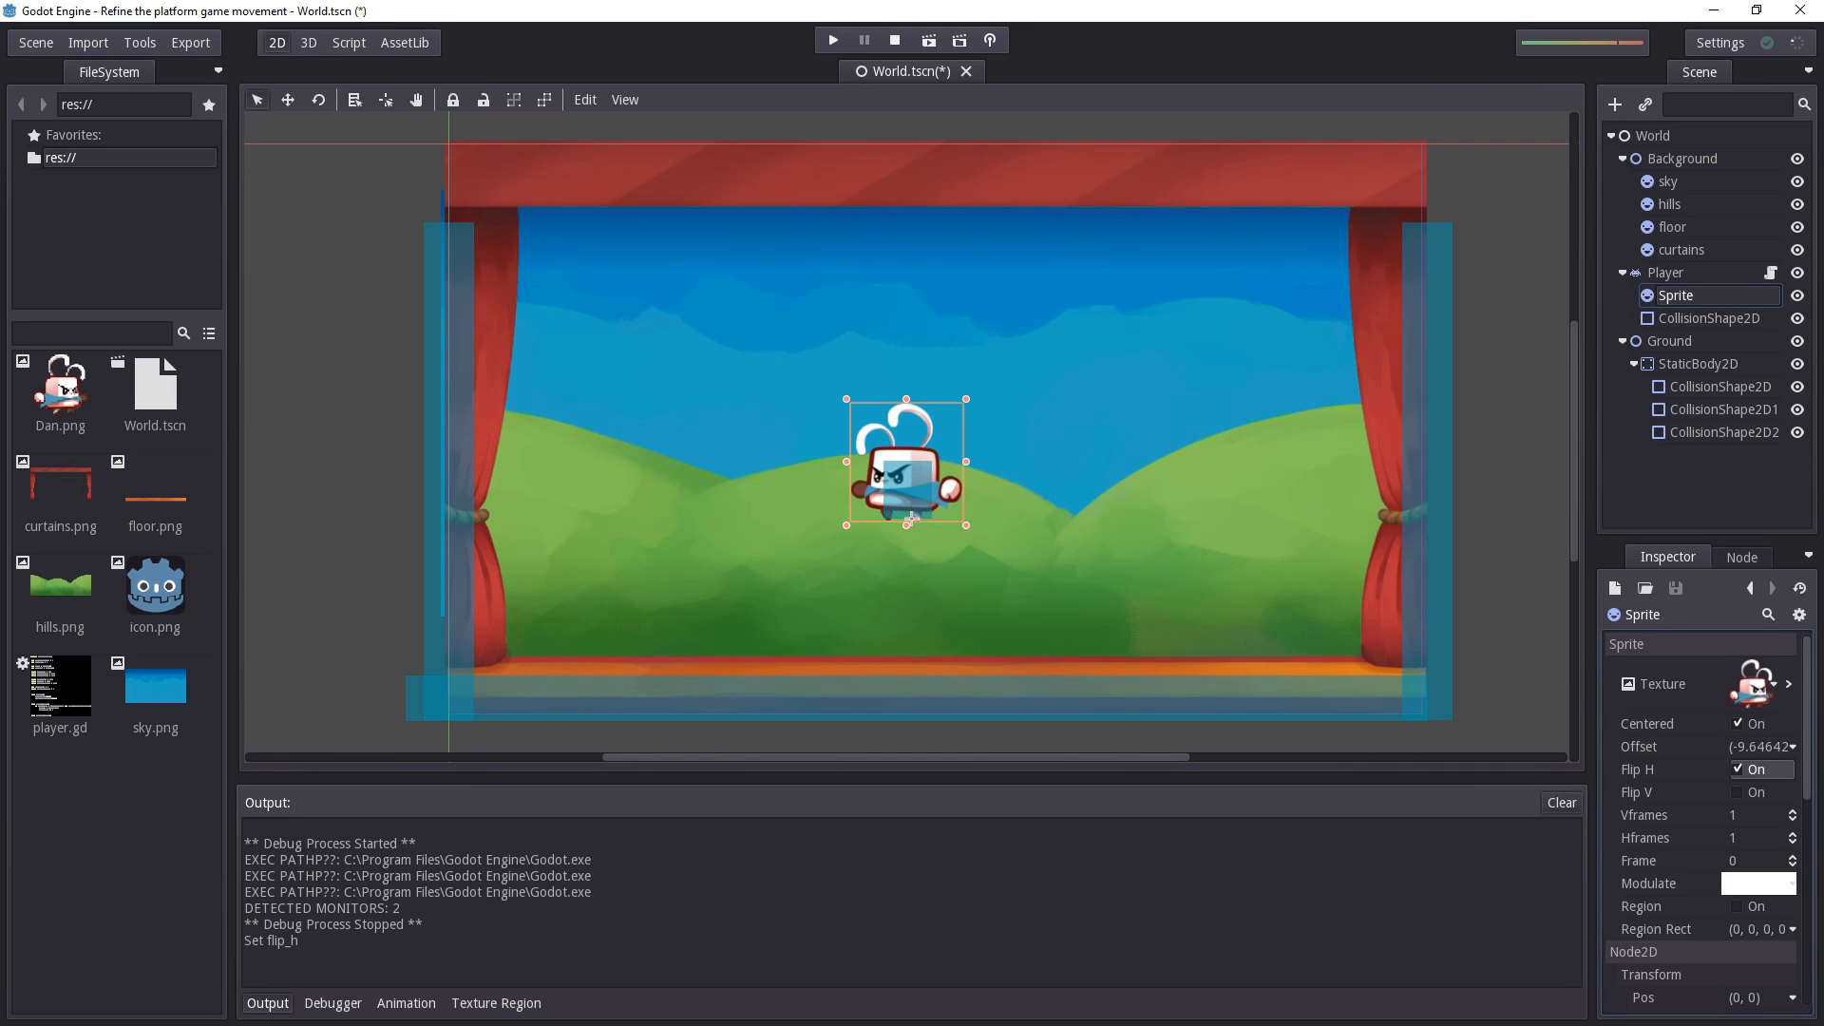
left_click(1760, 792)
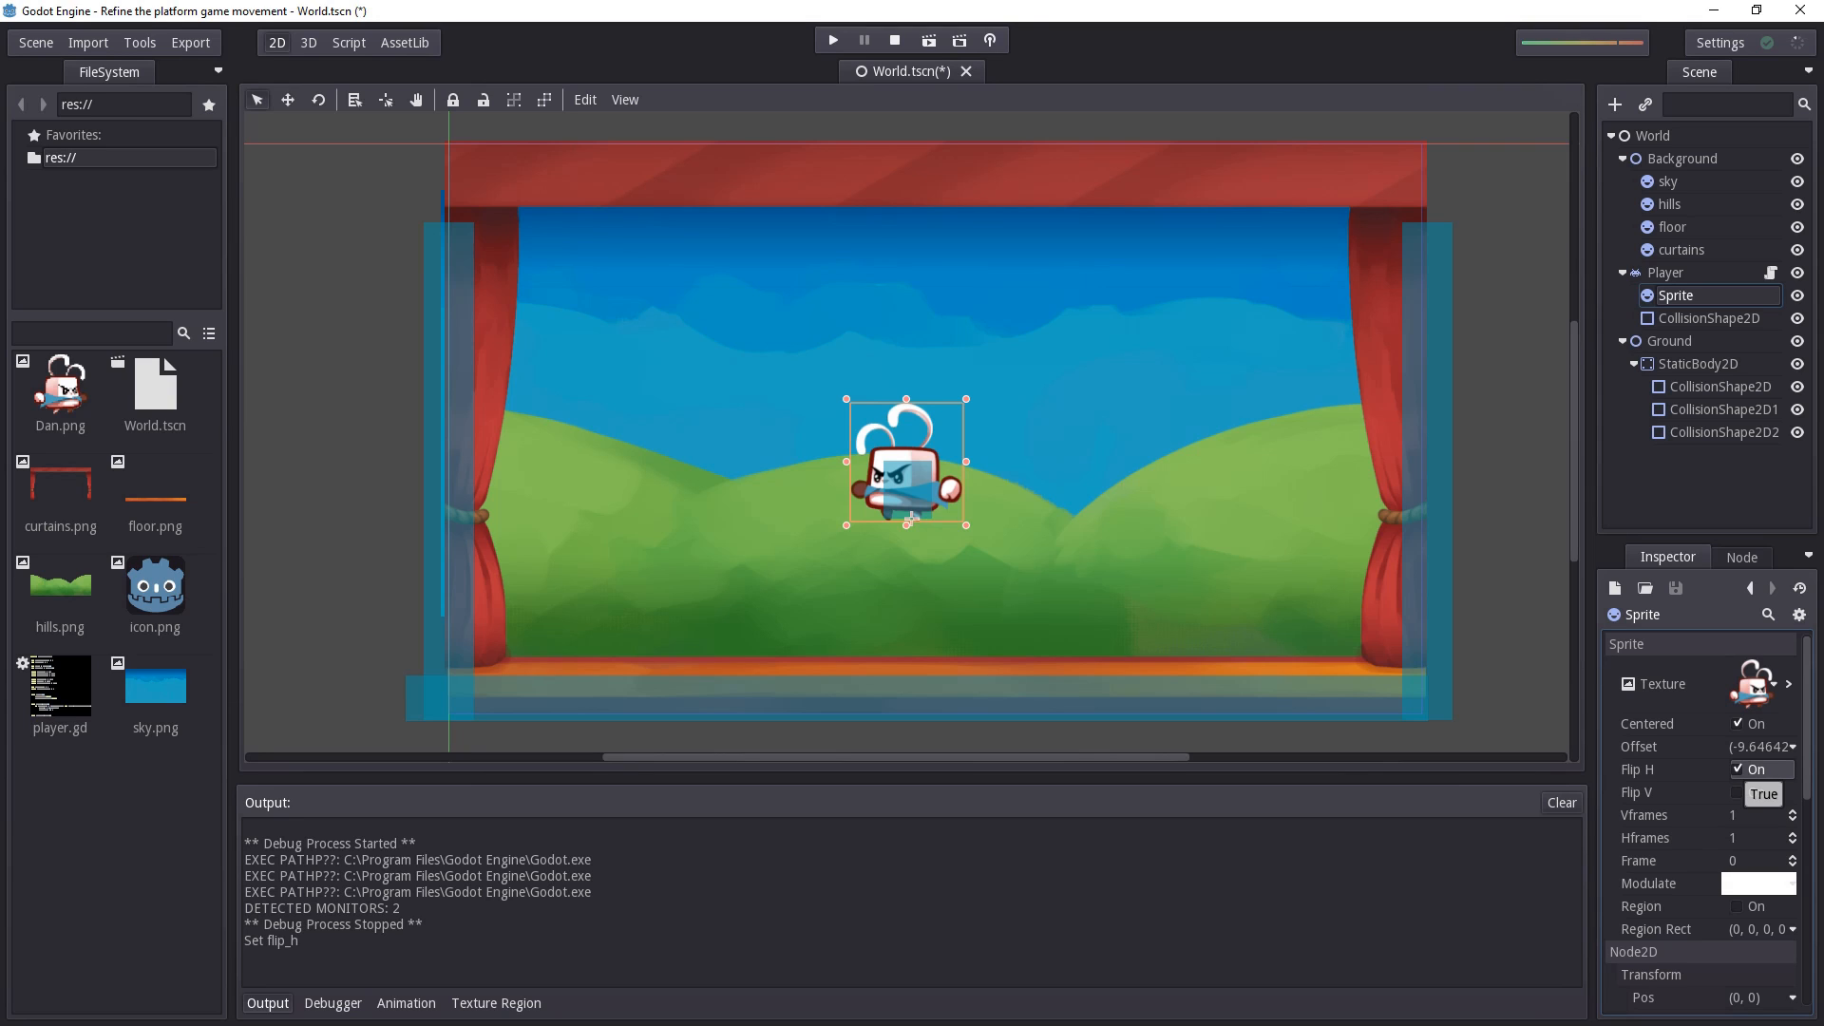
left_click(1739, 770)
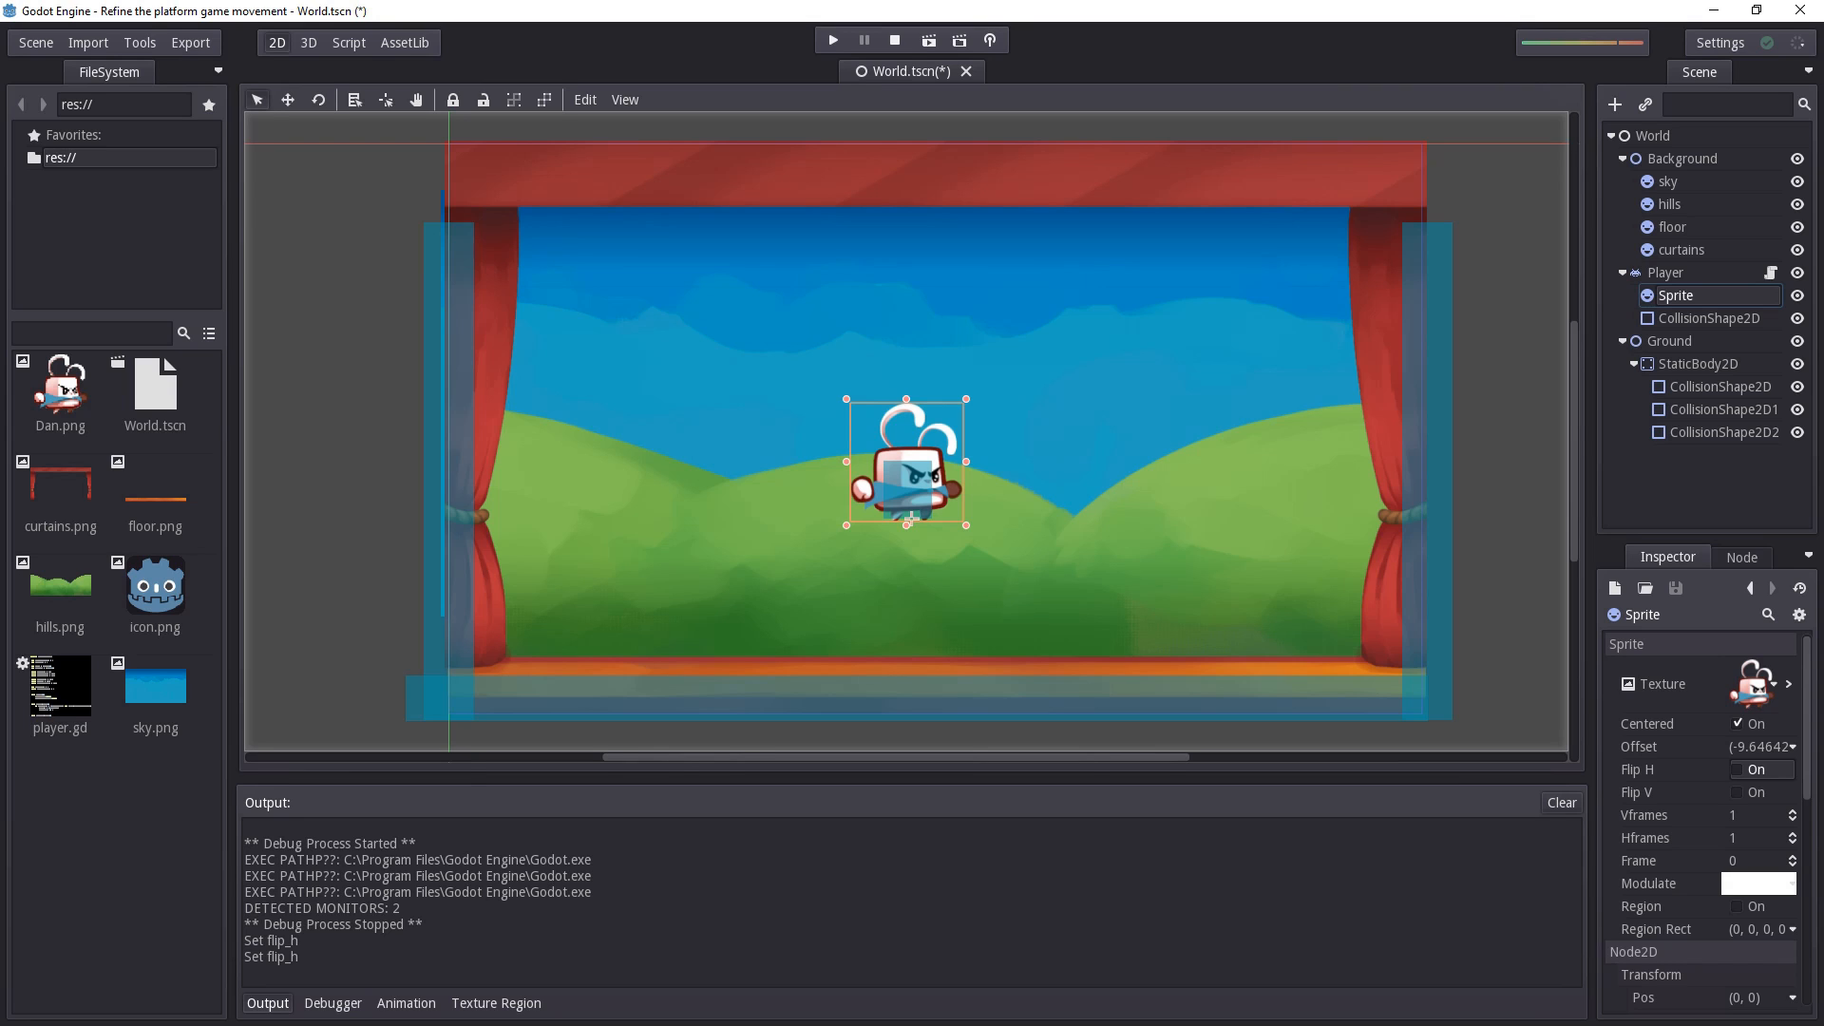
left_click(346, 43)
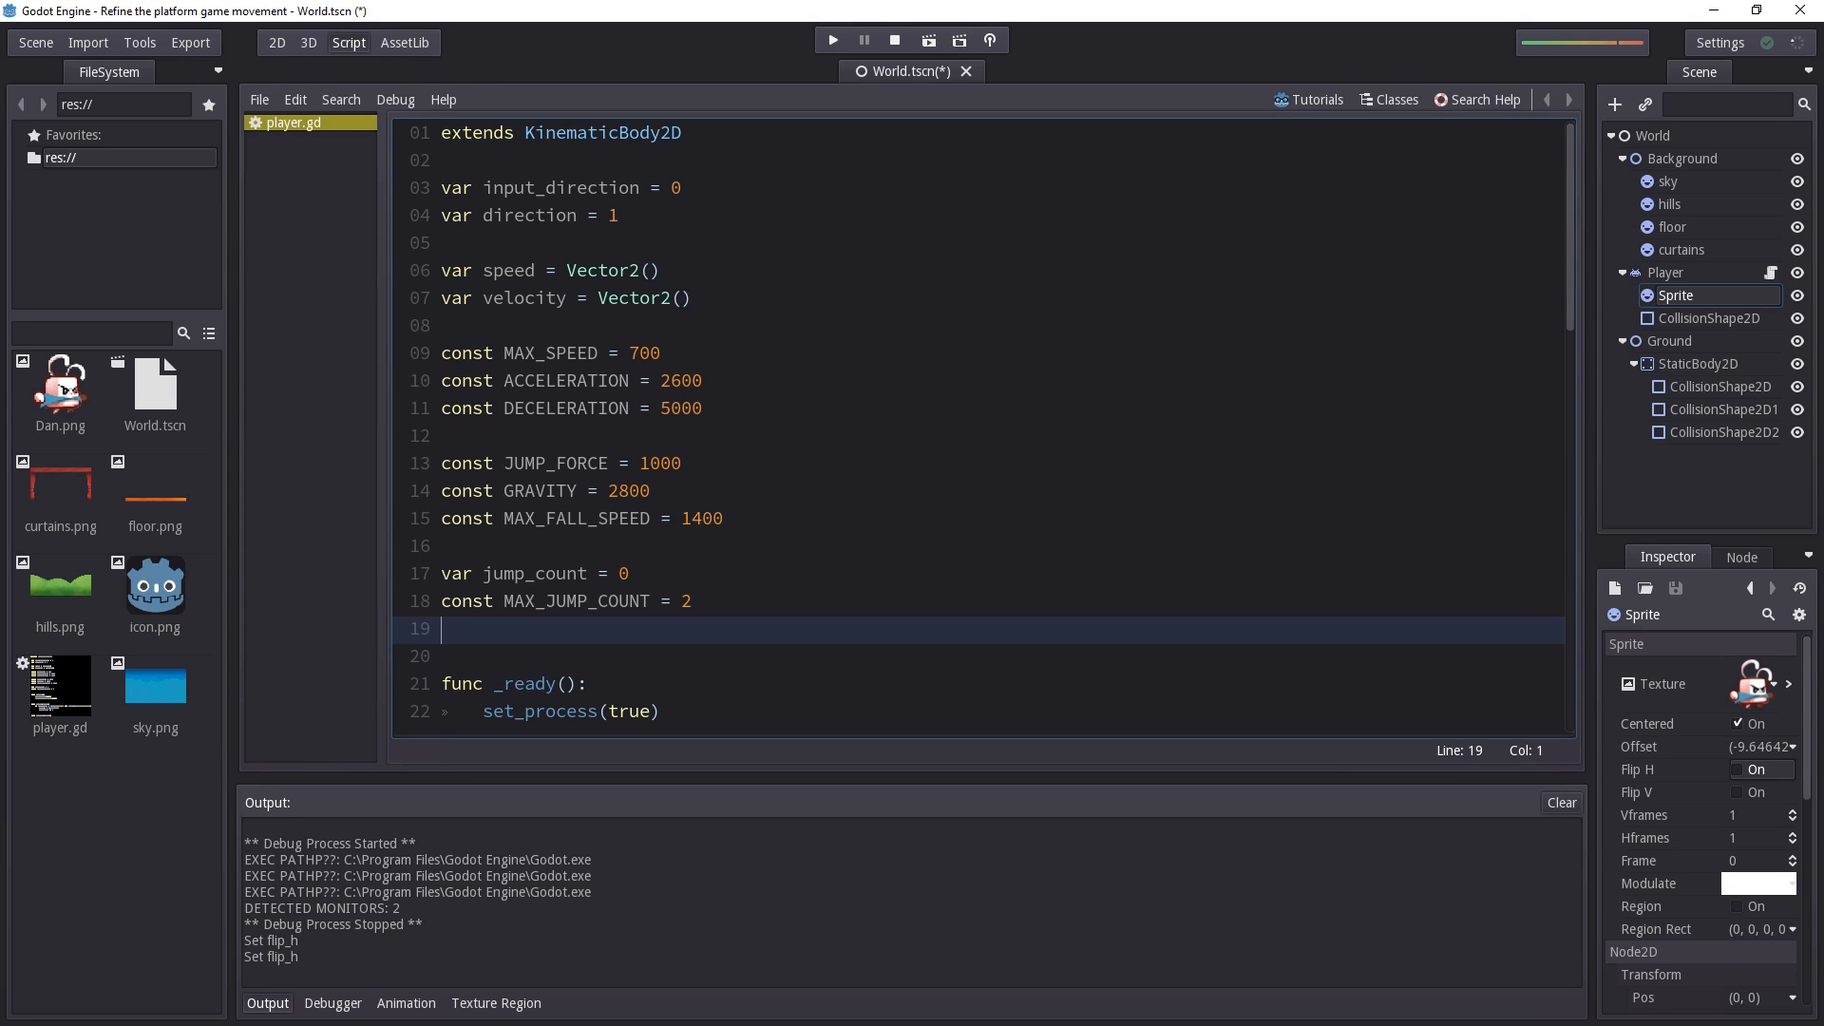
Glance at the 2D level scene, then return to the player script
left_click(275, 42)
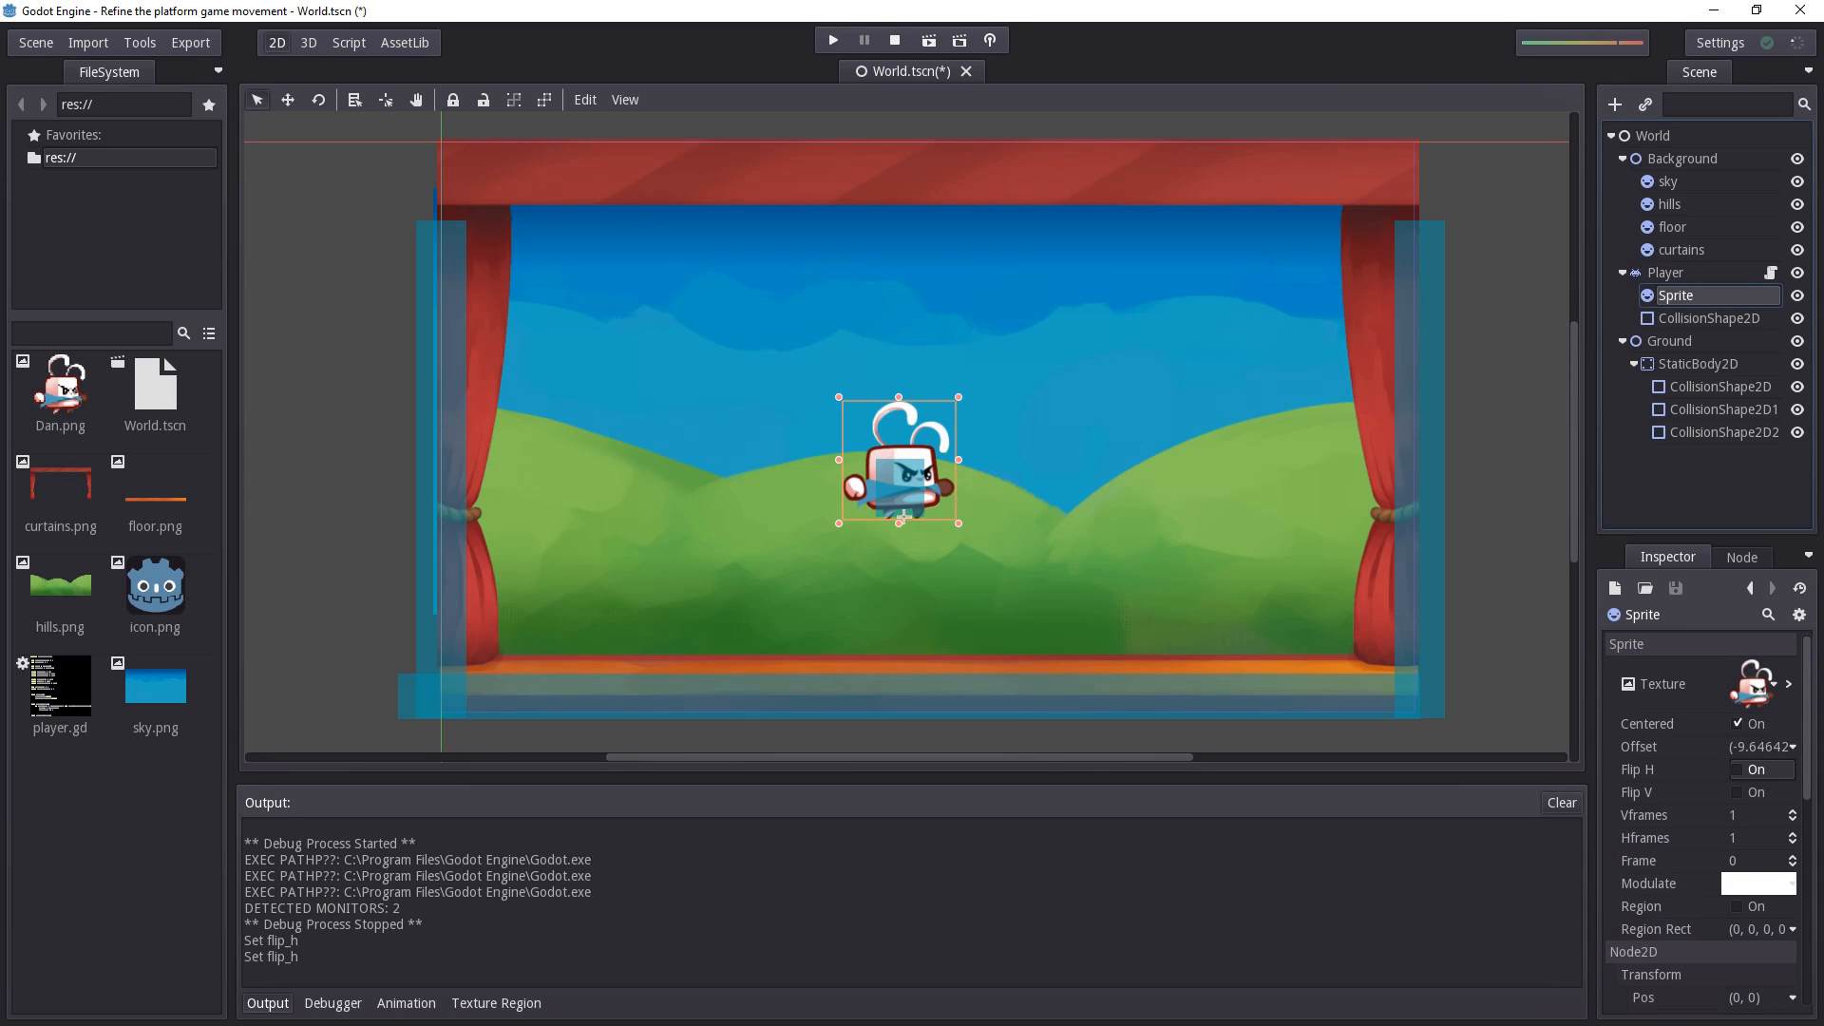
mouse_move(1675, 294)
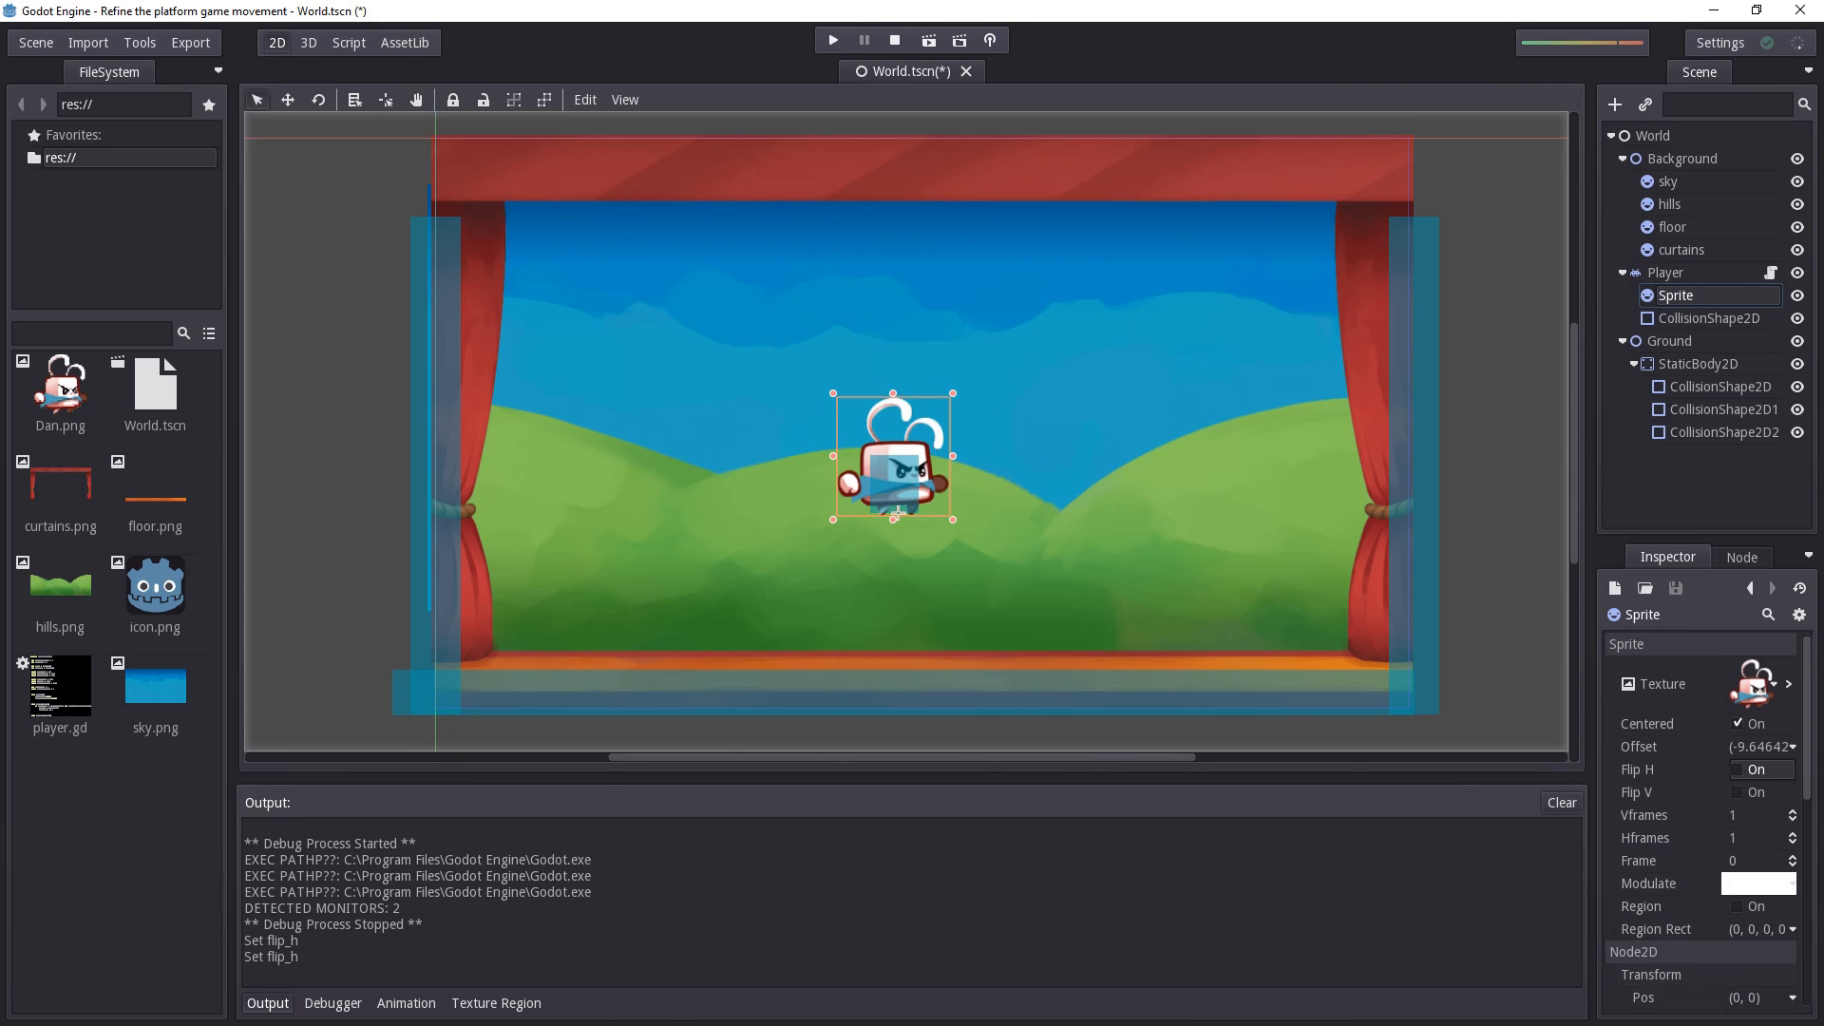
left_click(348, 44)
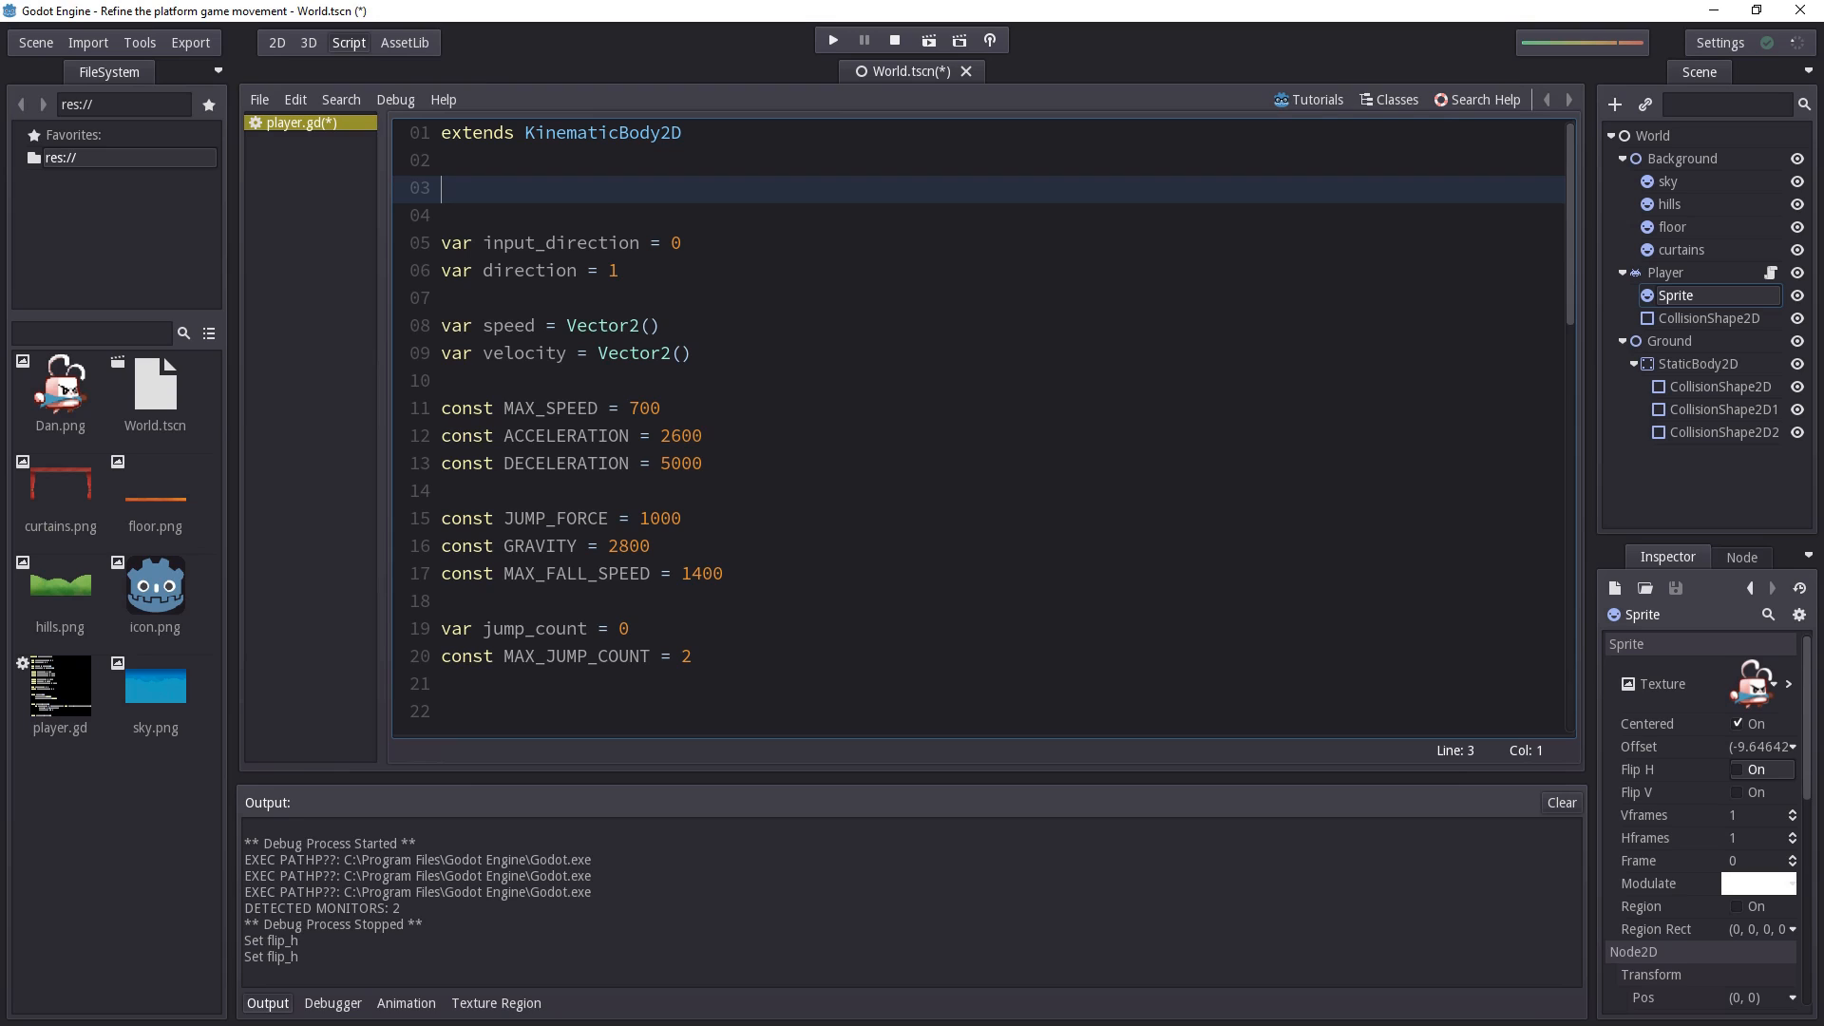
Declare var sprite_node near the top of player.gd, above input_direction
type("var")
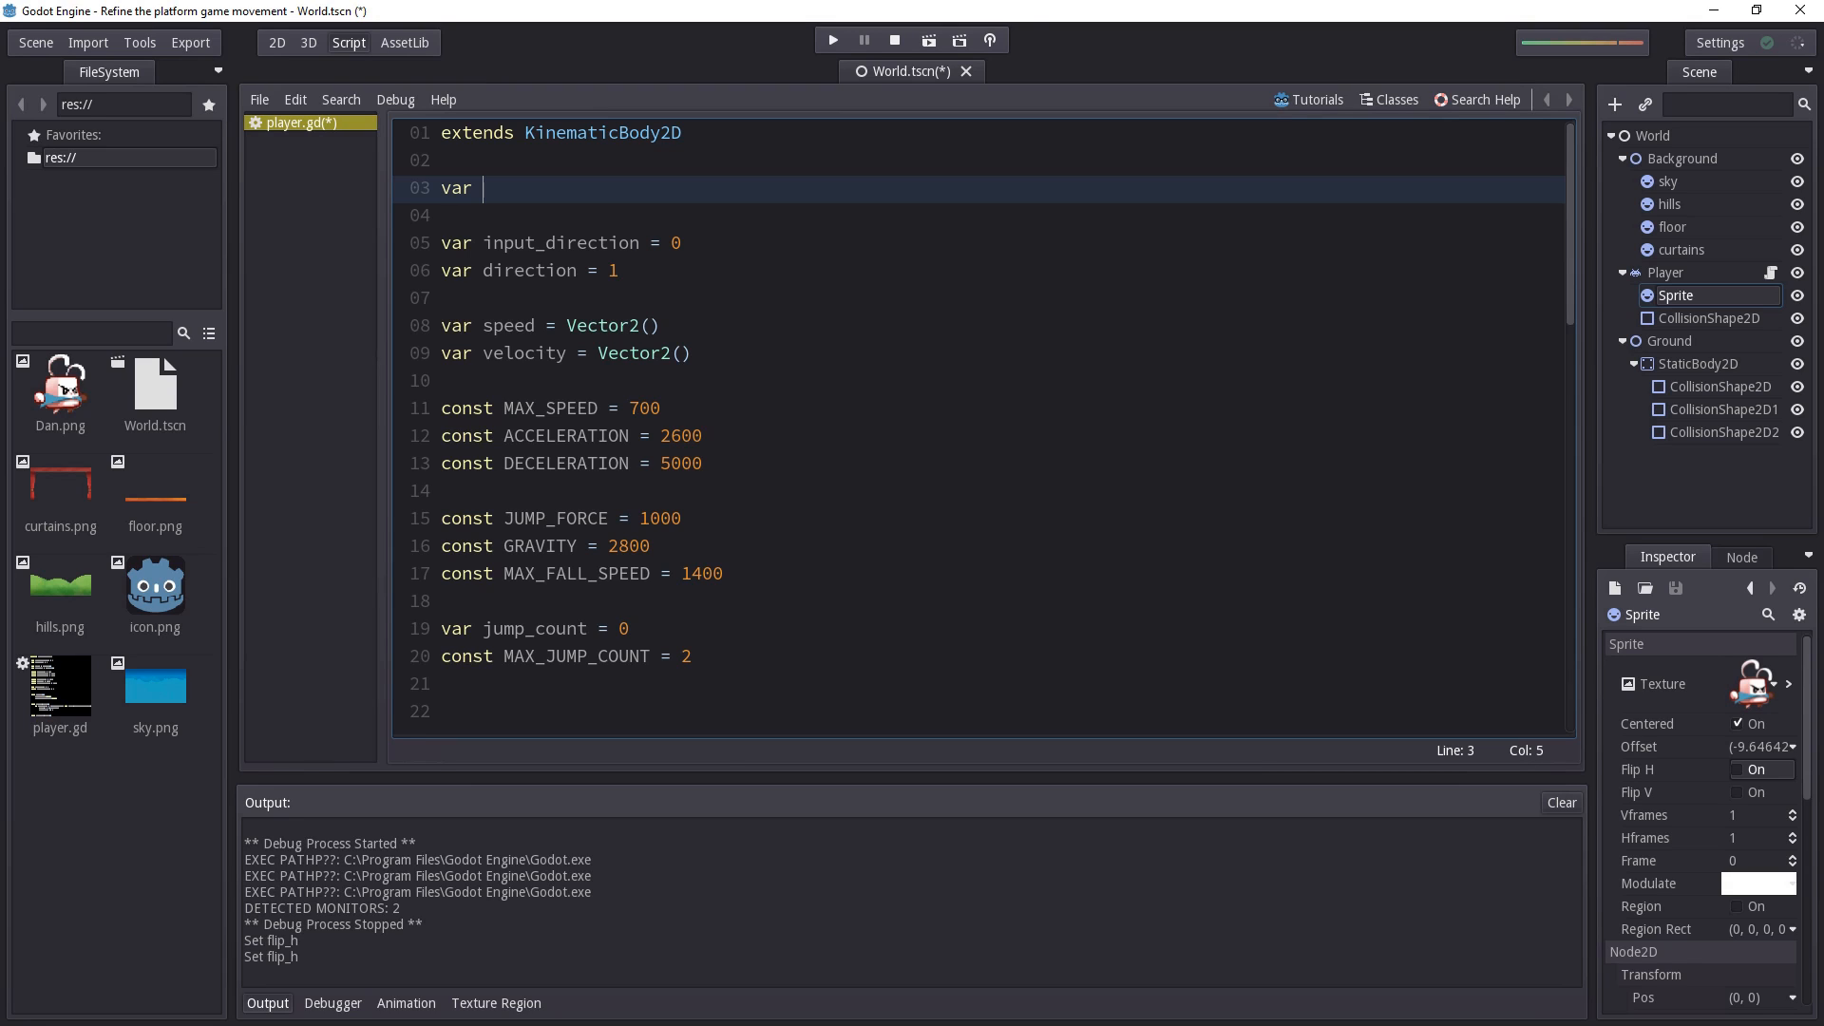
type("chara")
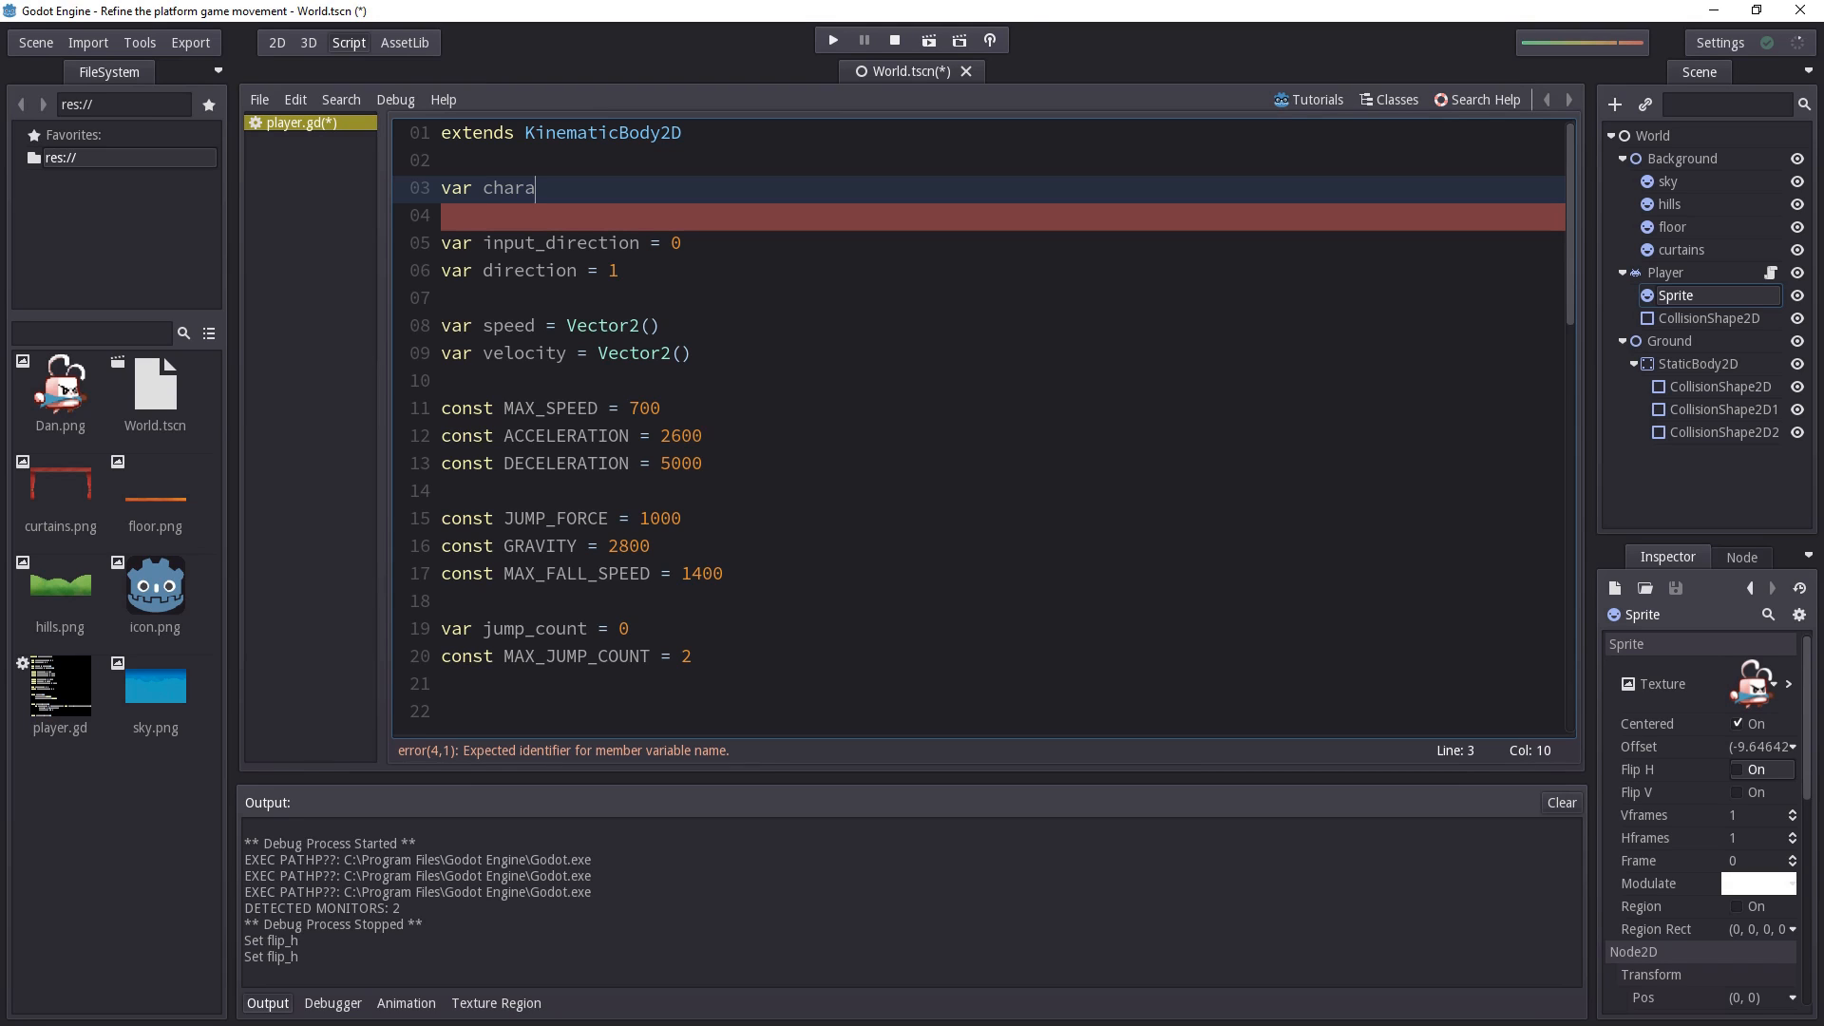
type("sprite_")
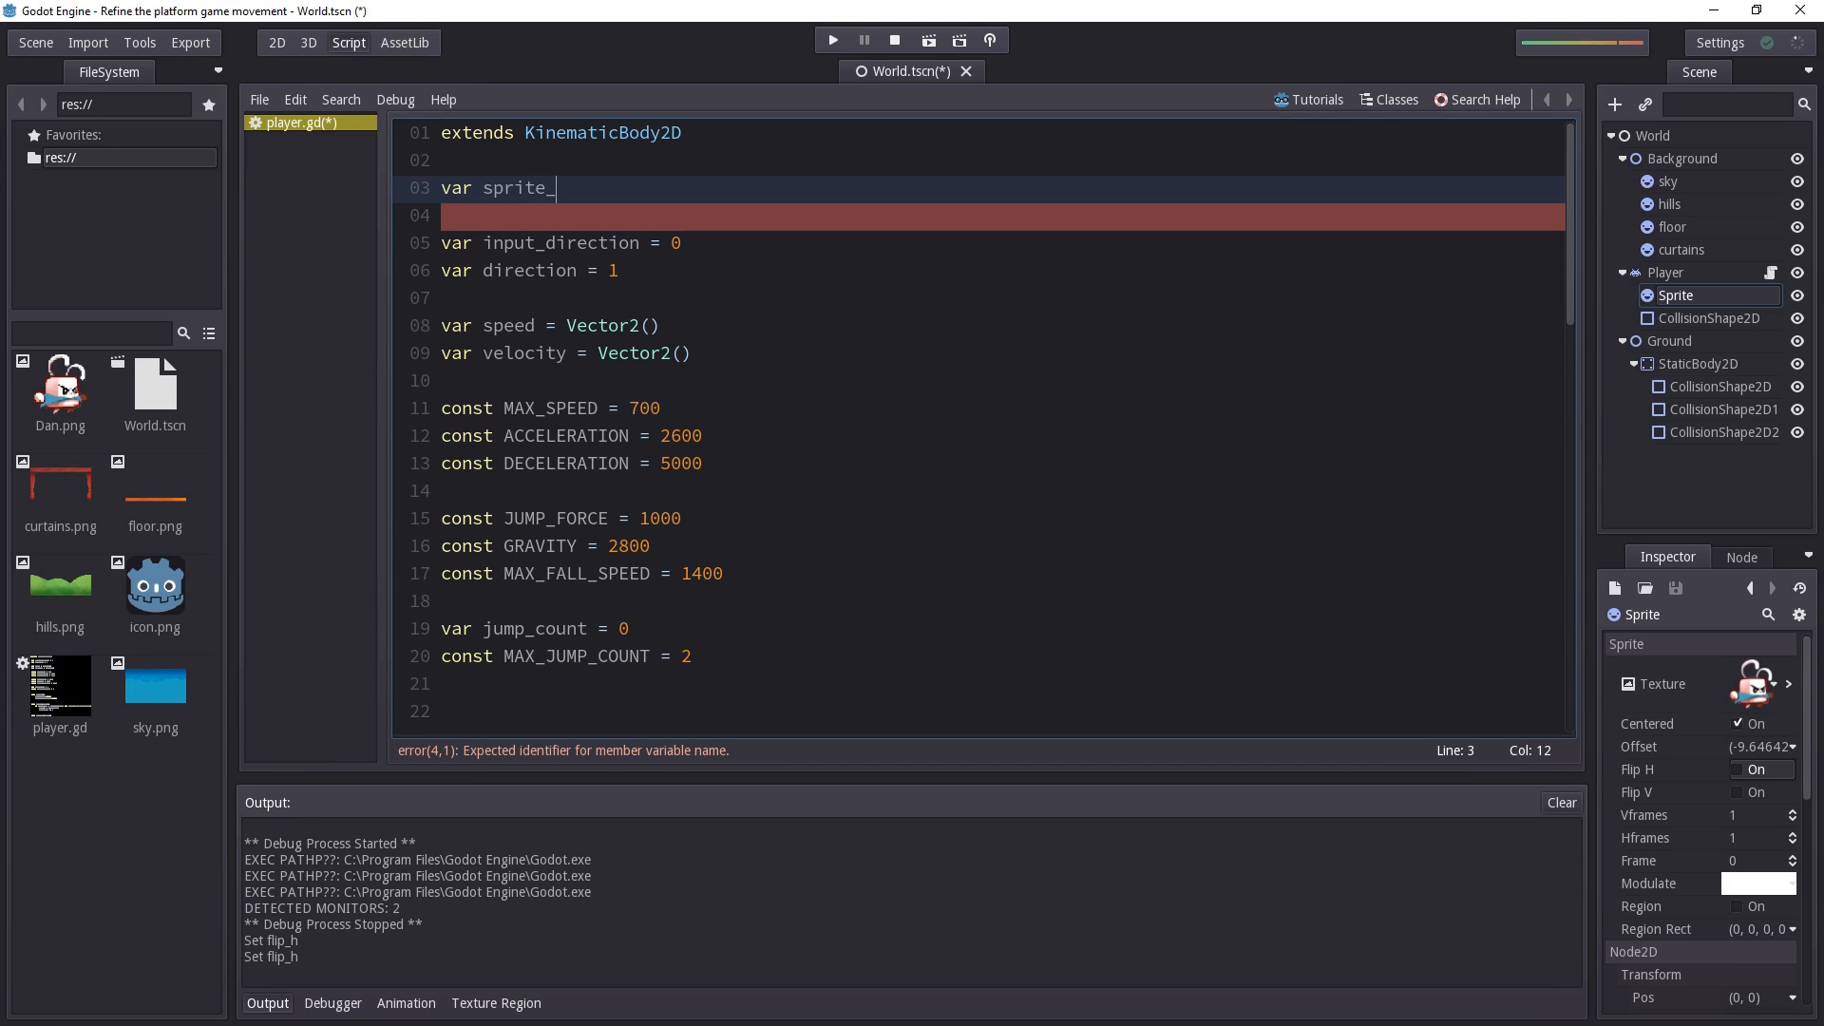
type("node")
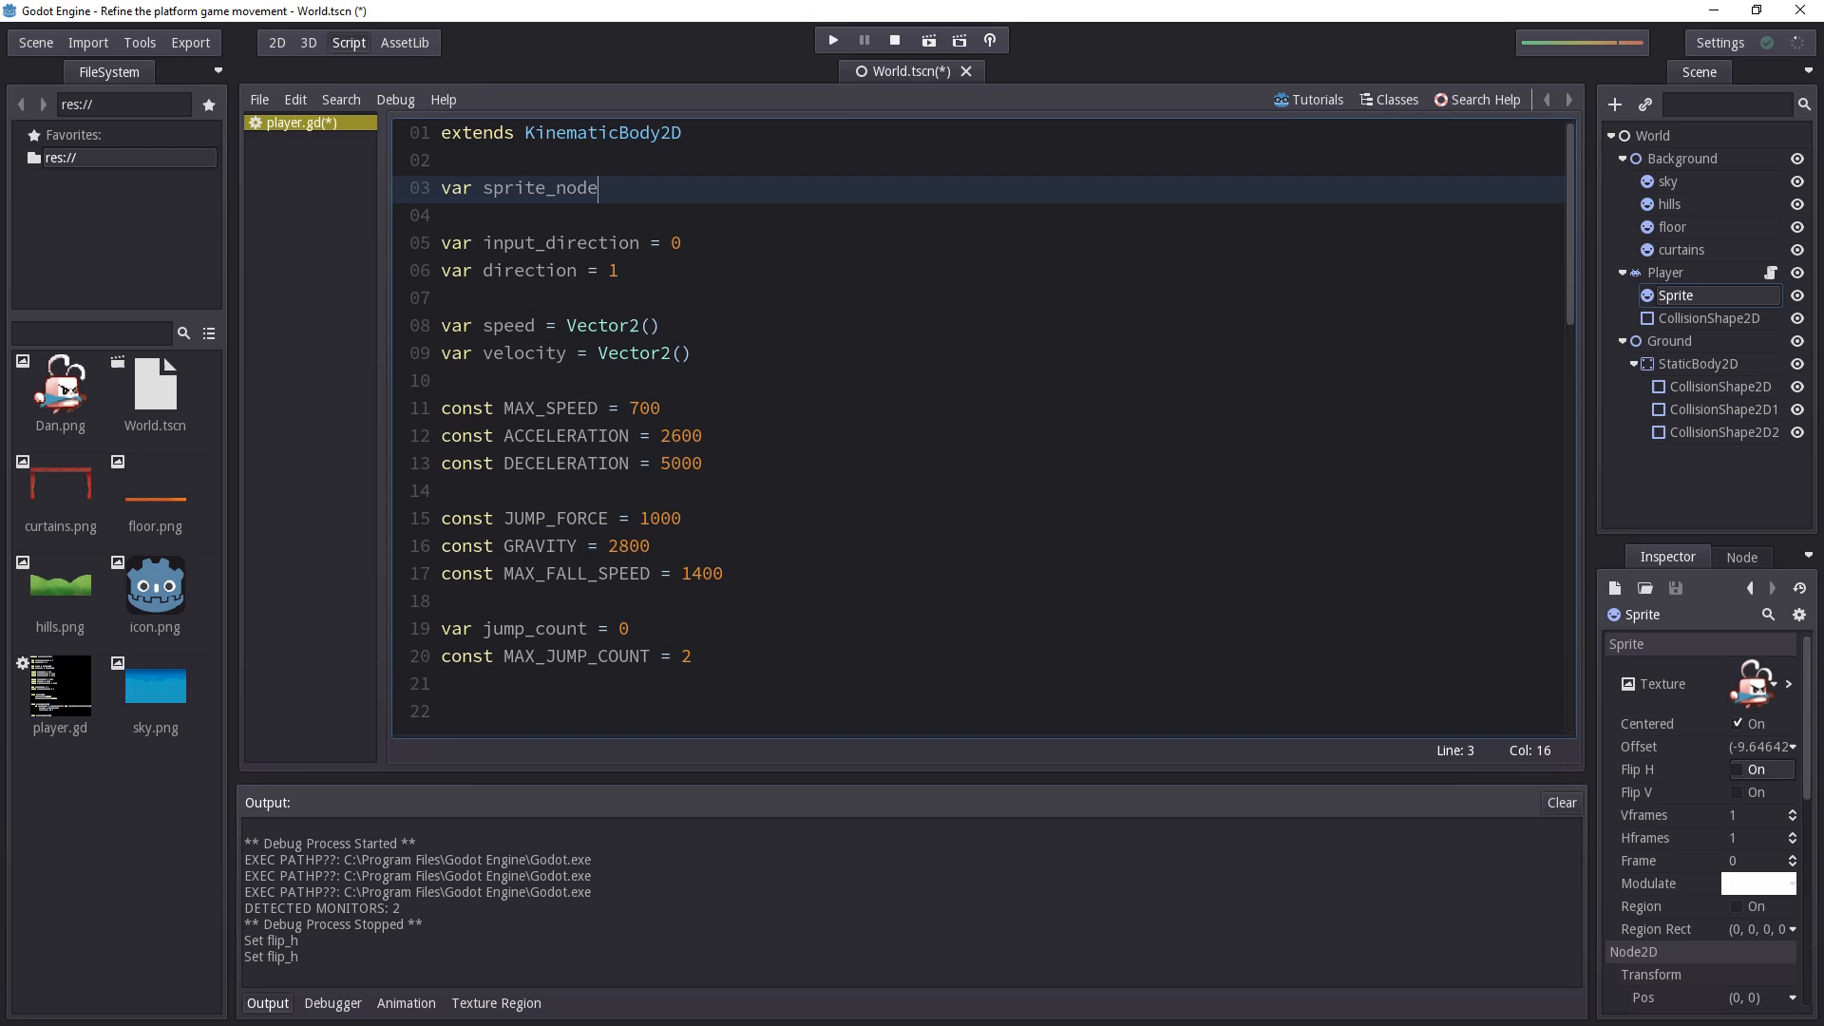
scroll("down", 3)
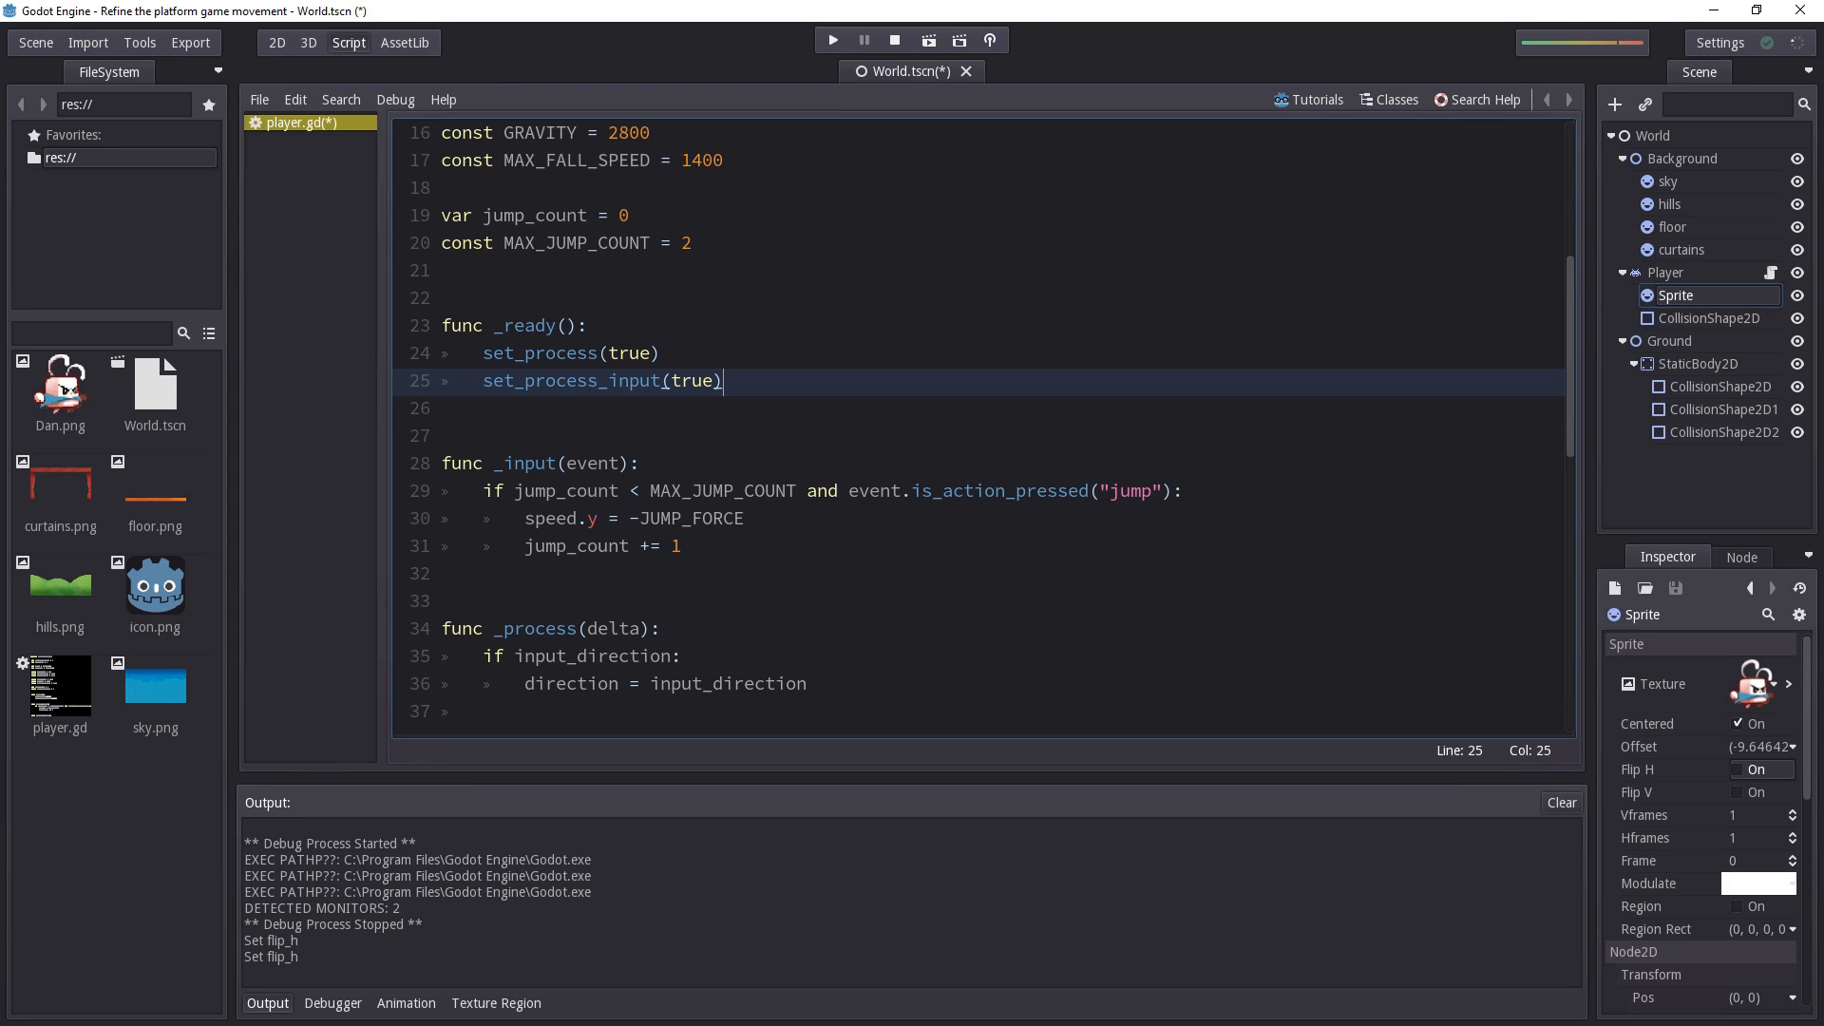
In _ready(), assign sprite_node = get_node("Sprite") after set_process_input(true)
type("sprite_")
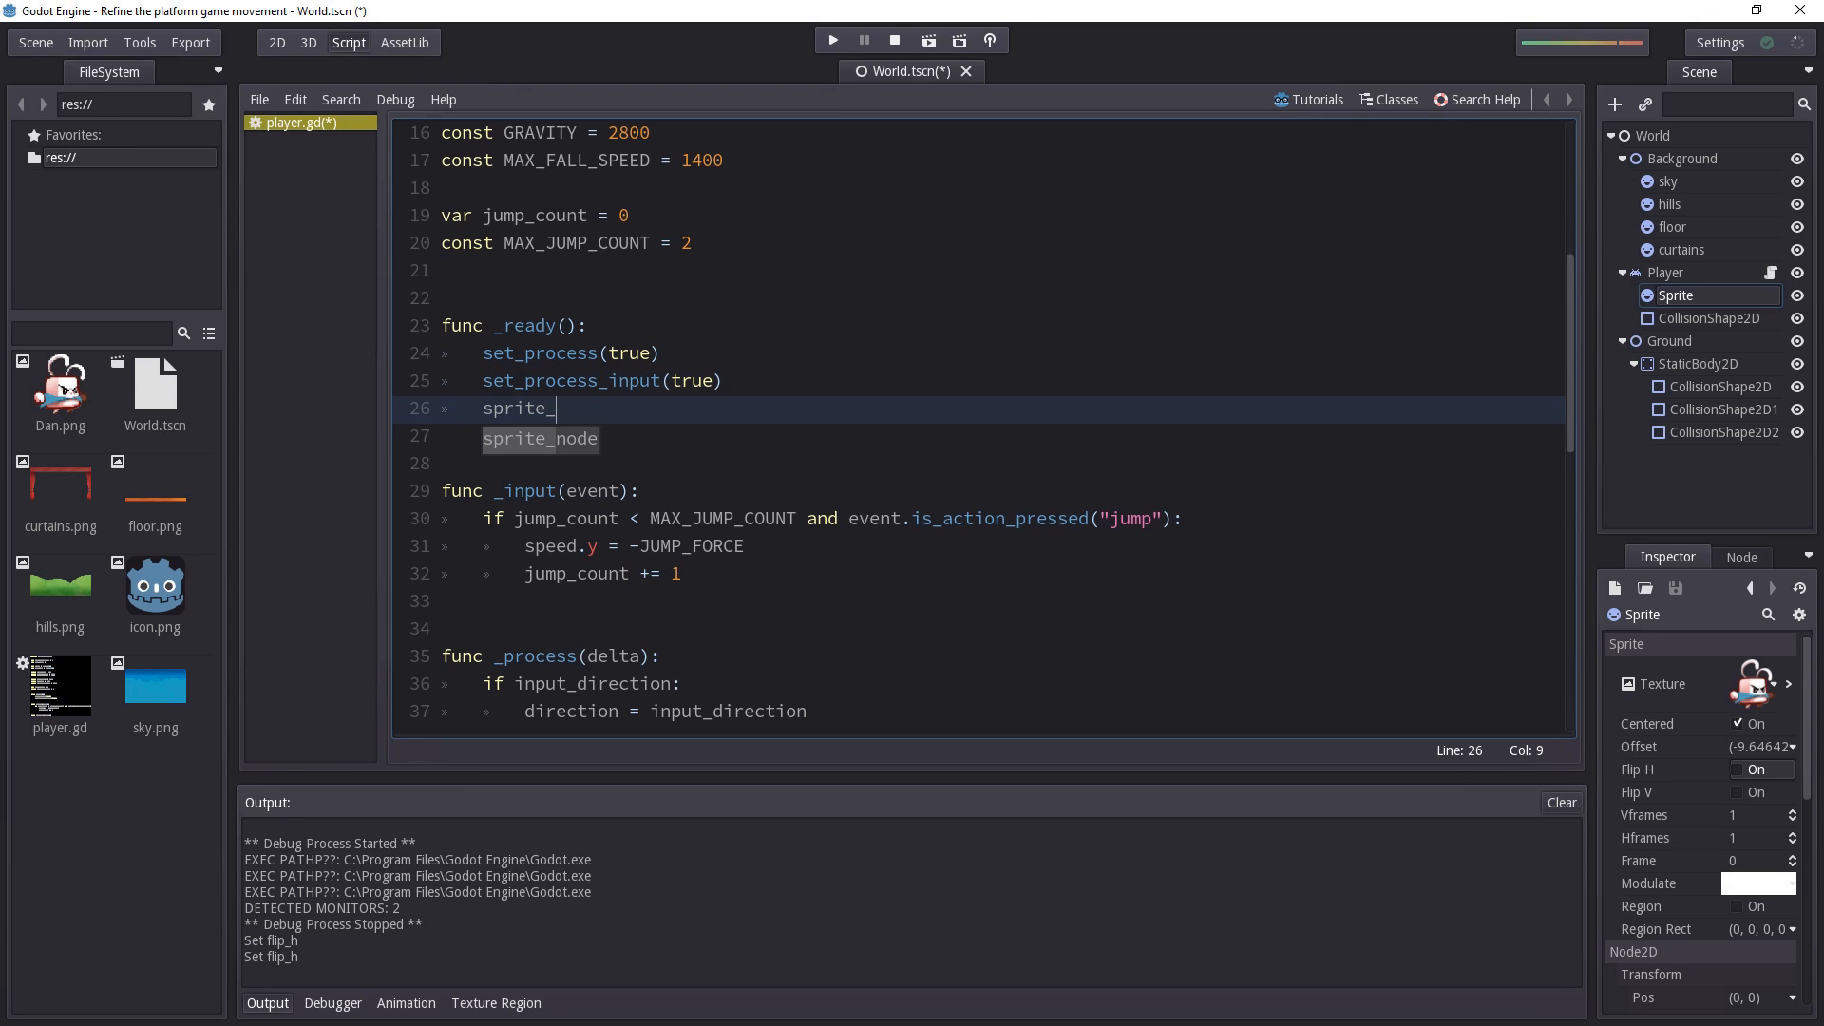
type("node =")
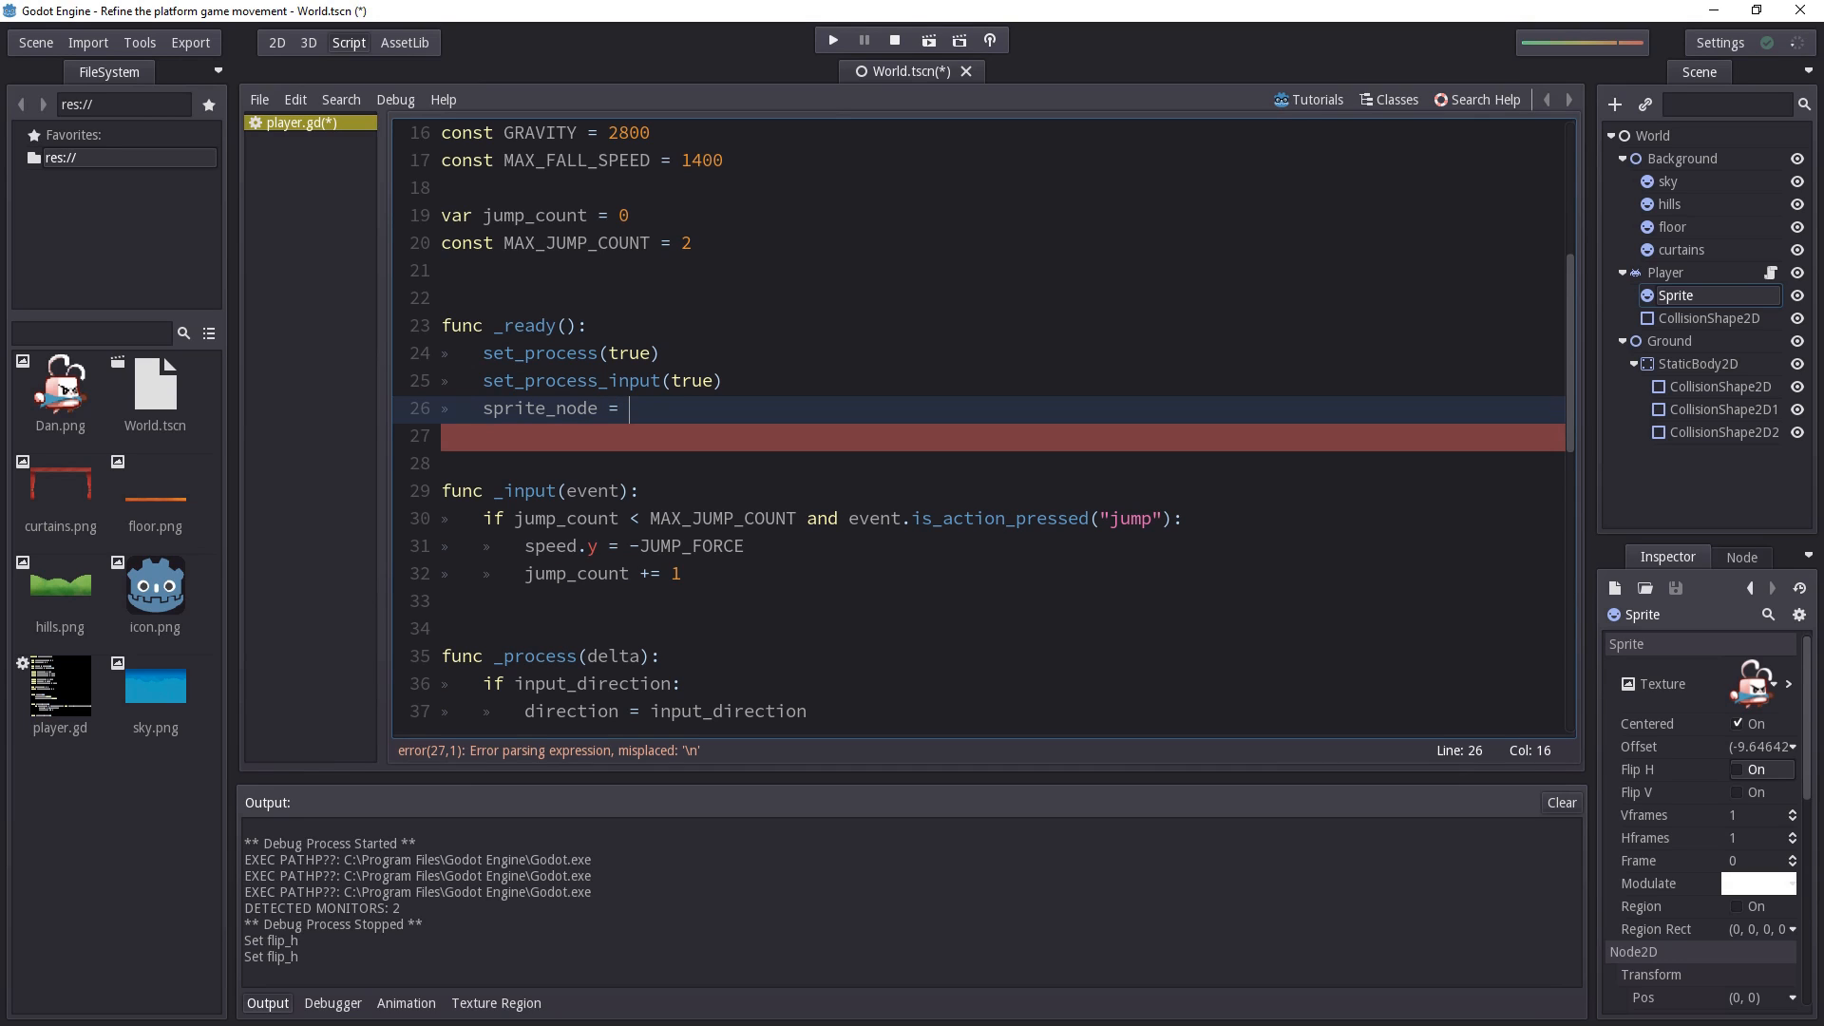
type("get_")
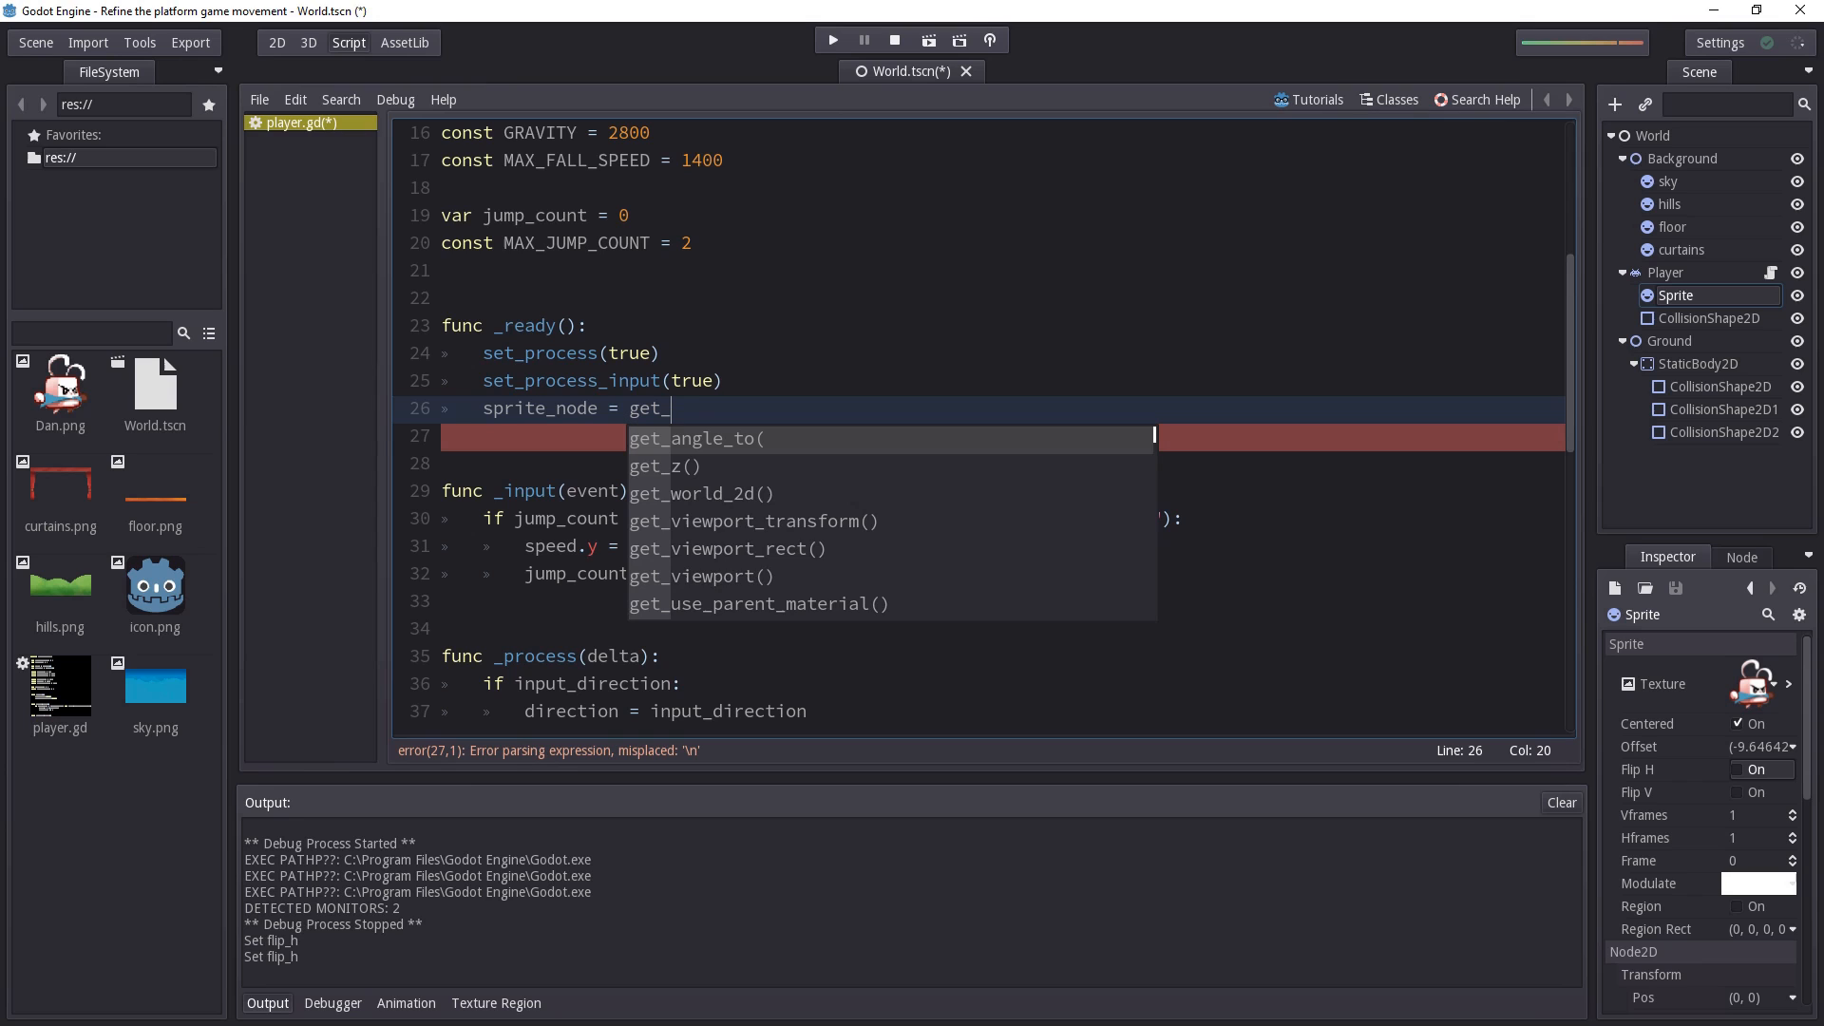
type("node(\"Sprite")
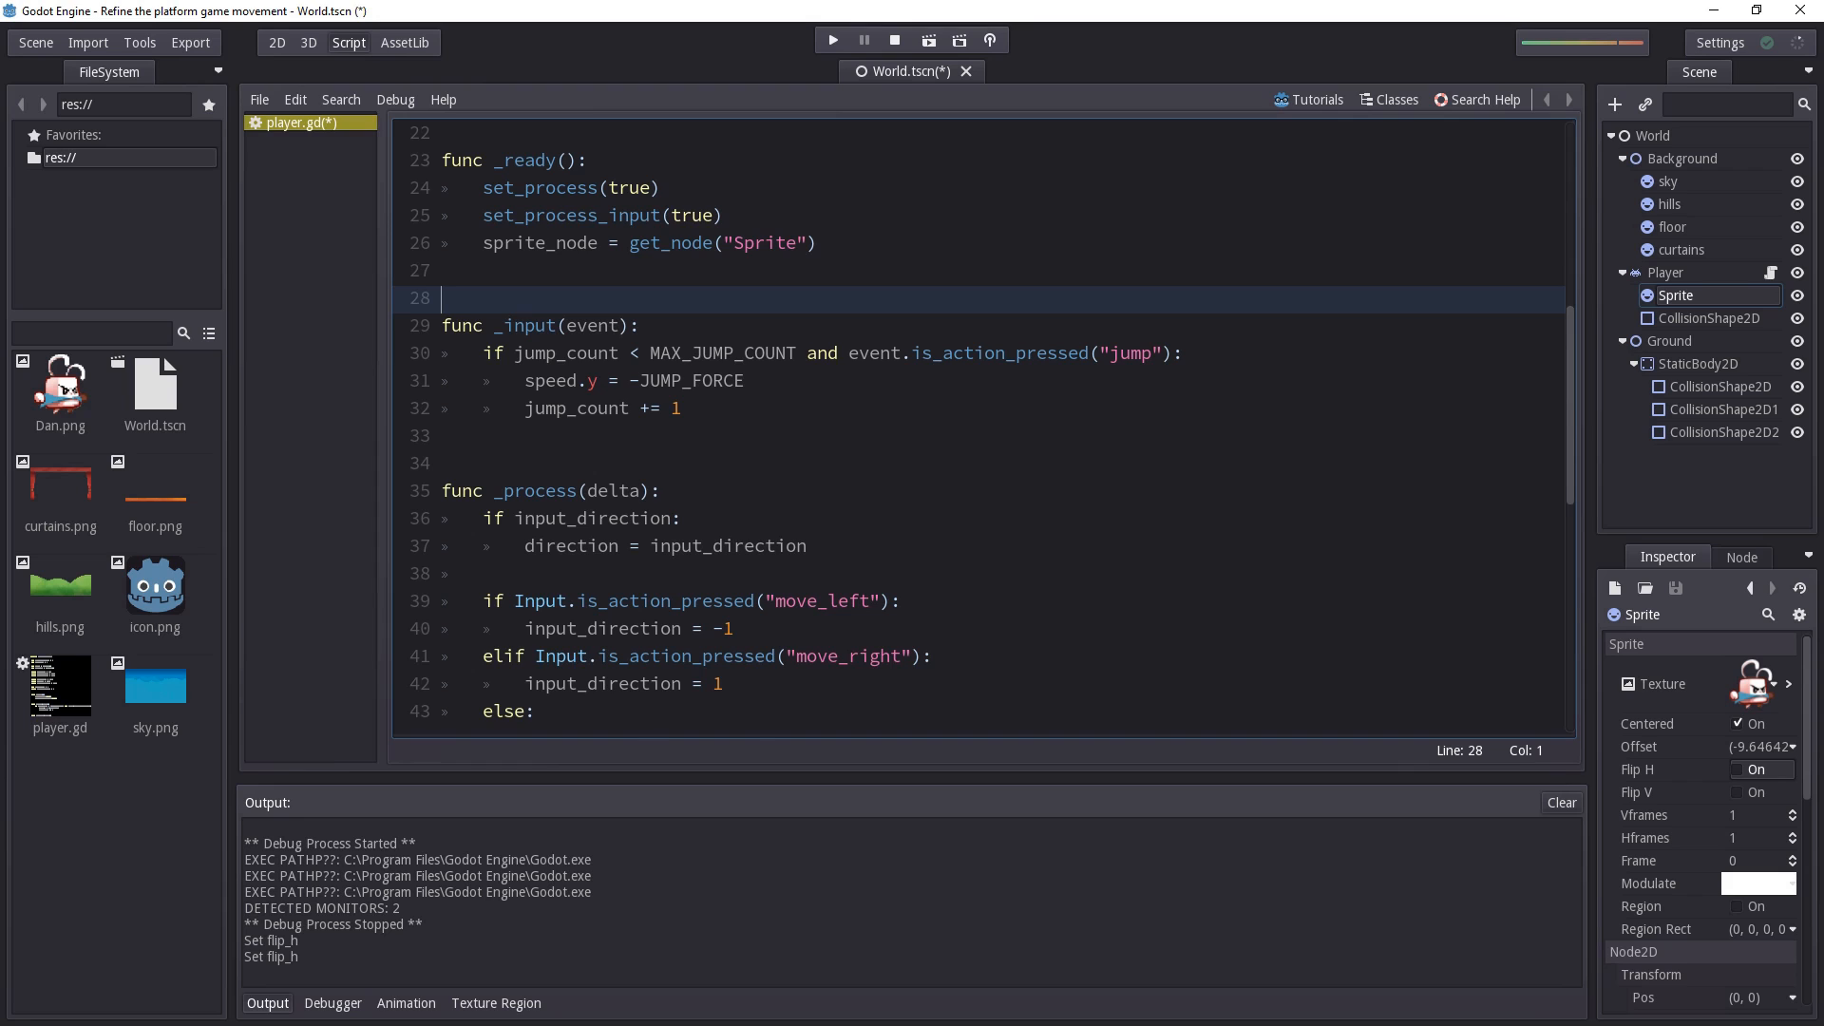
scroll("down", 3)
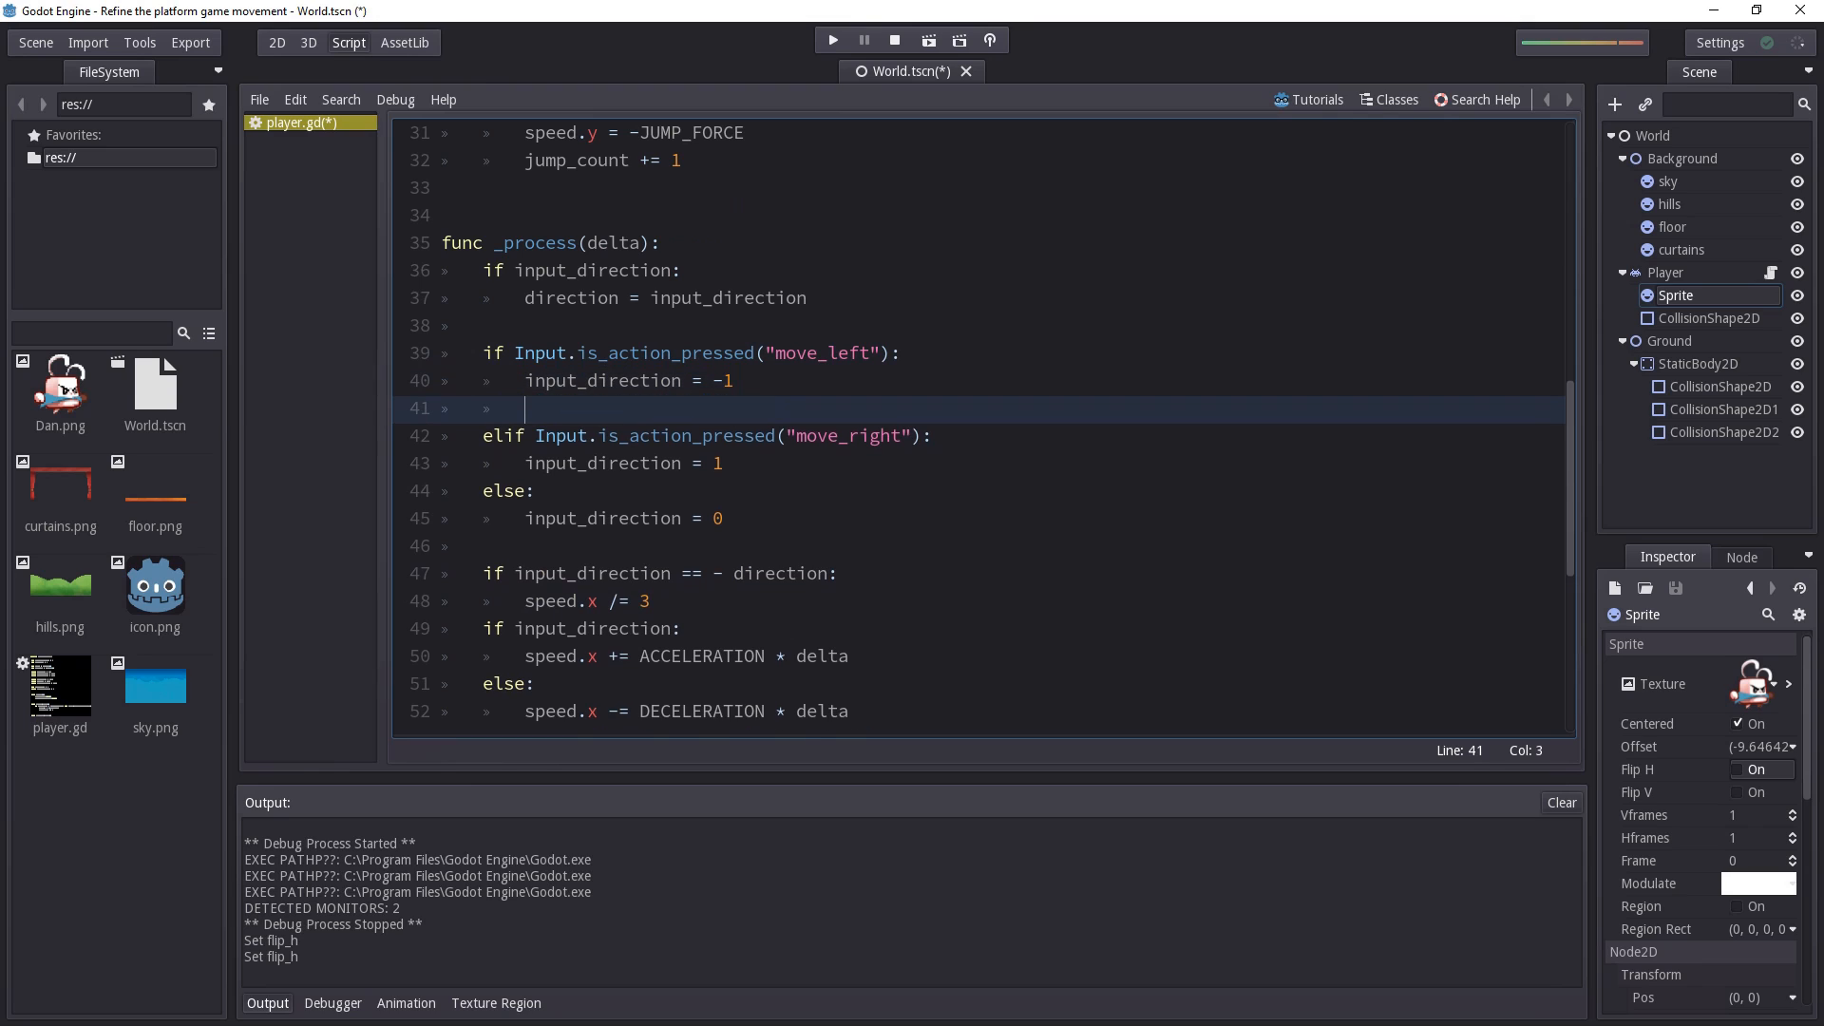
Call sprite_node.set_flip_h(true) in the move_left branch
type("sprite")
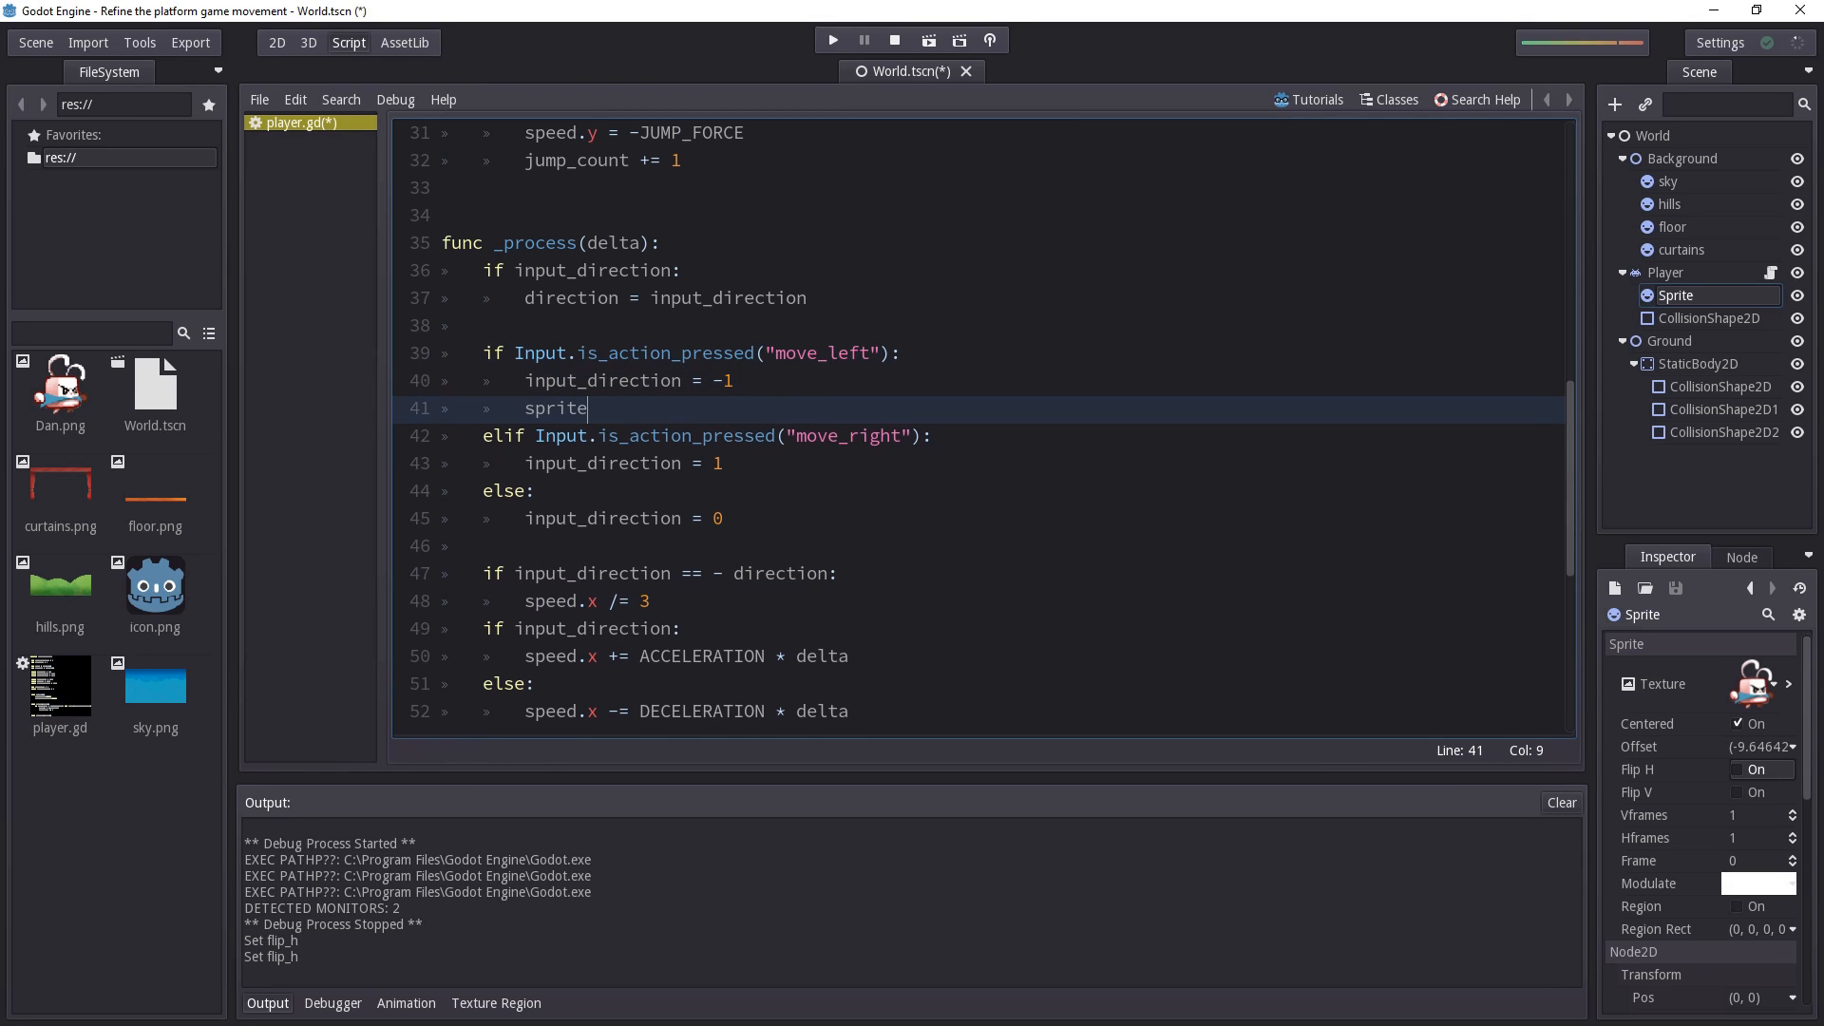
type("_node")
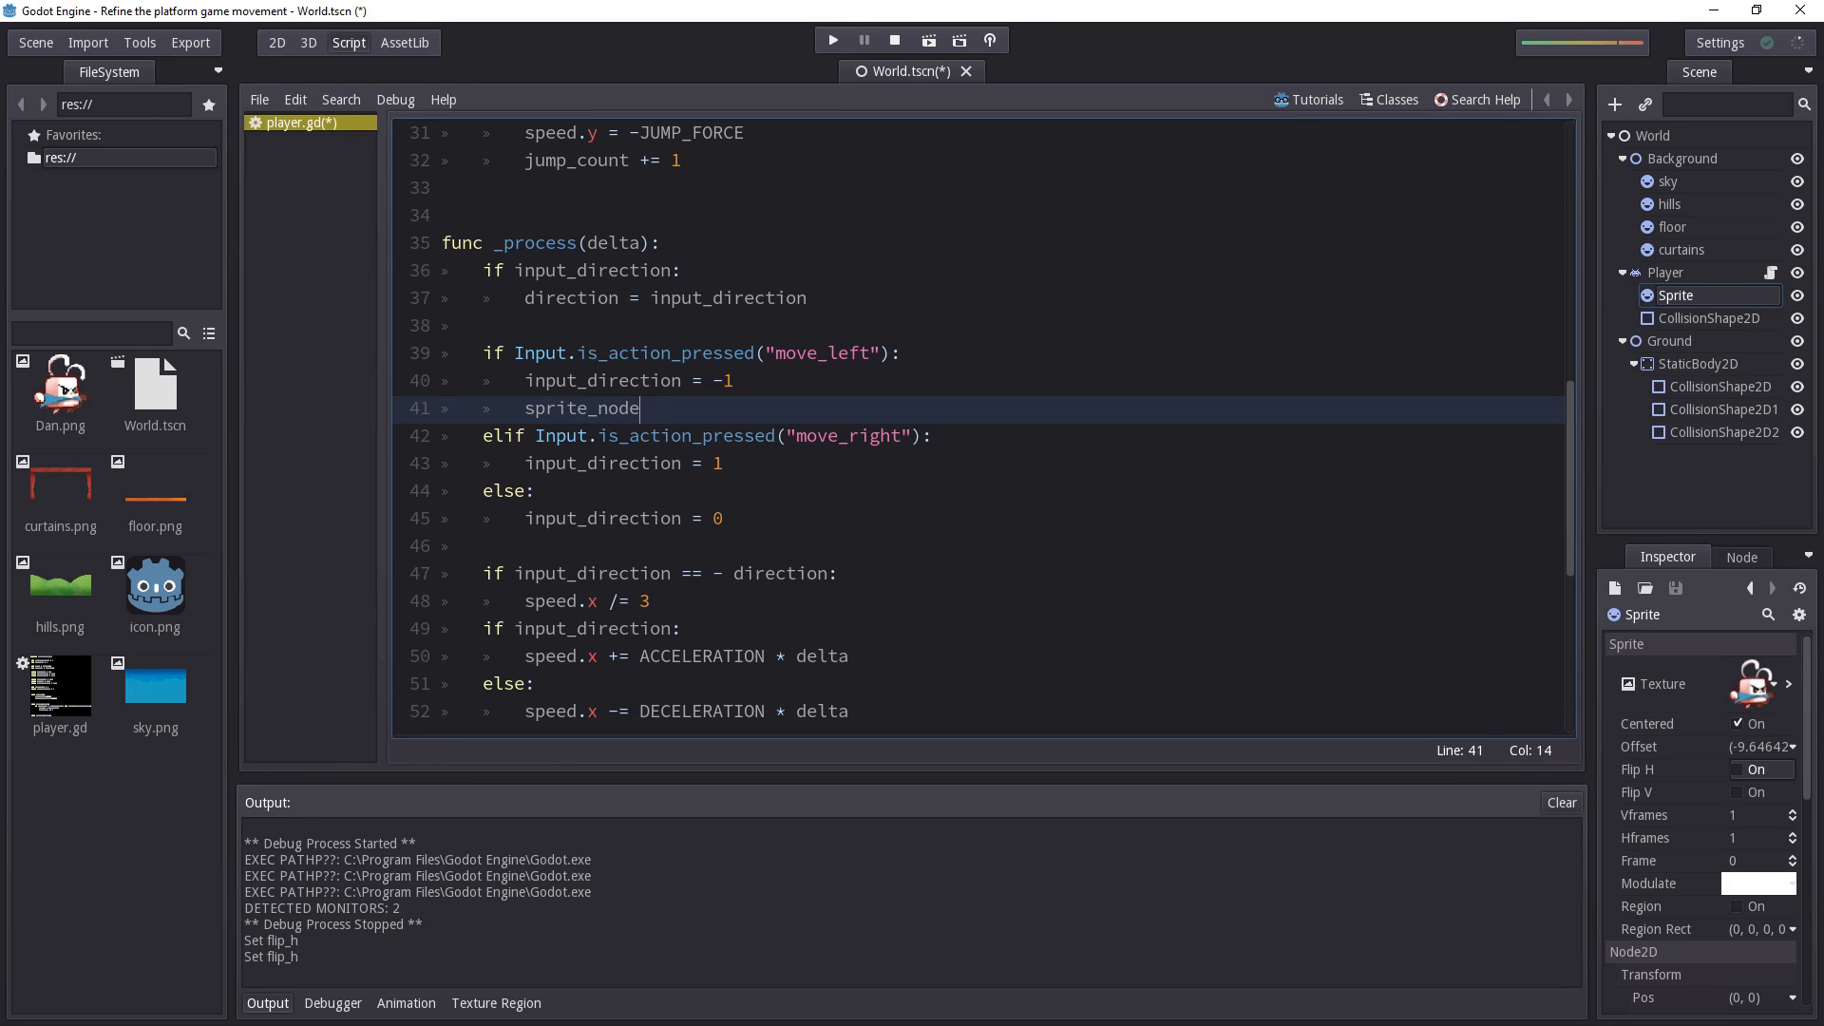
type(".")
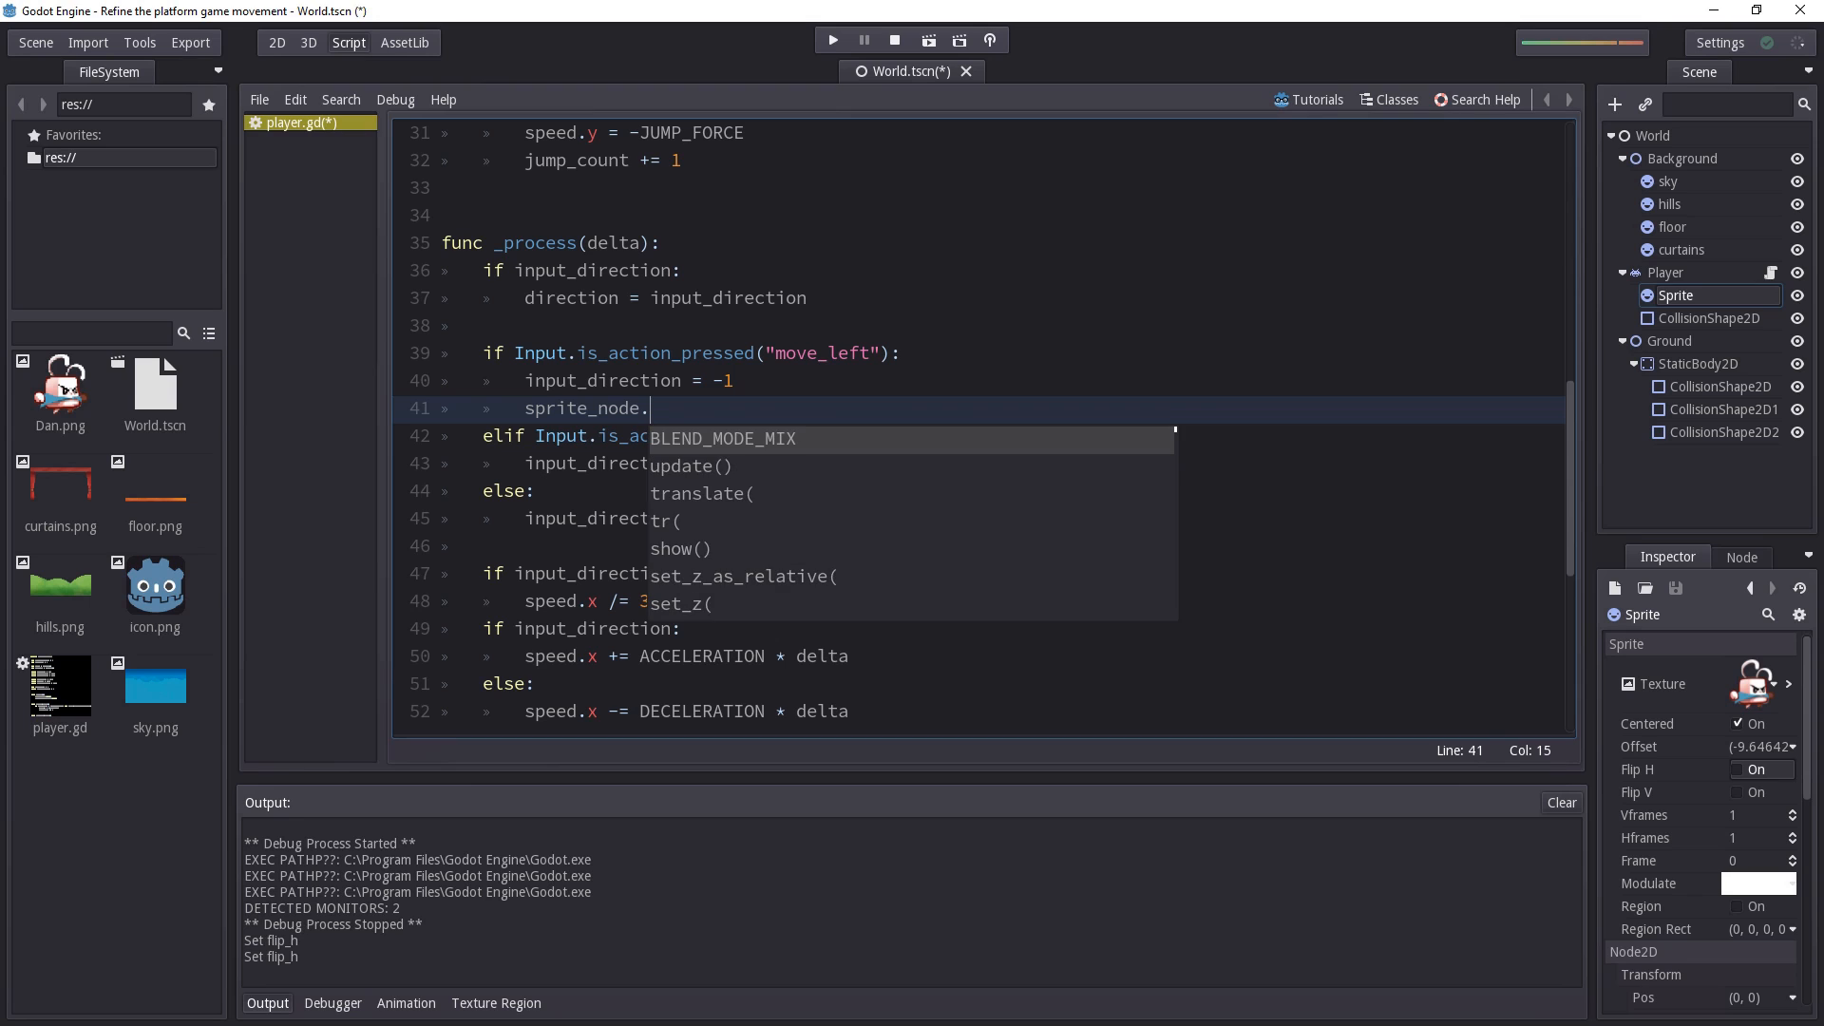
type("flip_h(")
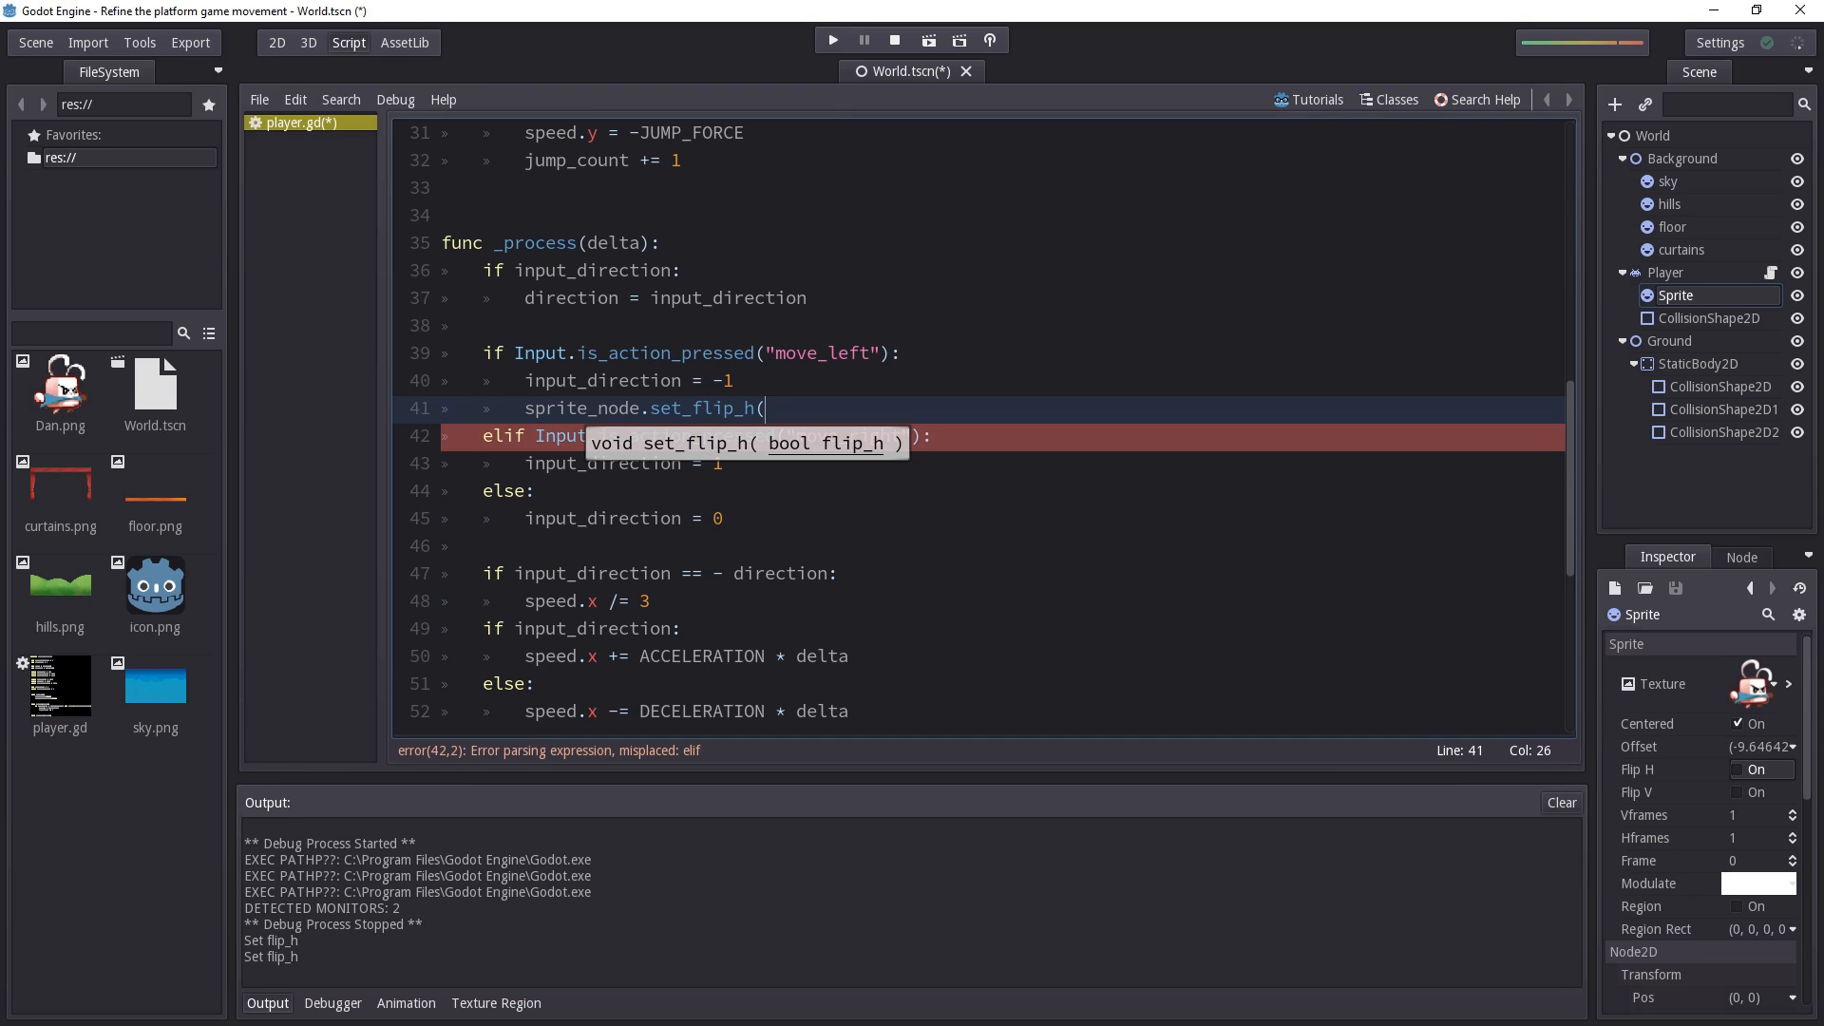
type("true)")
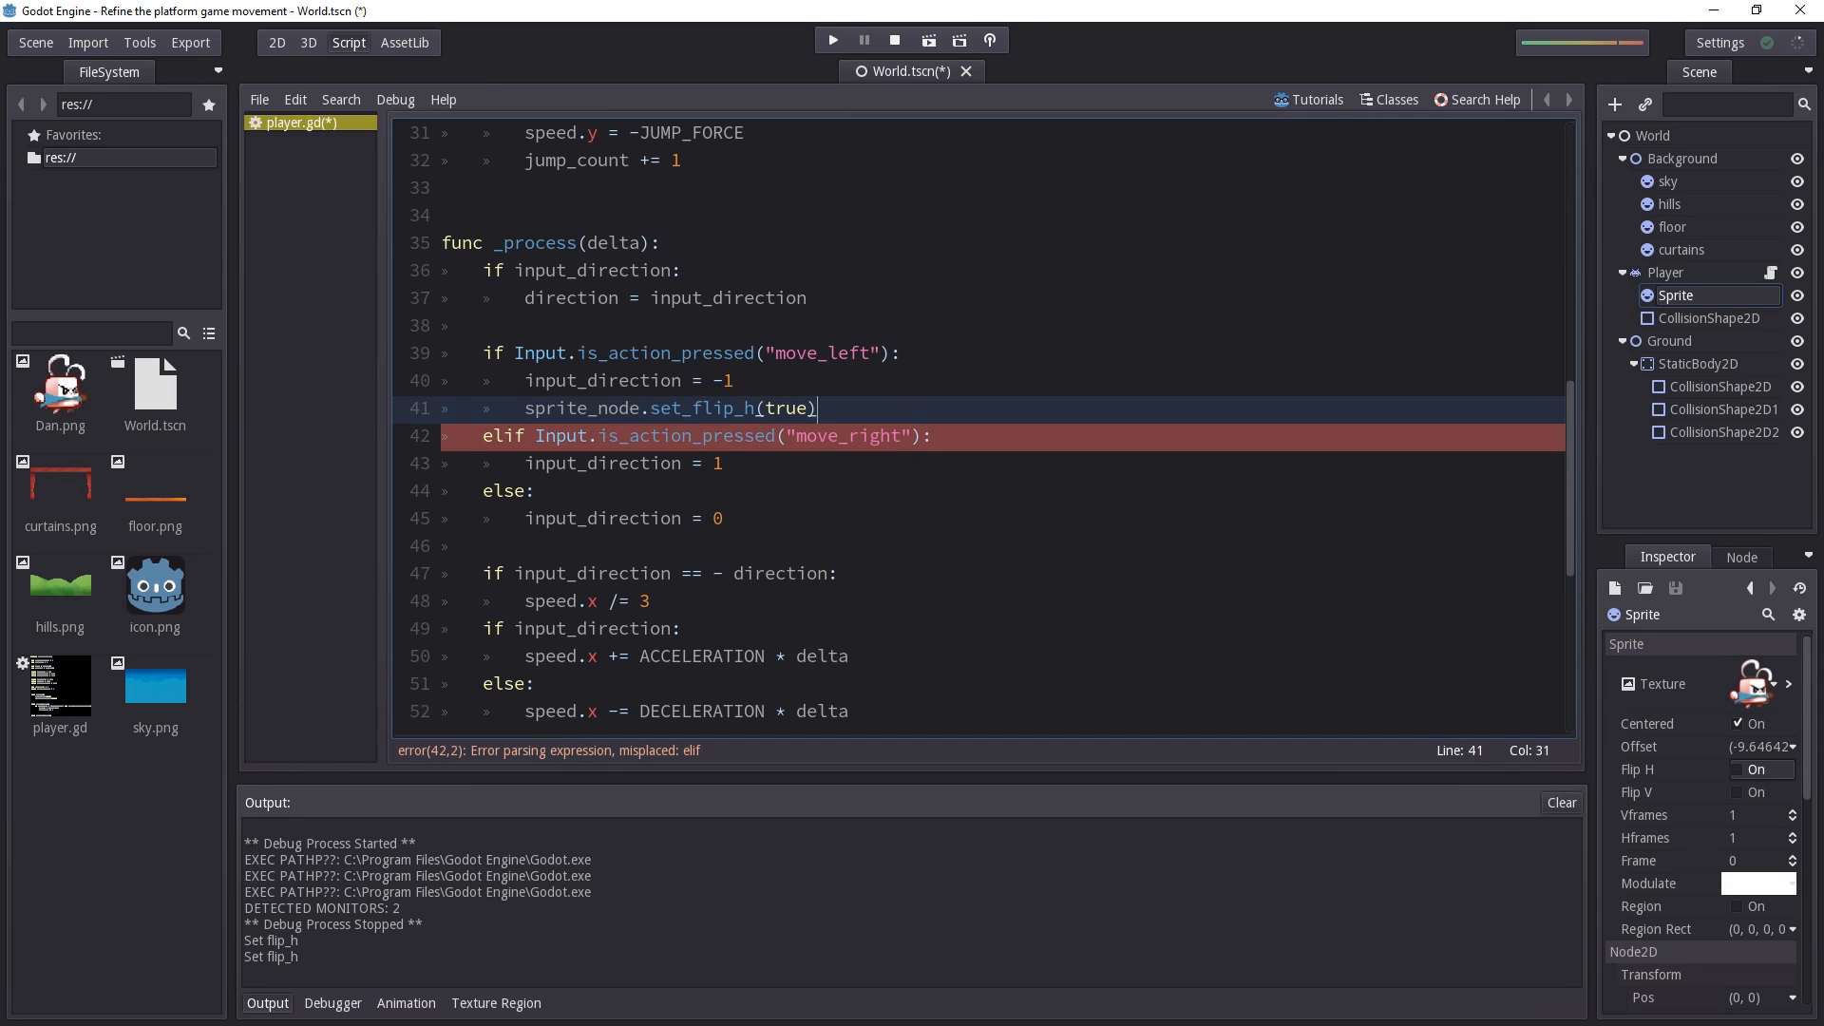
left_click(276, 43)
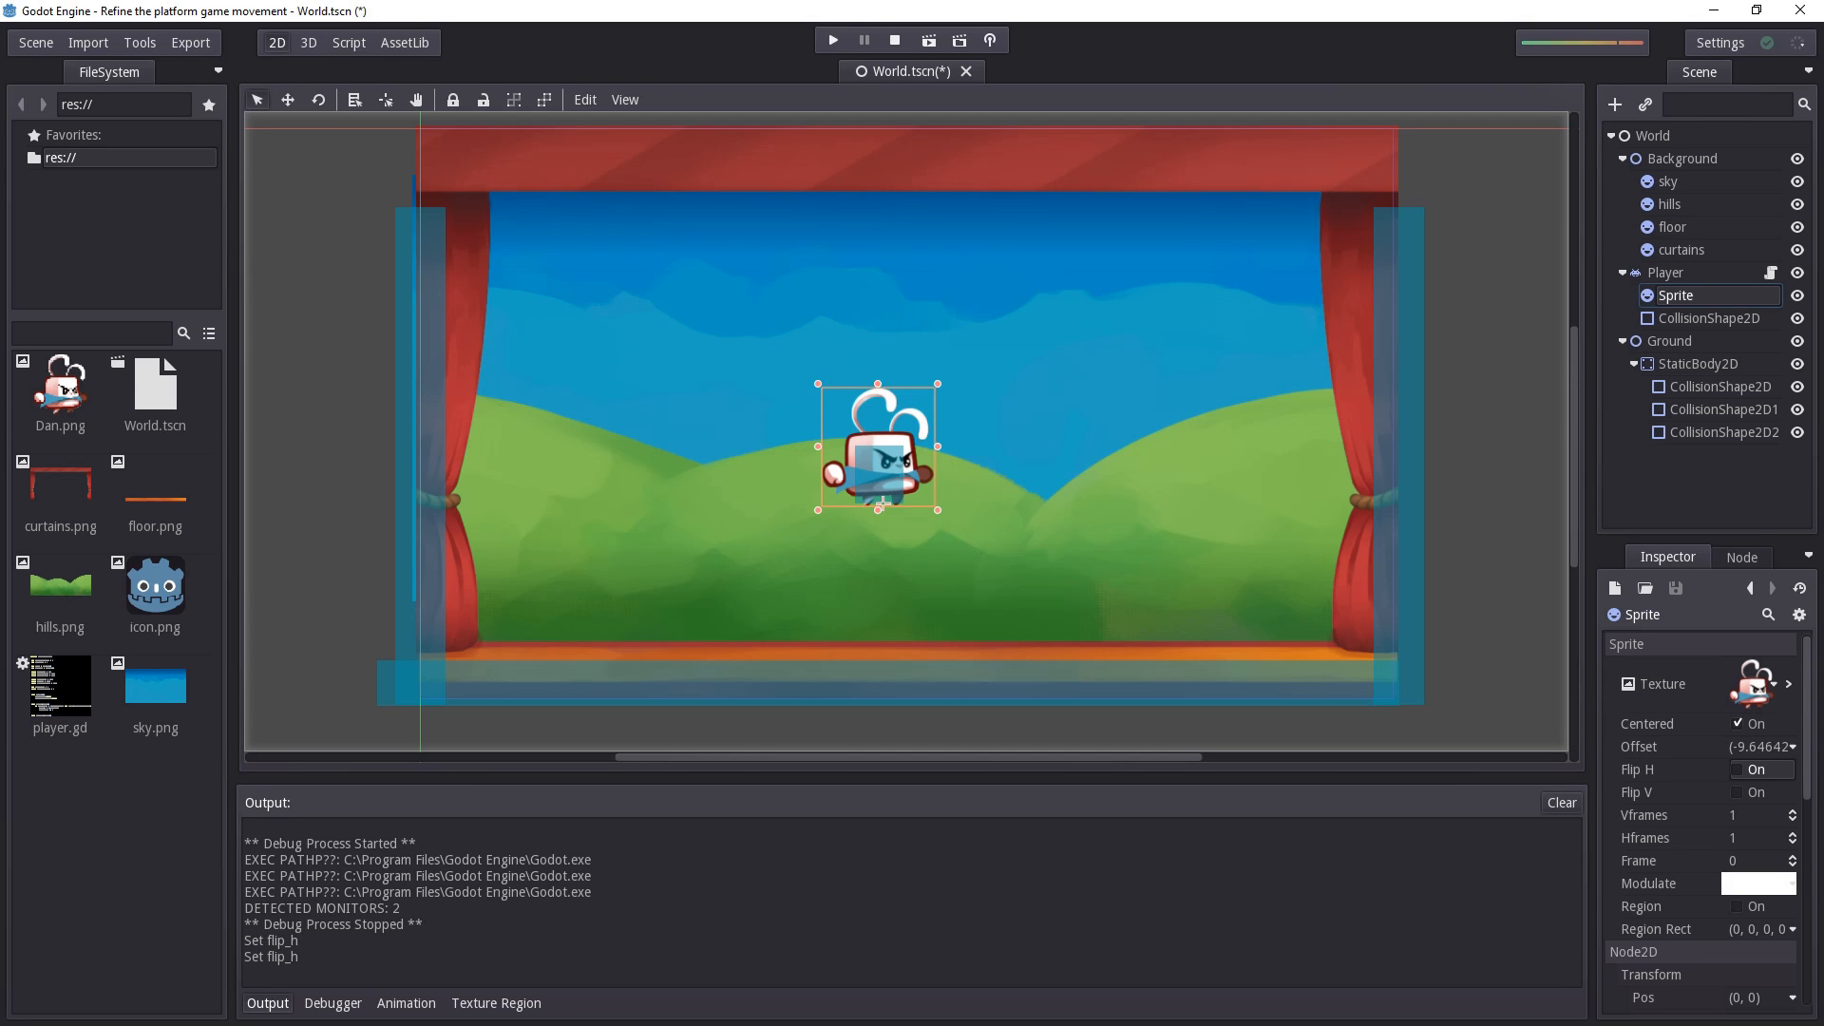
left_click(348, 44)
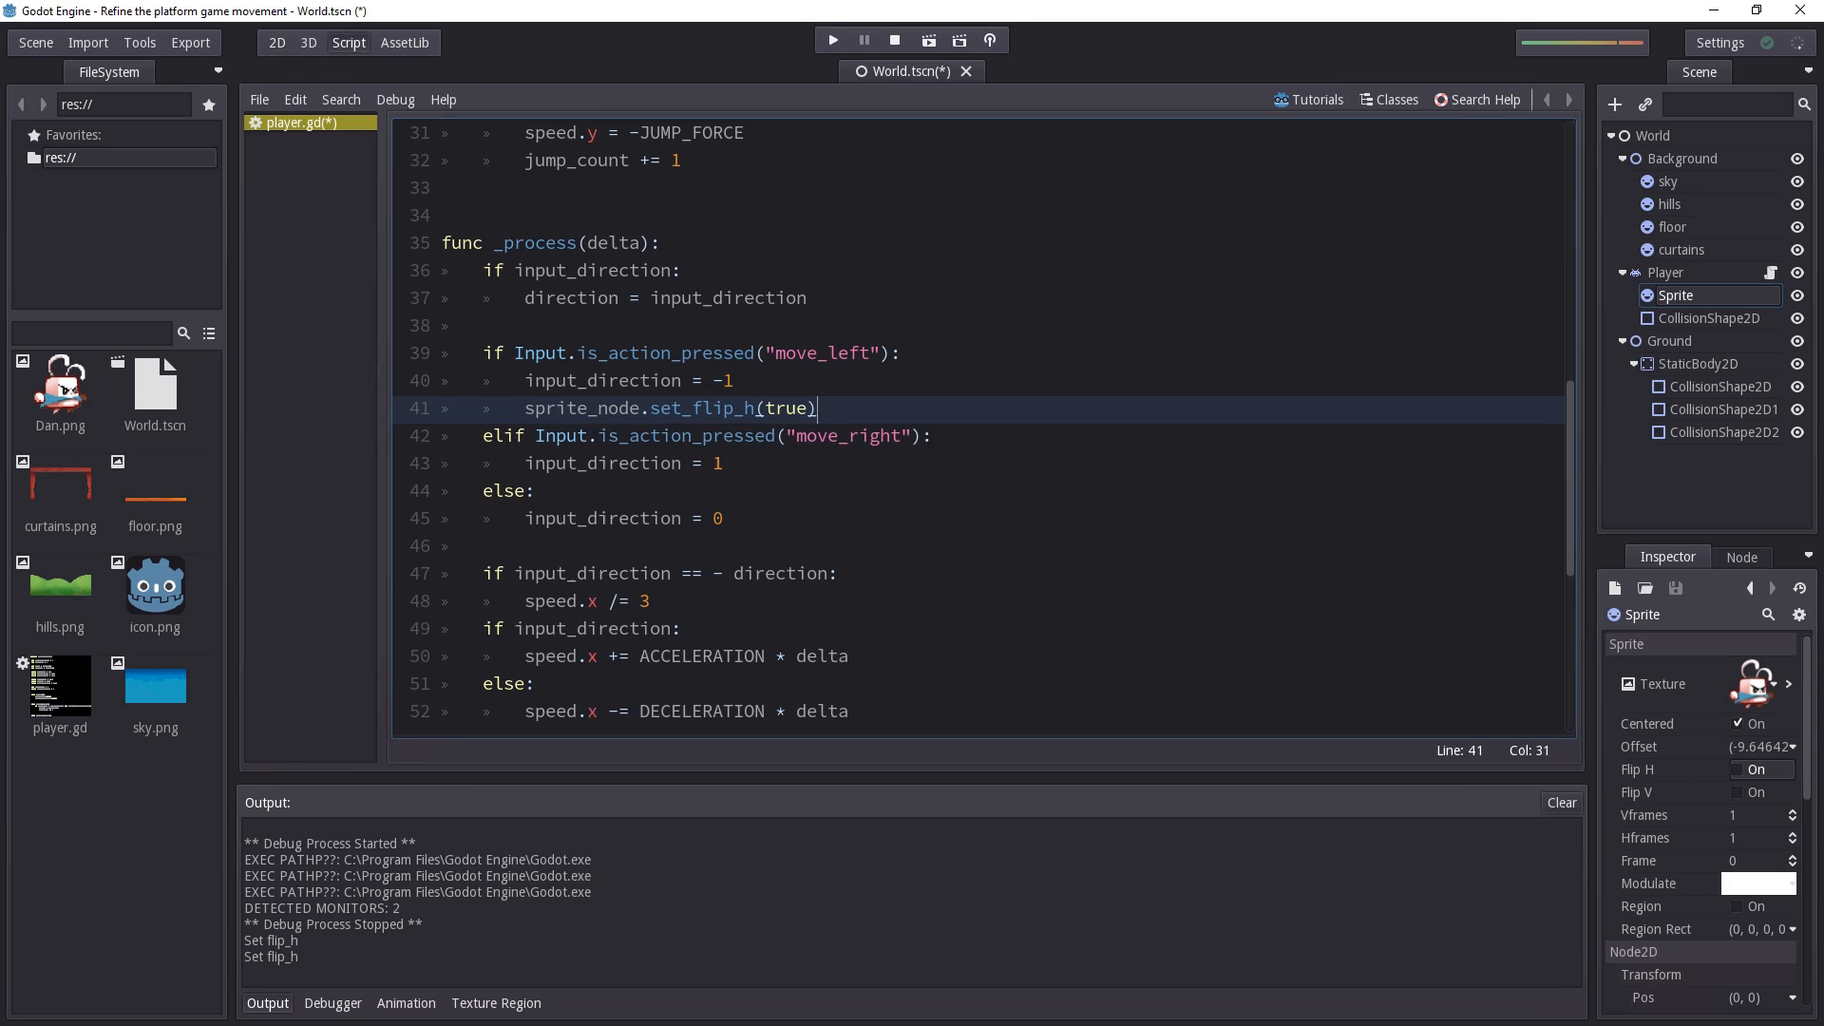
Call sprite_node.set_flip_h(false) in the move_right branch and save the script
left_click(722, 463)
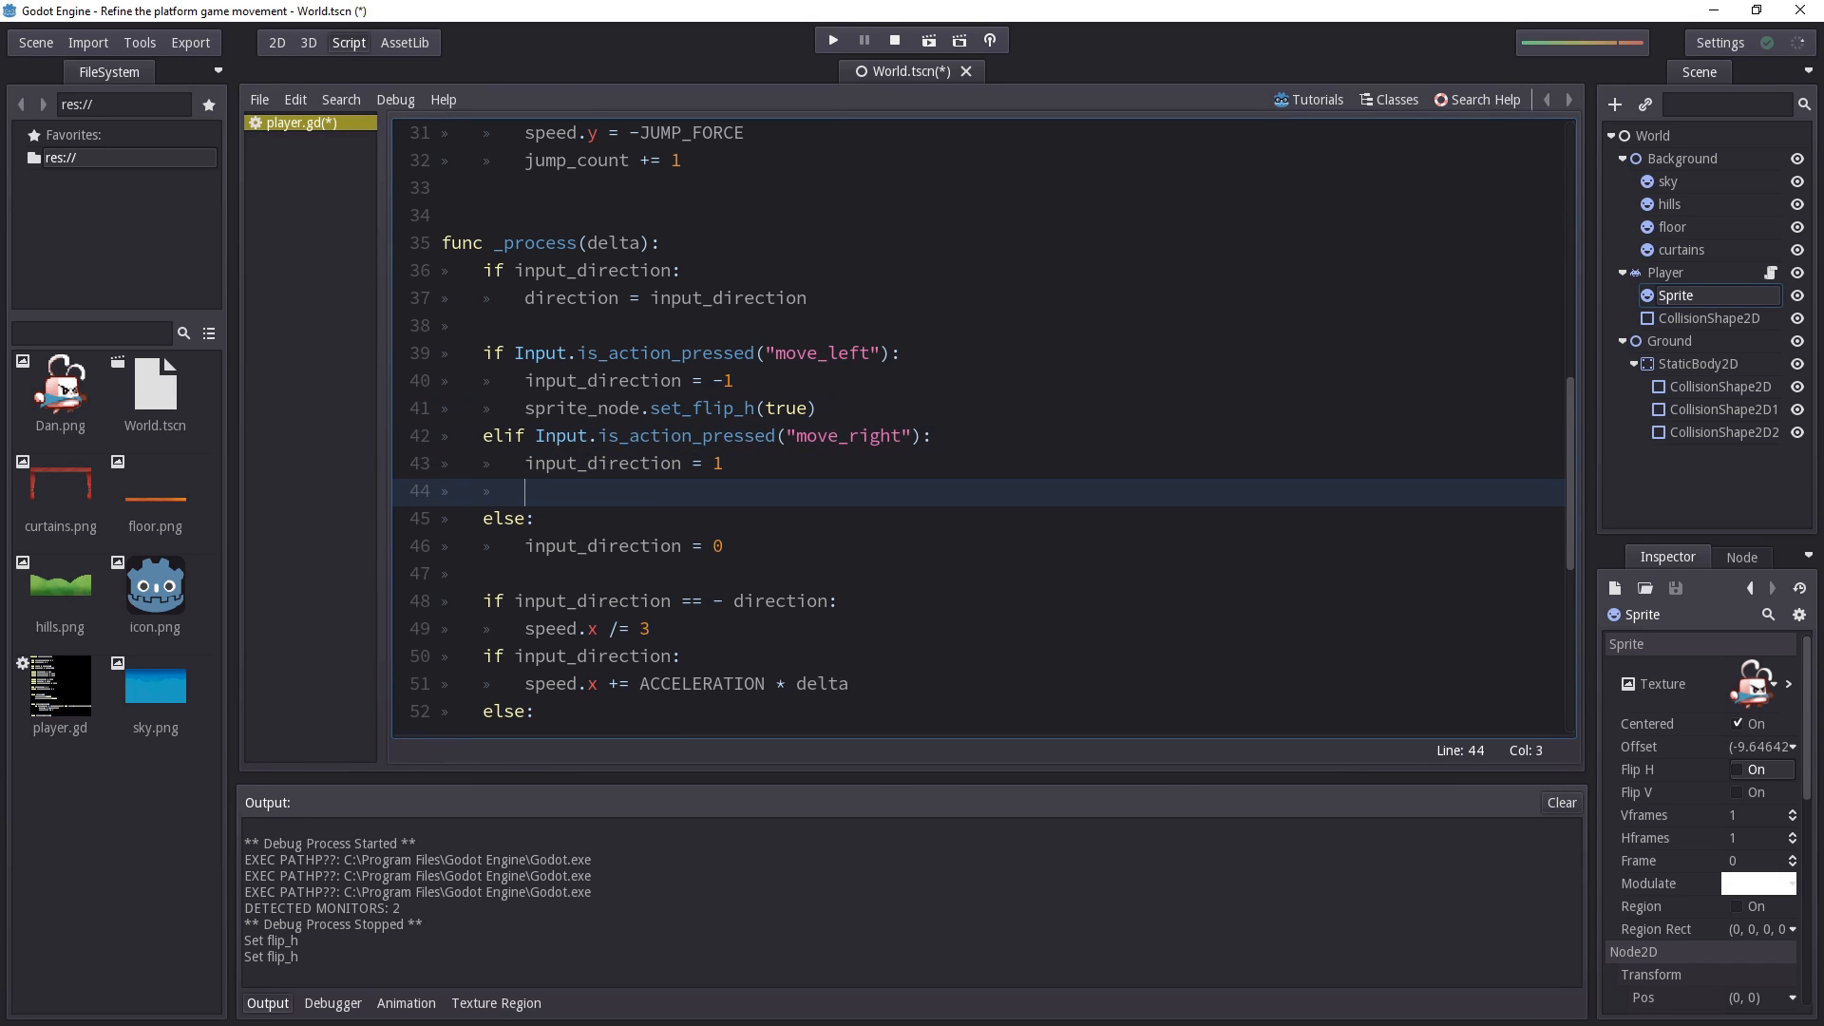
type("sprite_node.set_flip_h(true)")
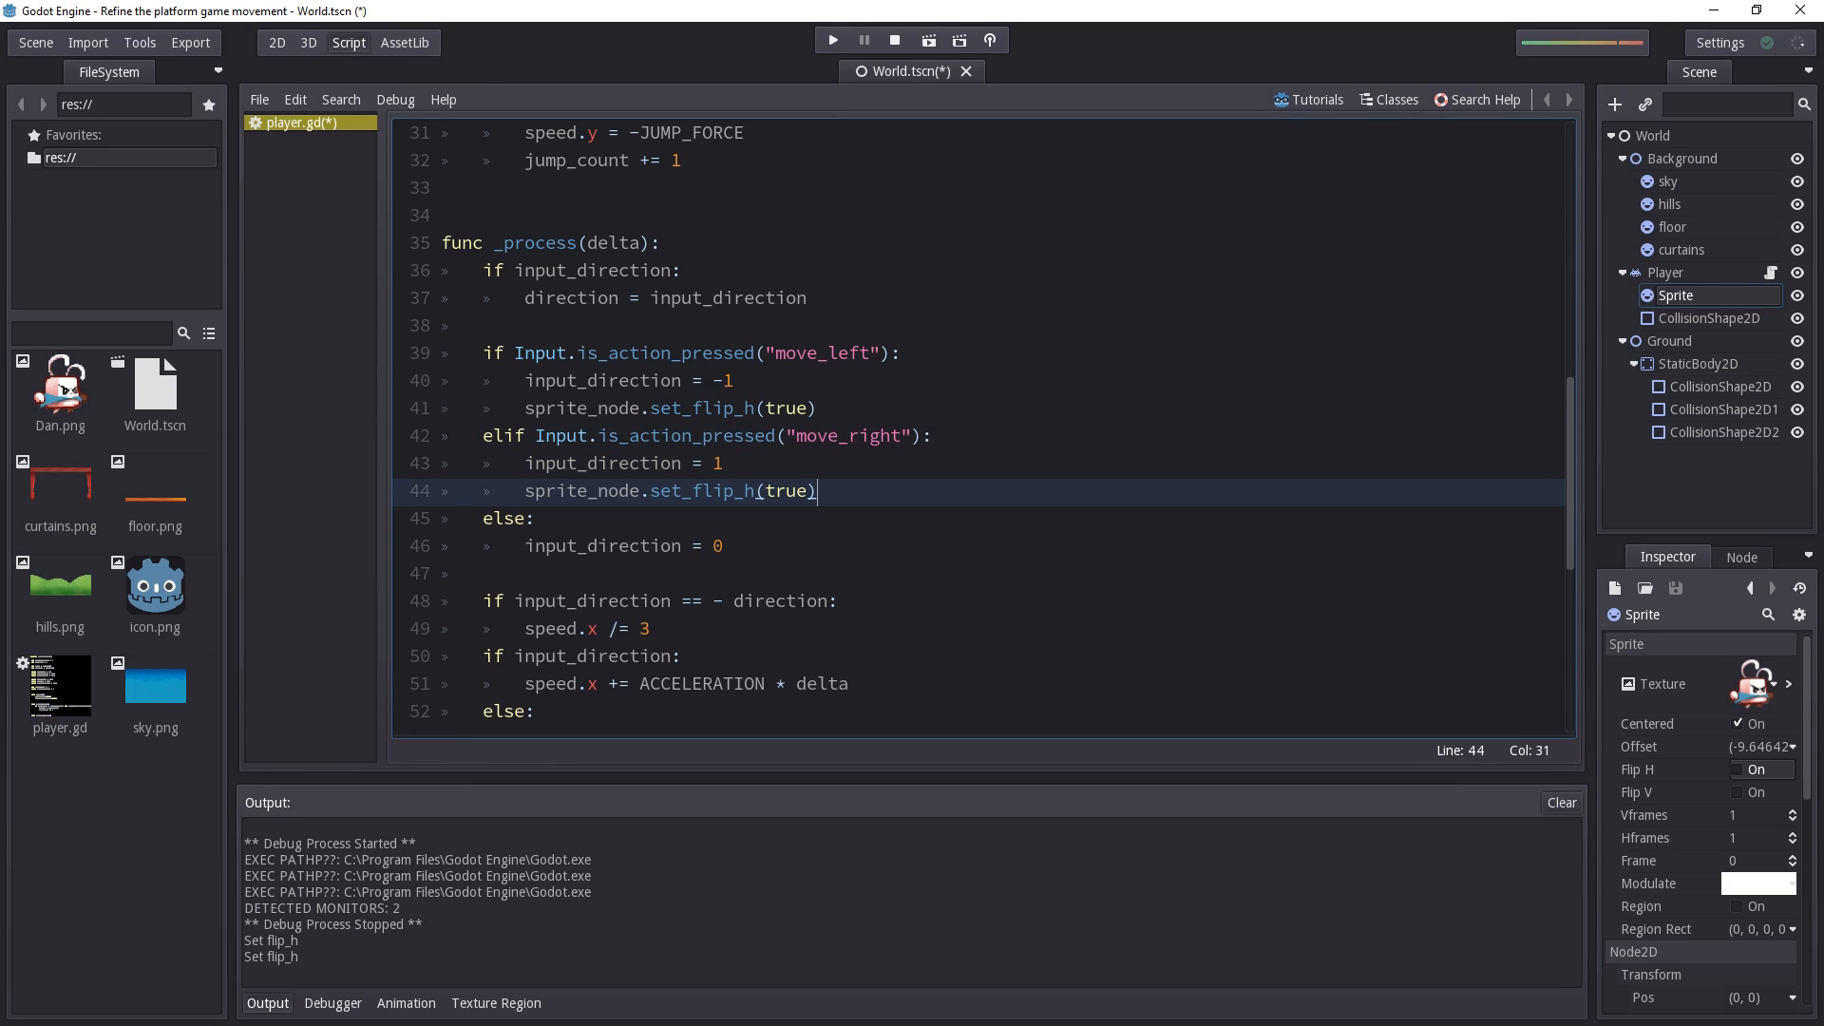
key("BackSpace")
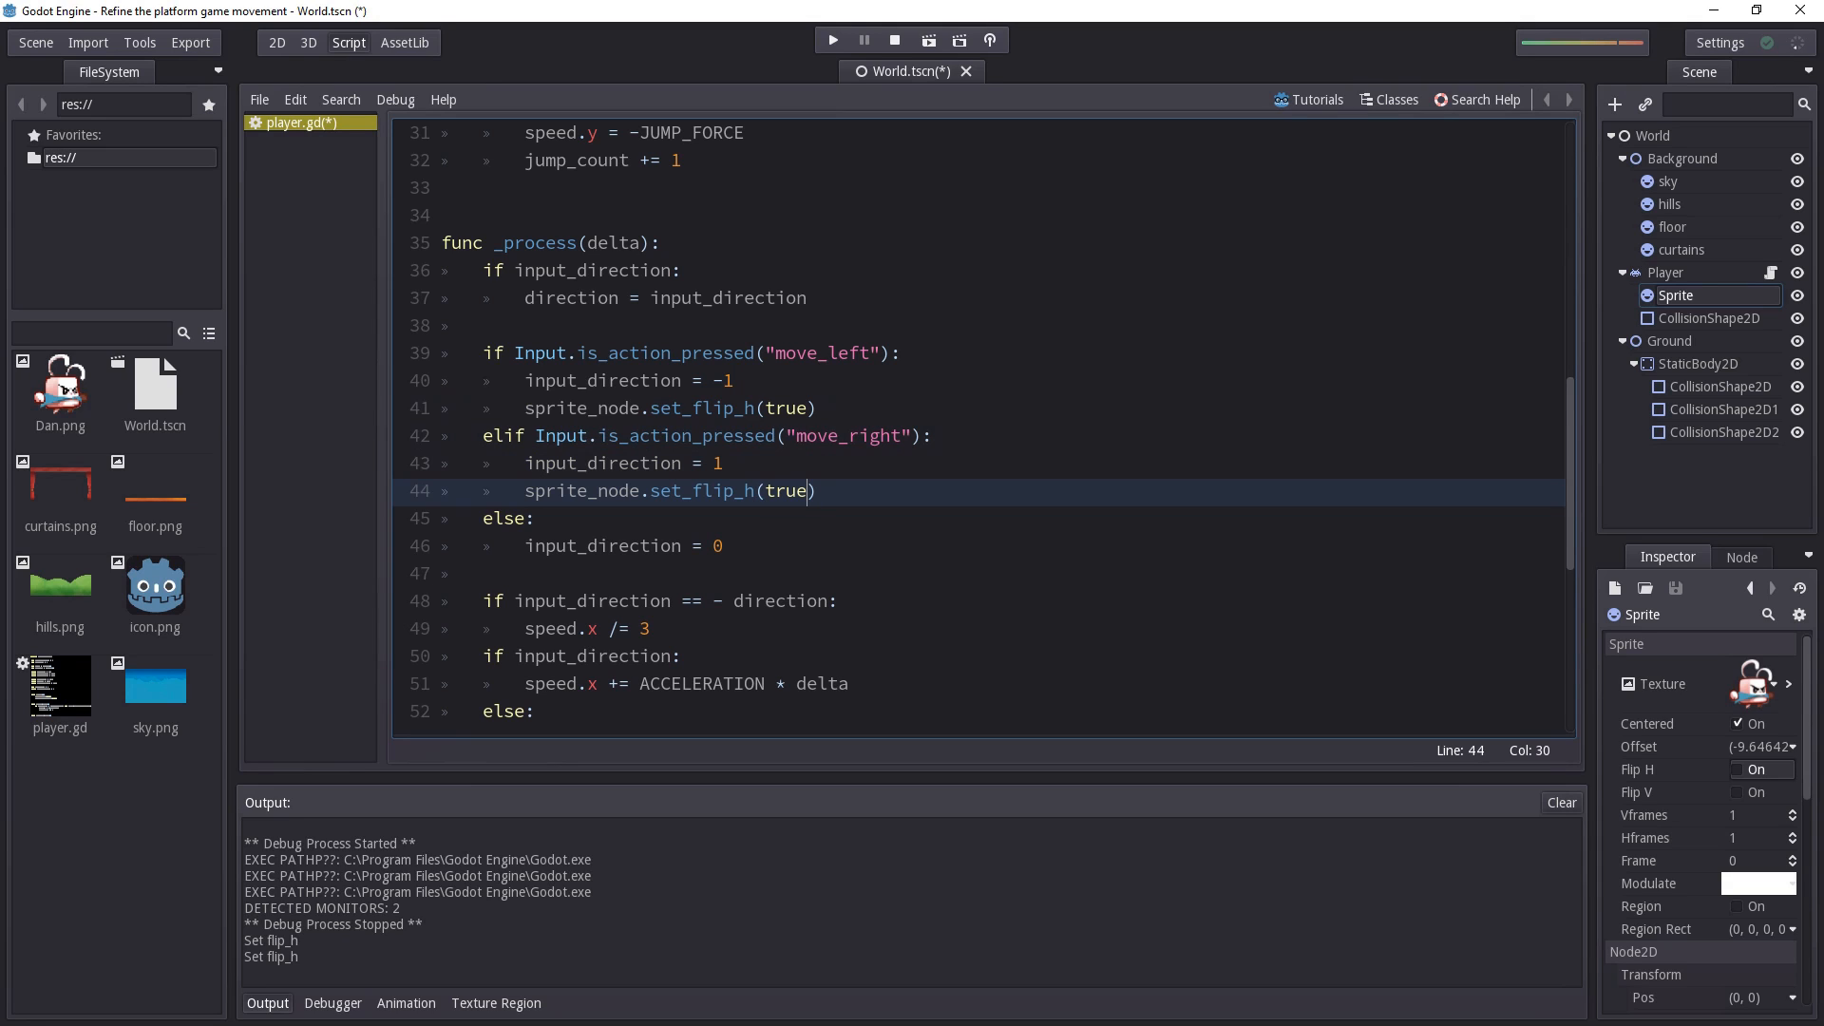
type("false")
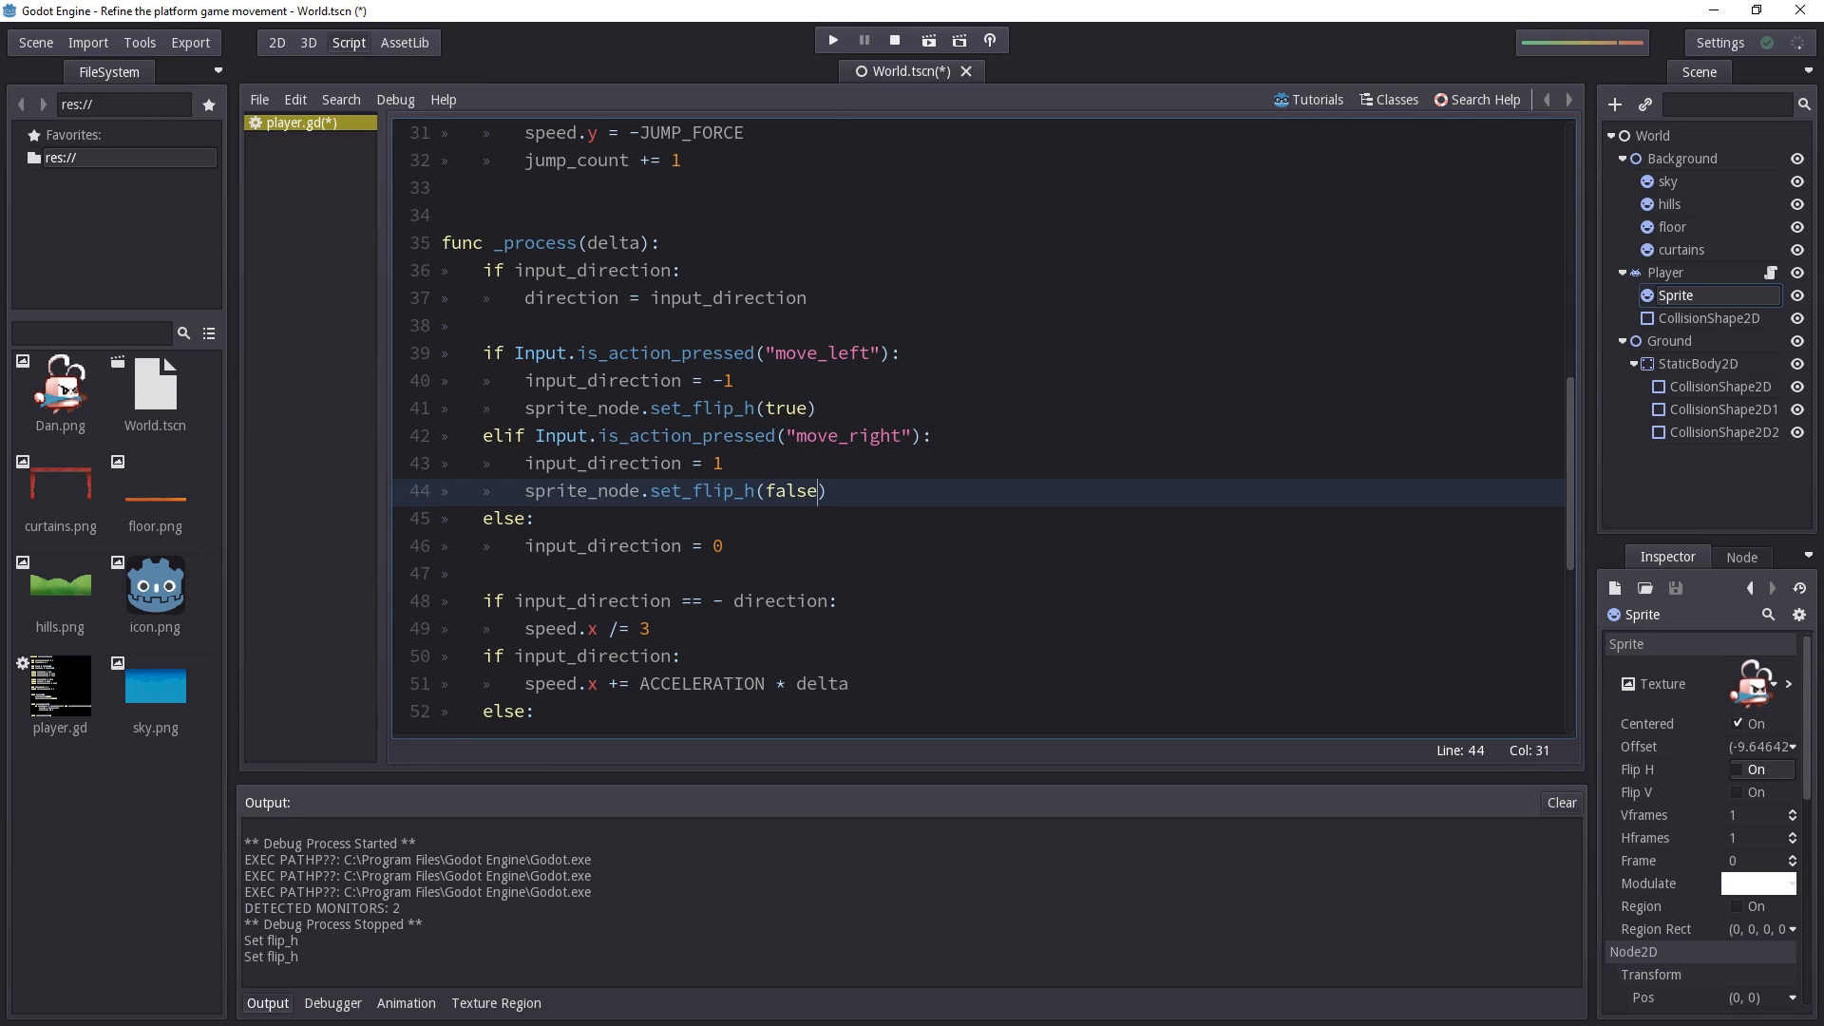
key("ctrl+s")
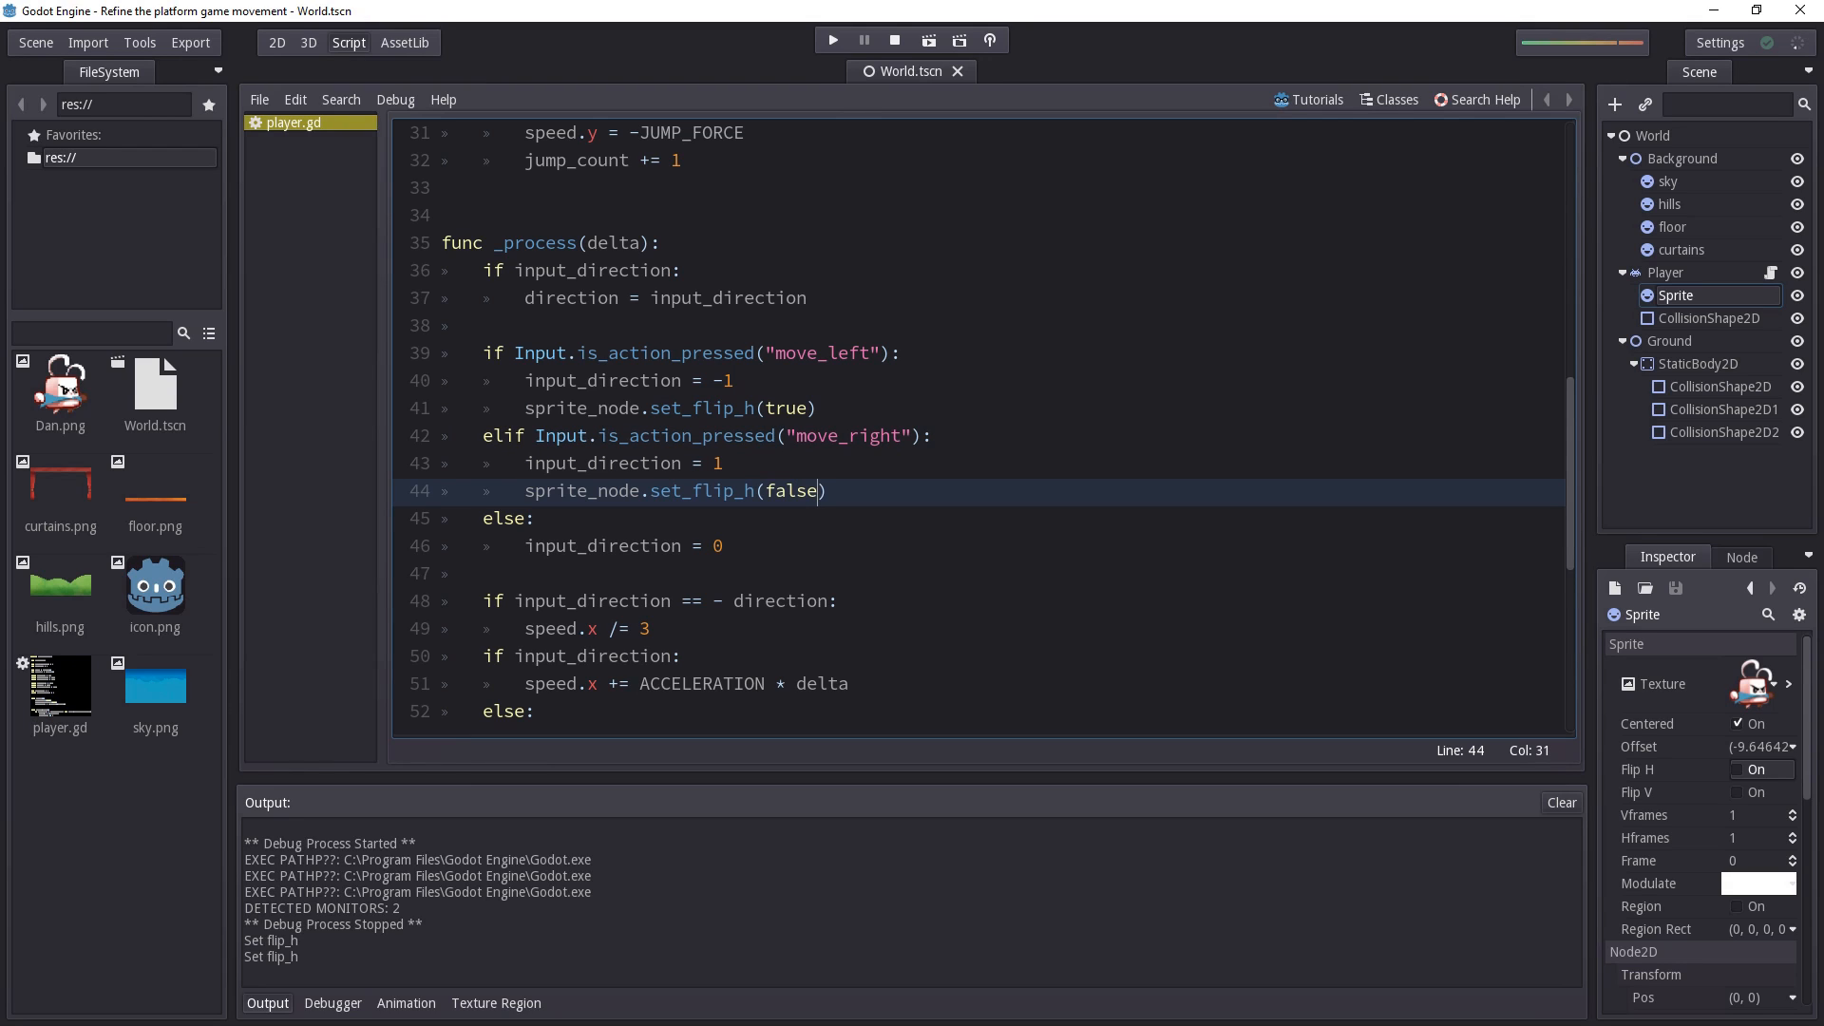
Paint the swordsman's wide purple hat on its layers and dismiss the Color Adjustment filter dialog
left_click(831, 40)
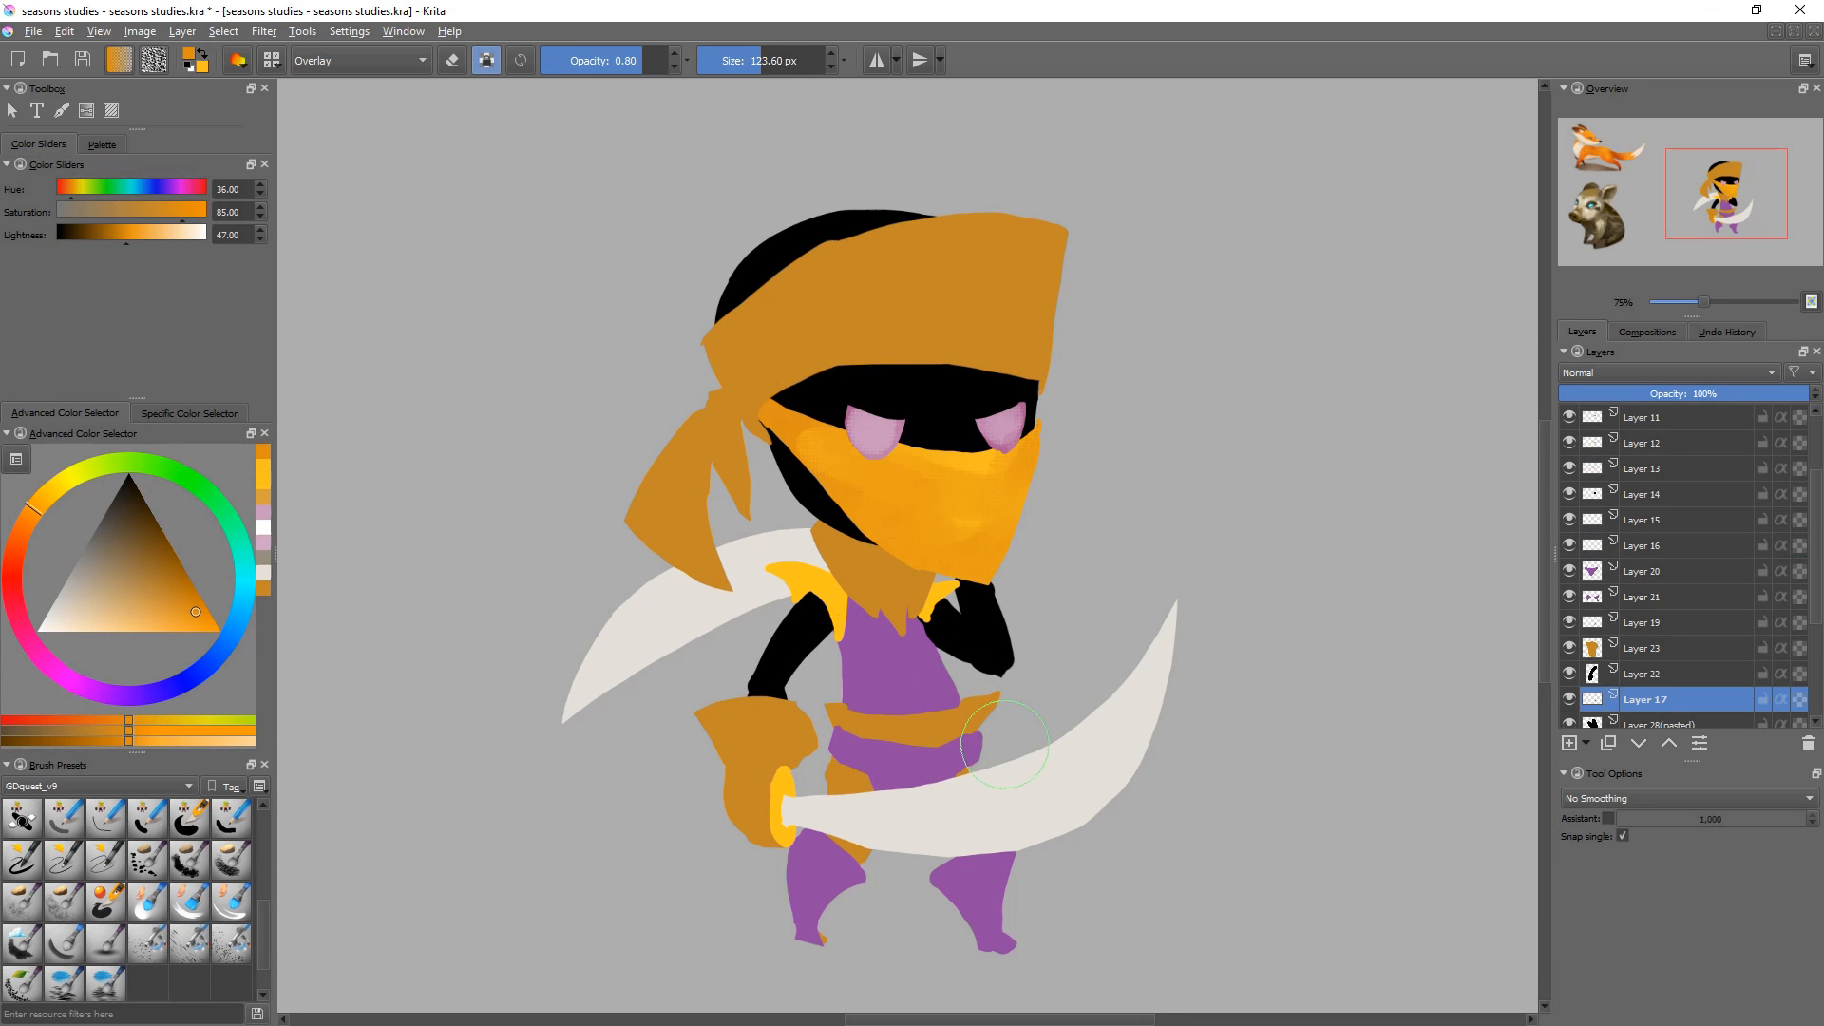
left_click(1642, 570)
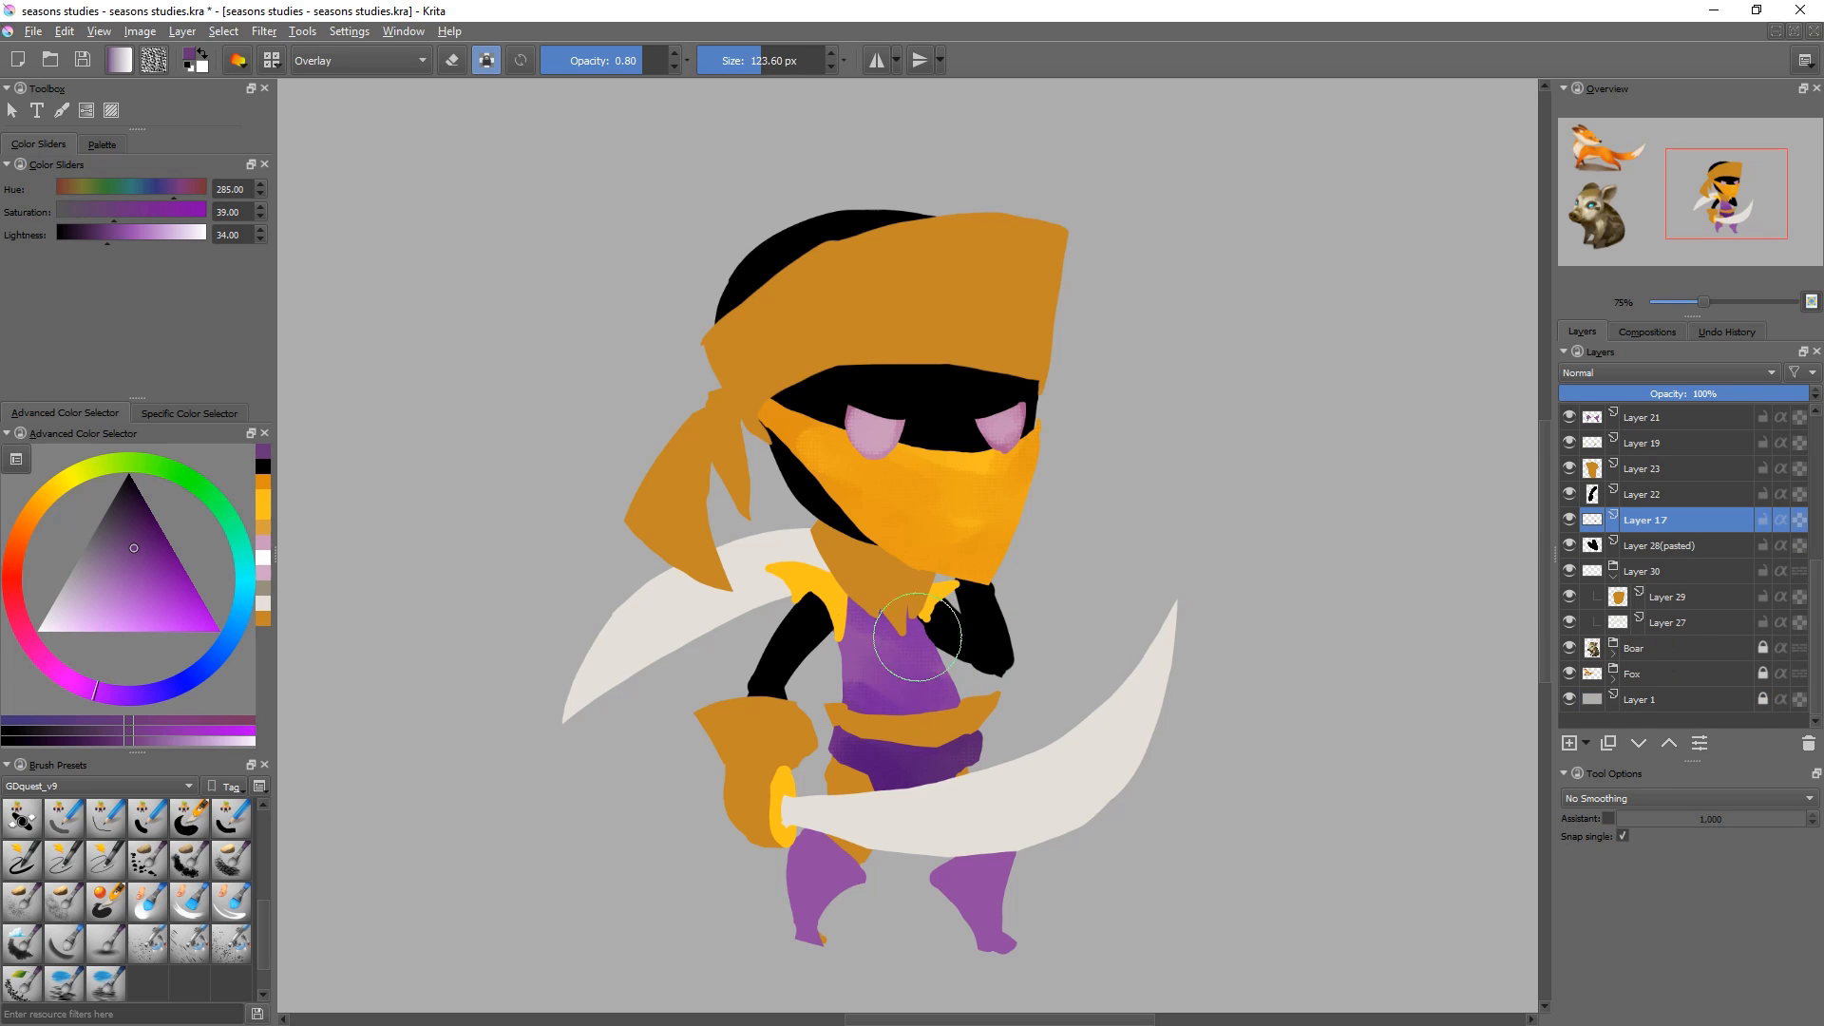
left_click(1645, 417)
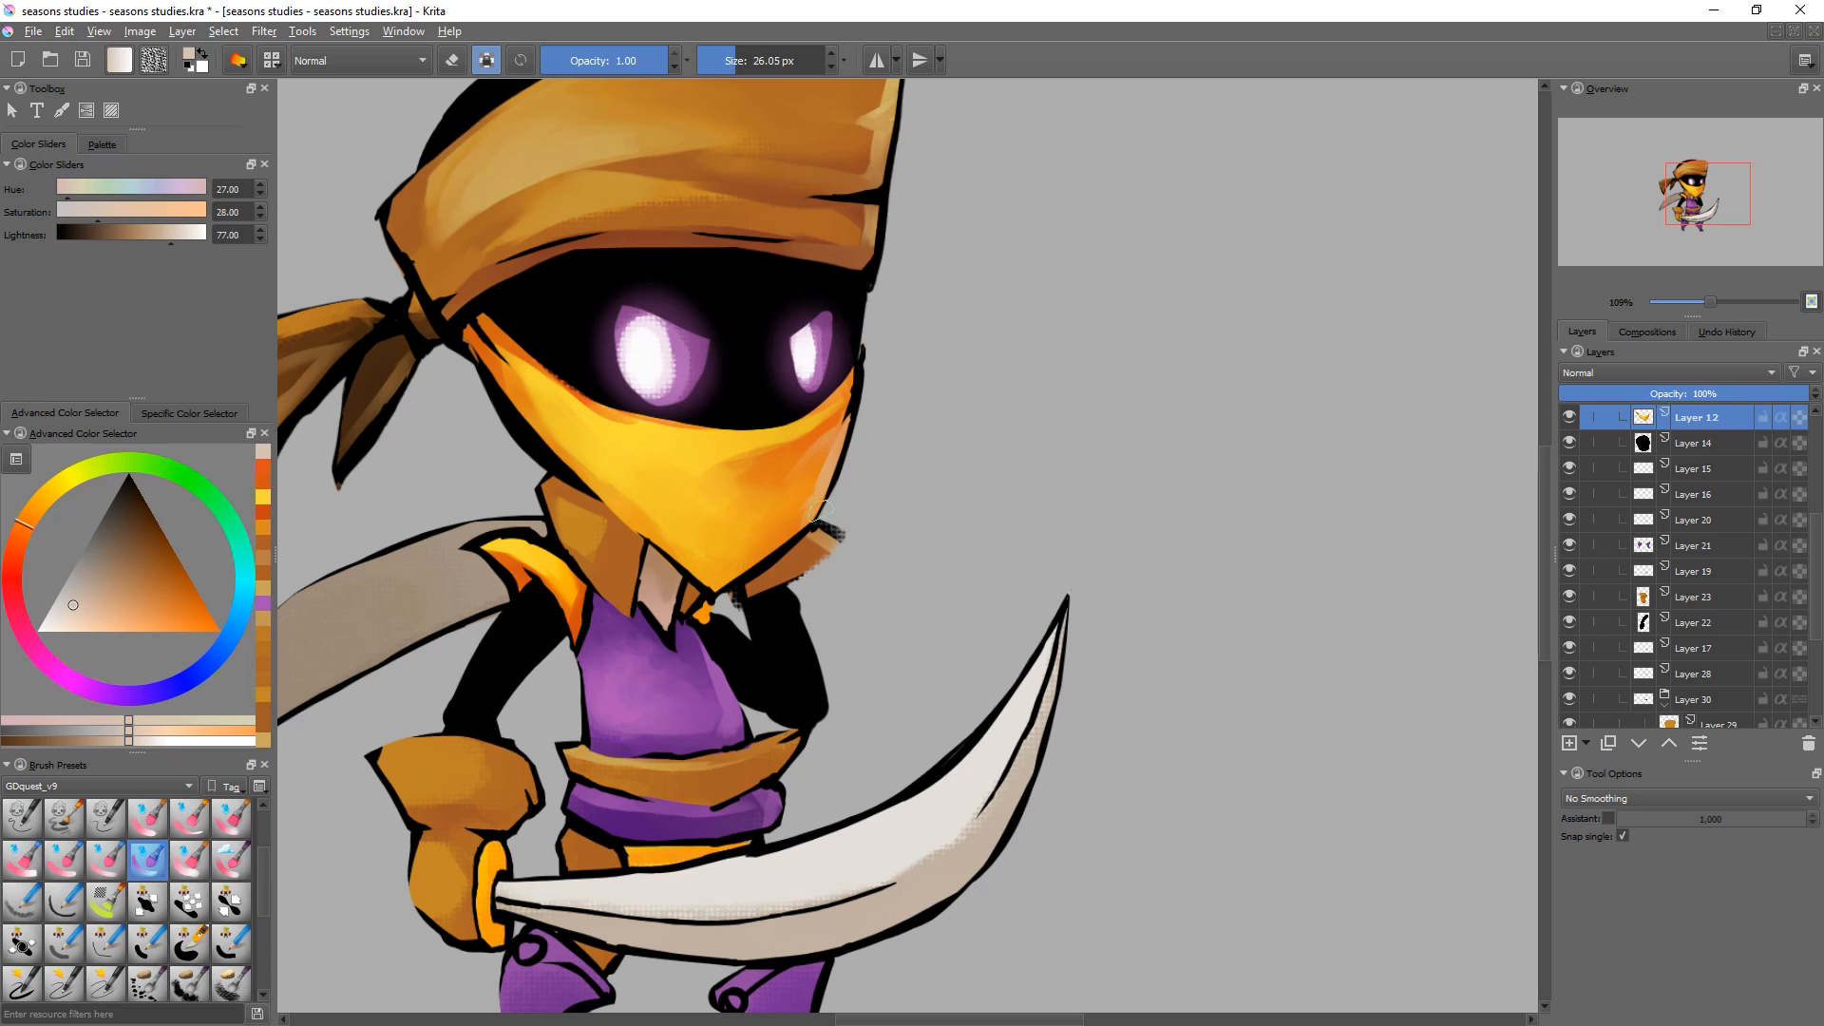
left_click(183, 625)
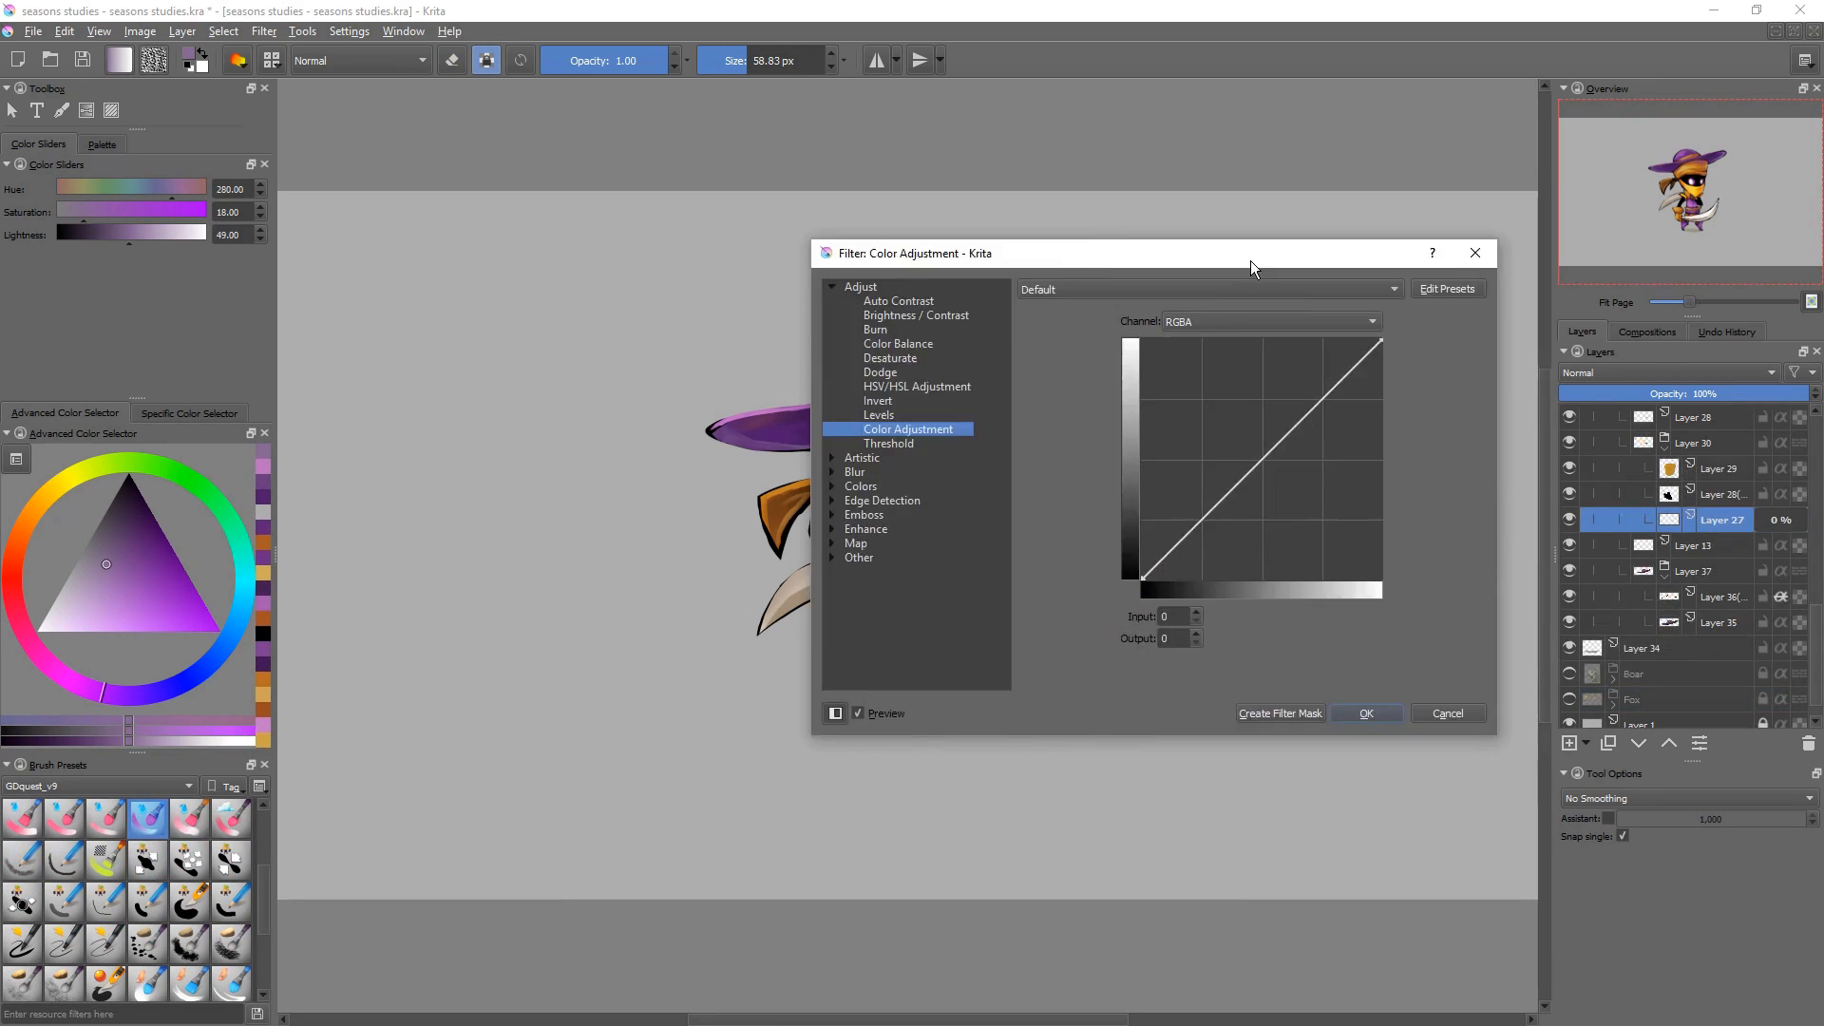
left_click(1446, 712)
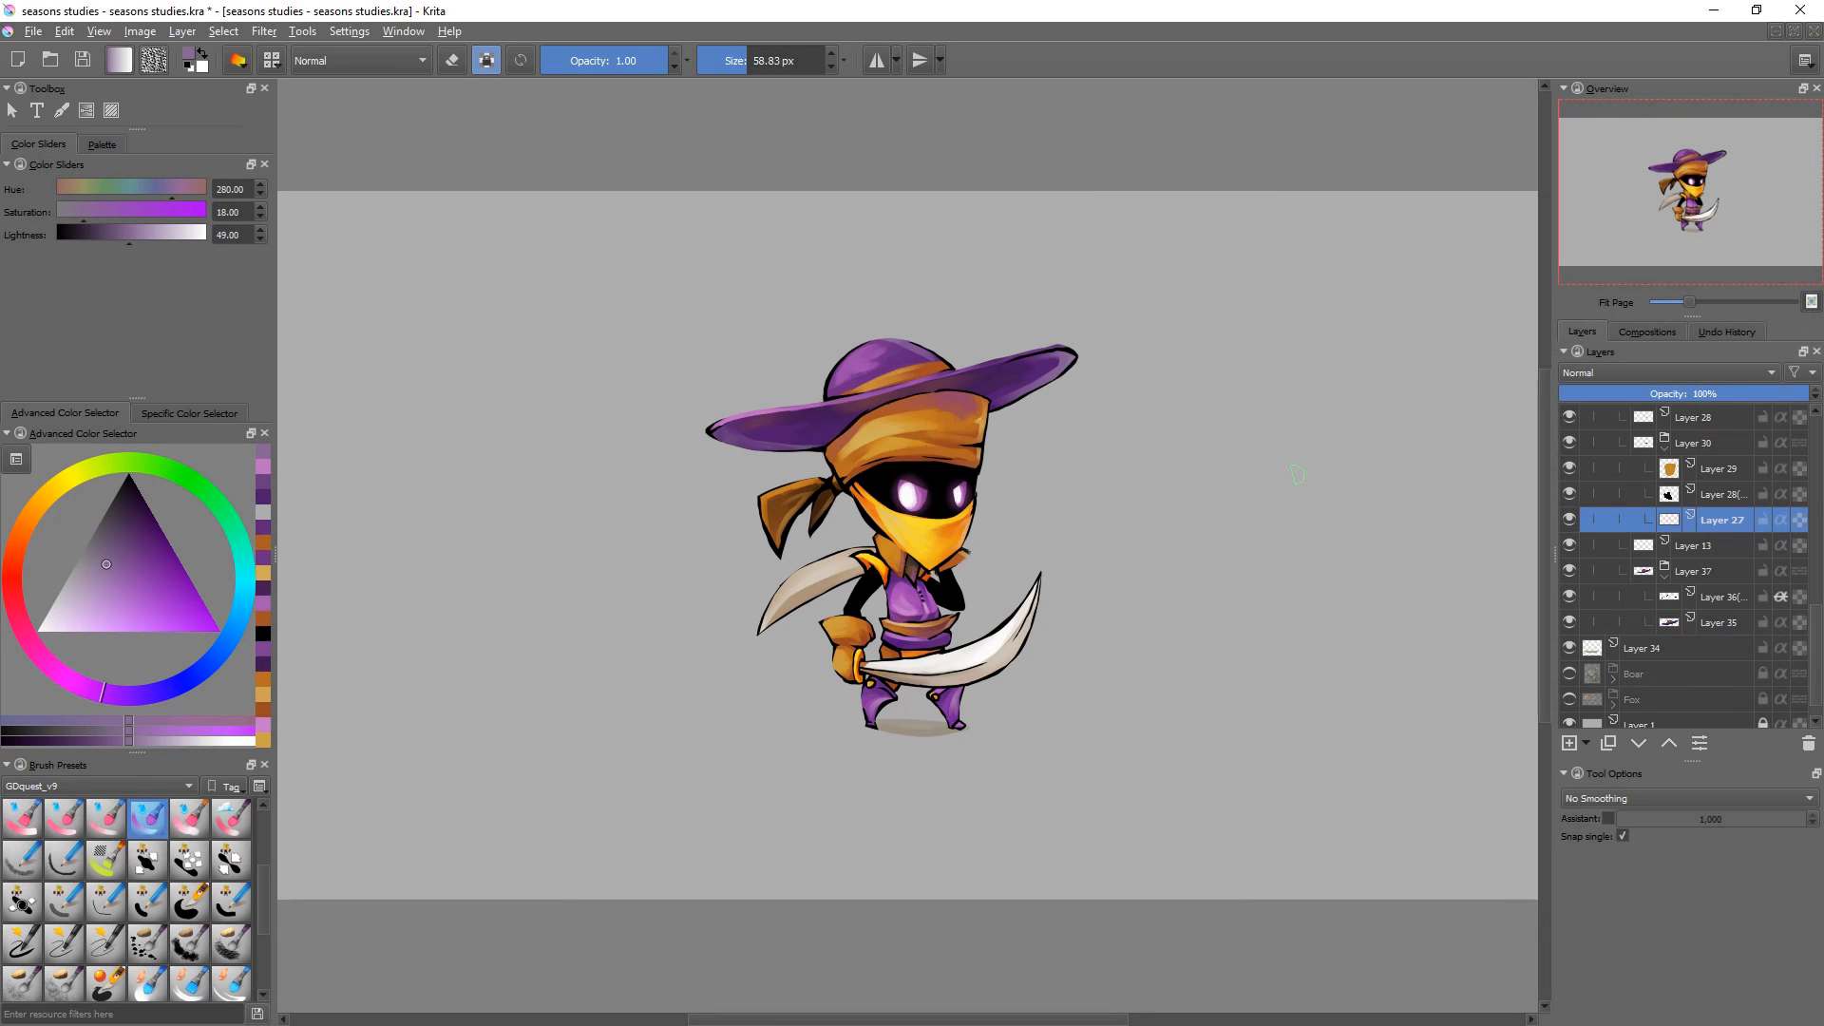